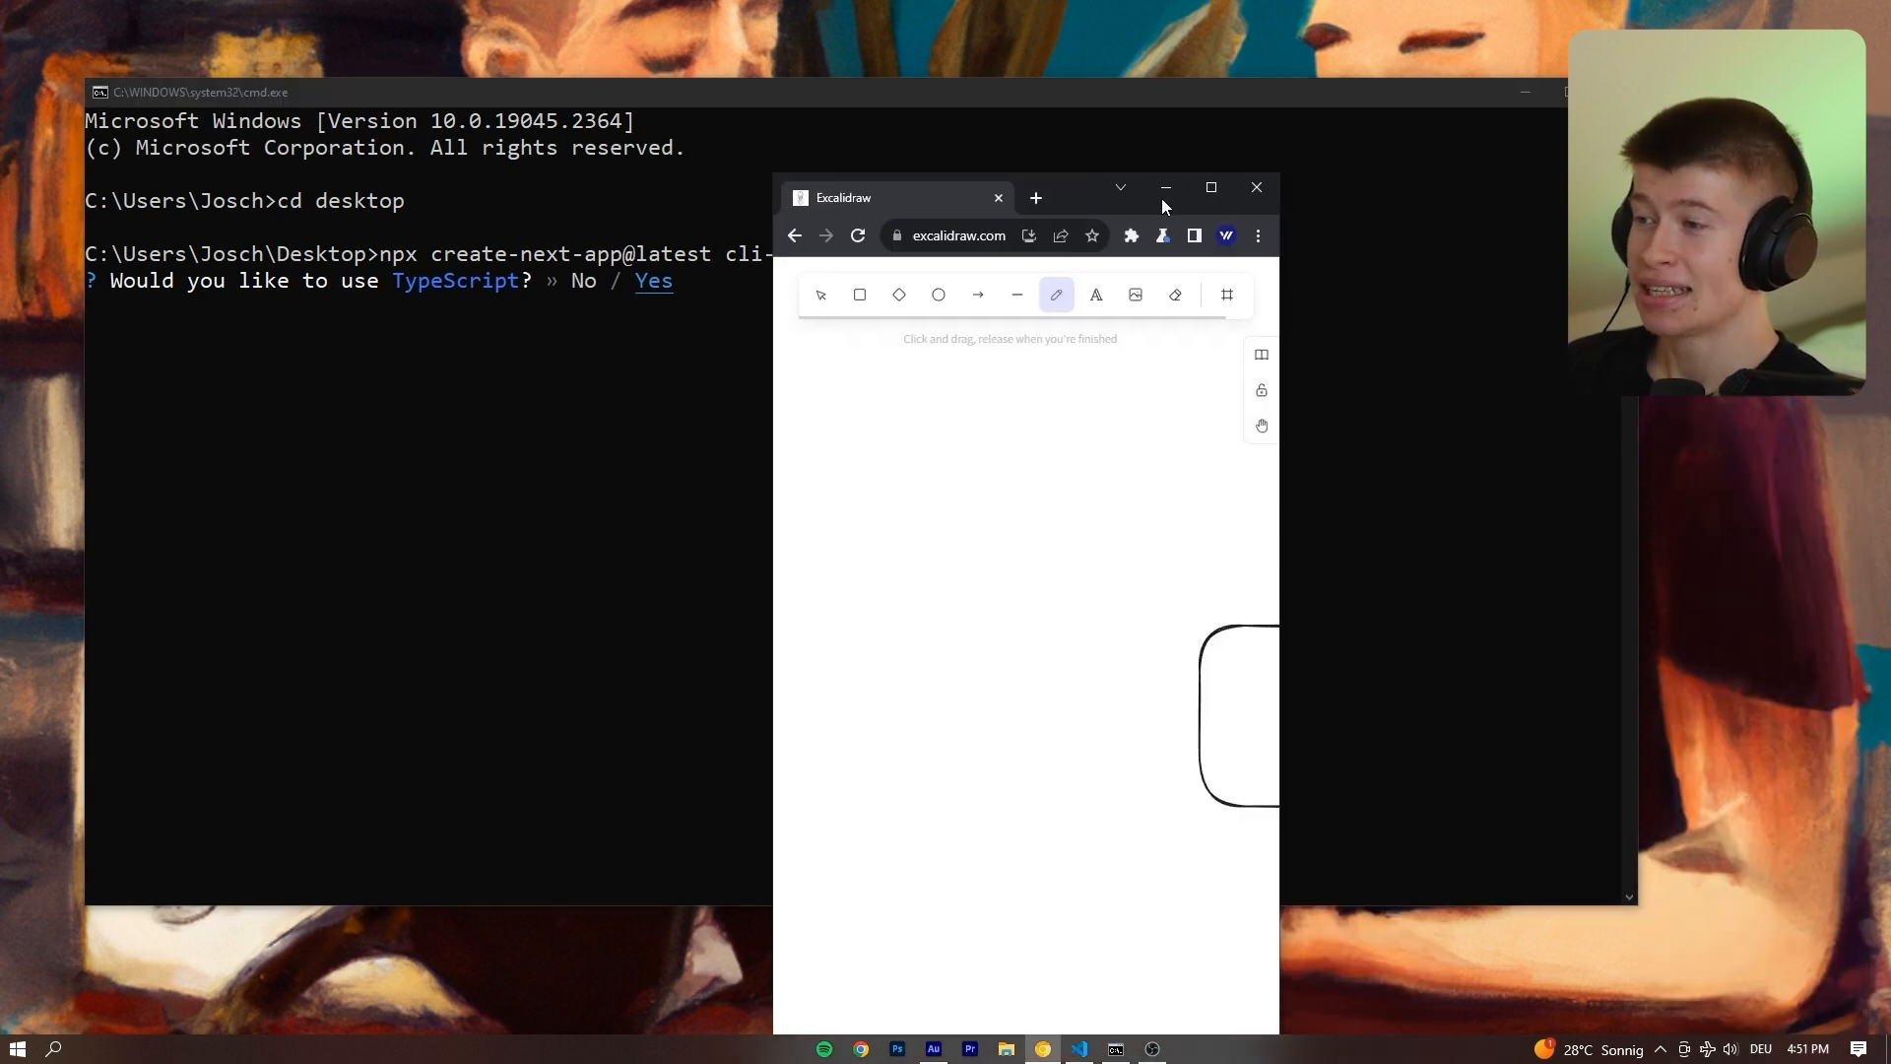
# Maximize and full-screen the 'trpc' whiteboard, then select the client box with the Selection tool.
pyautogui.click(1208, 189)
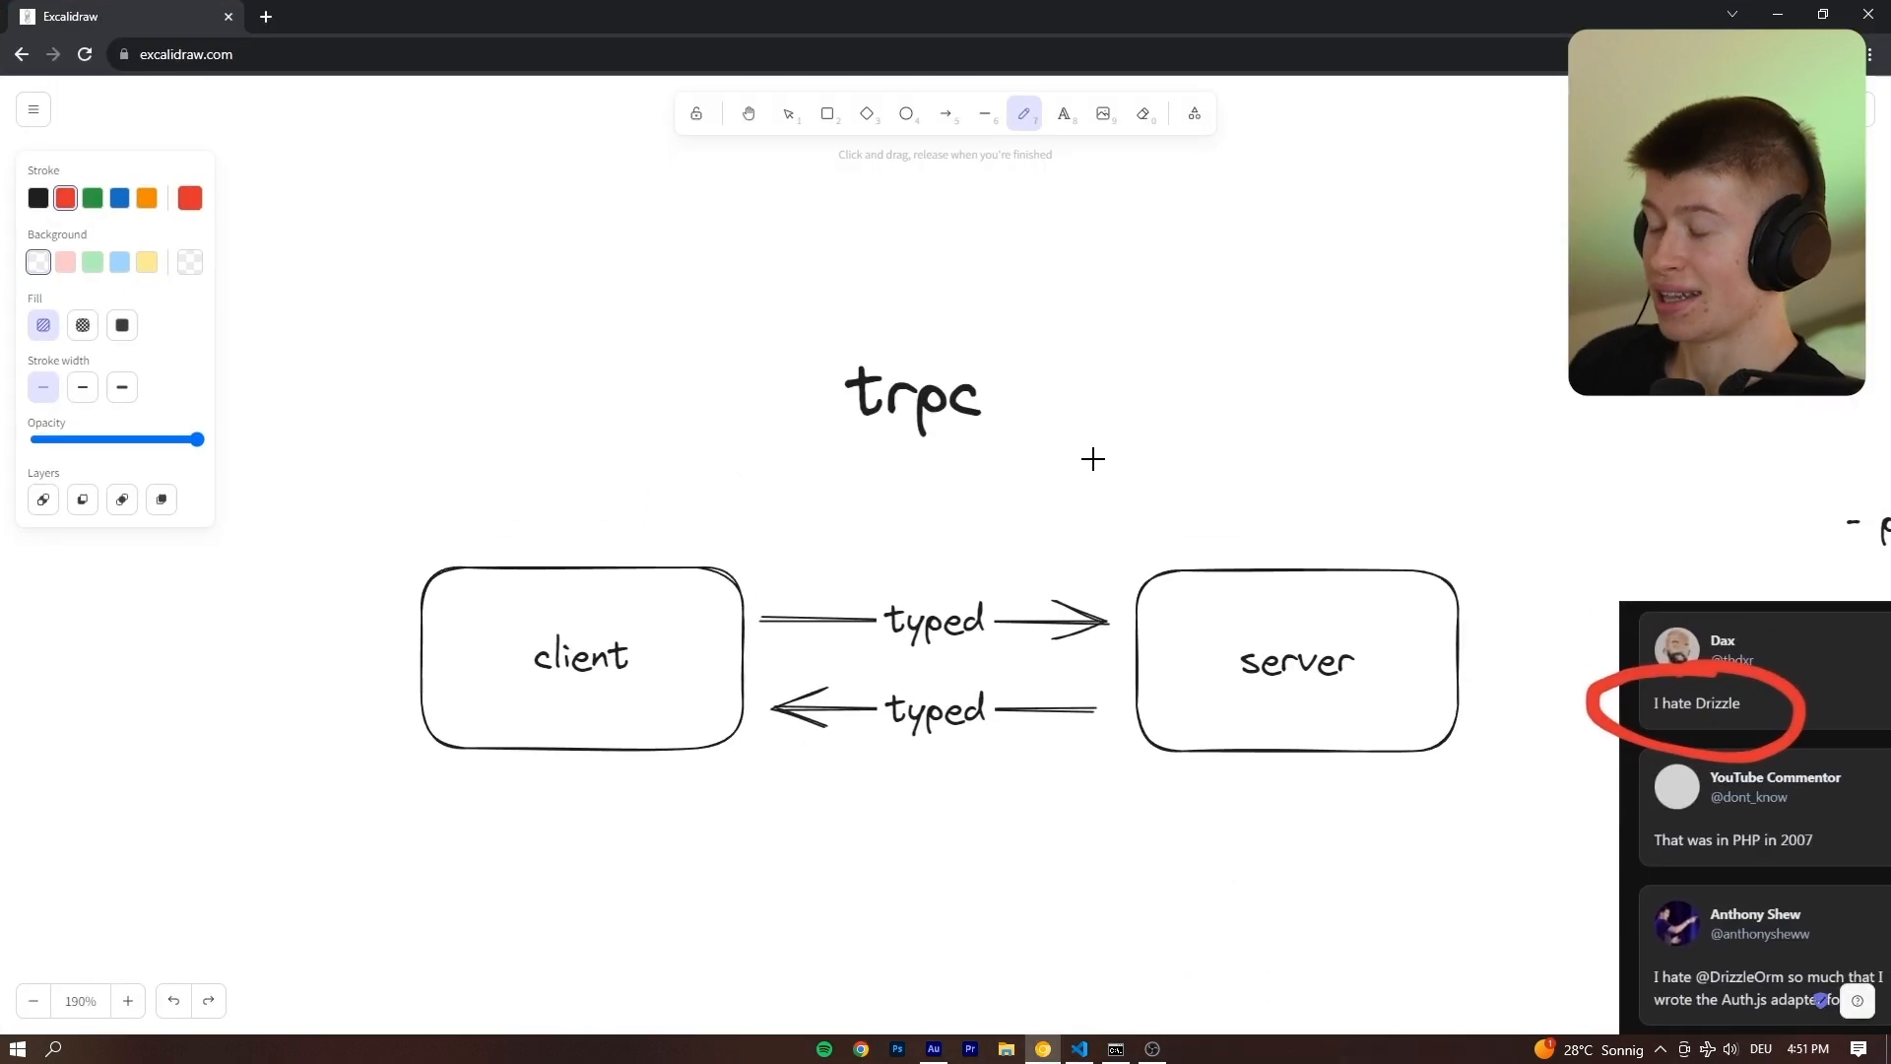
pyautogui.press('F11')
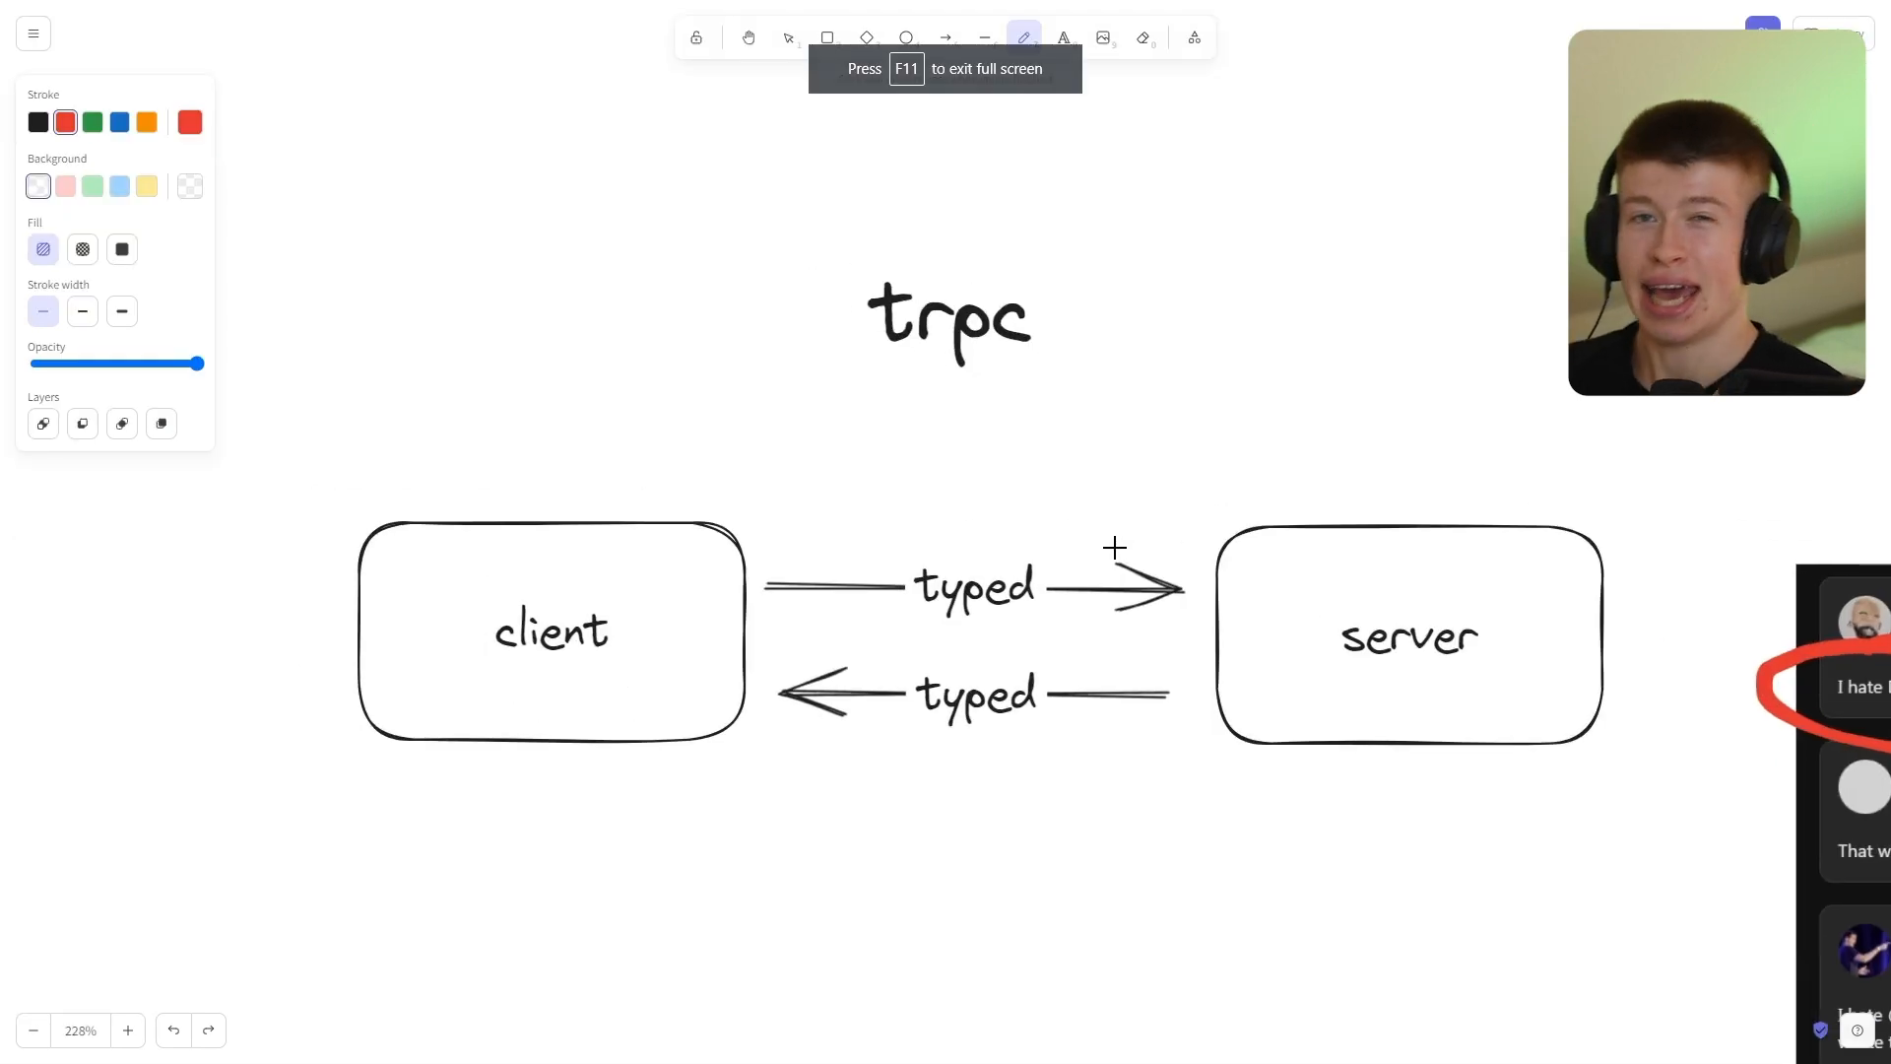
pyautogui.click(788, 38)
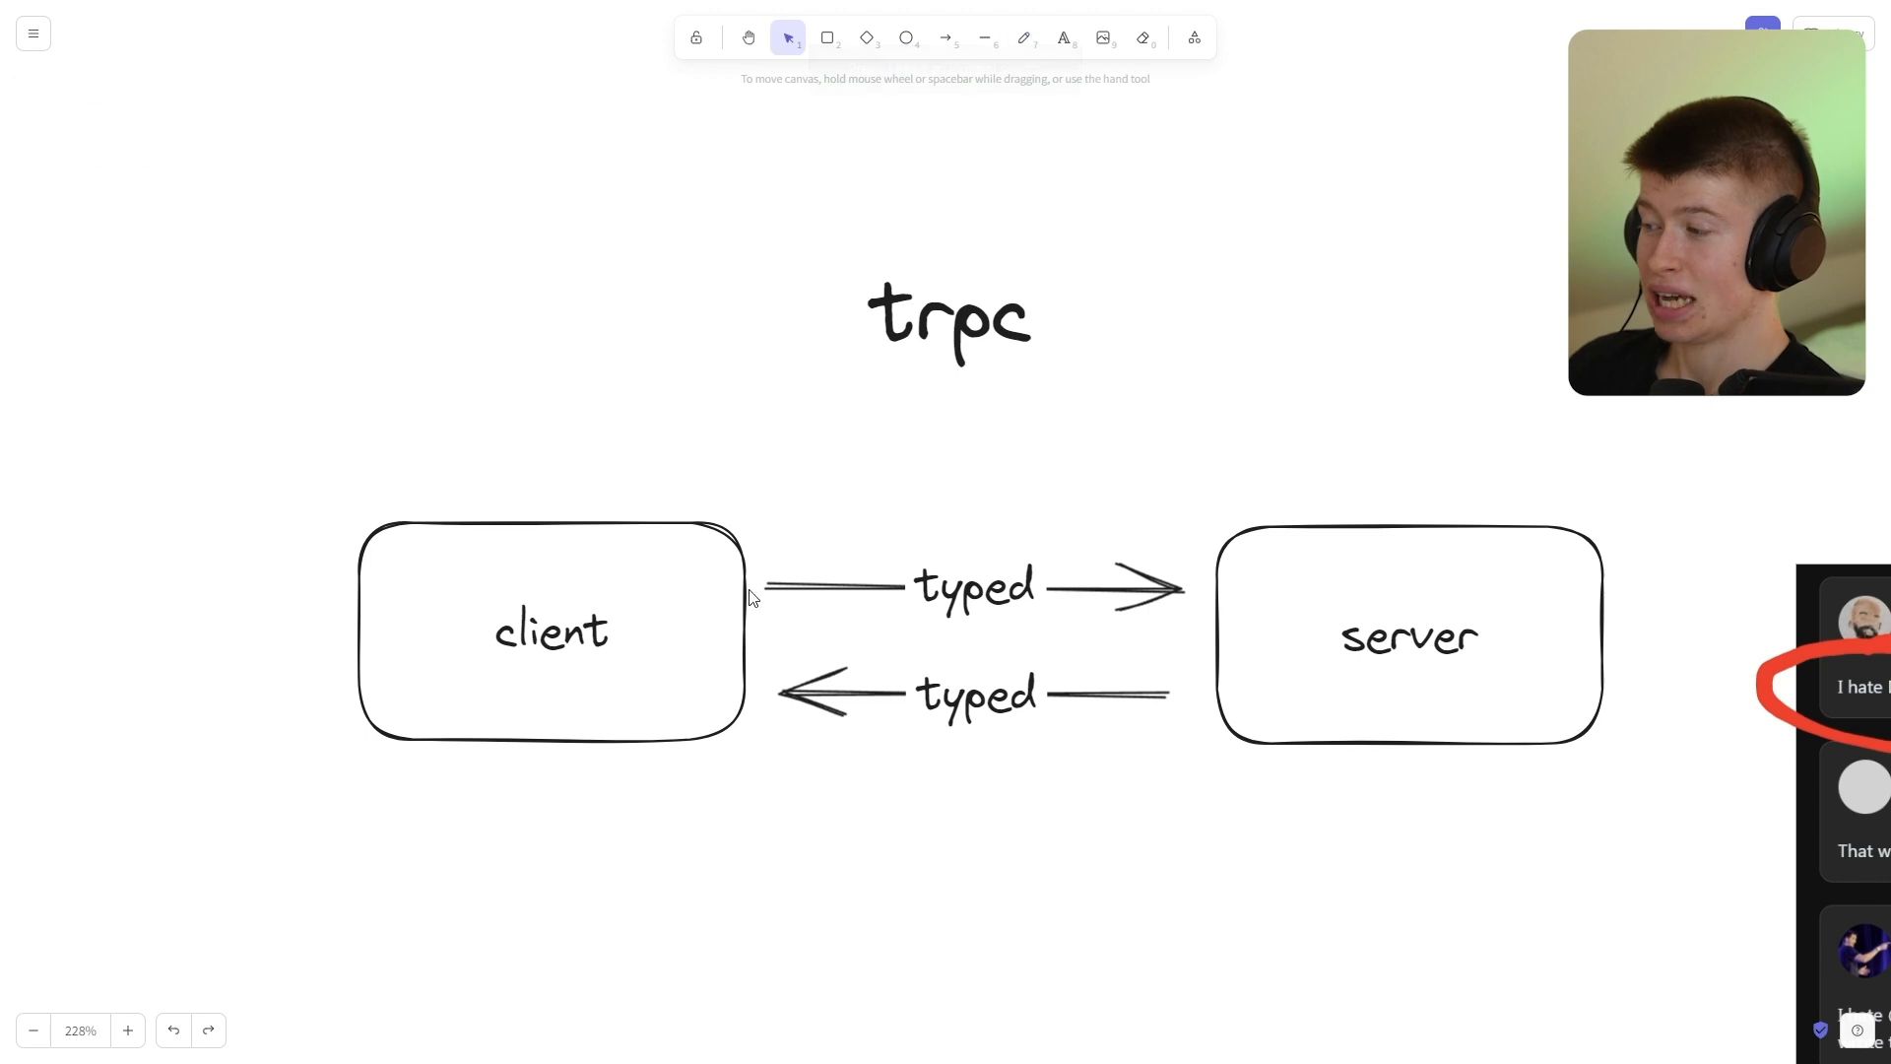
pyautogui.click(550, 626)
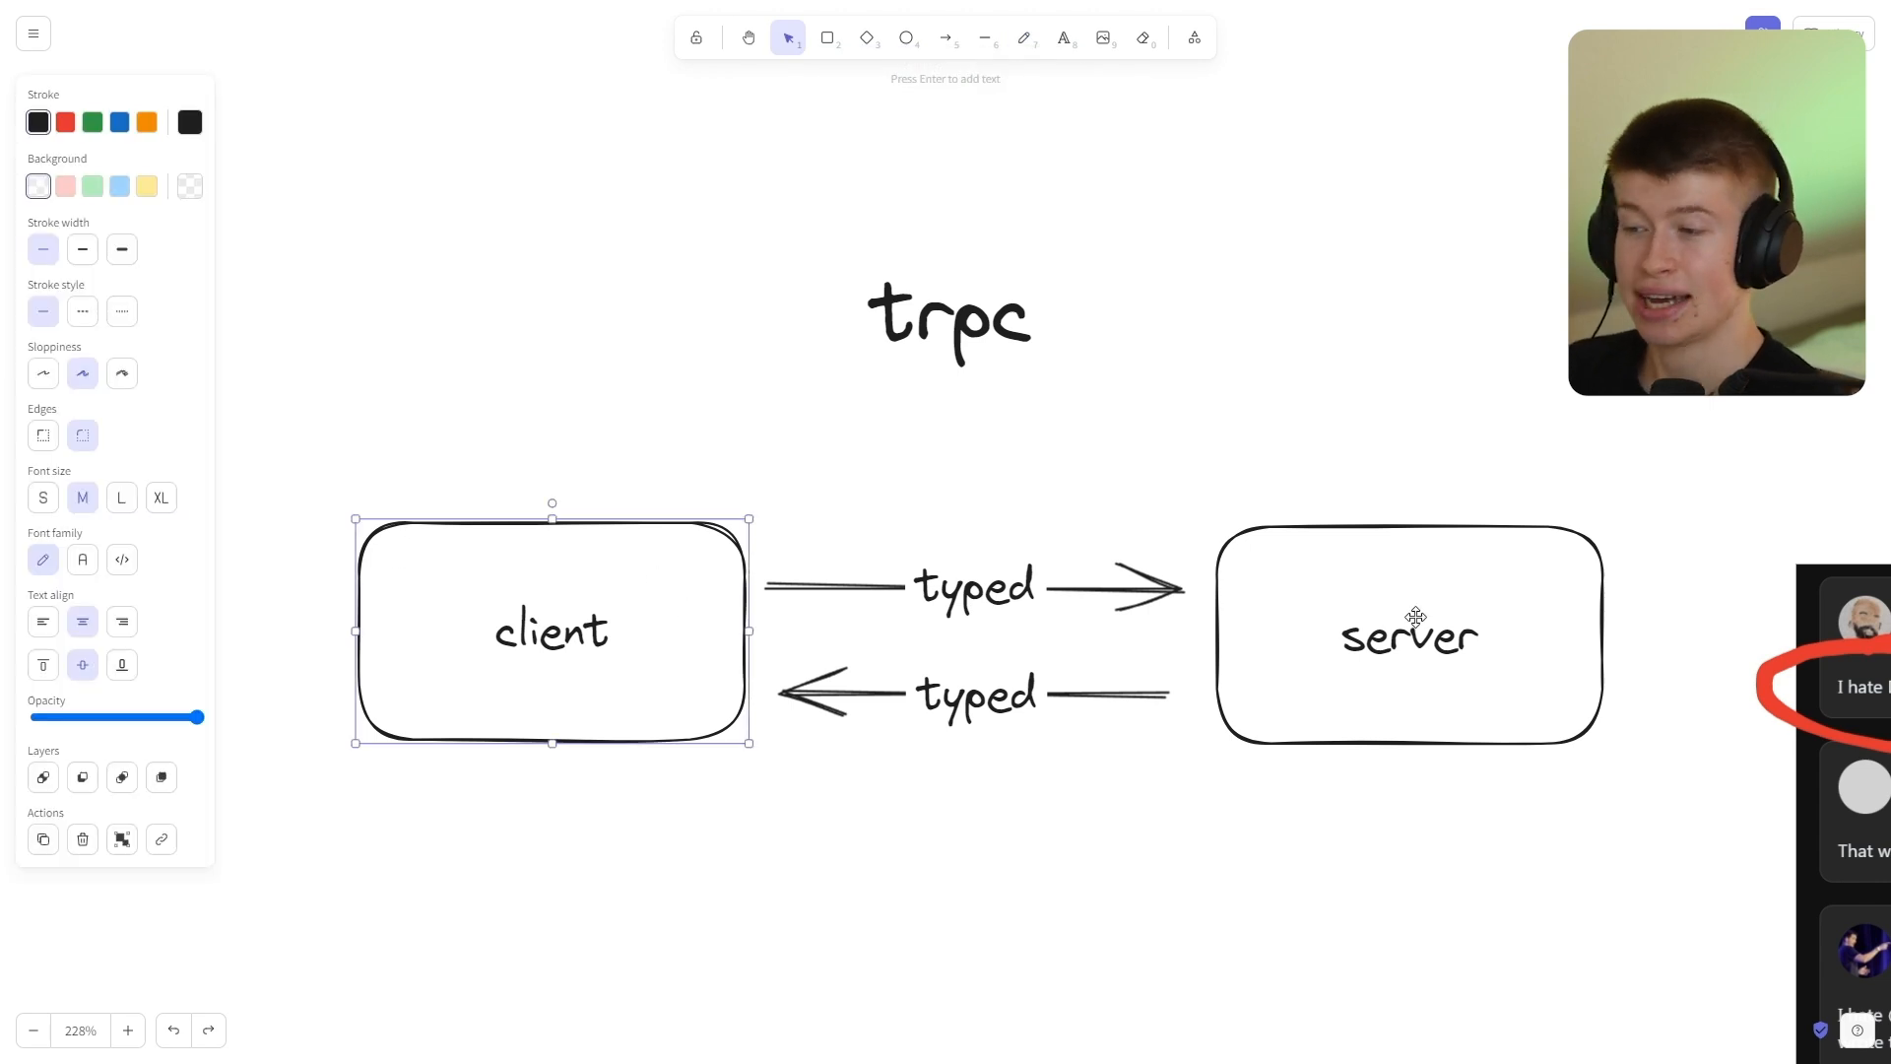
pyautogui.moveTo(1119, 579)
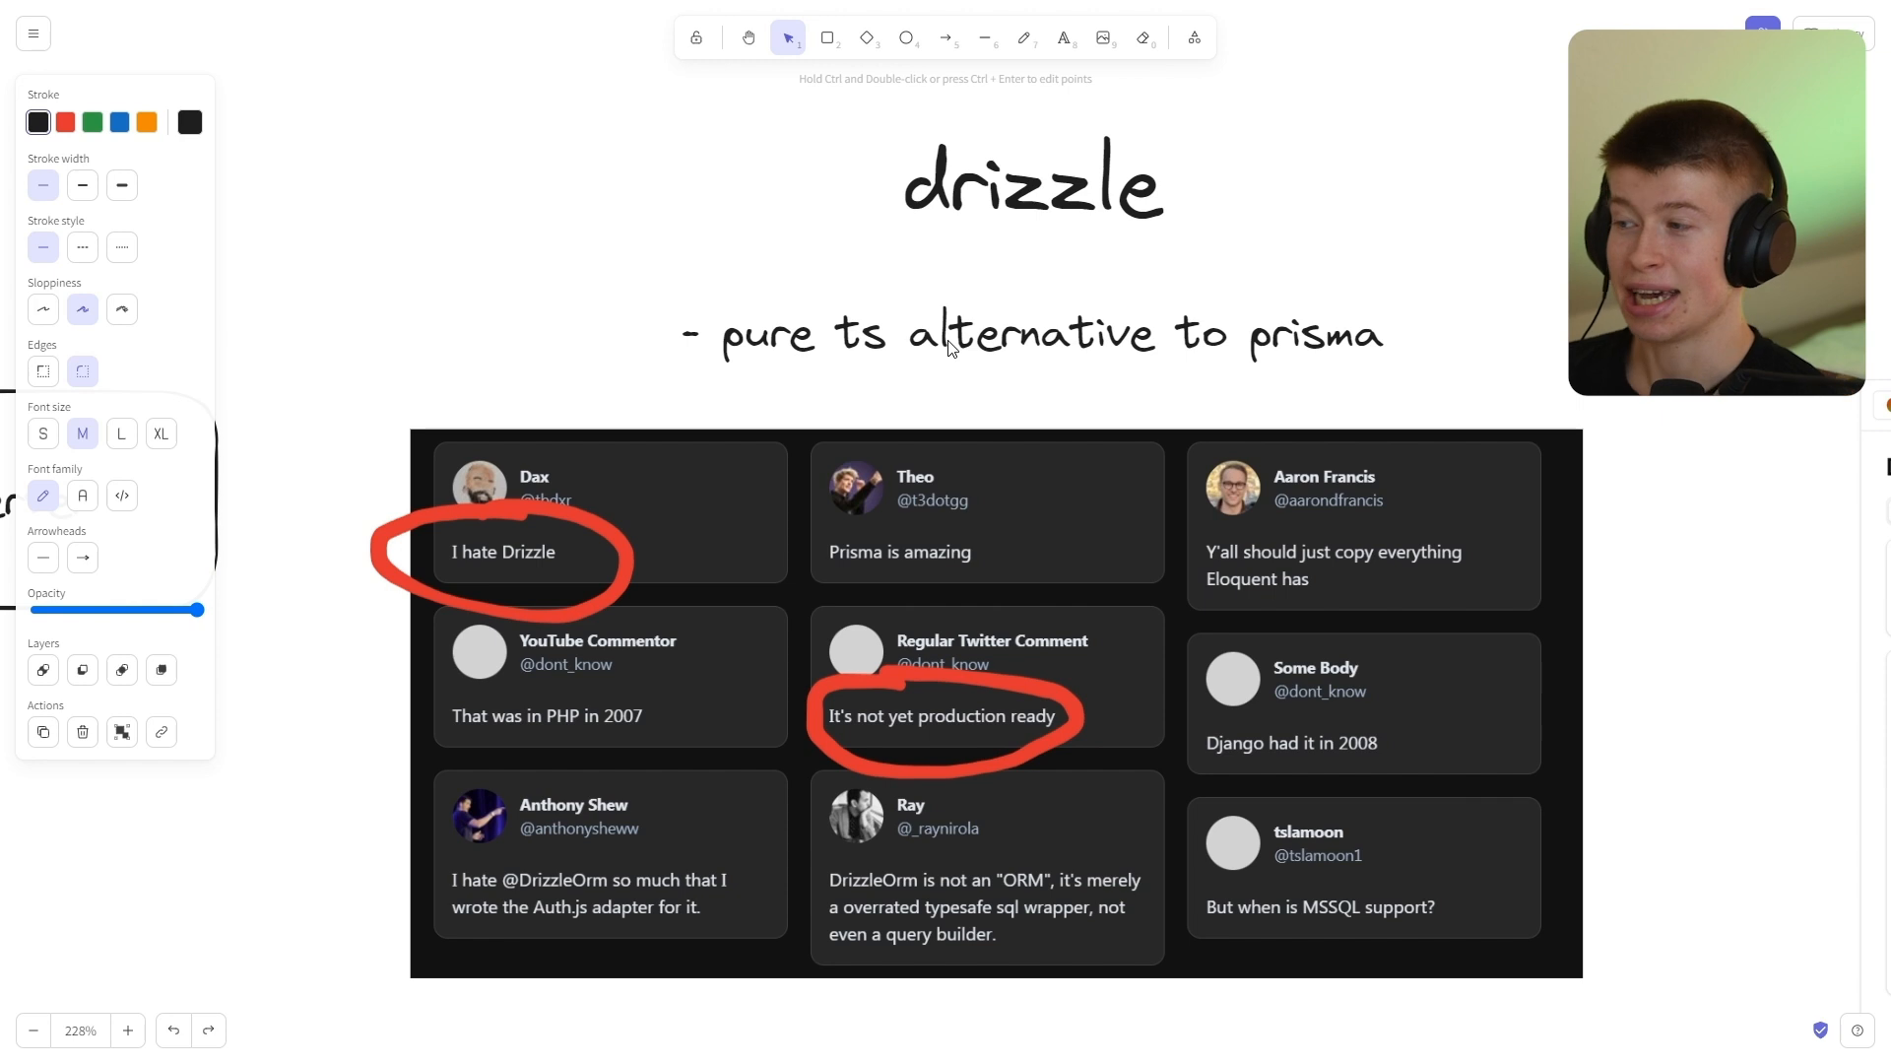
pyautogui.moveTo(1202, 345)
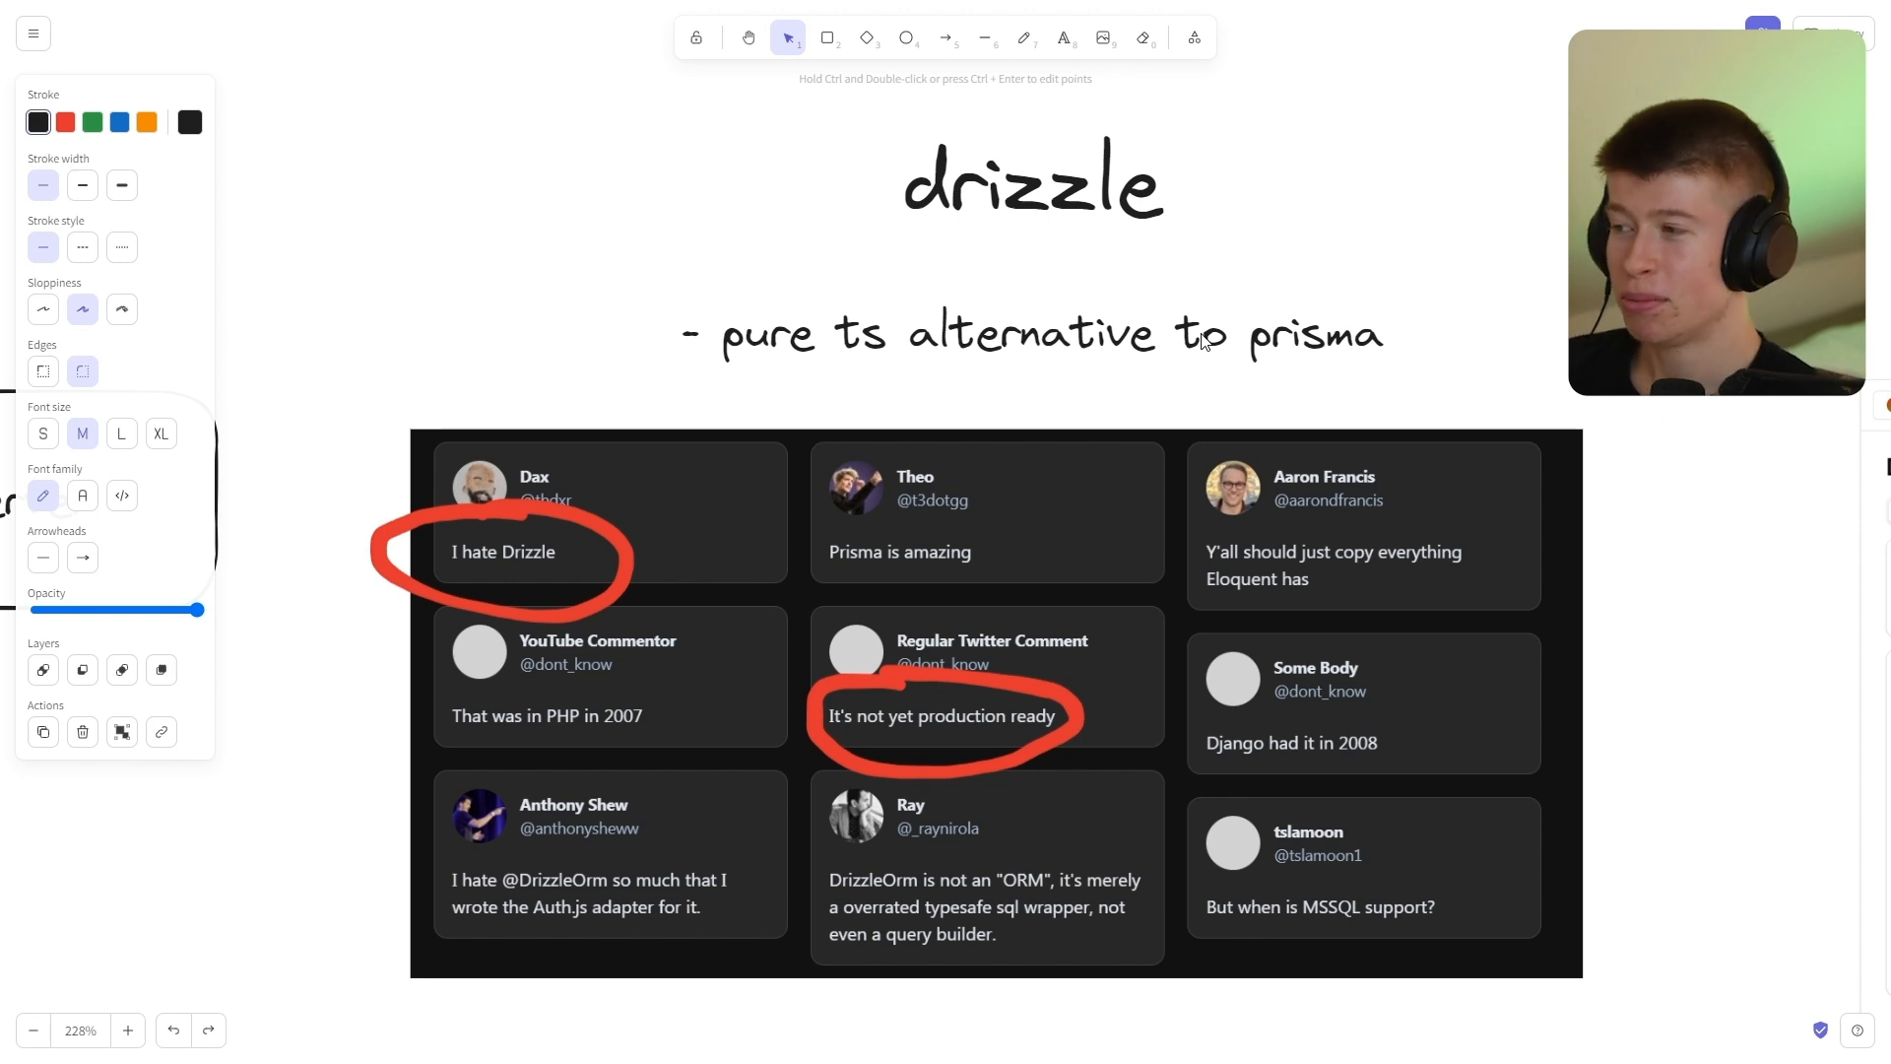
pyautogui.moveTo(1379, 393)
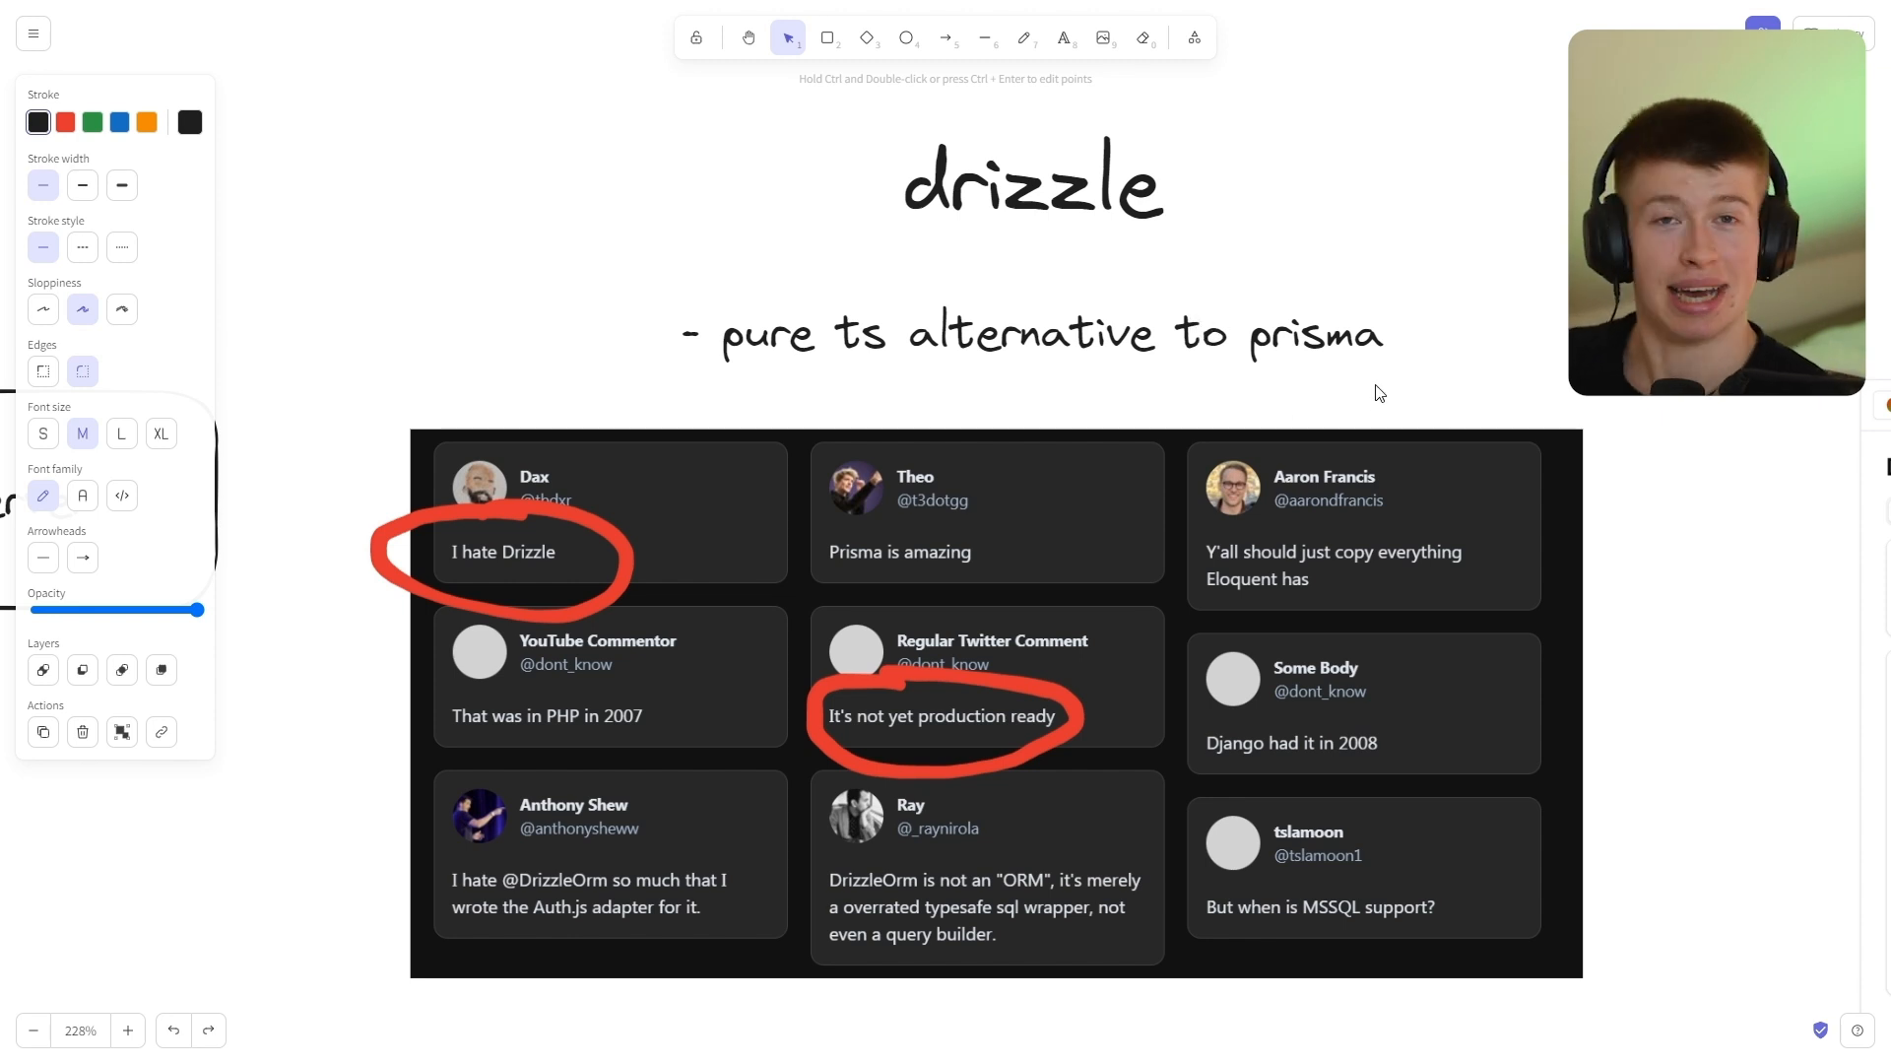
pyautogui.moveTo(1503, 442)
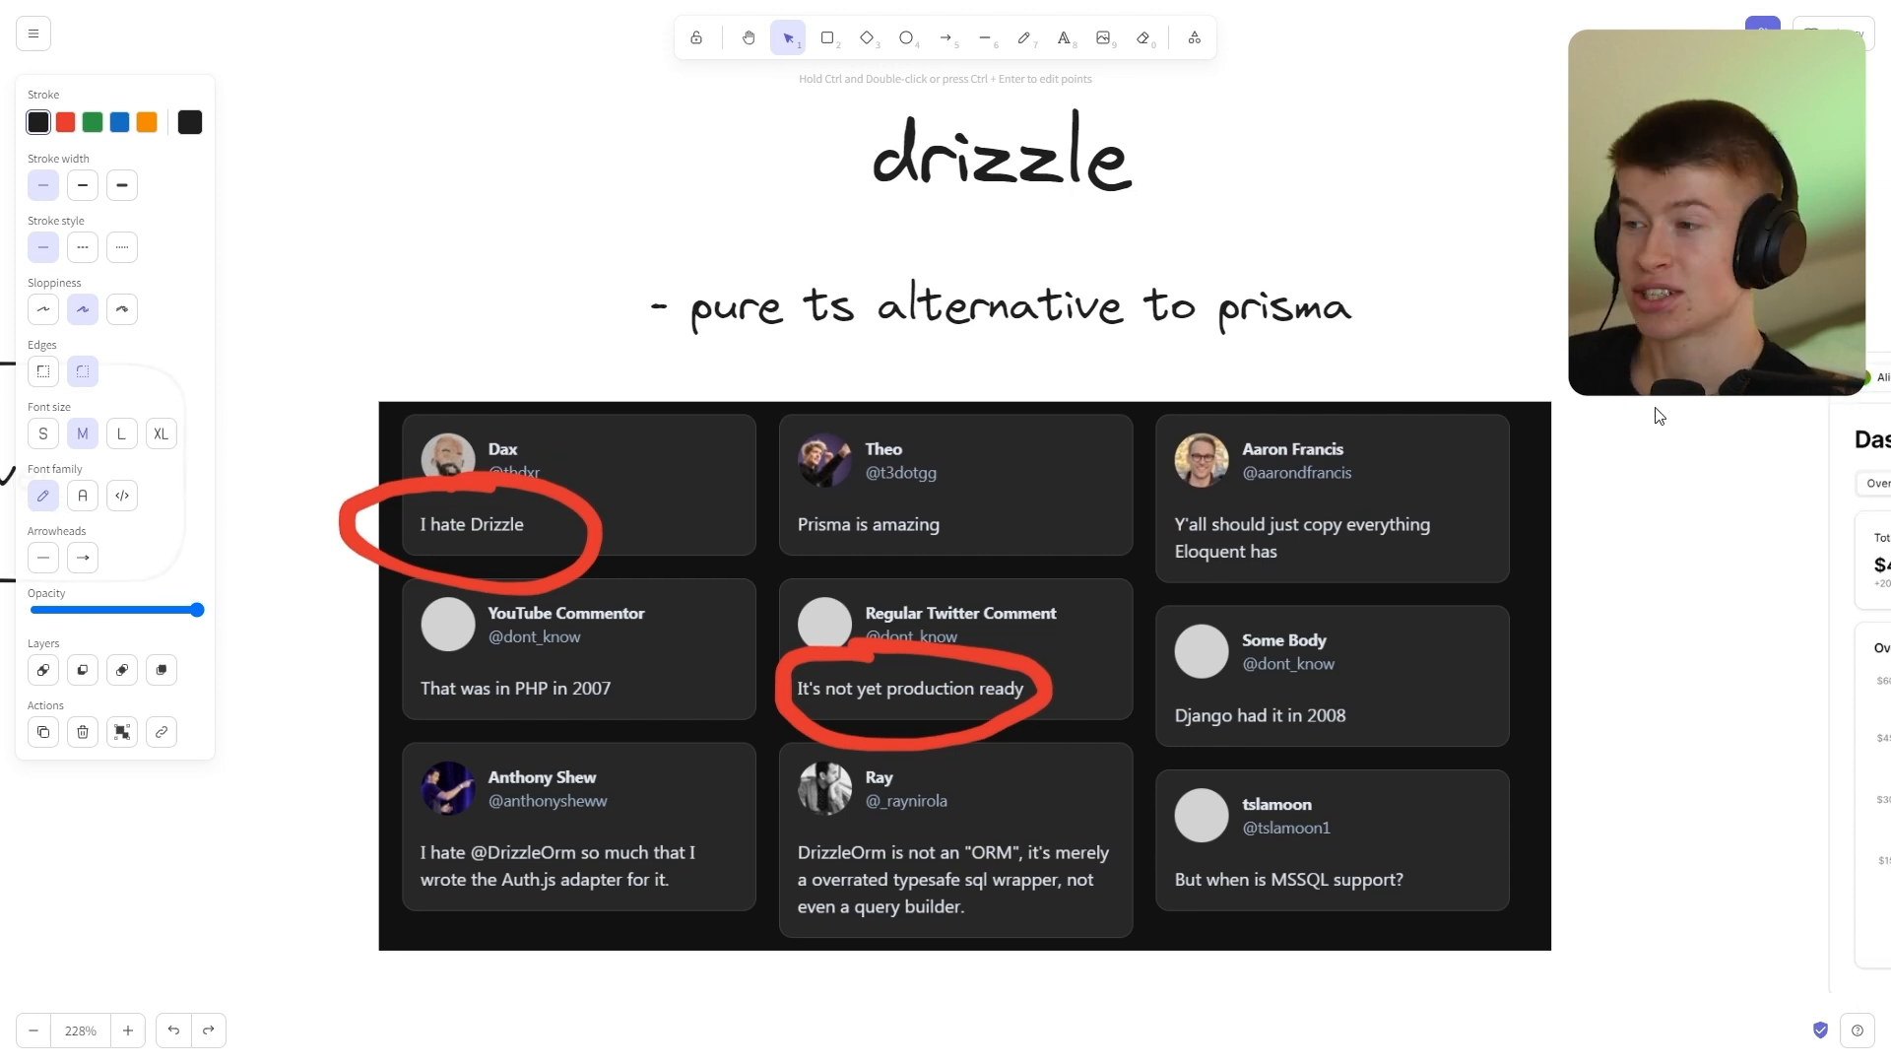
pyautogui.moveTo(1598, 400)
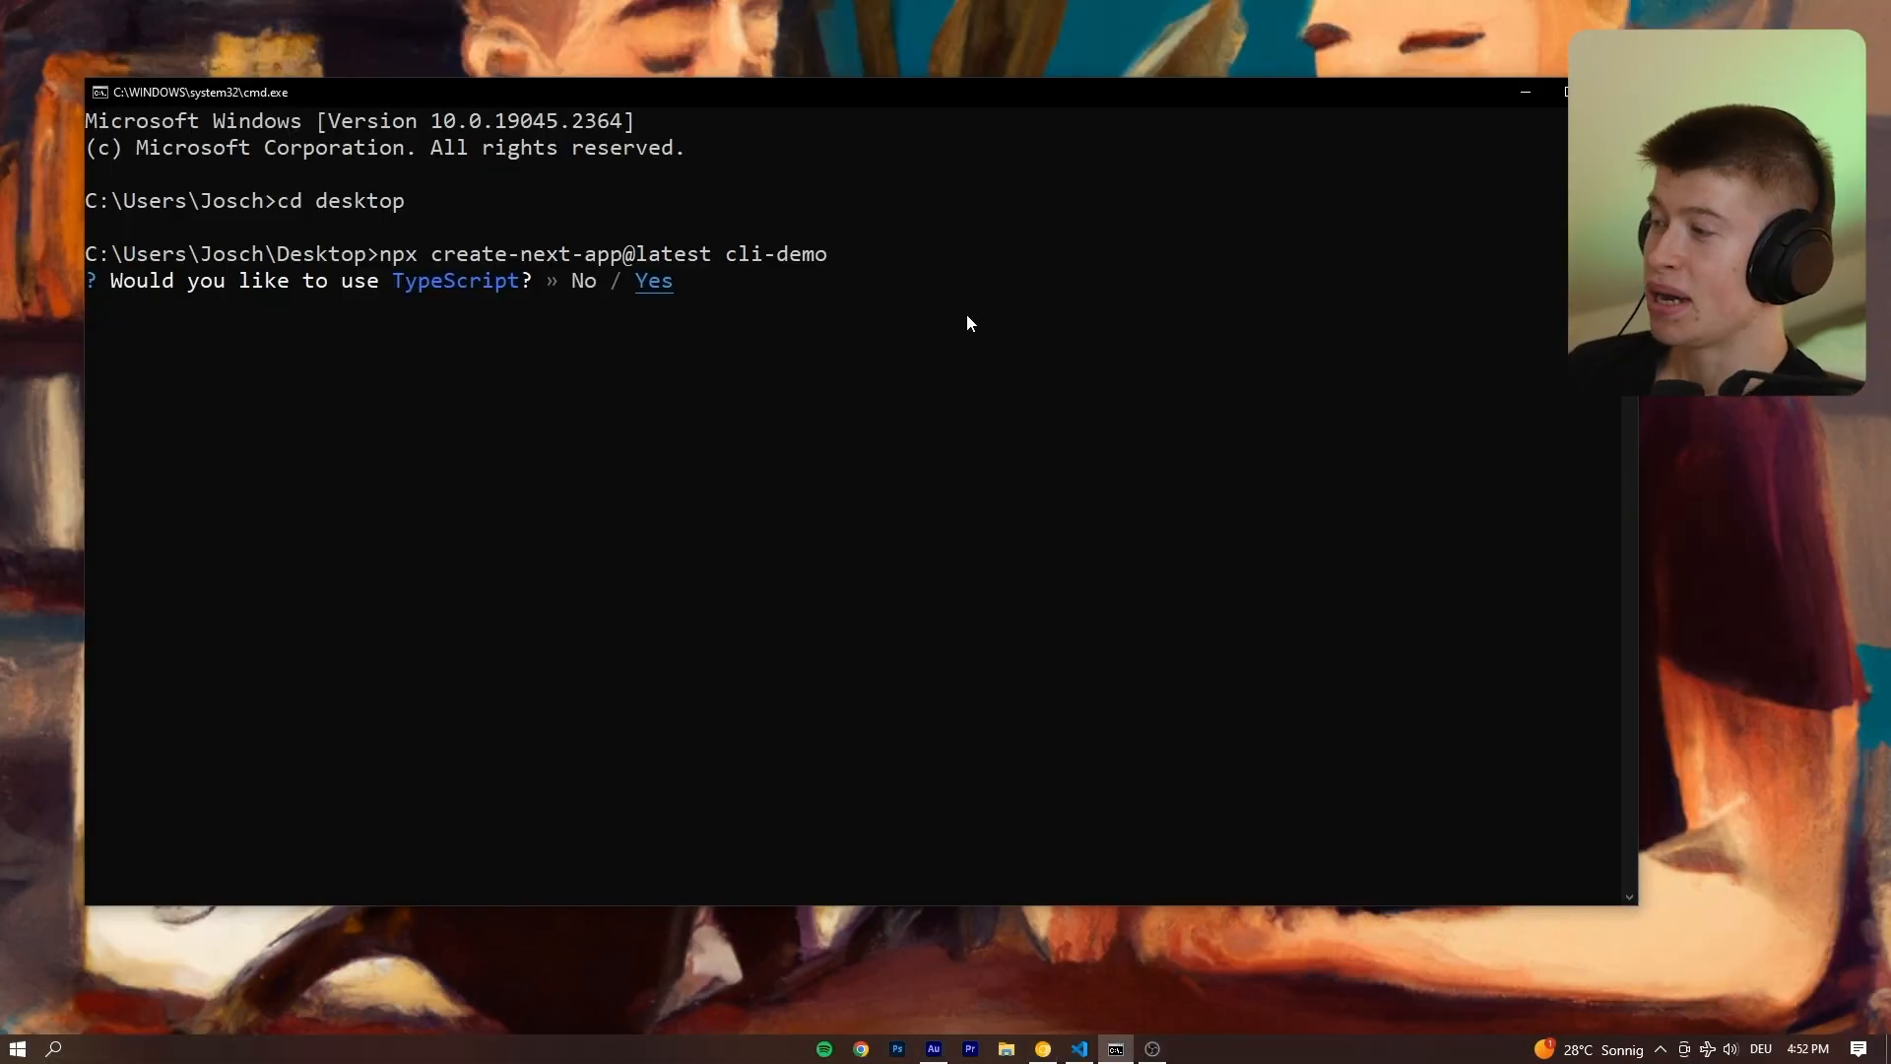
# Accept the create-next-app defaults so cli-demo starts installing dependencies.
pyautogui.press('Return')
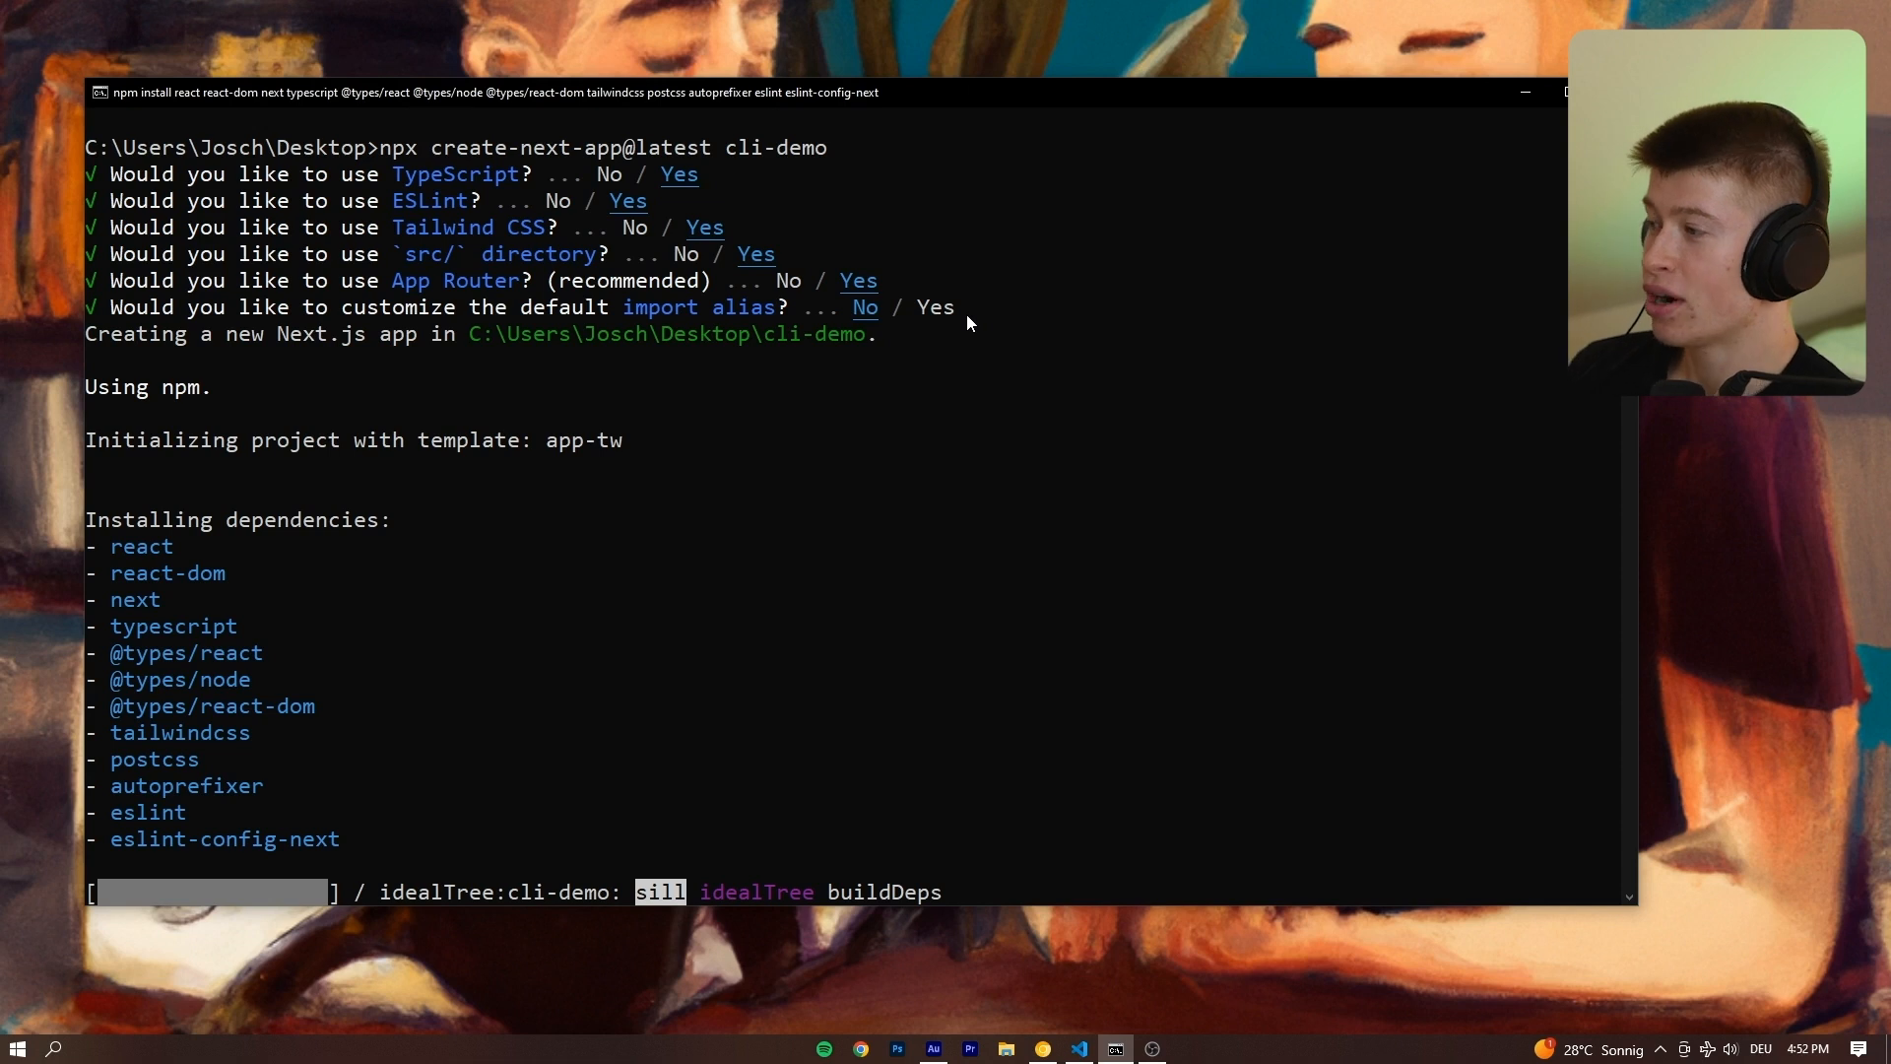
pyautogui.moveTo(810, 422)
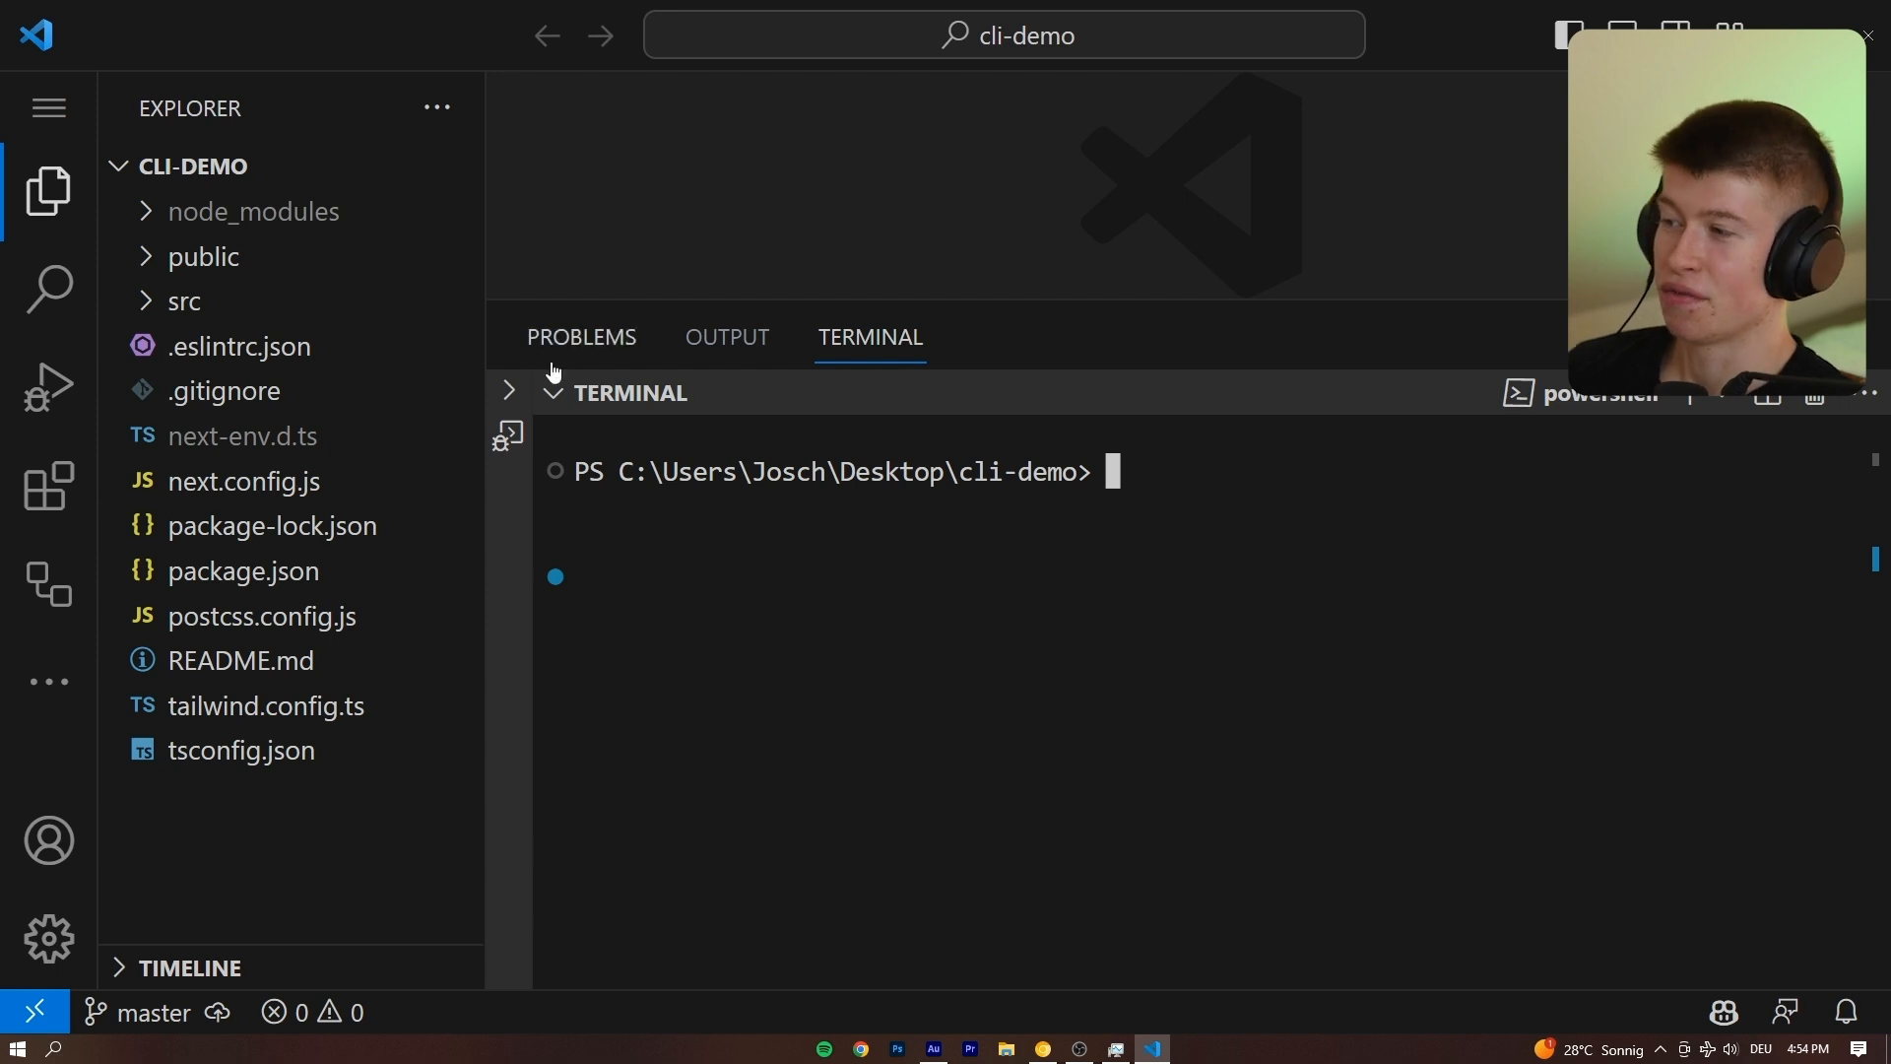
pyautogui.moveTo(1259, 507)
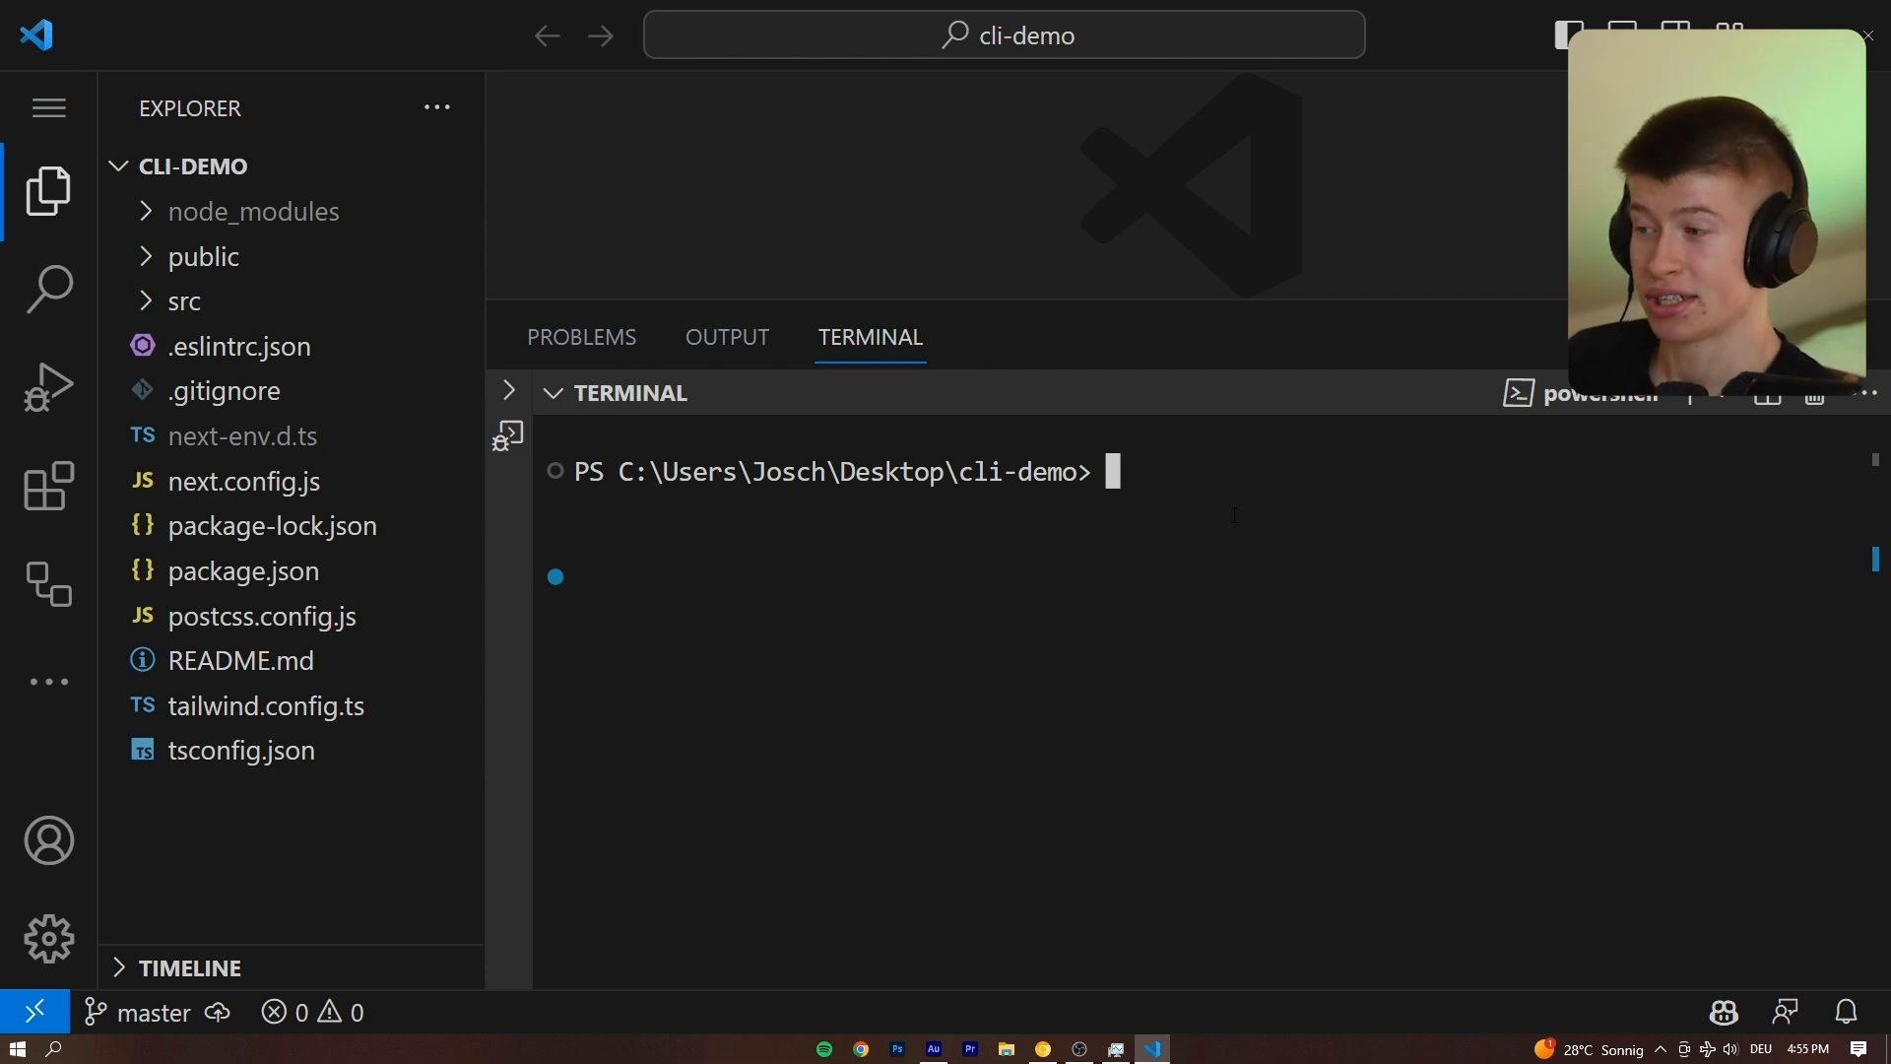
# Run 'npx kirimase init' in the cli-demo terminal and answer the setup prompts.
pyautogui.write('npx')
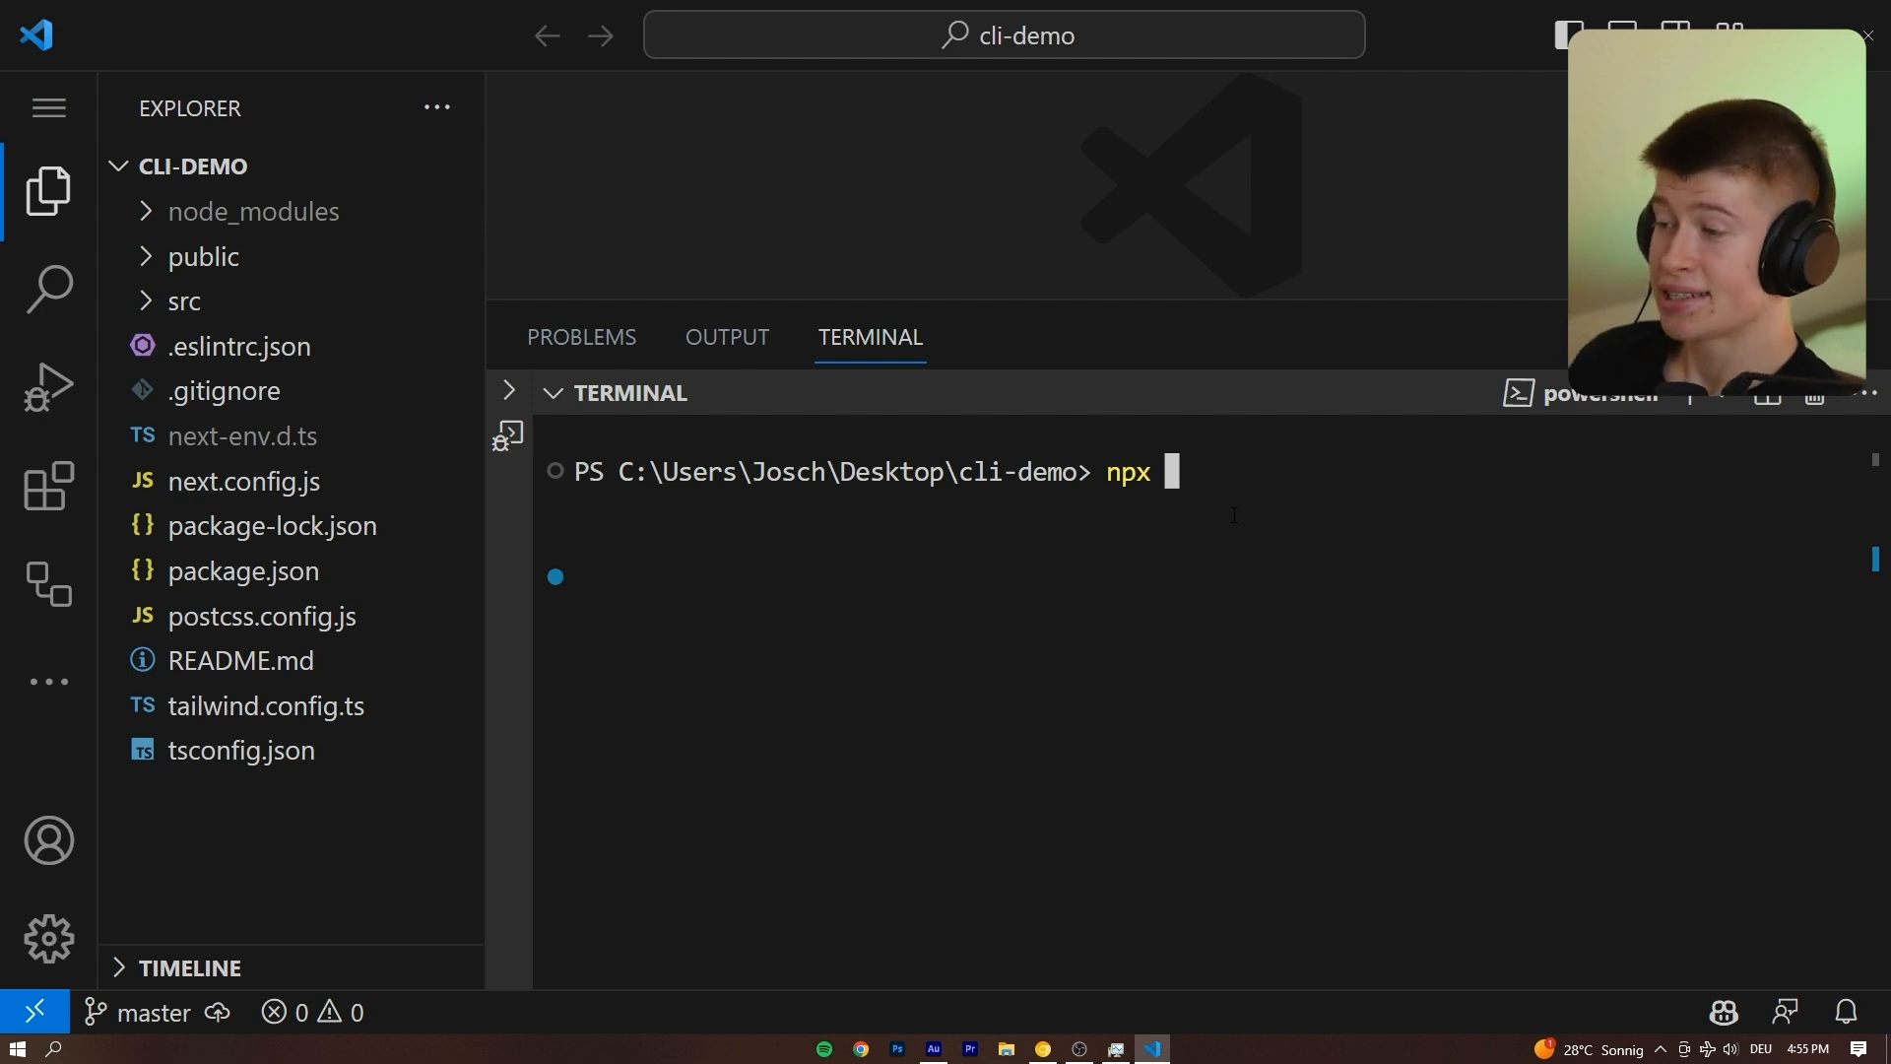
pyautogui.write('kirimase')
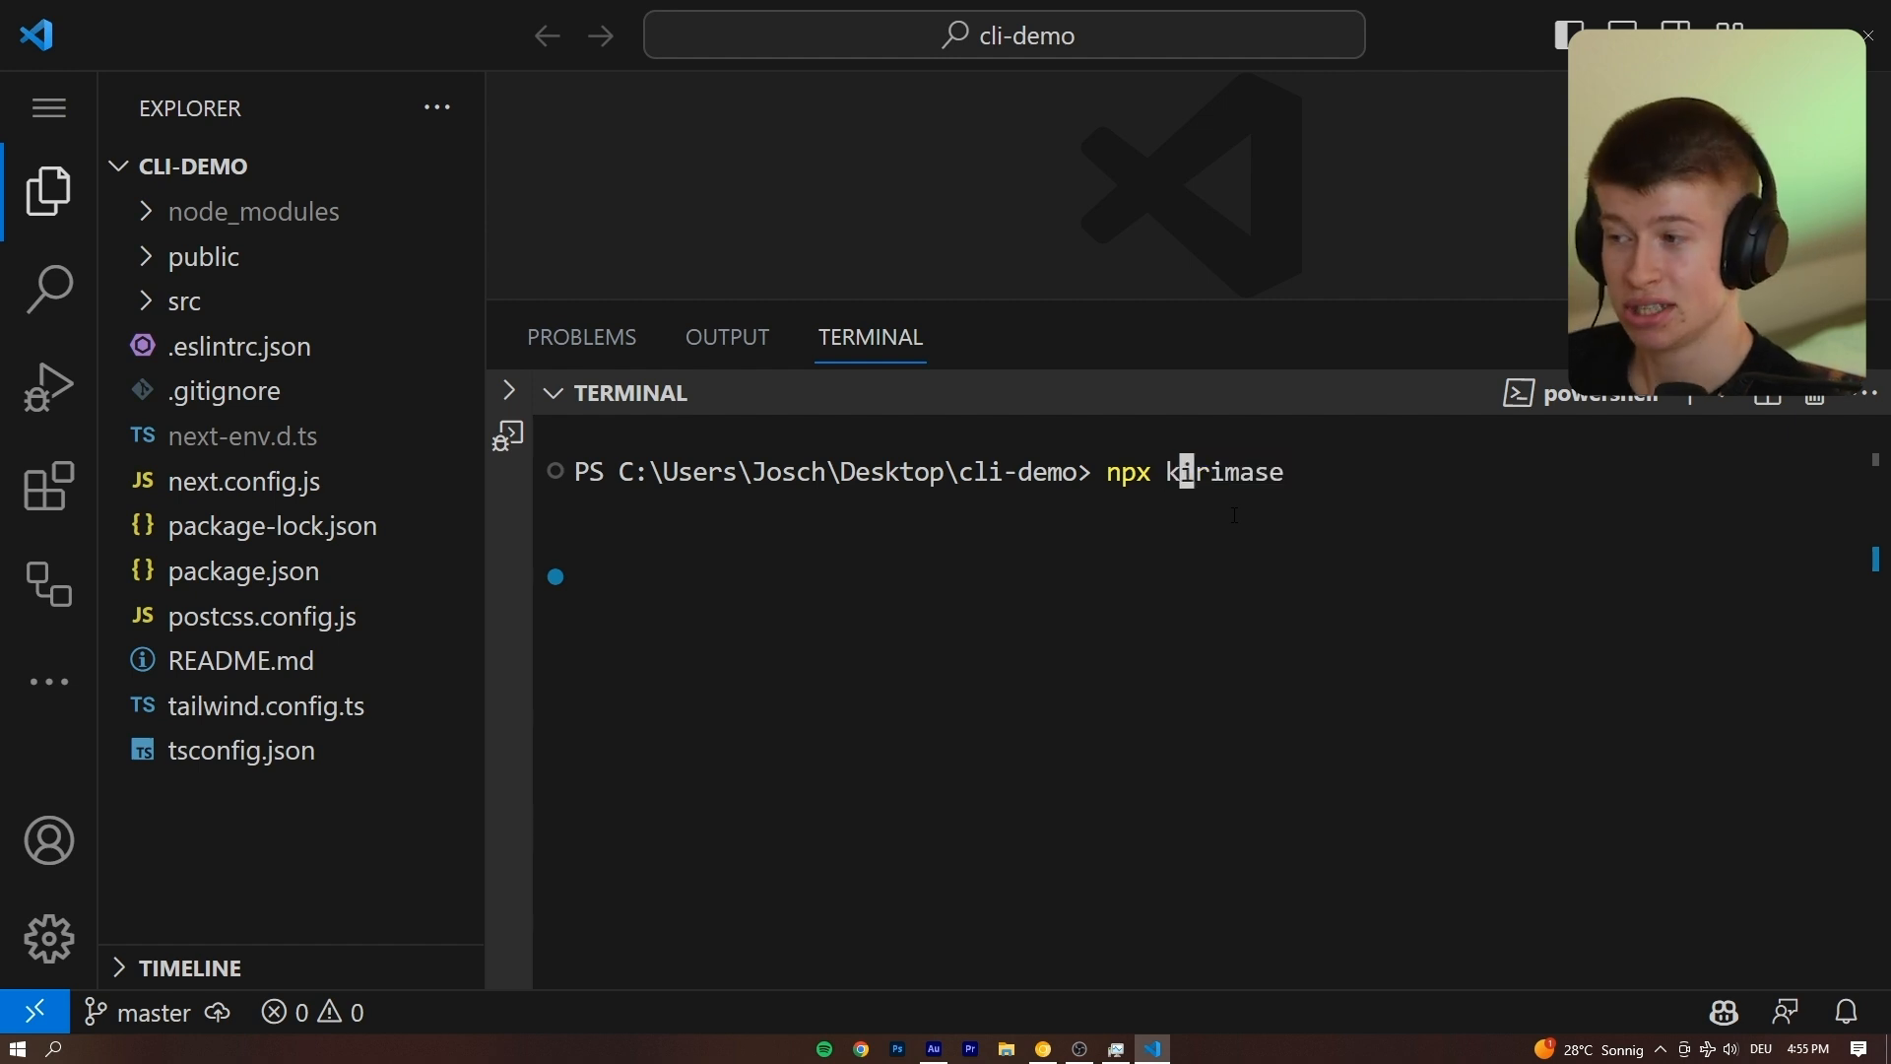
pyautogui.write('i')
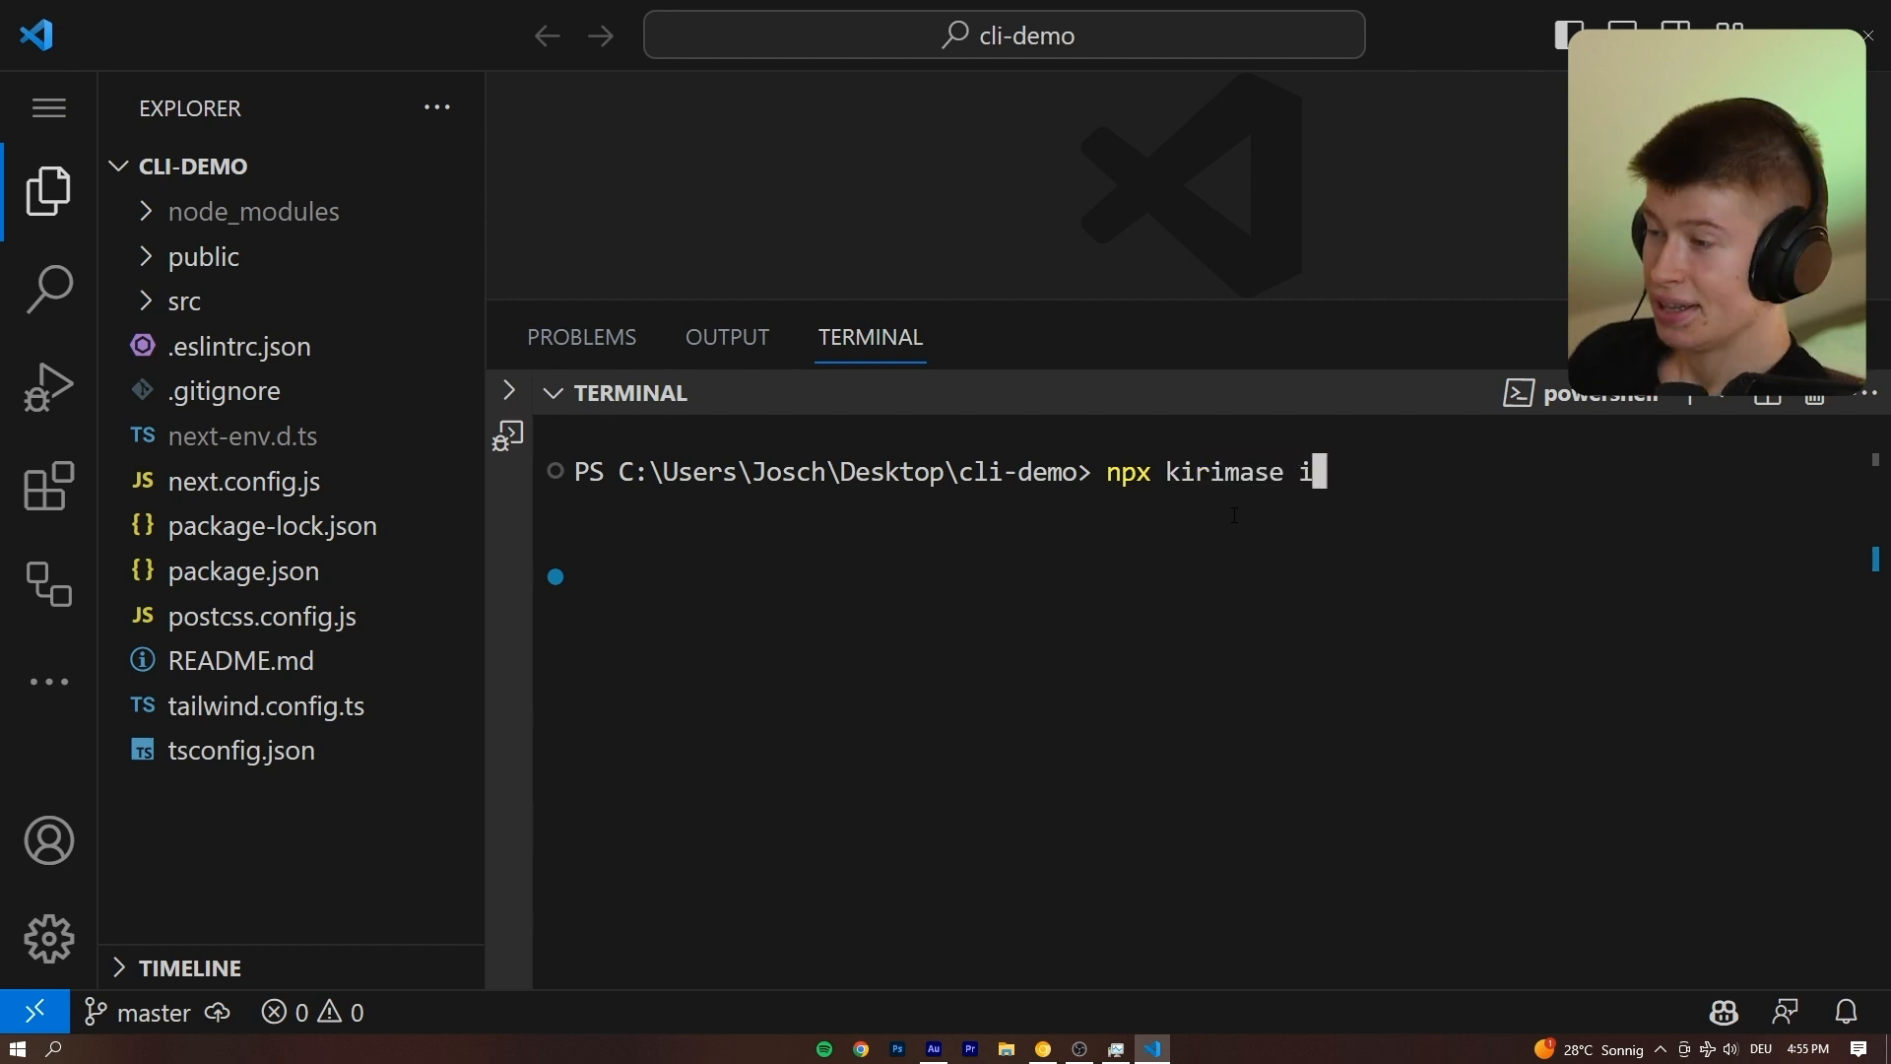
pyautogui.write('nit')
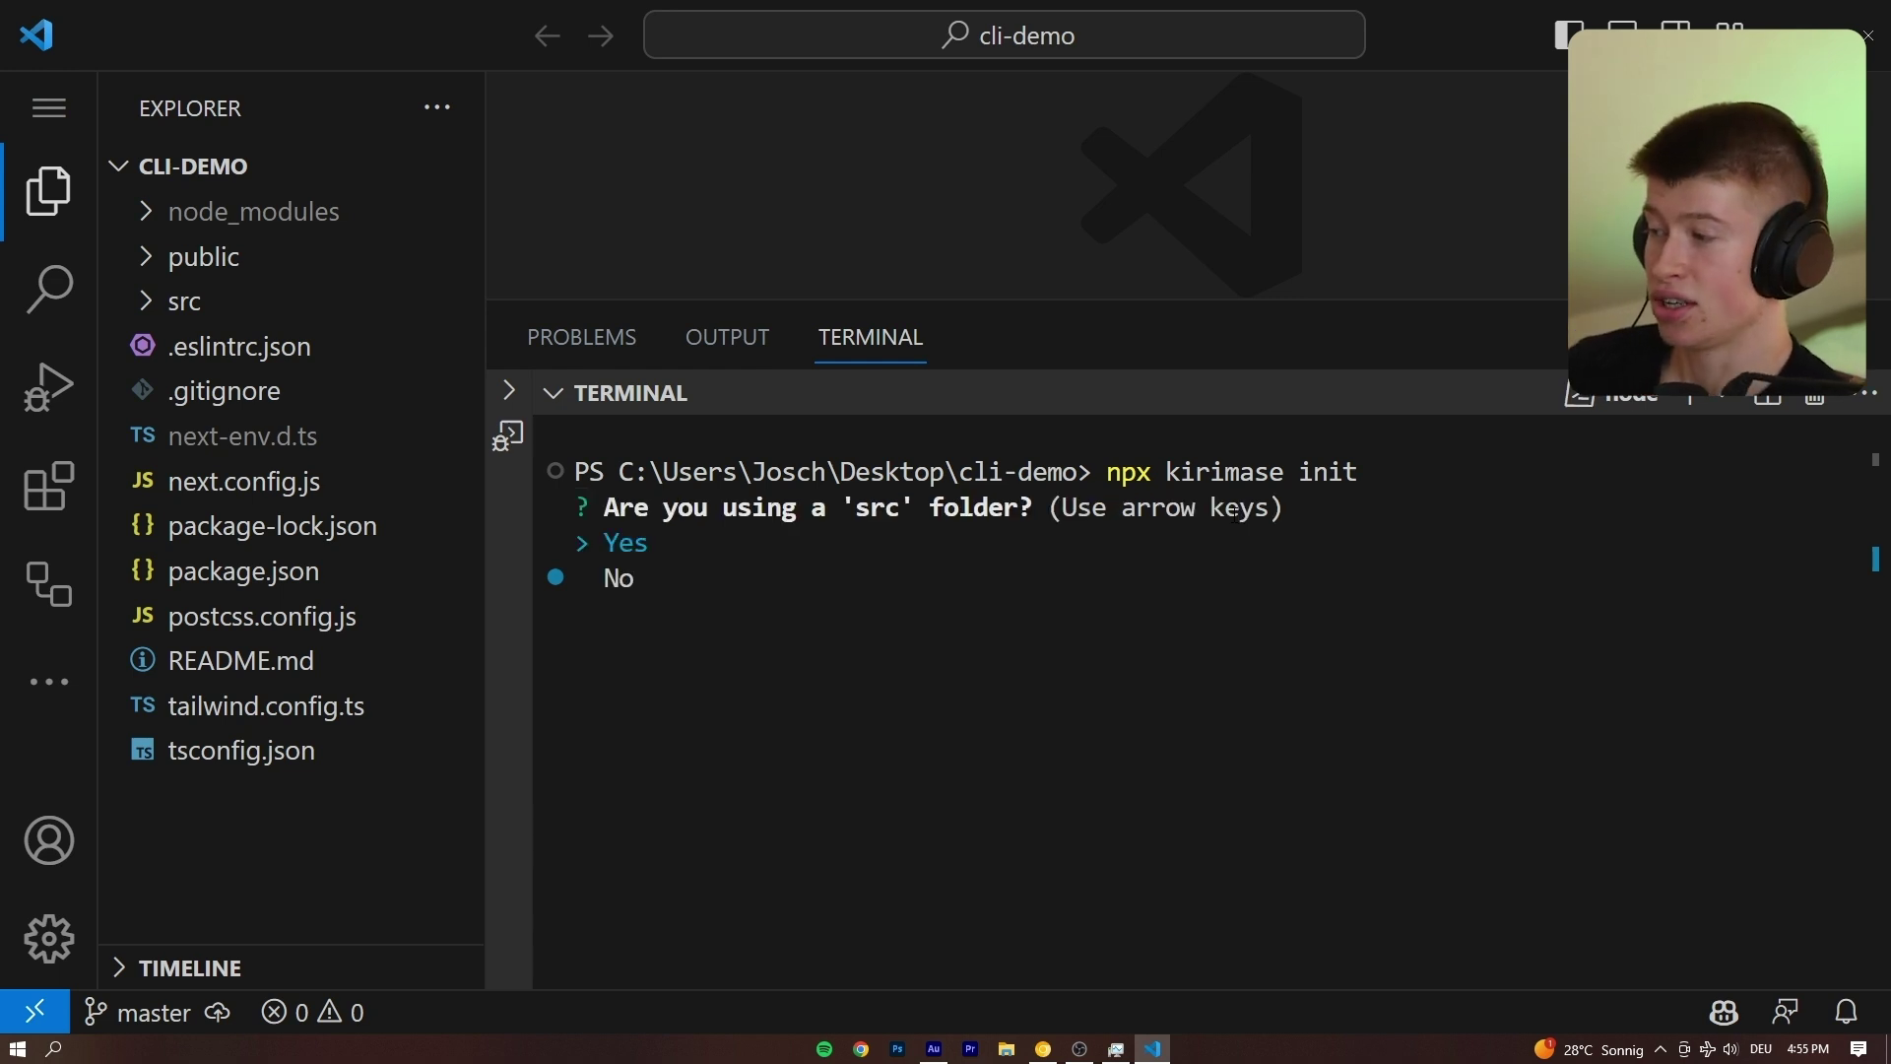
pyautogui.click(187, 300)
pyautogui.write('y')
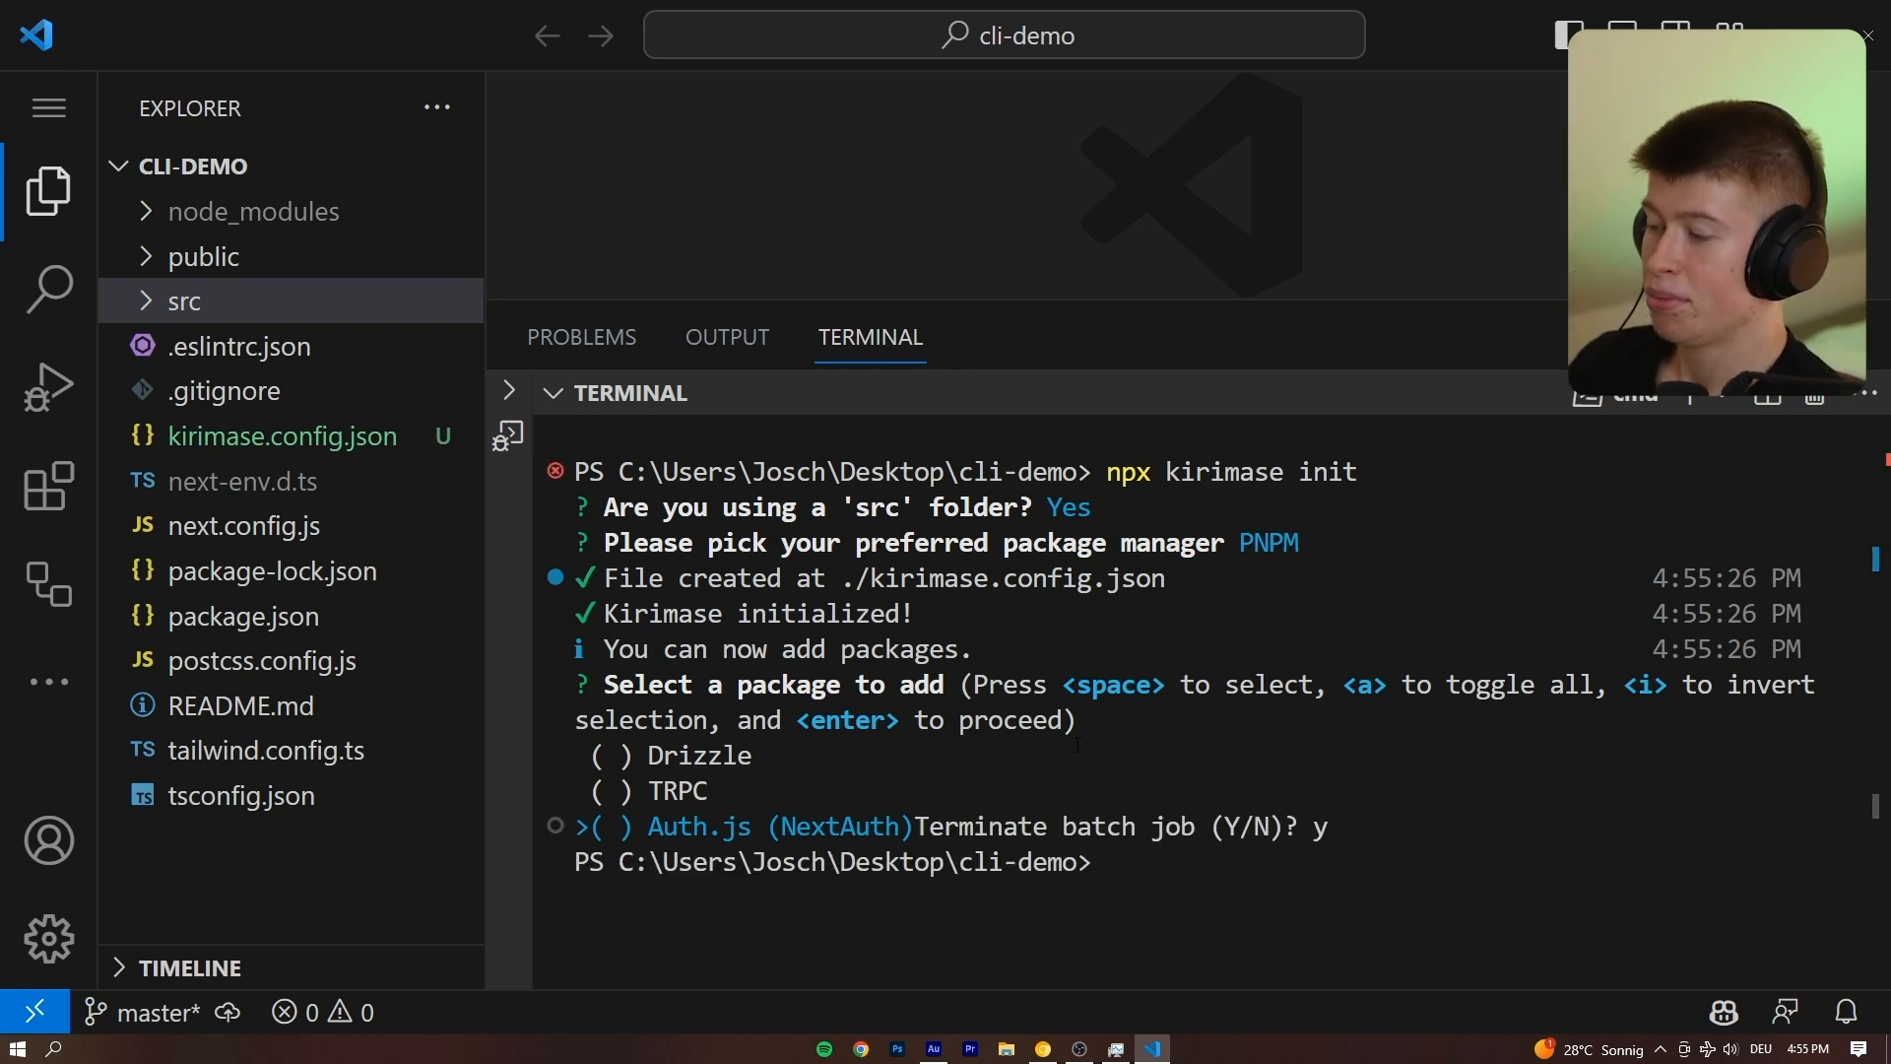
# Rerun kirimase init selecting all packages, MySQL with PlanetScale, an example model, and Google sign-in.
pyautogui.write('npx kirimase init')
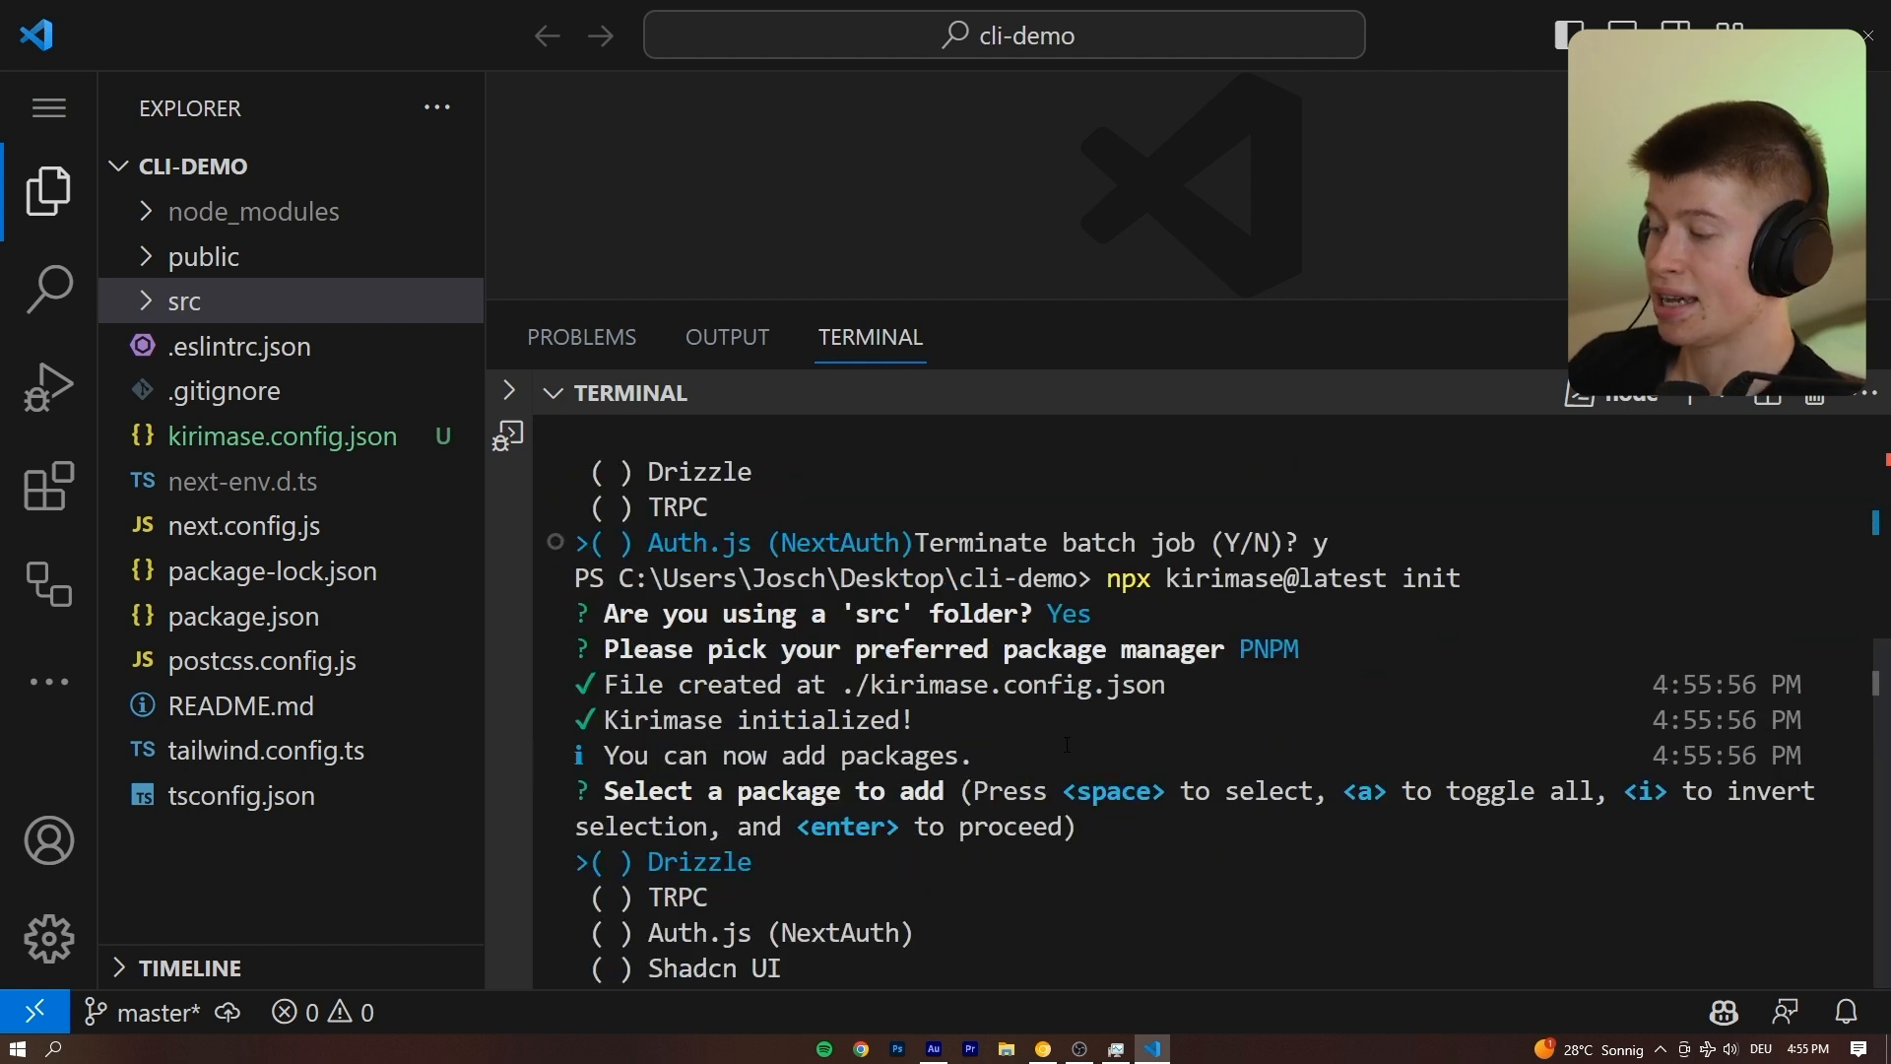
pyautogui.press('down')
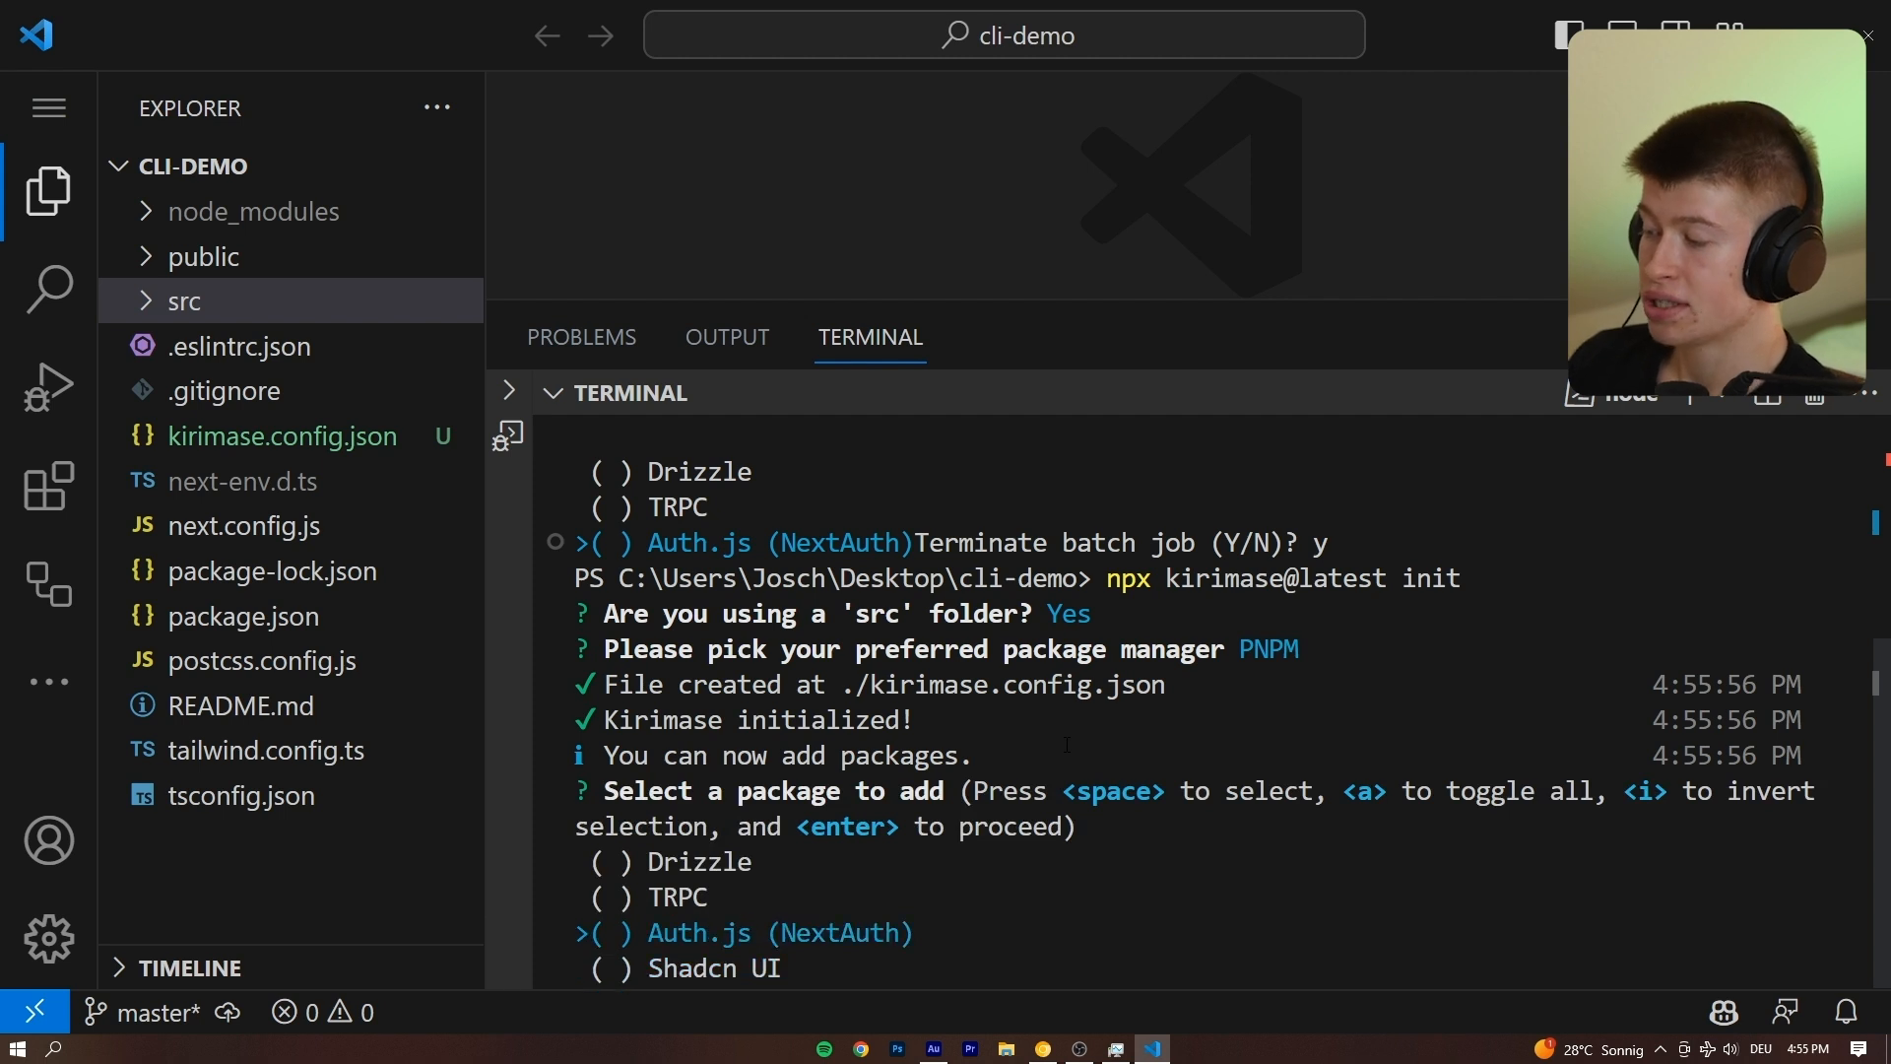
pyautogui.press('a')
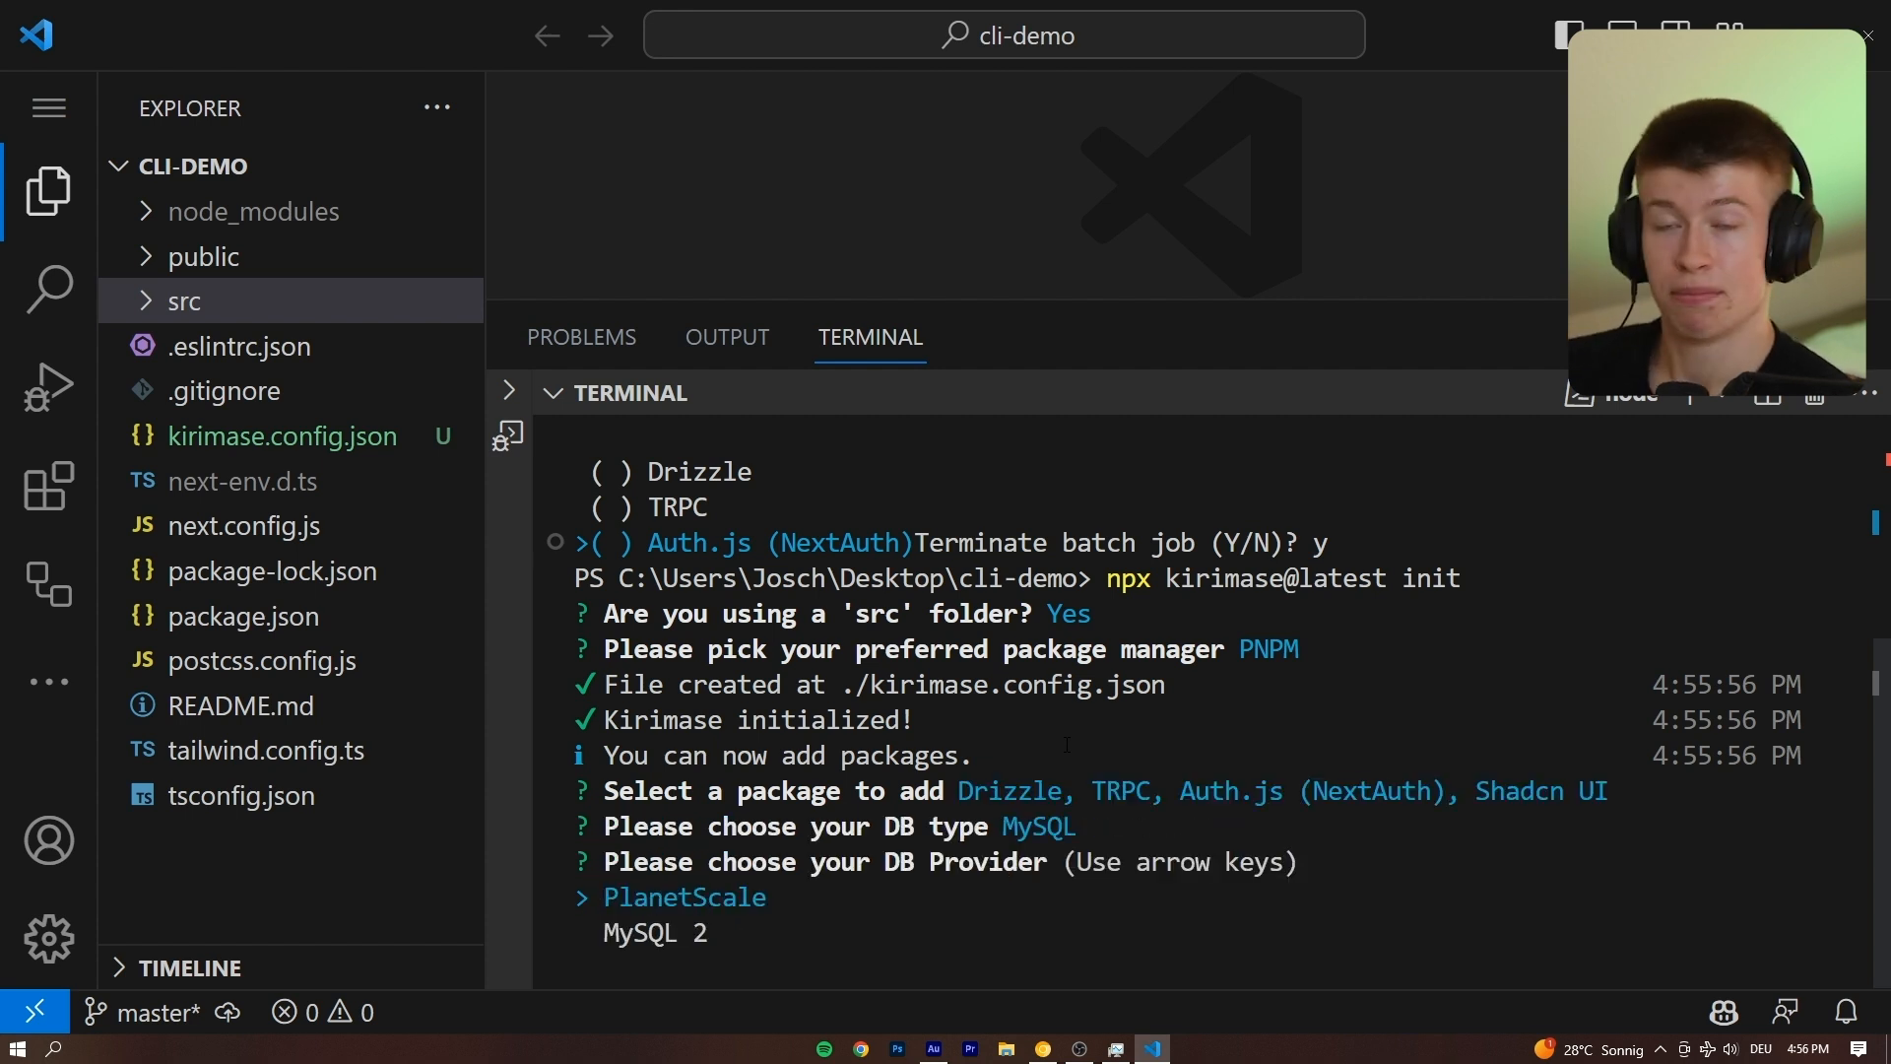
pyautogui.press('Return')
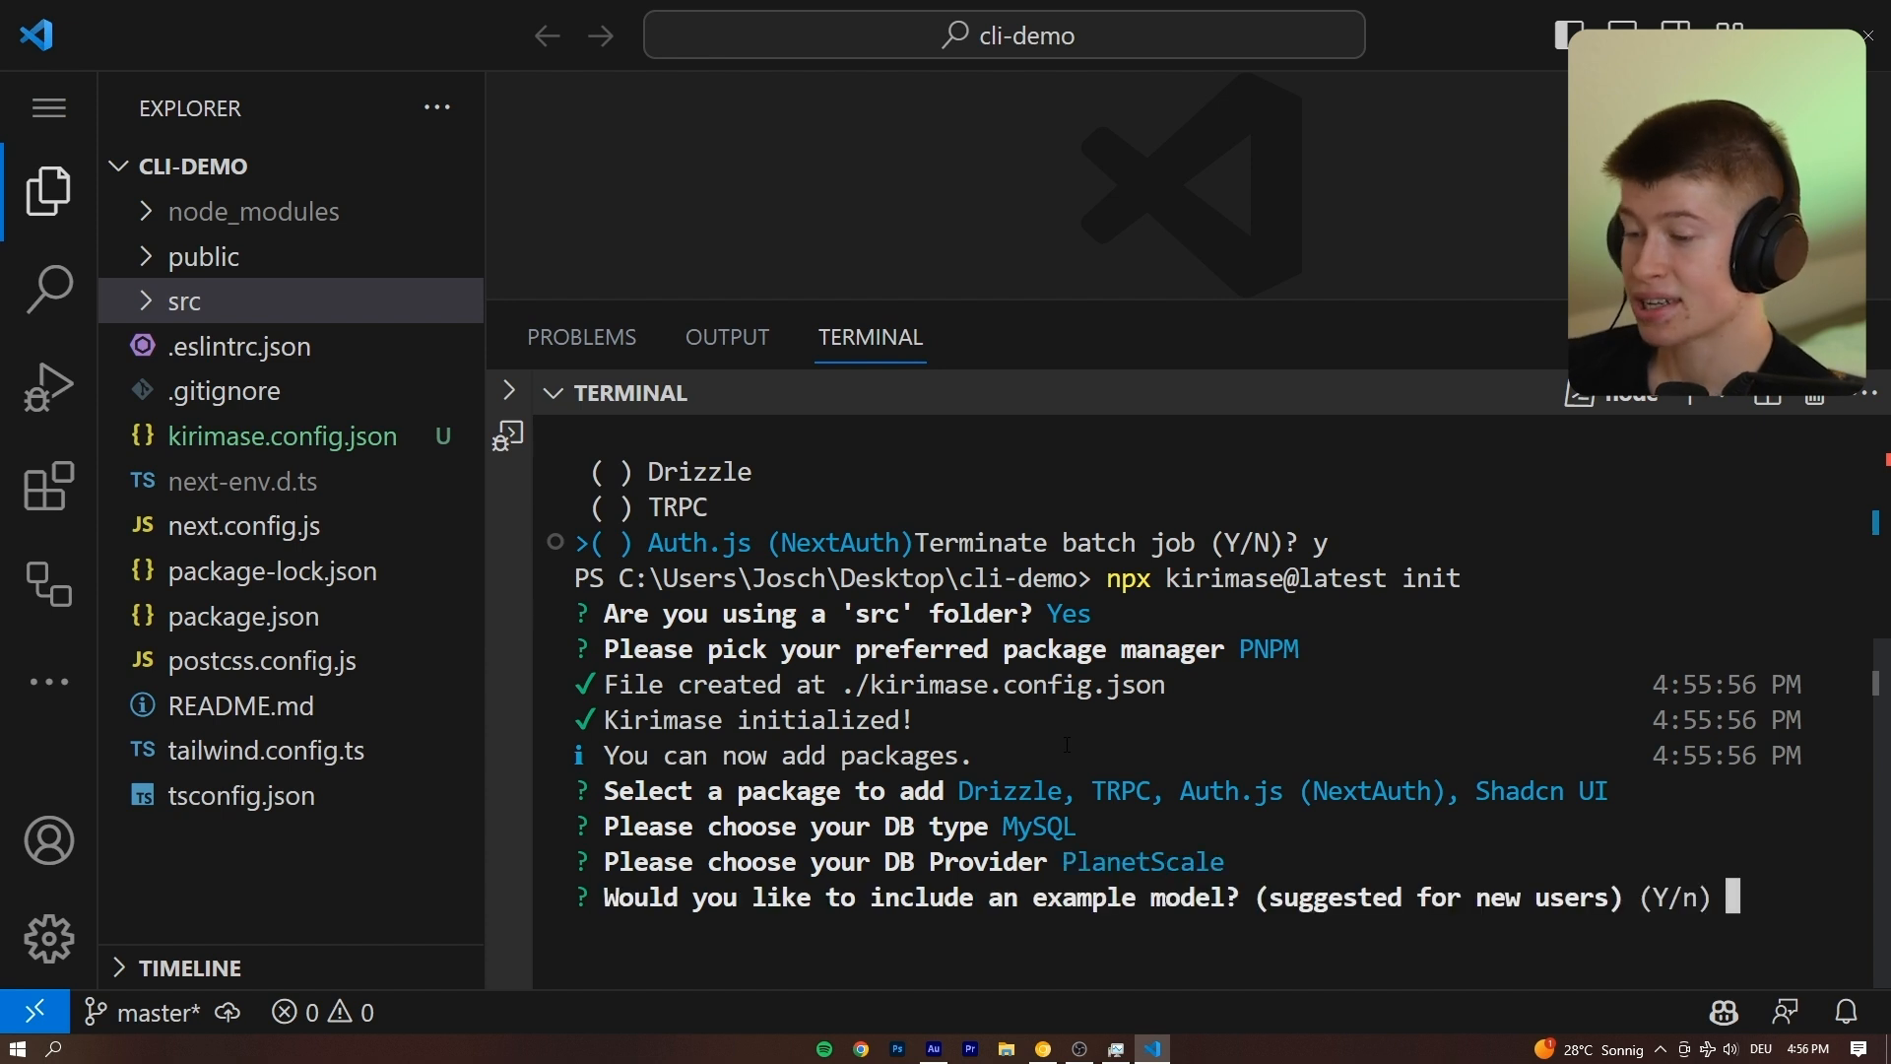
pyautogui.write('y')
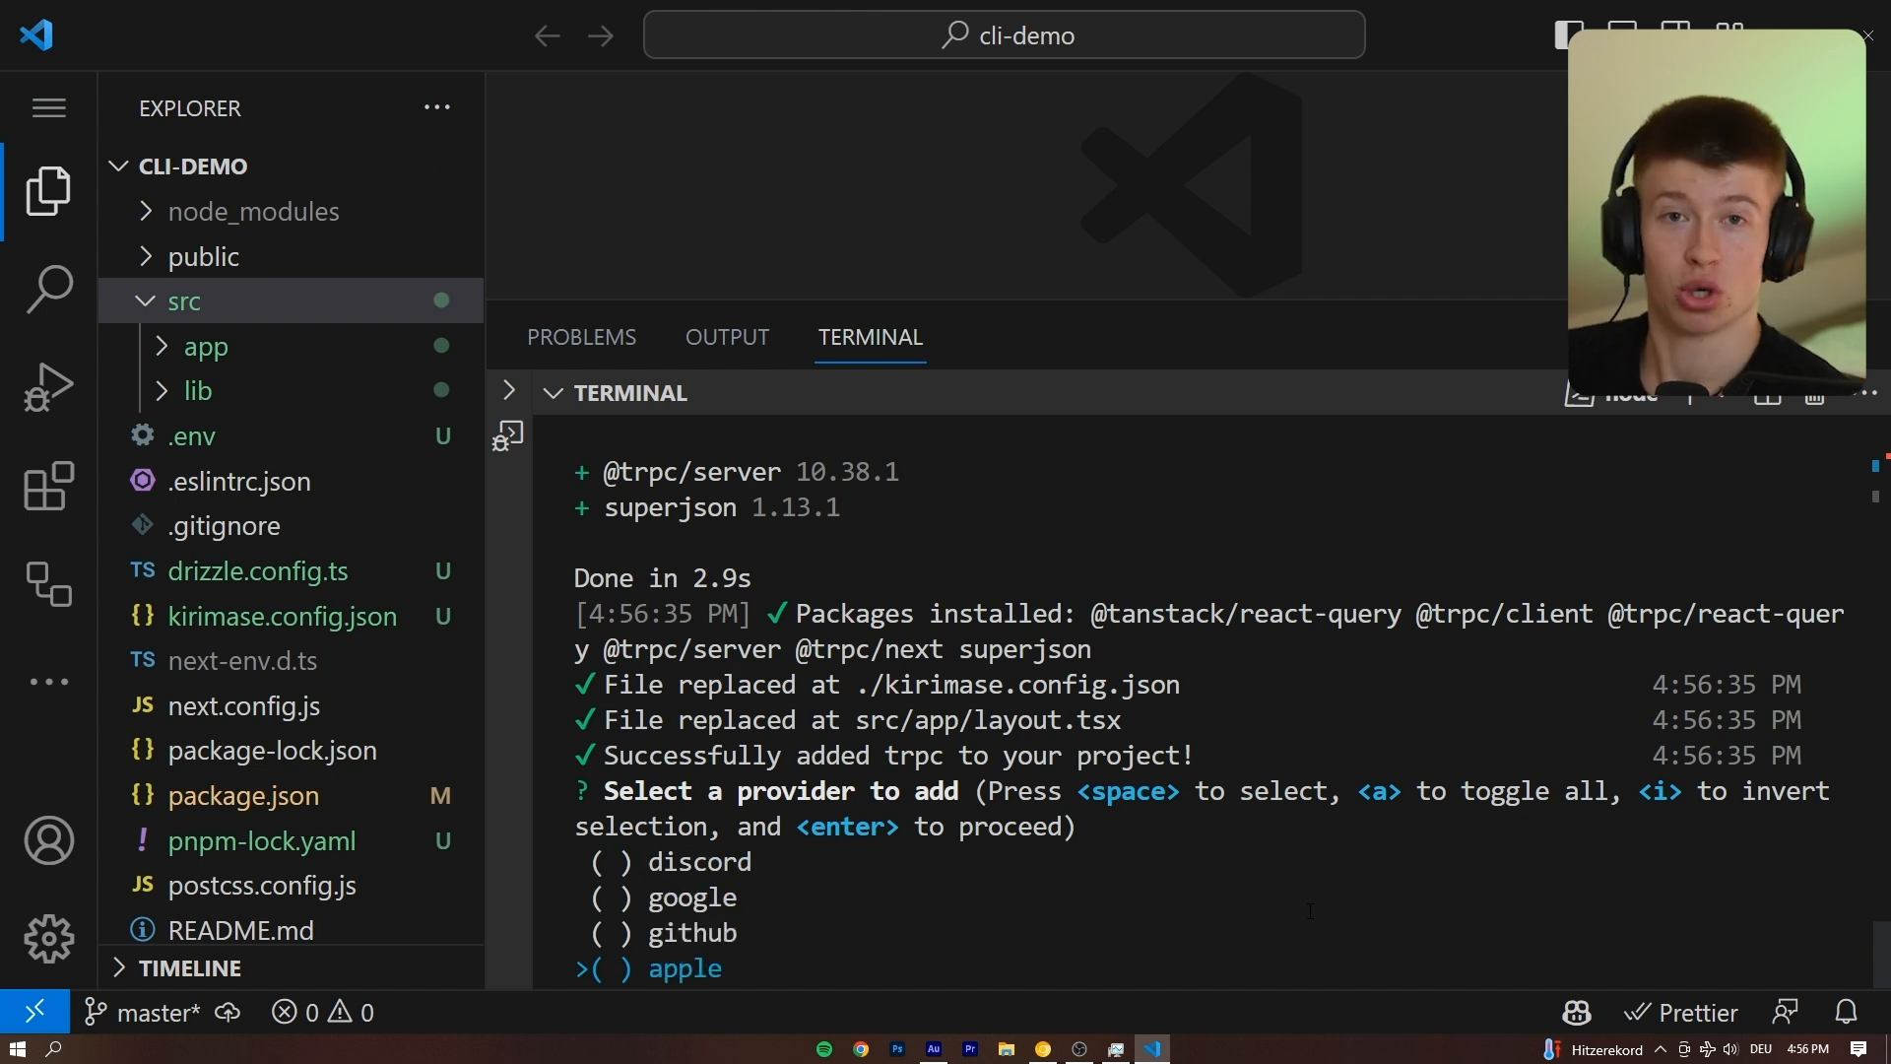
pyautogui.press('space')
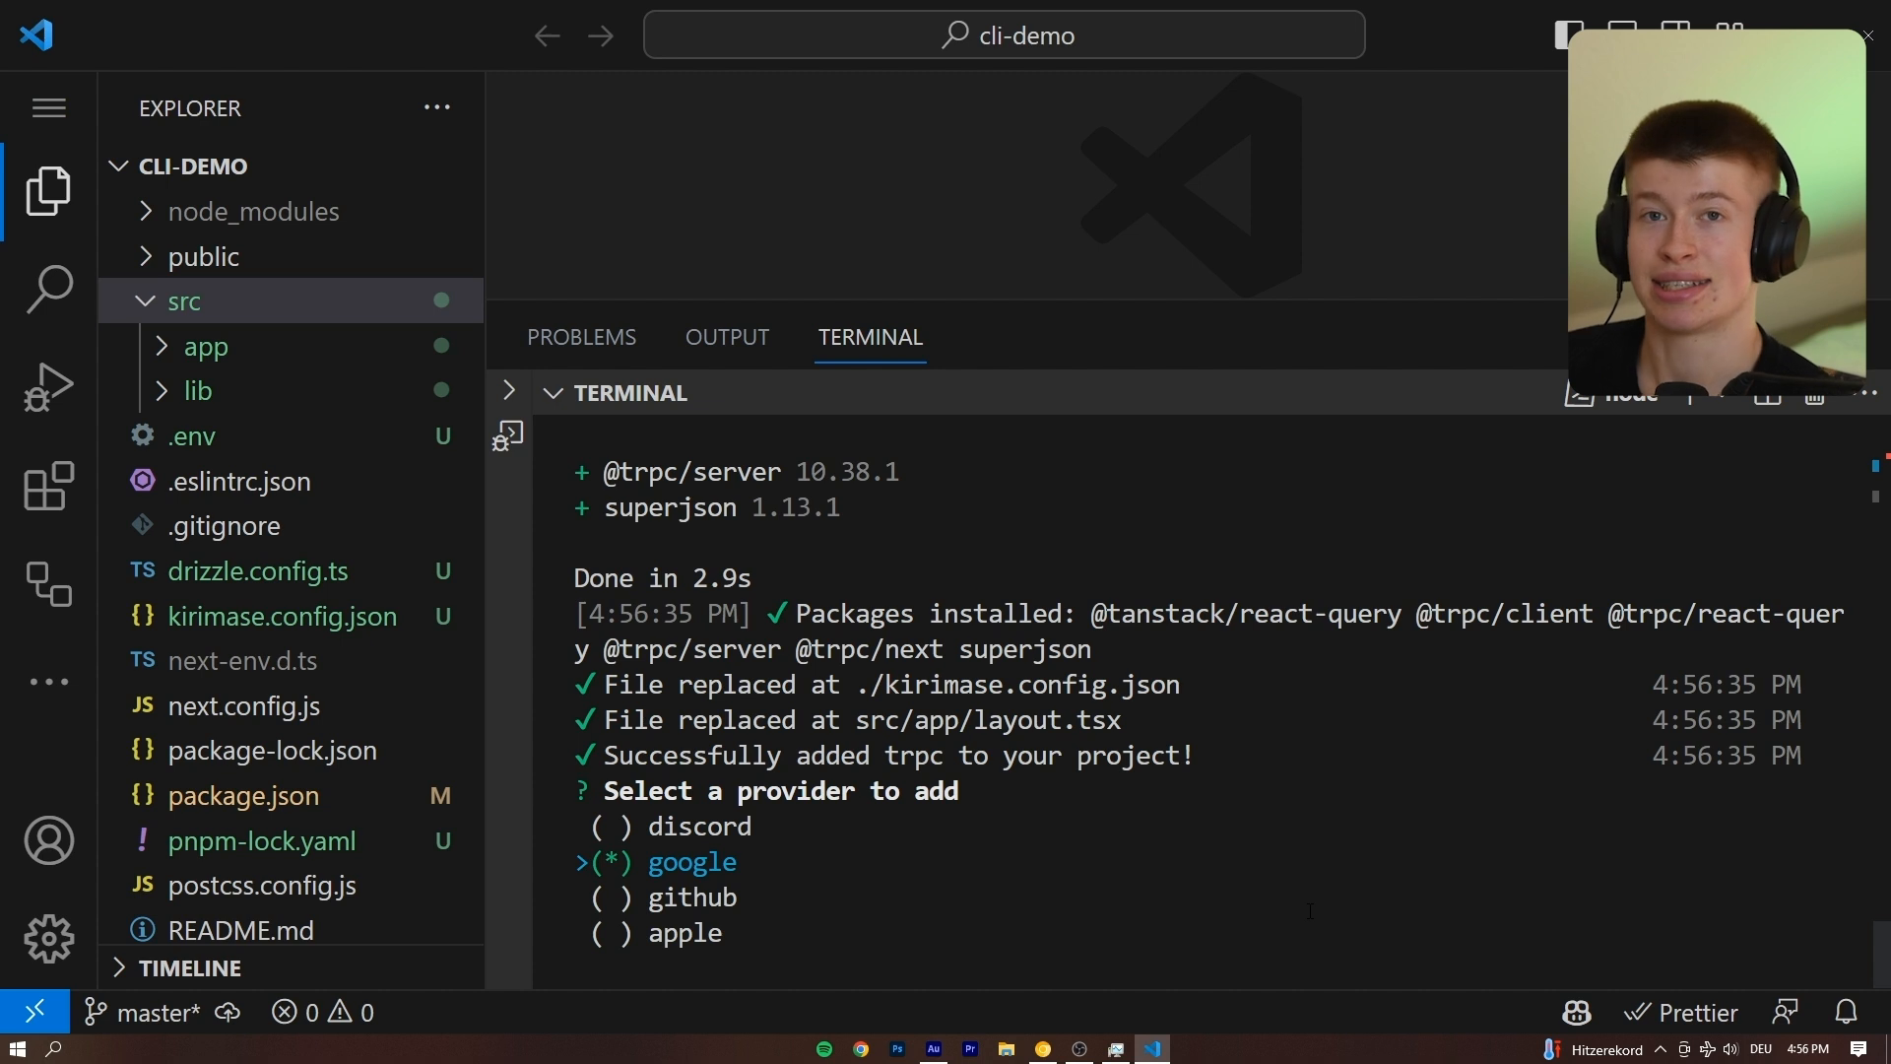
pyautogui.press('Return')
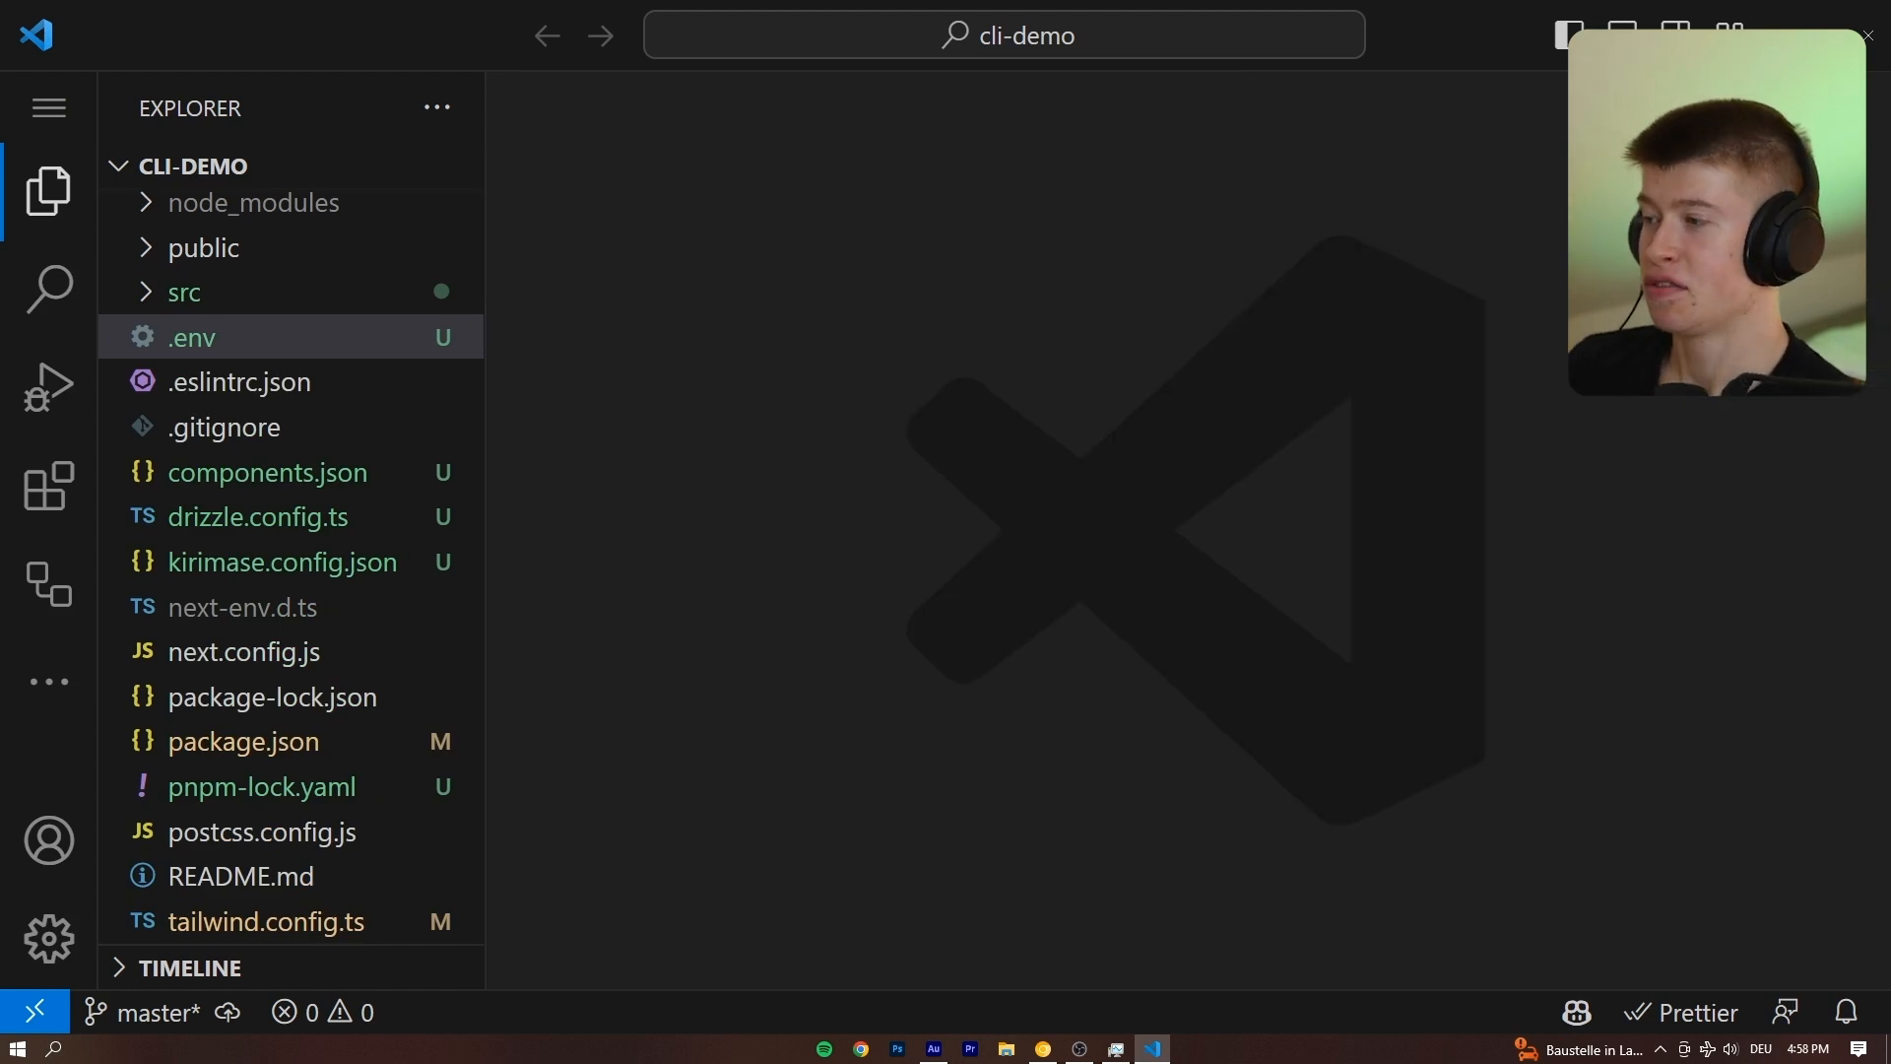
pyautogui.moveTo(400, 329)
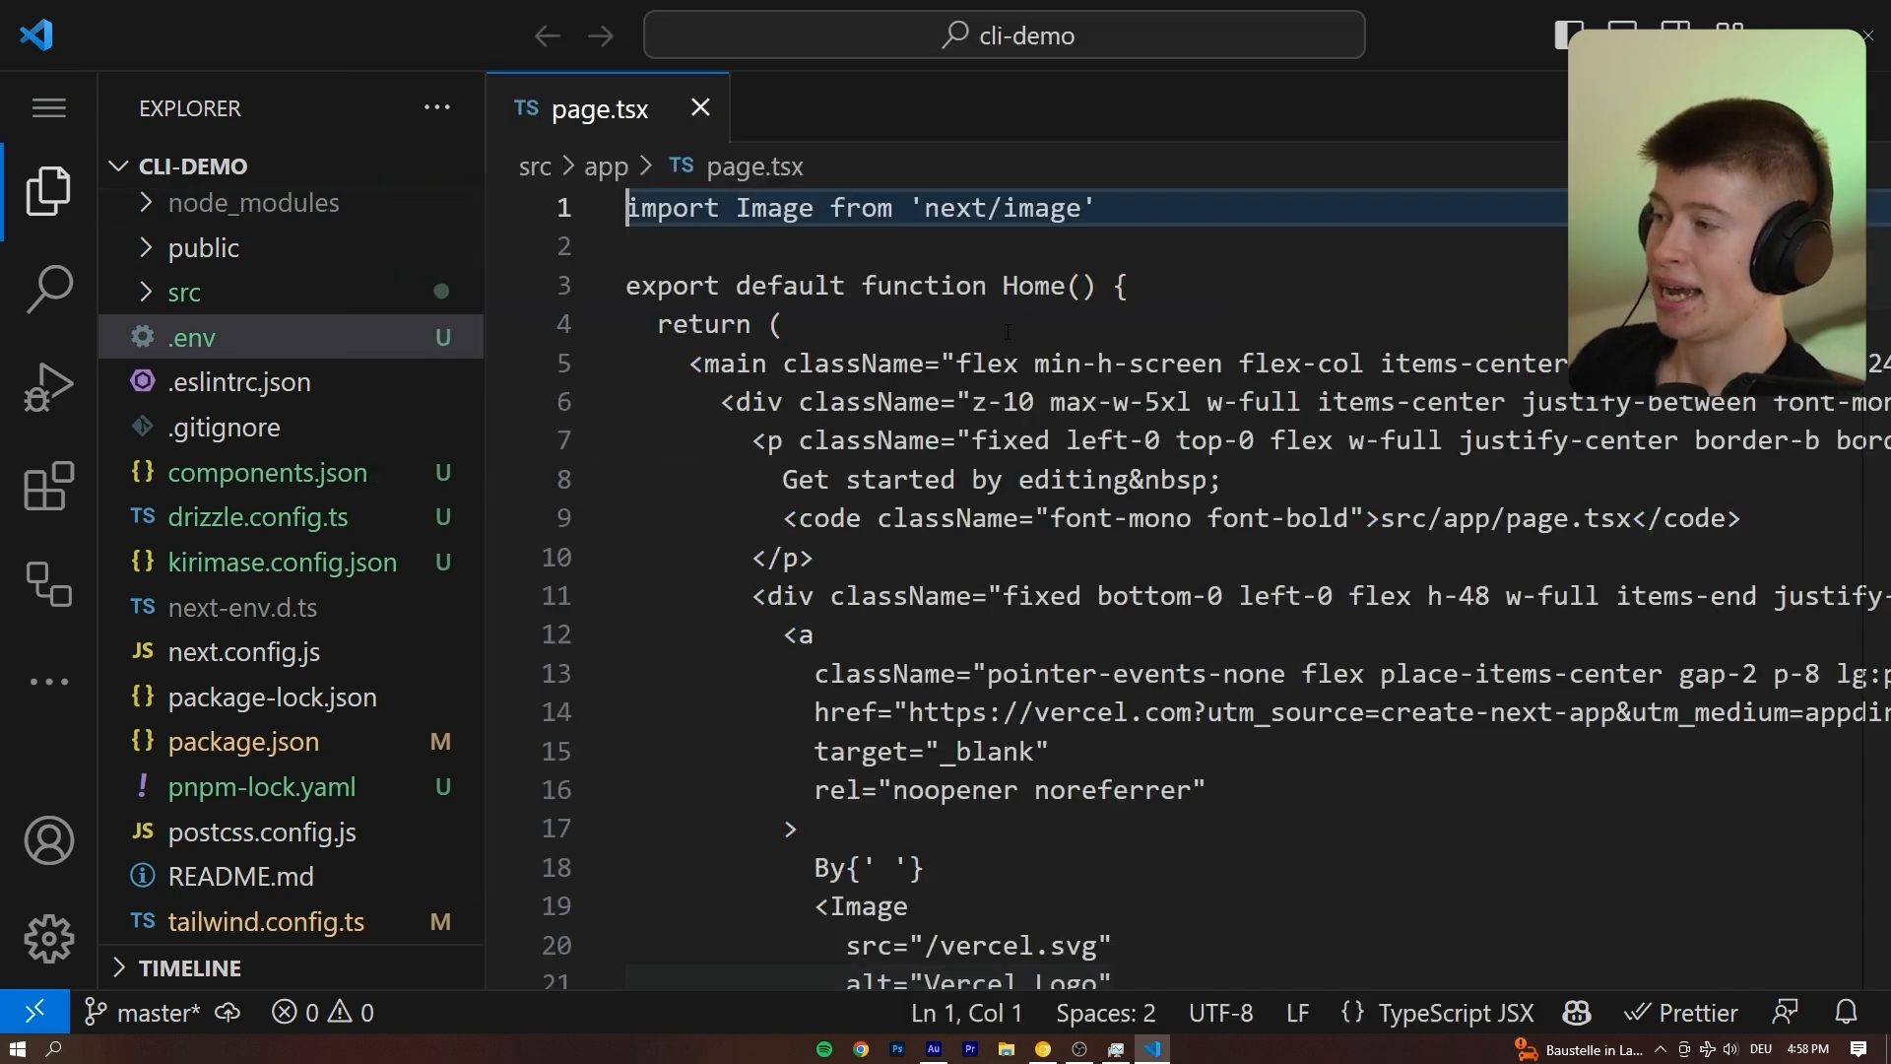
# Render <SignIn /> in page.tsx and jump to the SignIn component's definition.
pyautogui.click(181, 291)
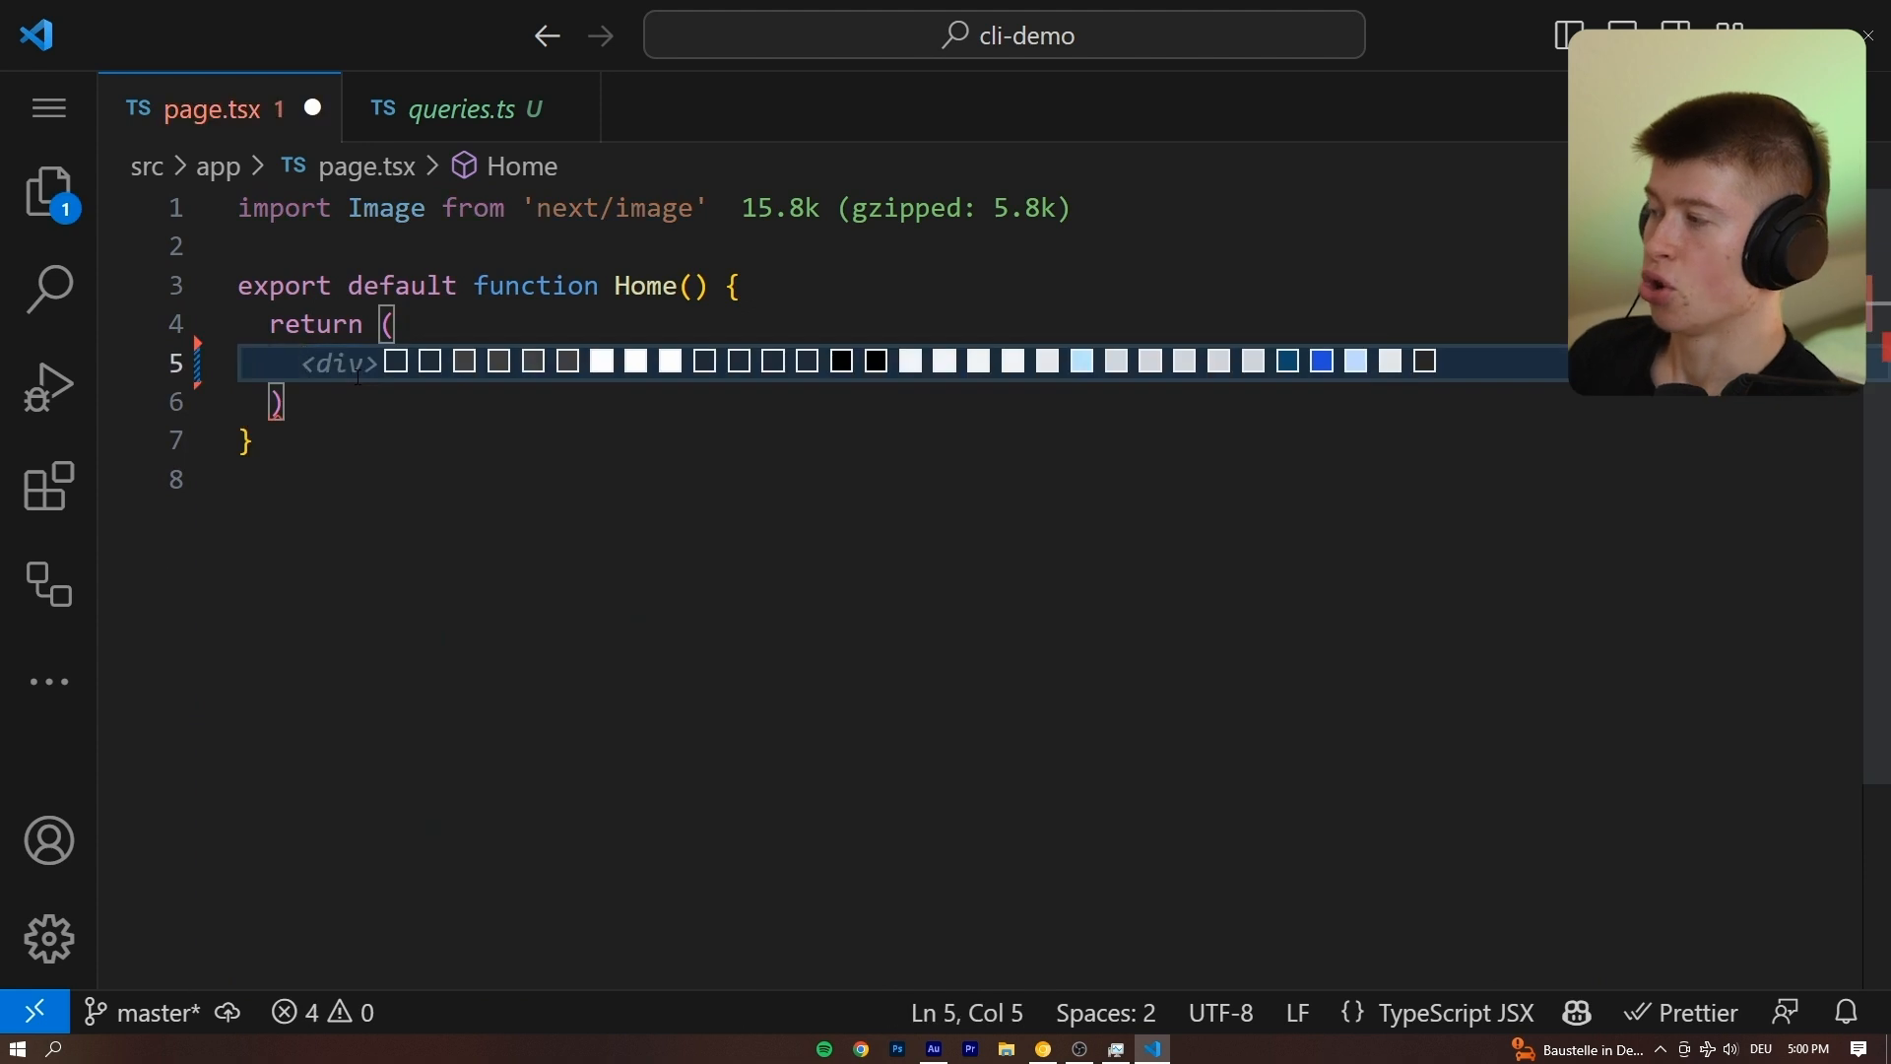
pyautogui.write('SignI')
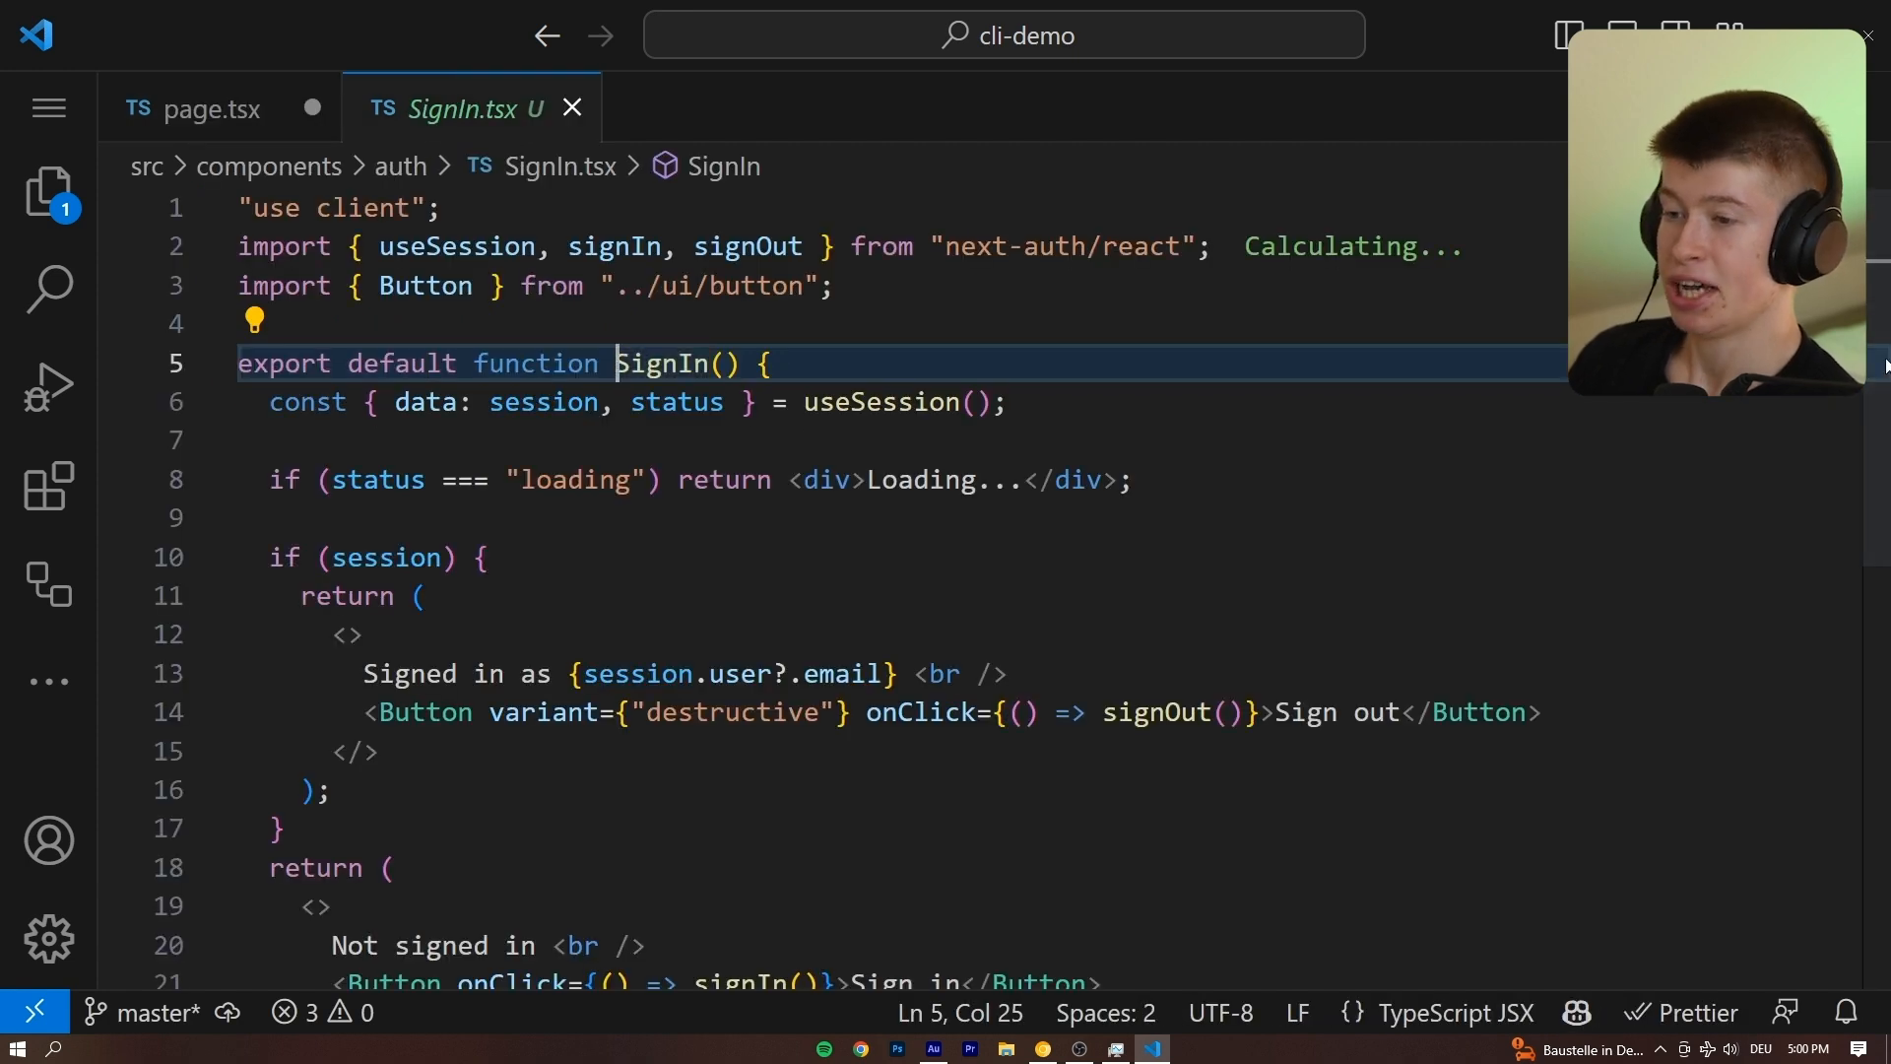
pyautogui.doubleClick(675, 347)
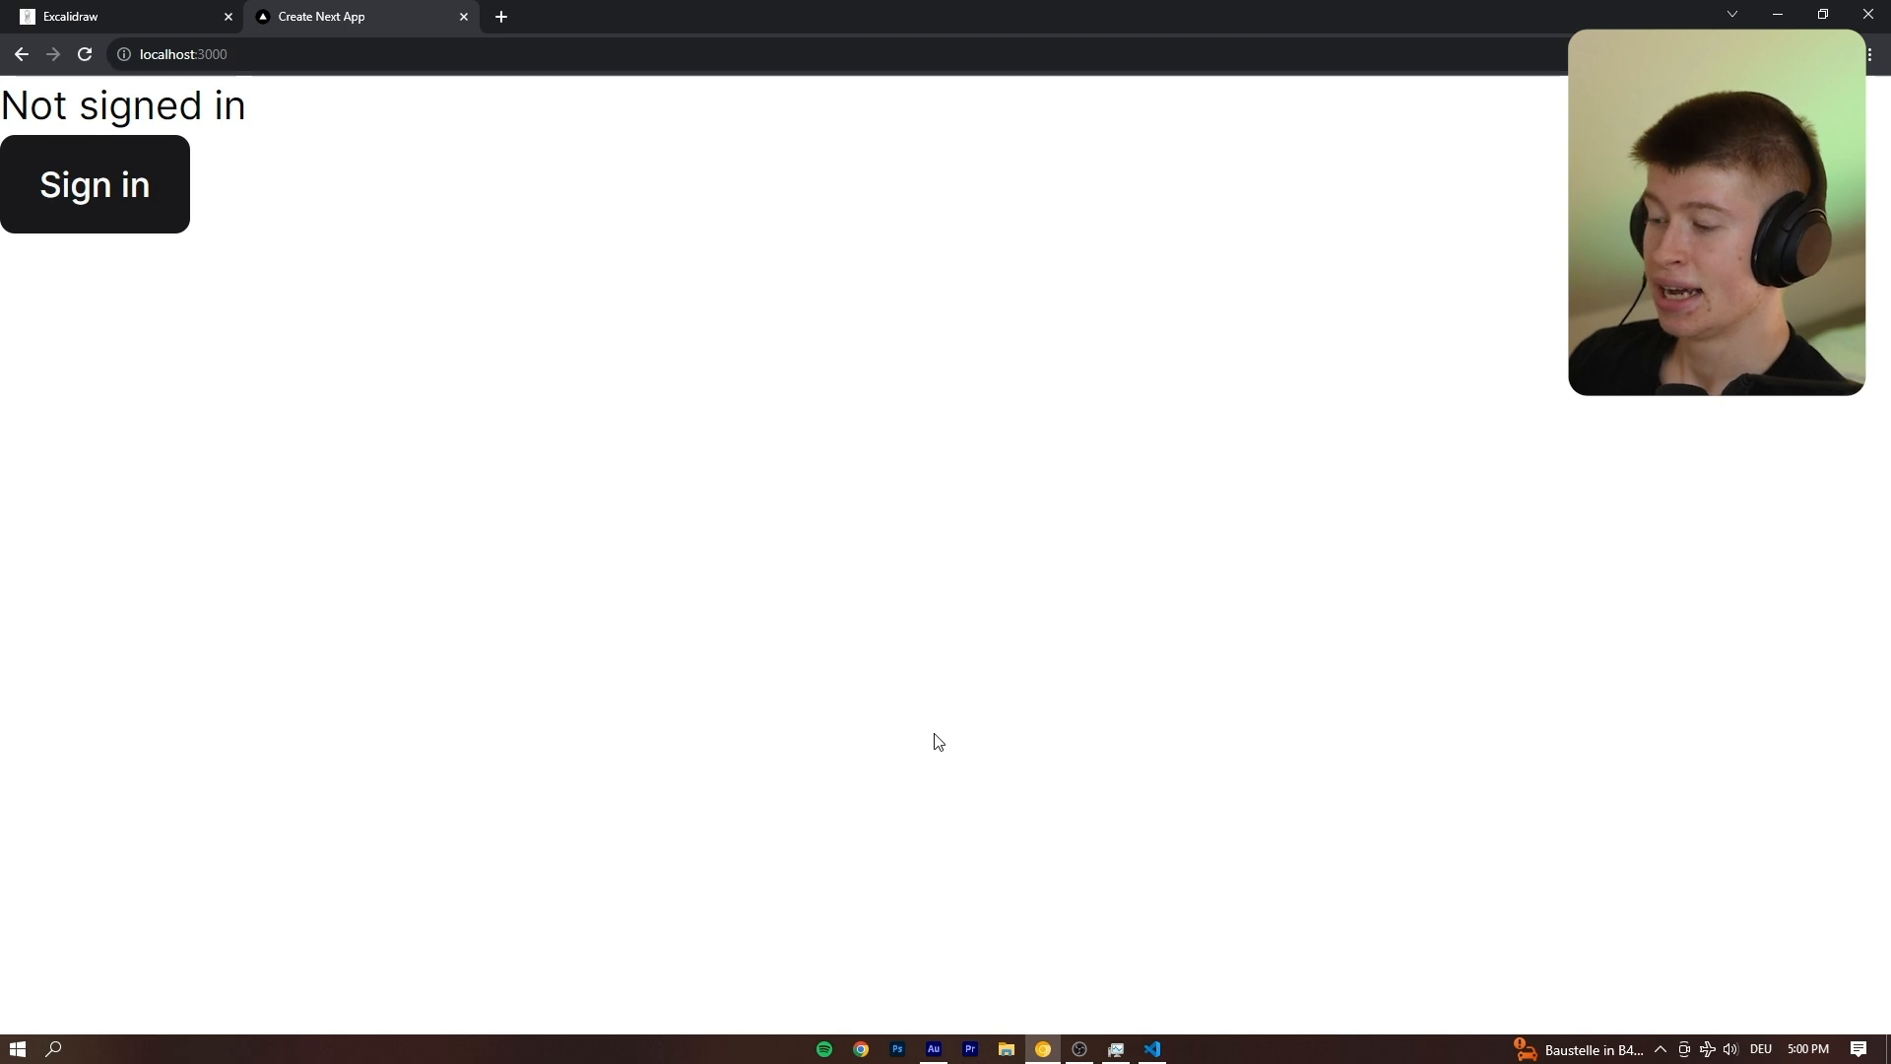
# Try Sign in with Google at localhost:3000, hitting an OAuth client-not-found error.
pyautogui.click(94, 186)
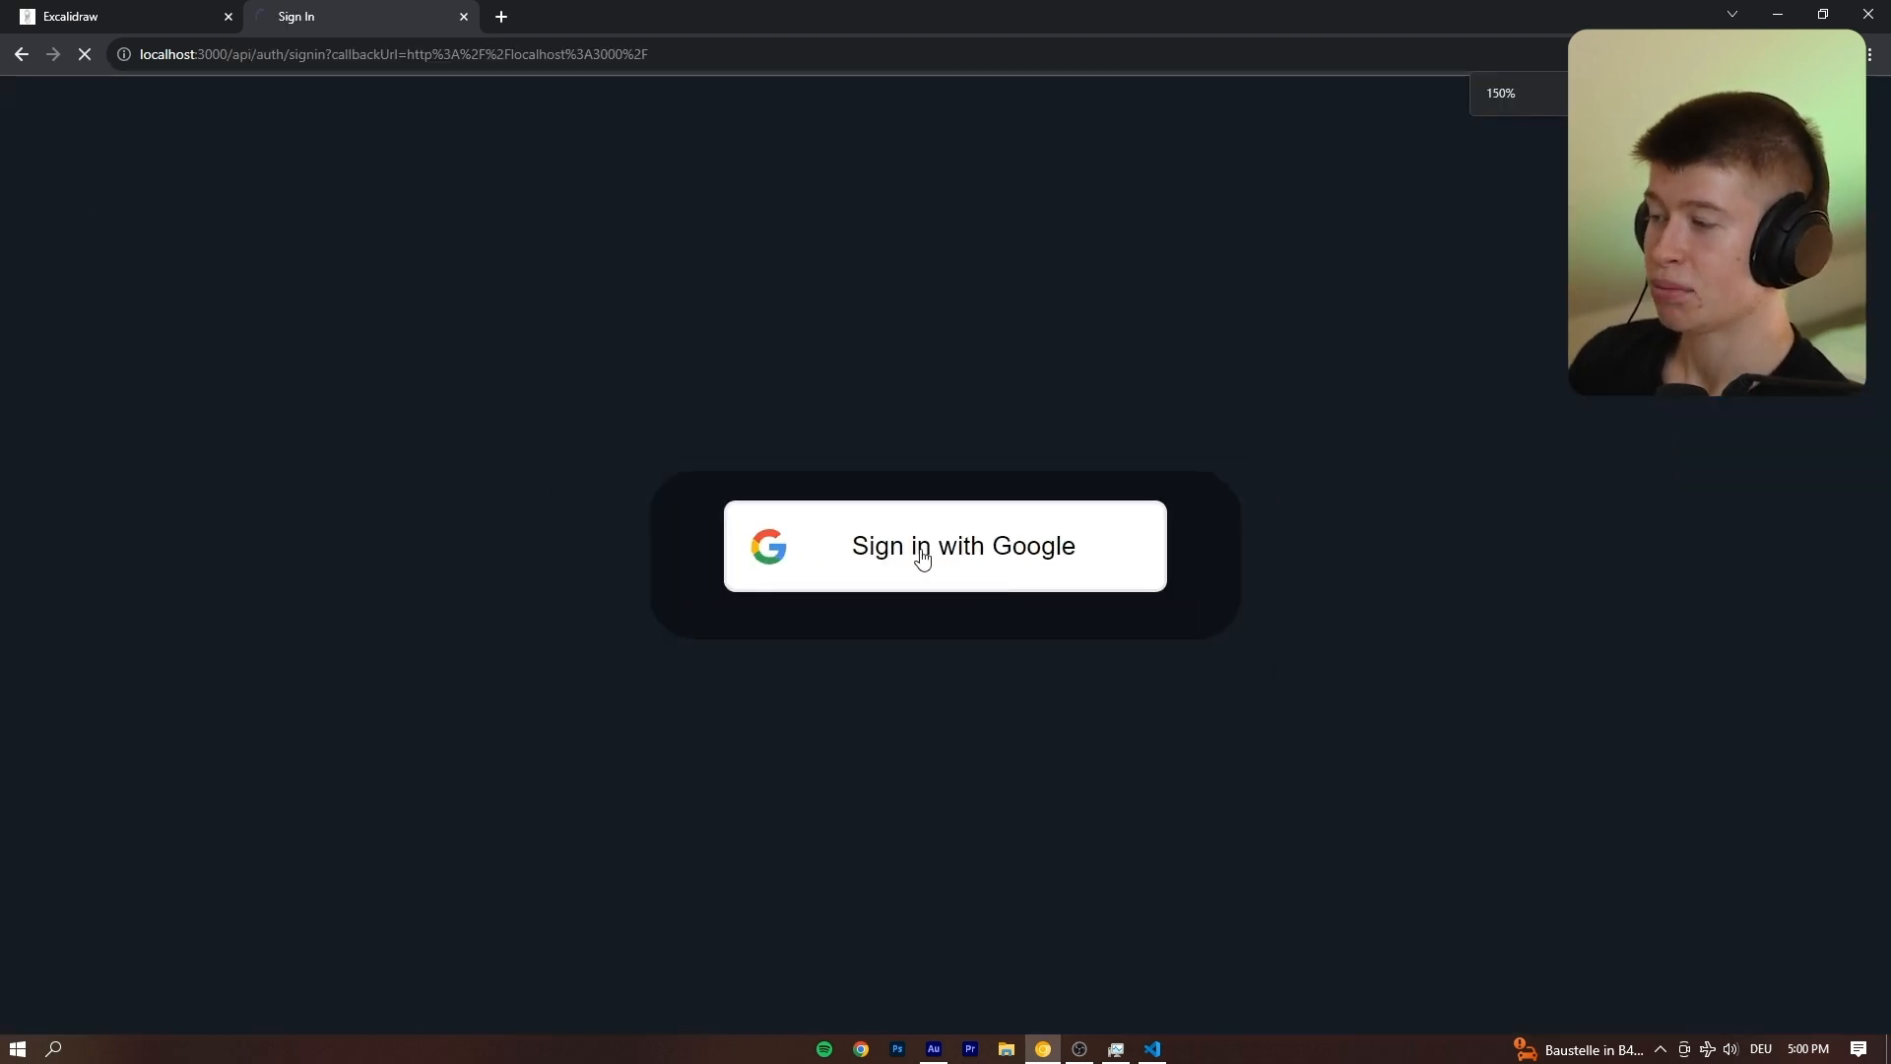
pyautogui.click(944, 546)
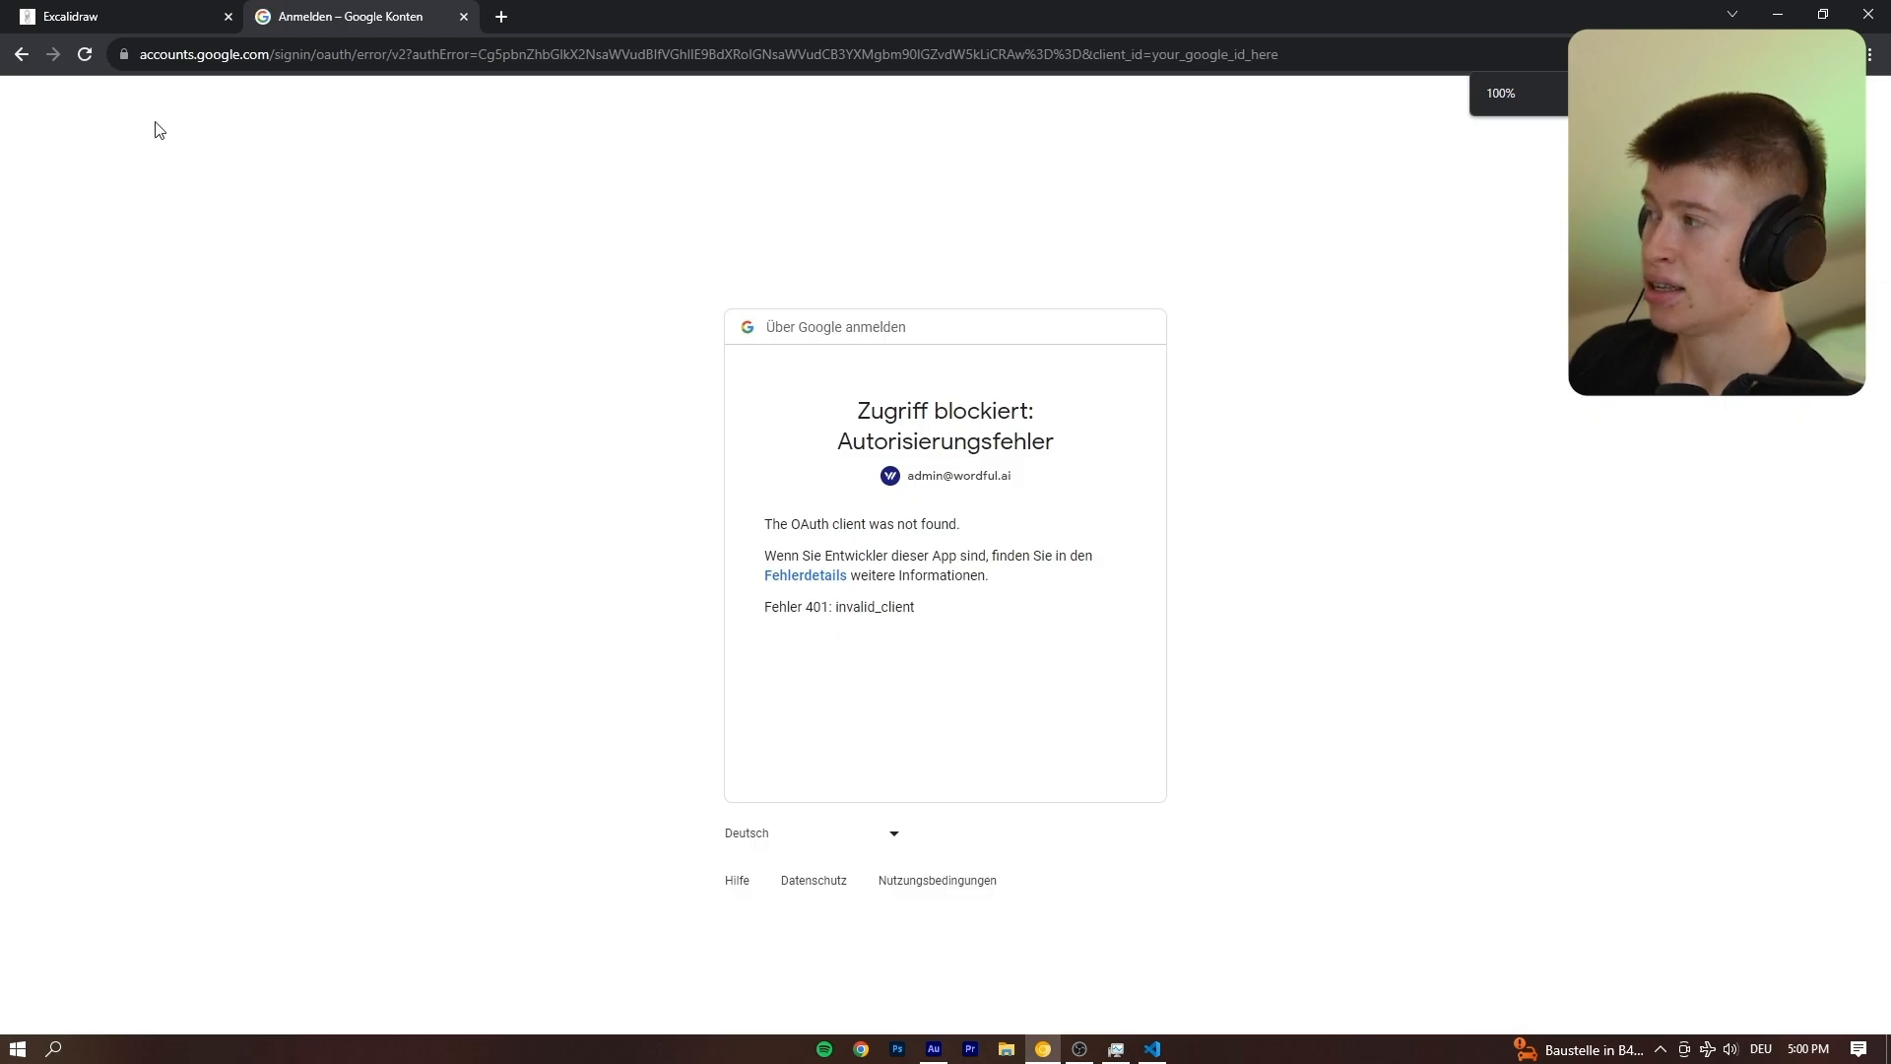
pyautogui.click(1149, 1048)
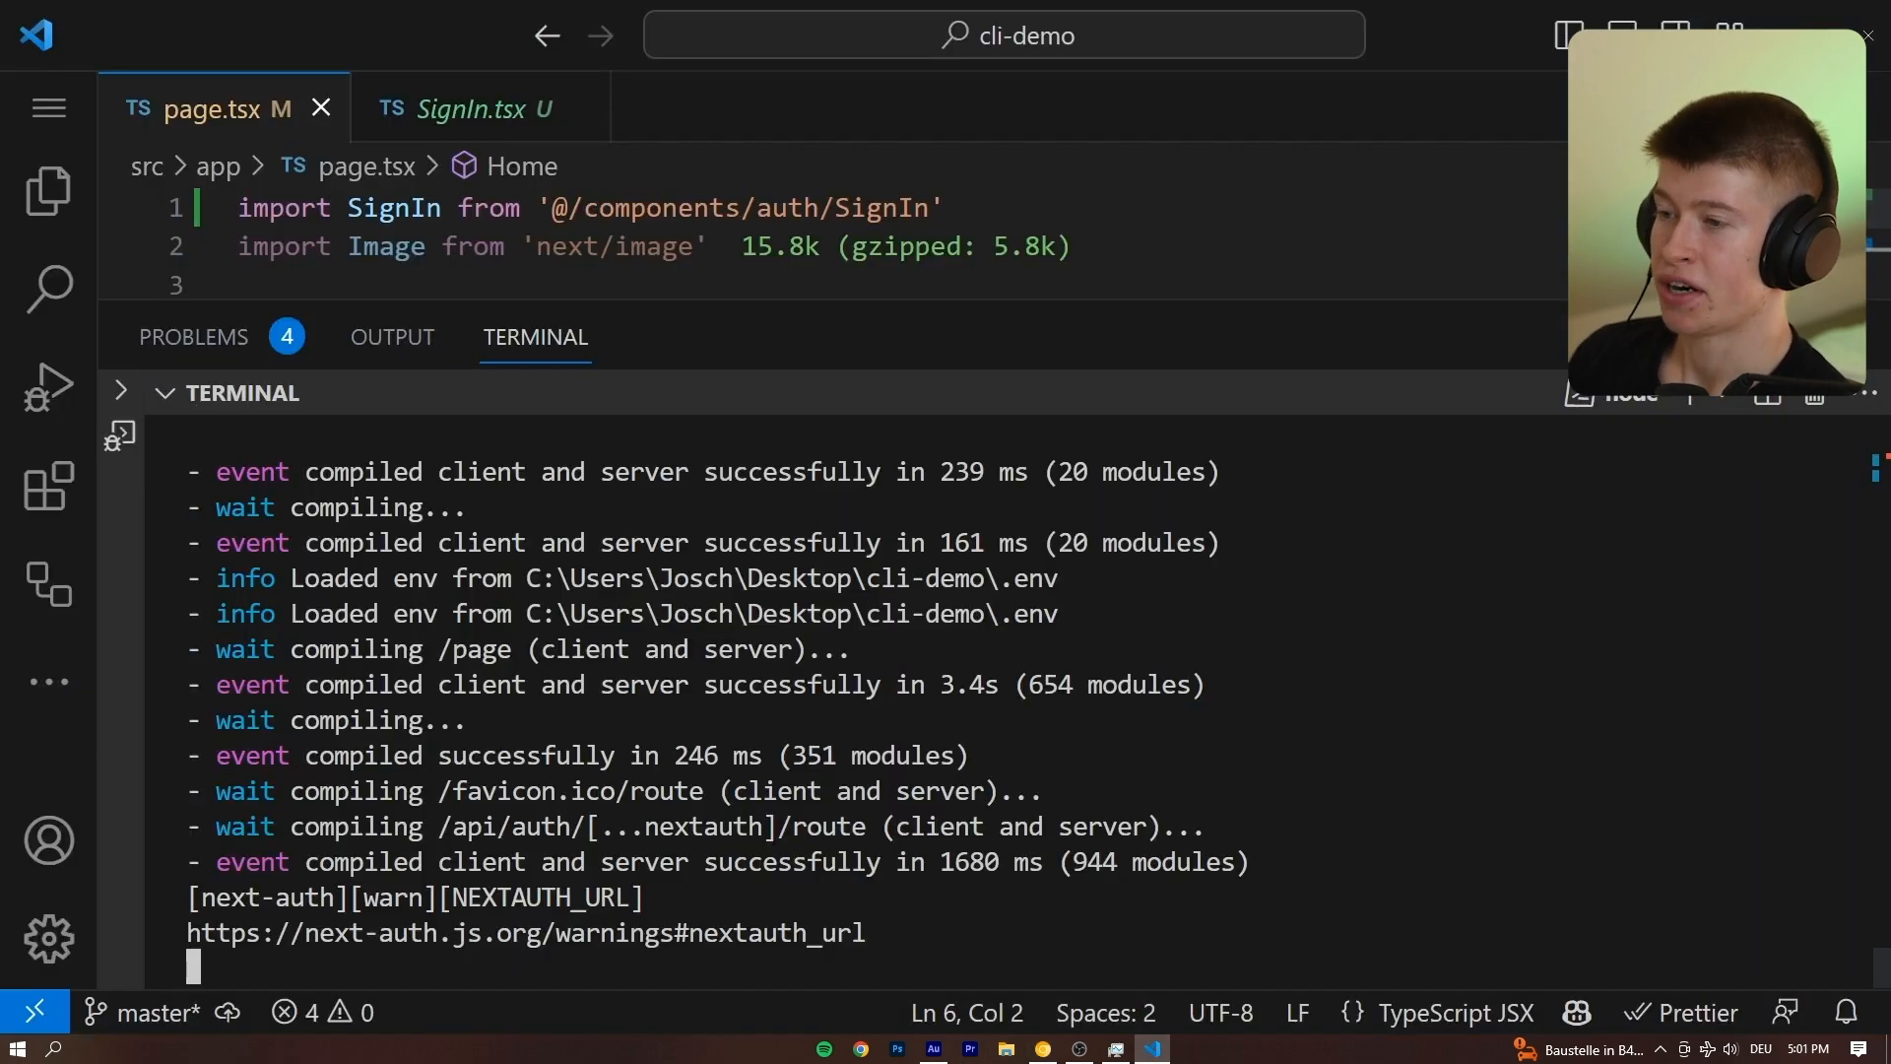
pyautogui.write('env')
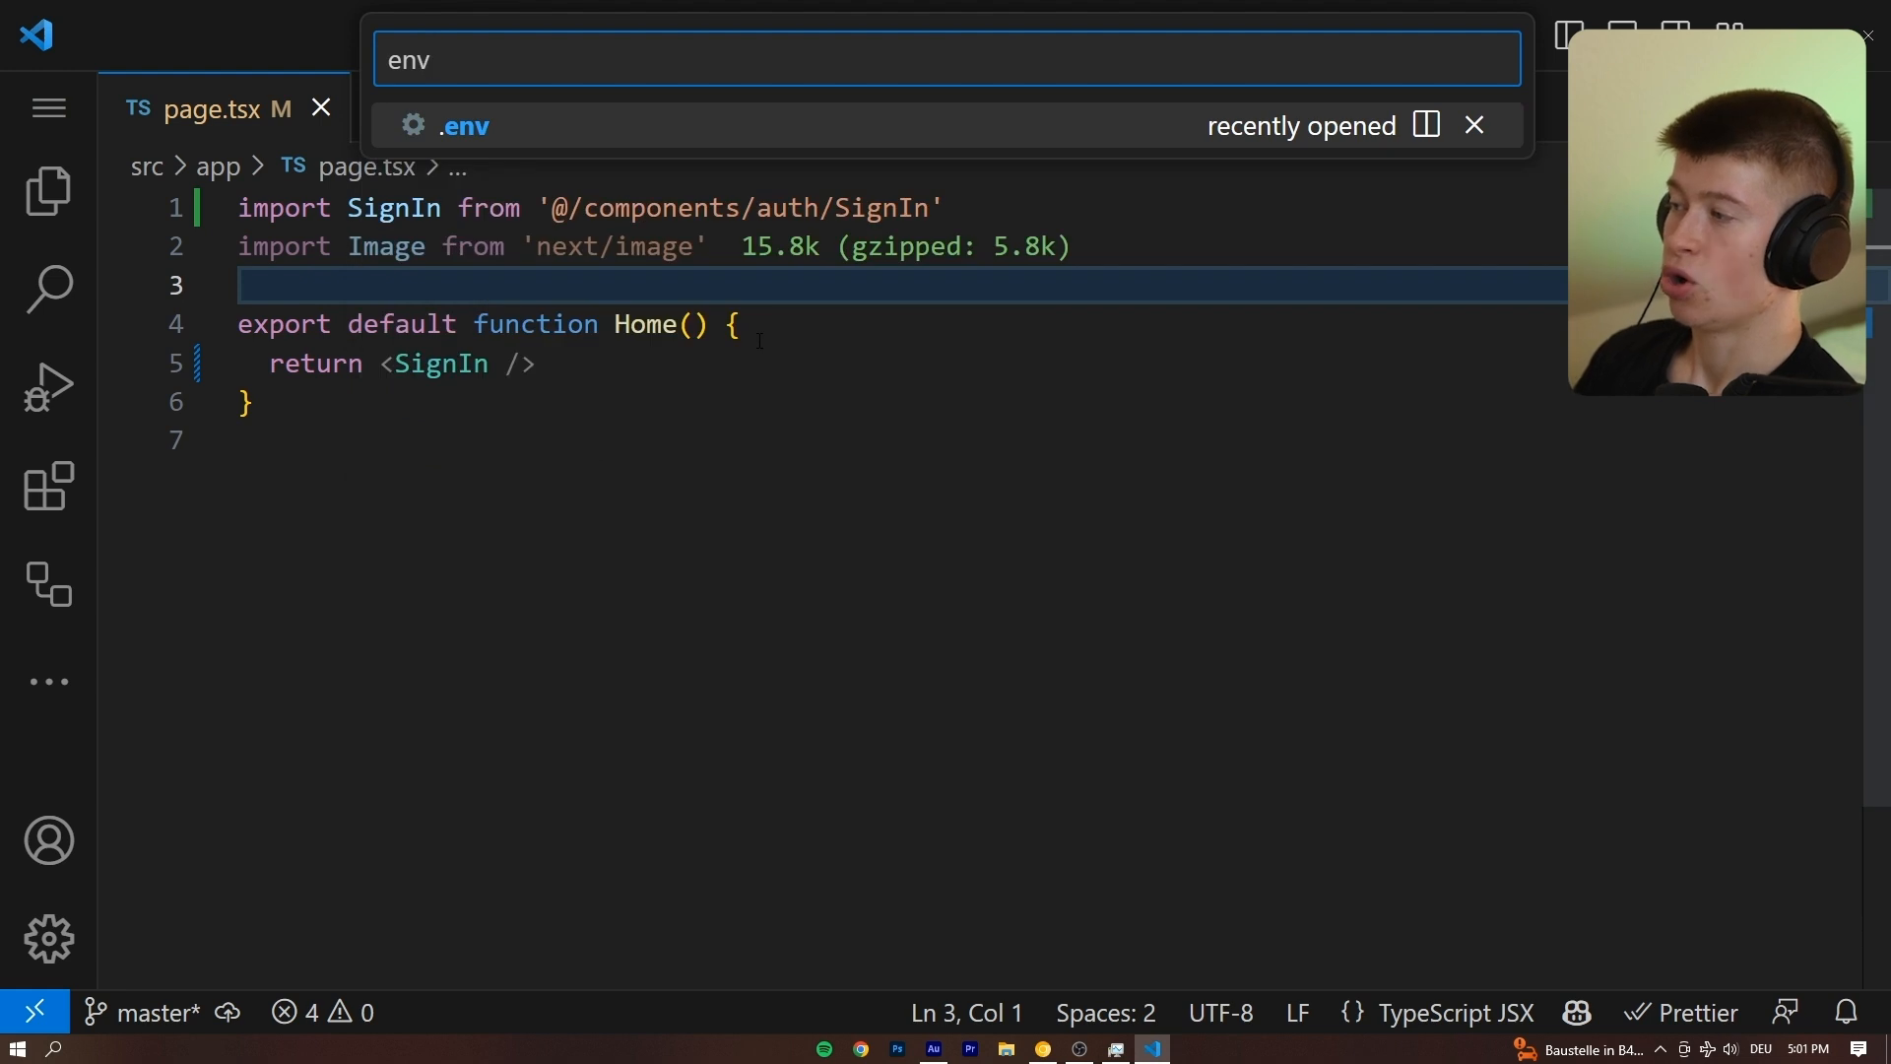
pyautogui.click(465, 126)
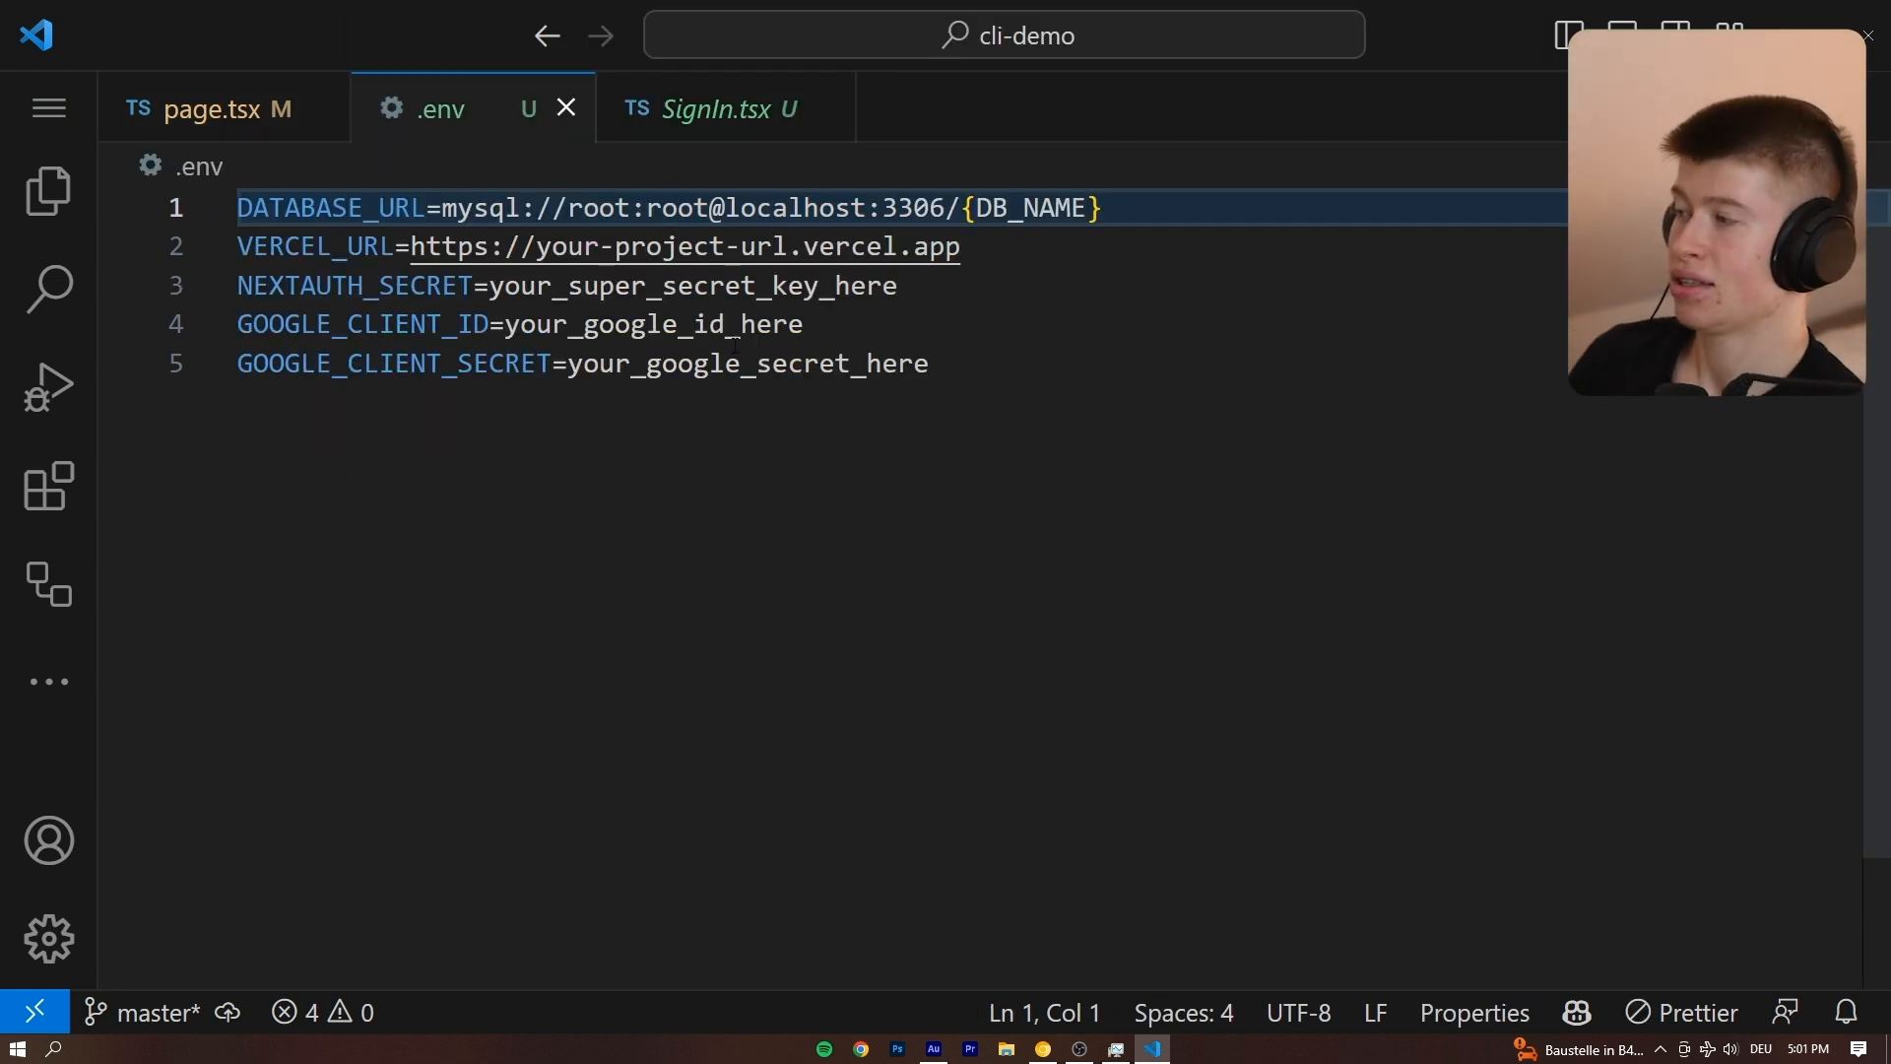
pyautogui.moveTo(1007, 343)
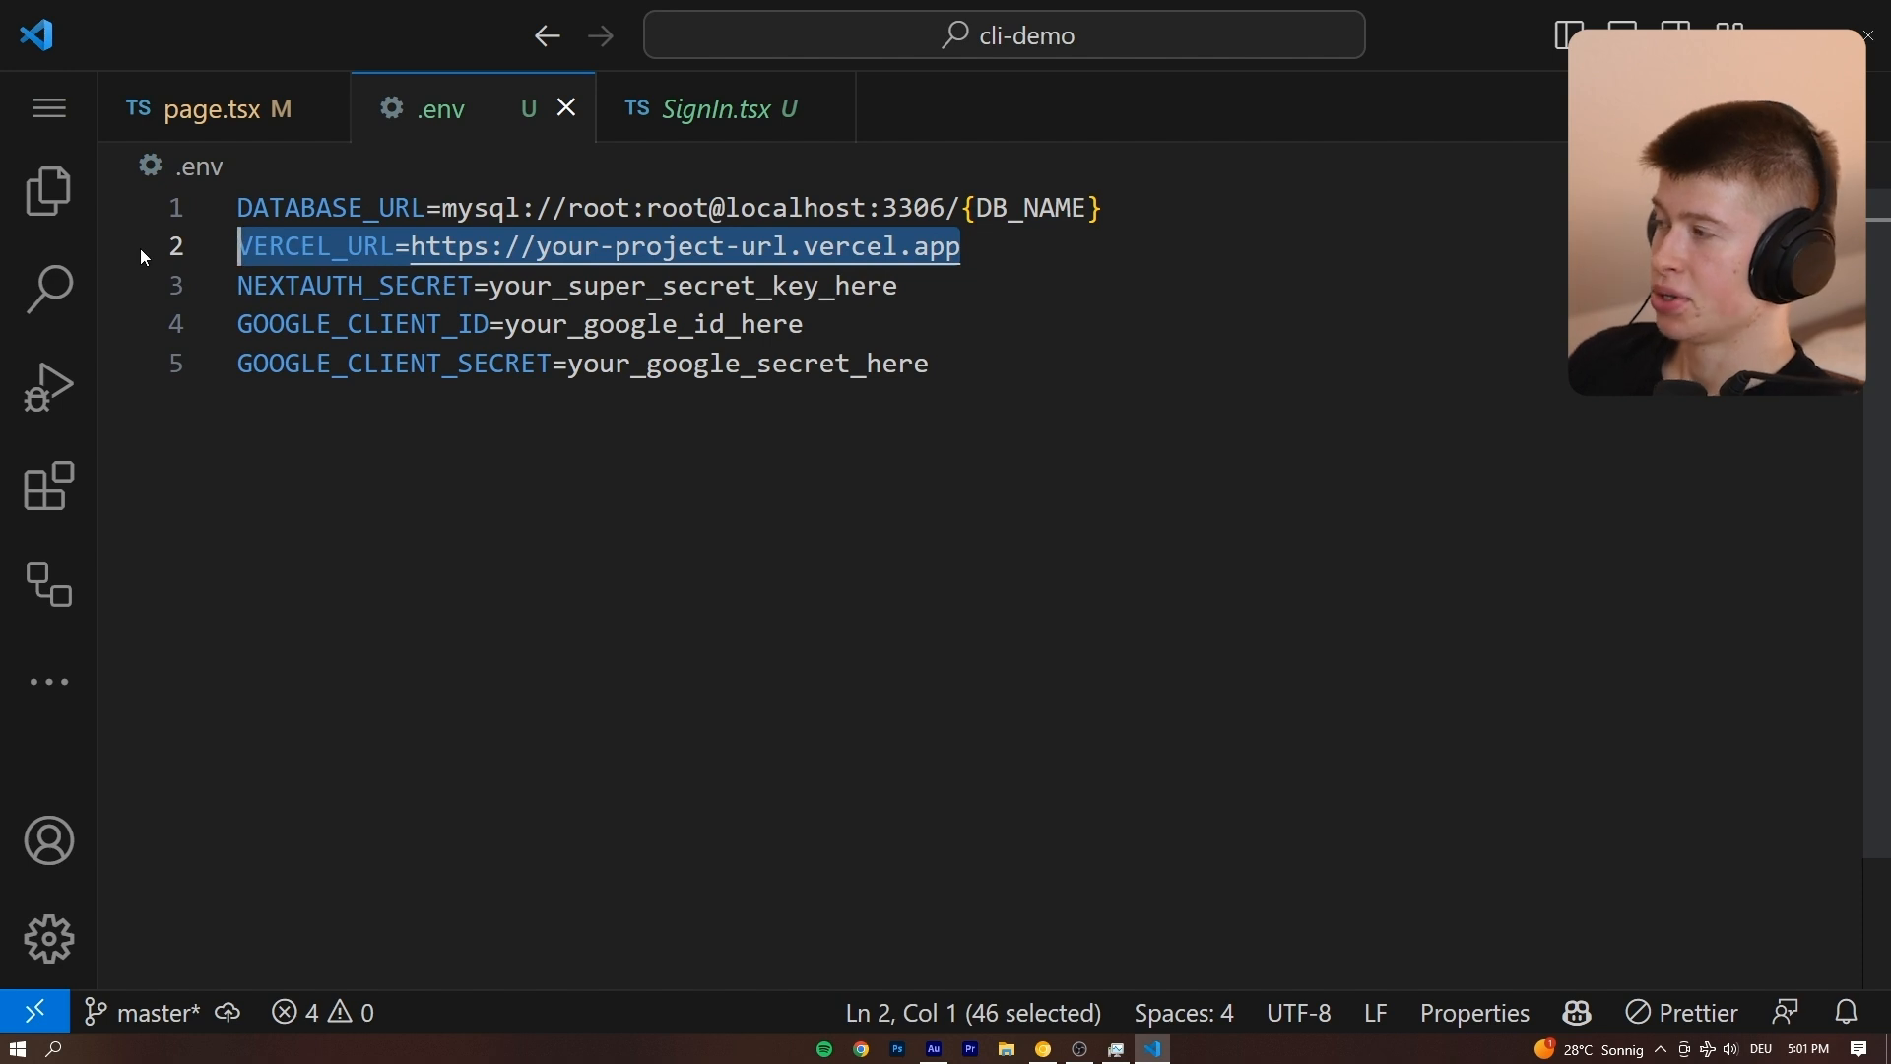
pyautogui.press('Delete')
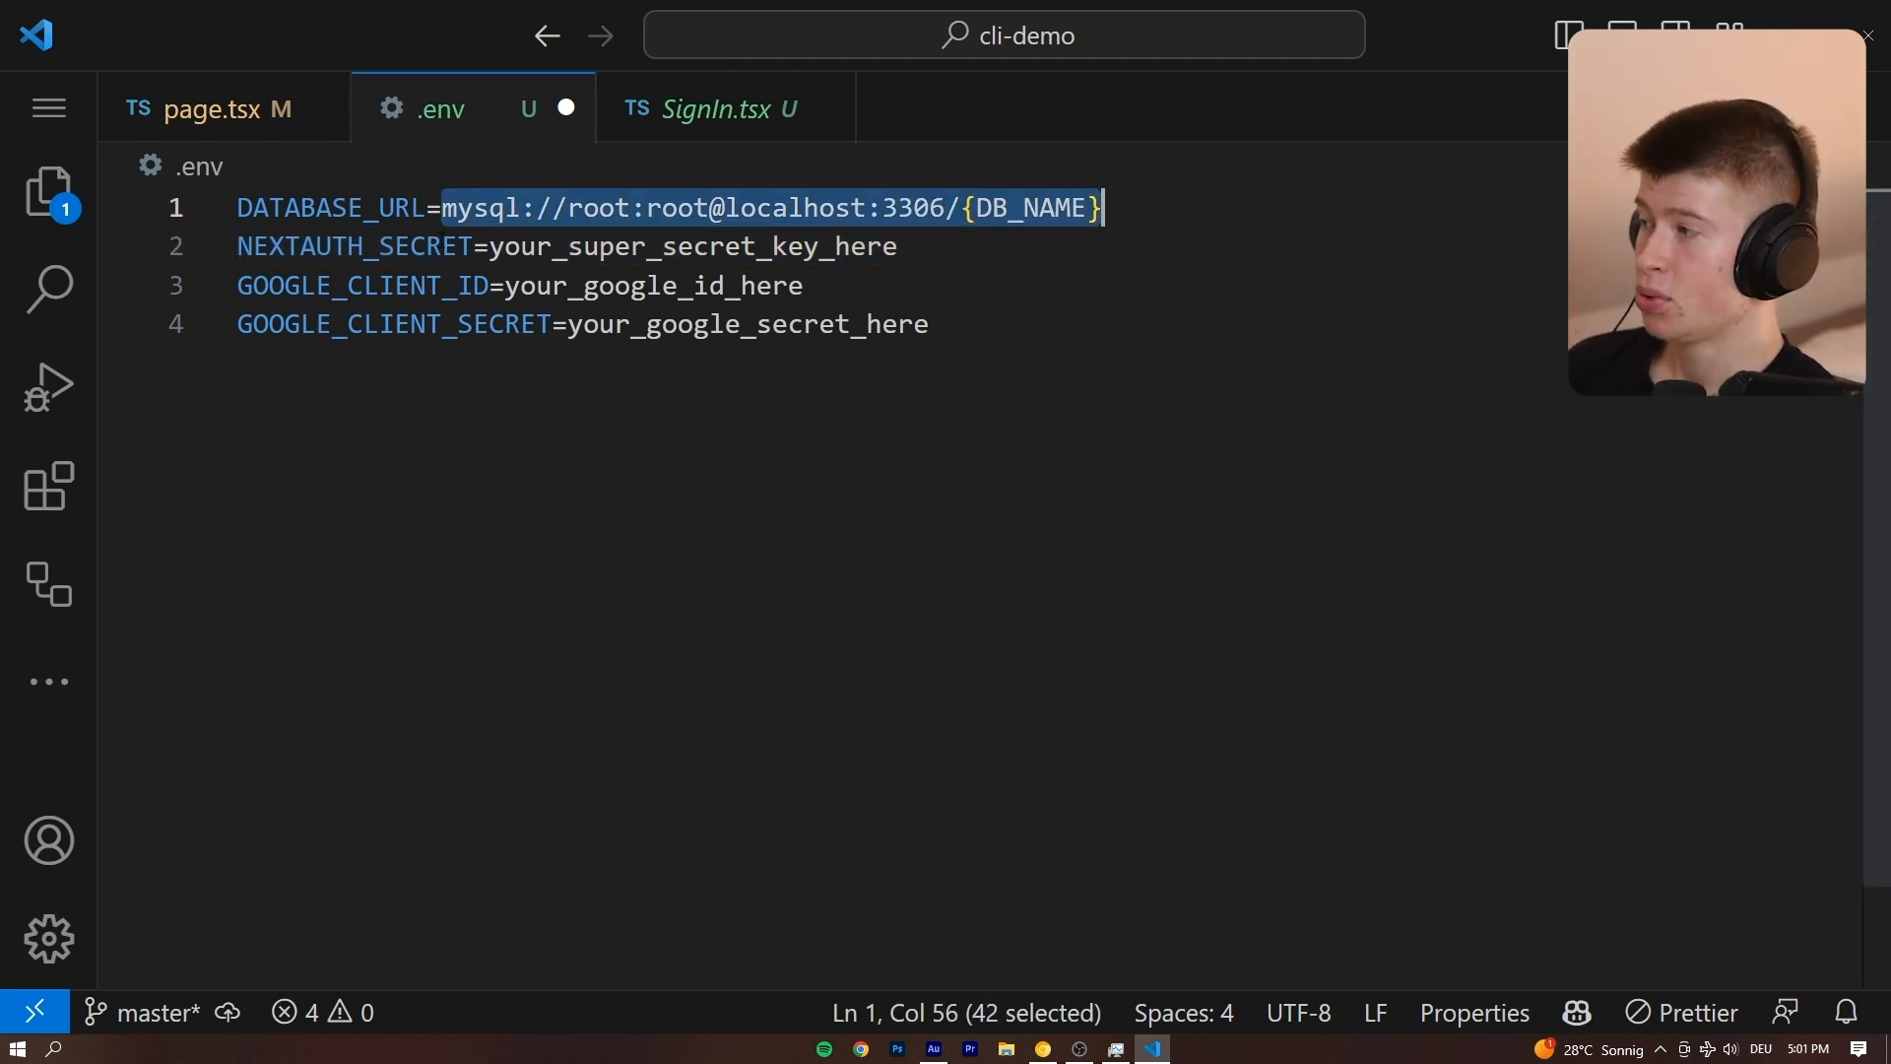
pyautogui.write('SECRET=SECRET')
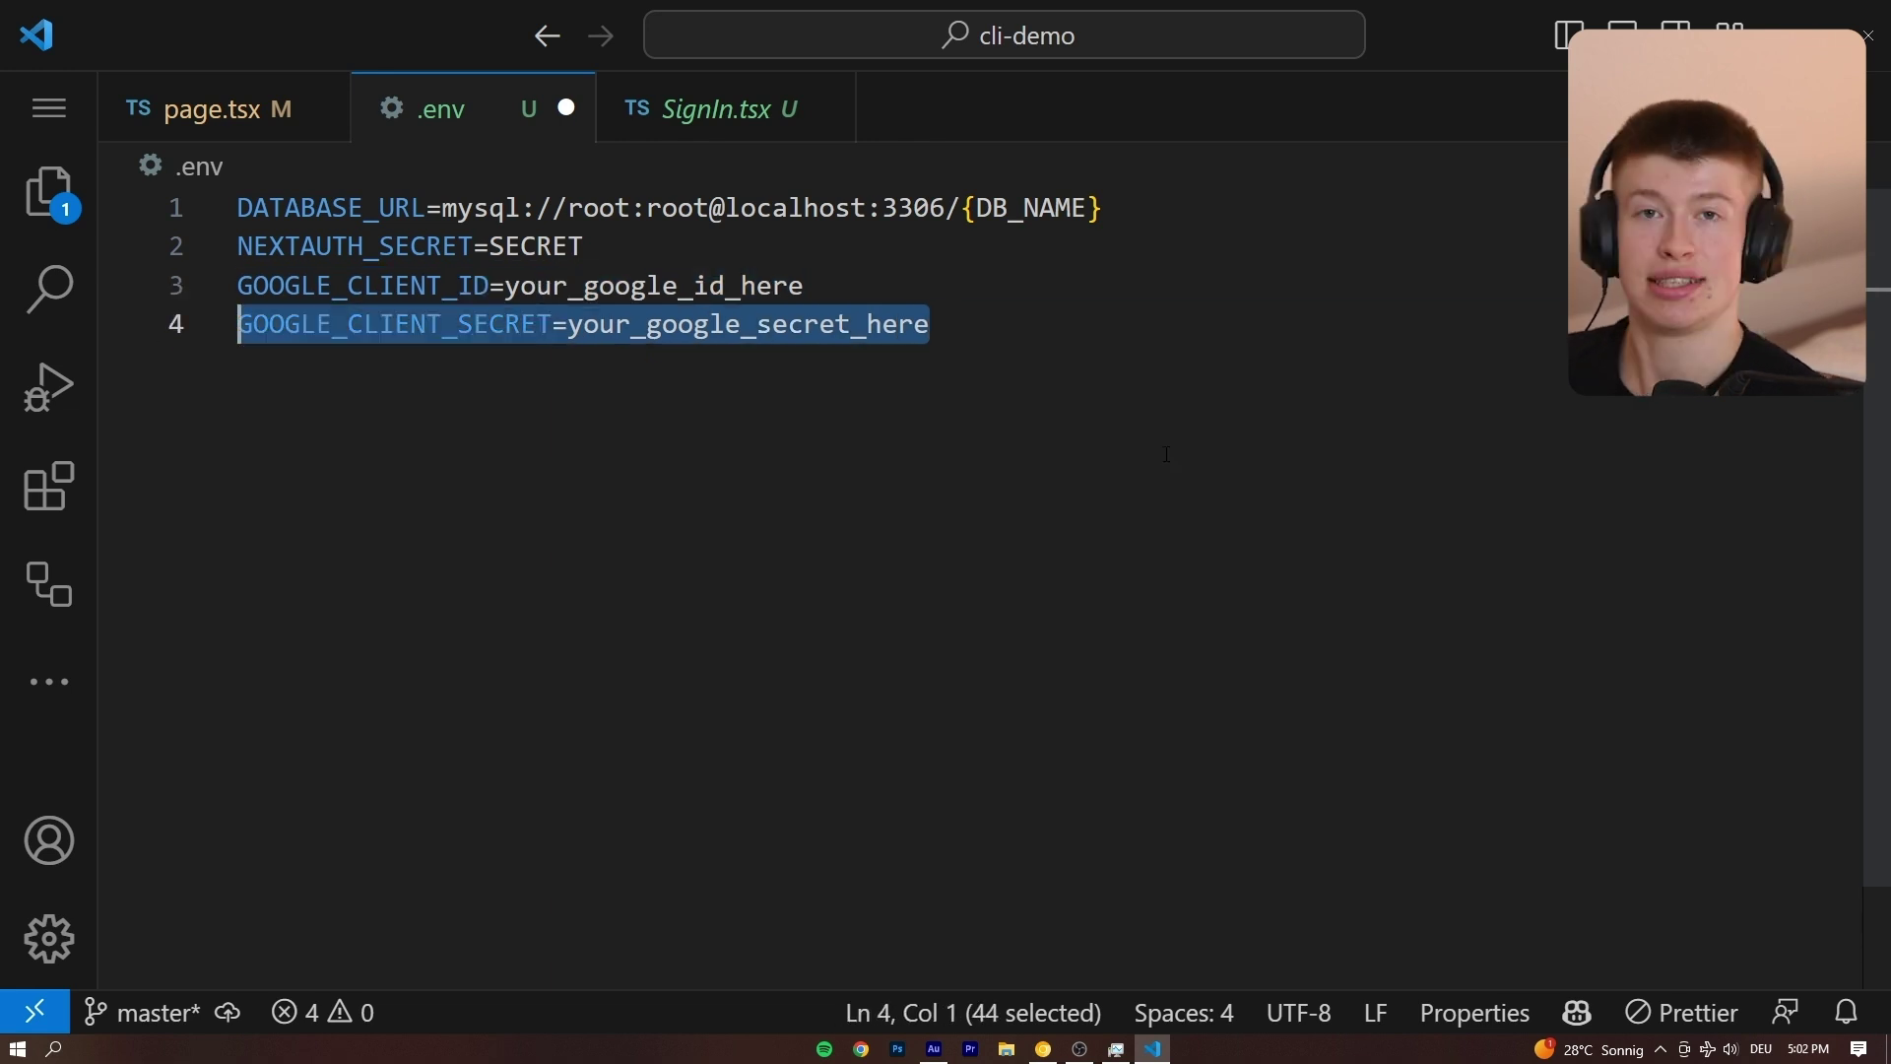
pyautogui.moveTo(1275, 427)
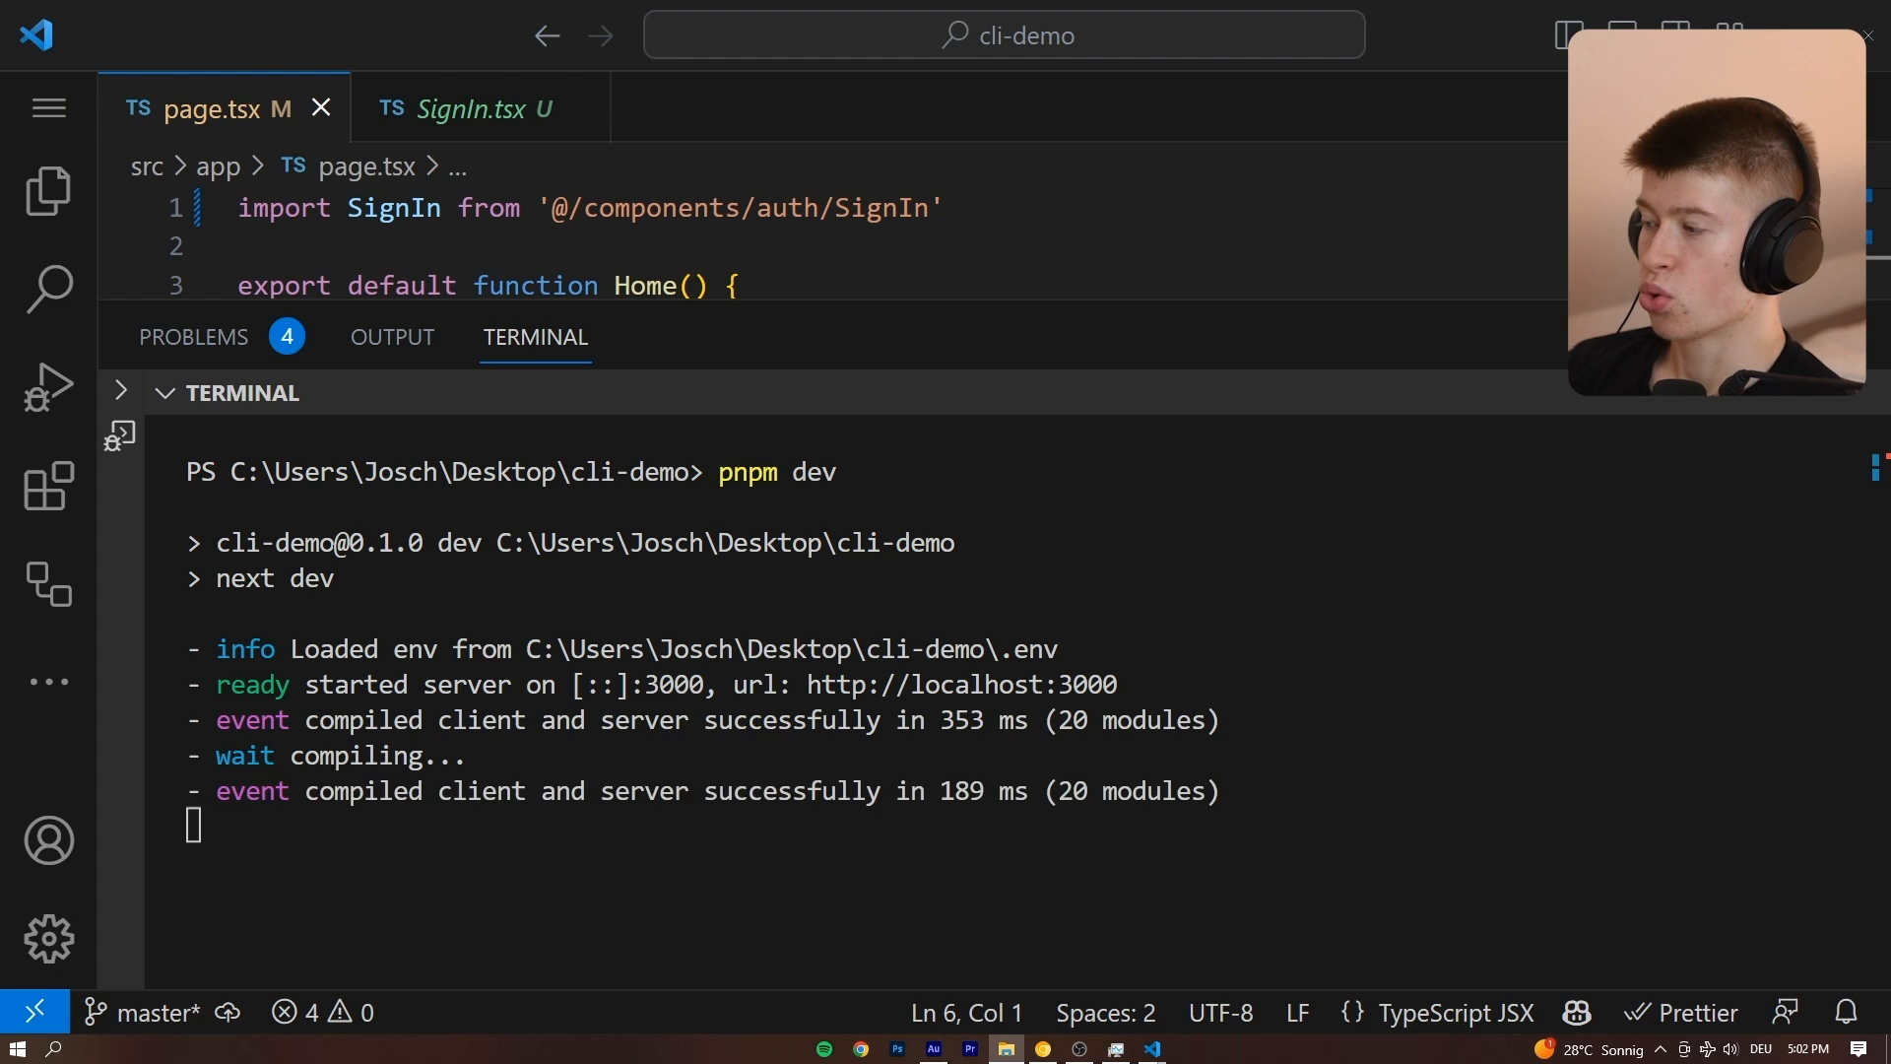
# Open localhost:3000 in a new tab and sign in with the first Google account.
pyautogui.click(859, 1046)
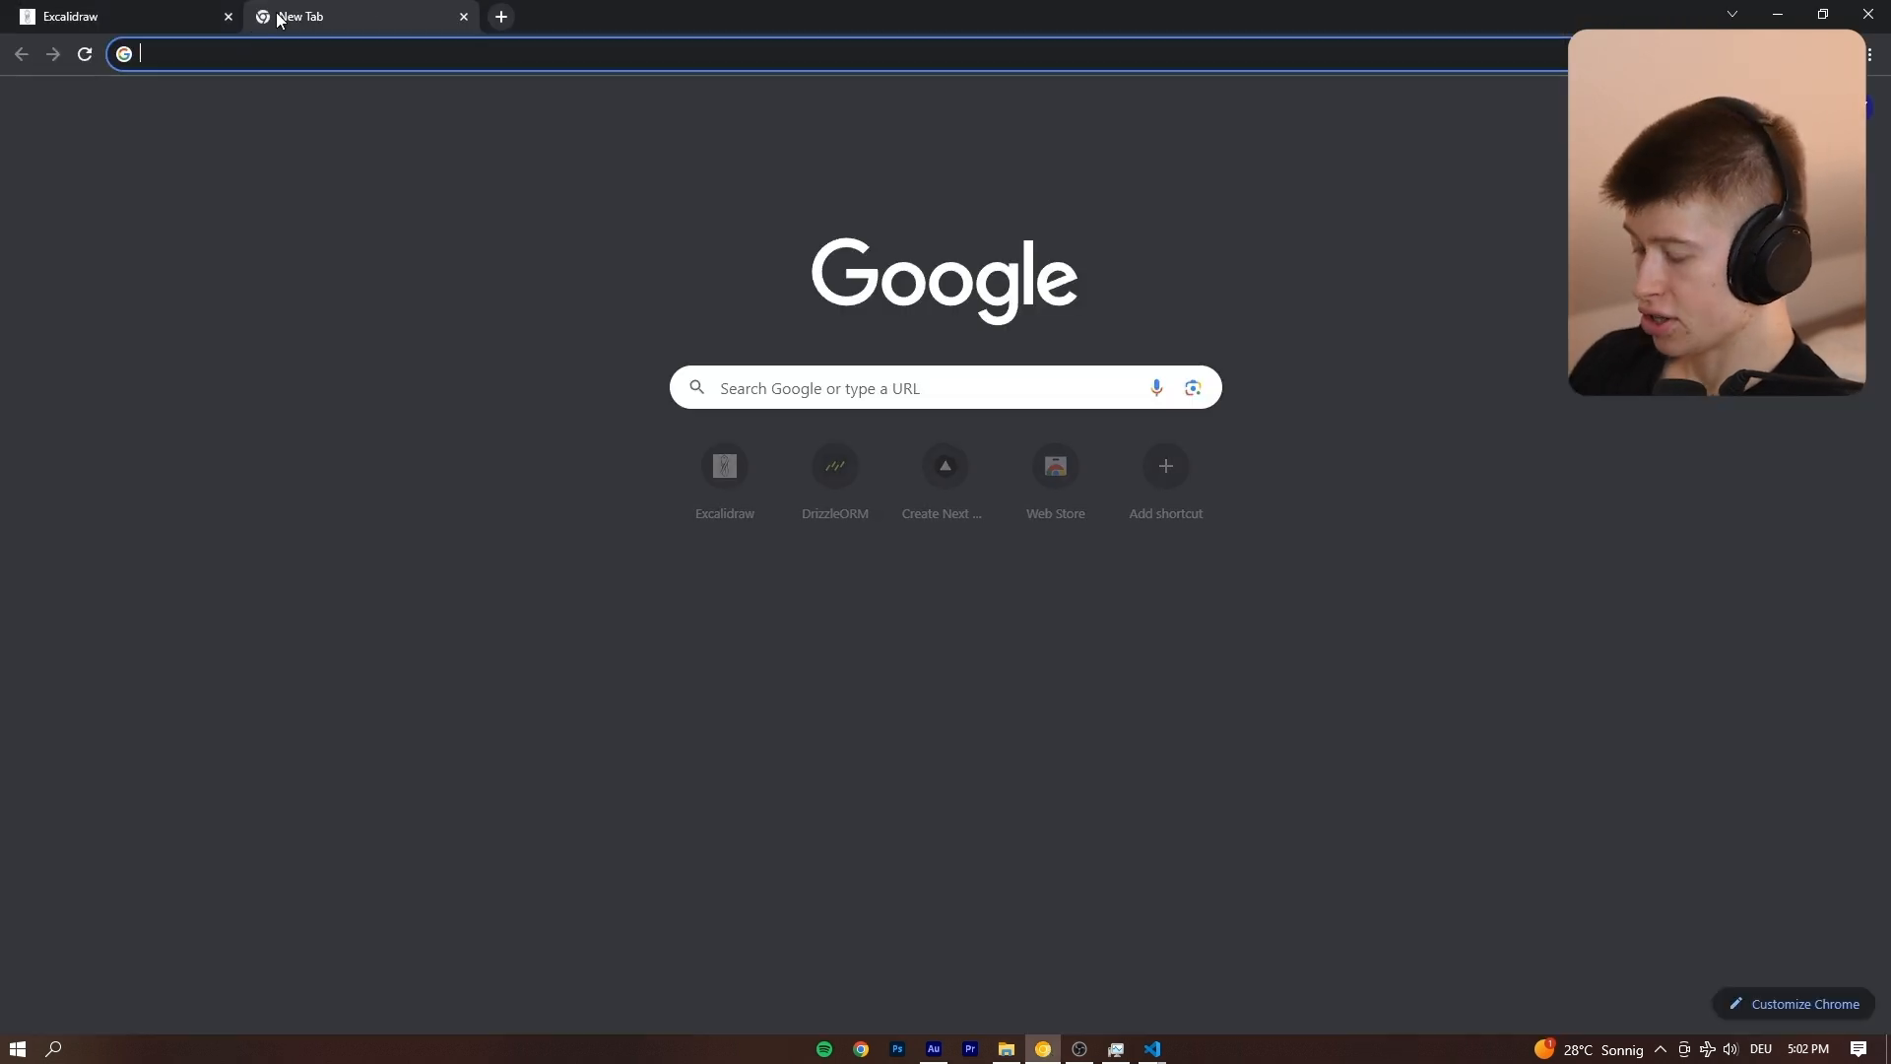
pyautogui.write('localhost:3000')
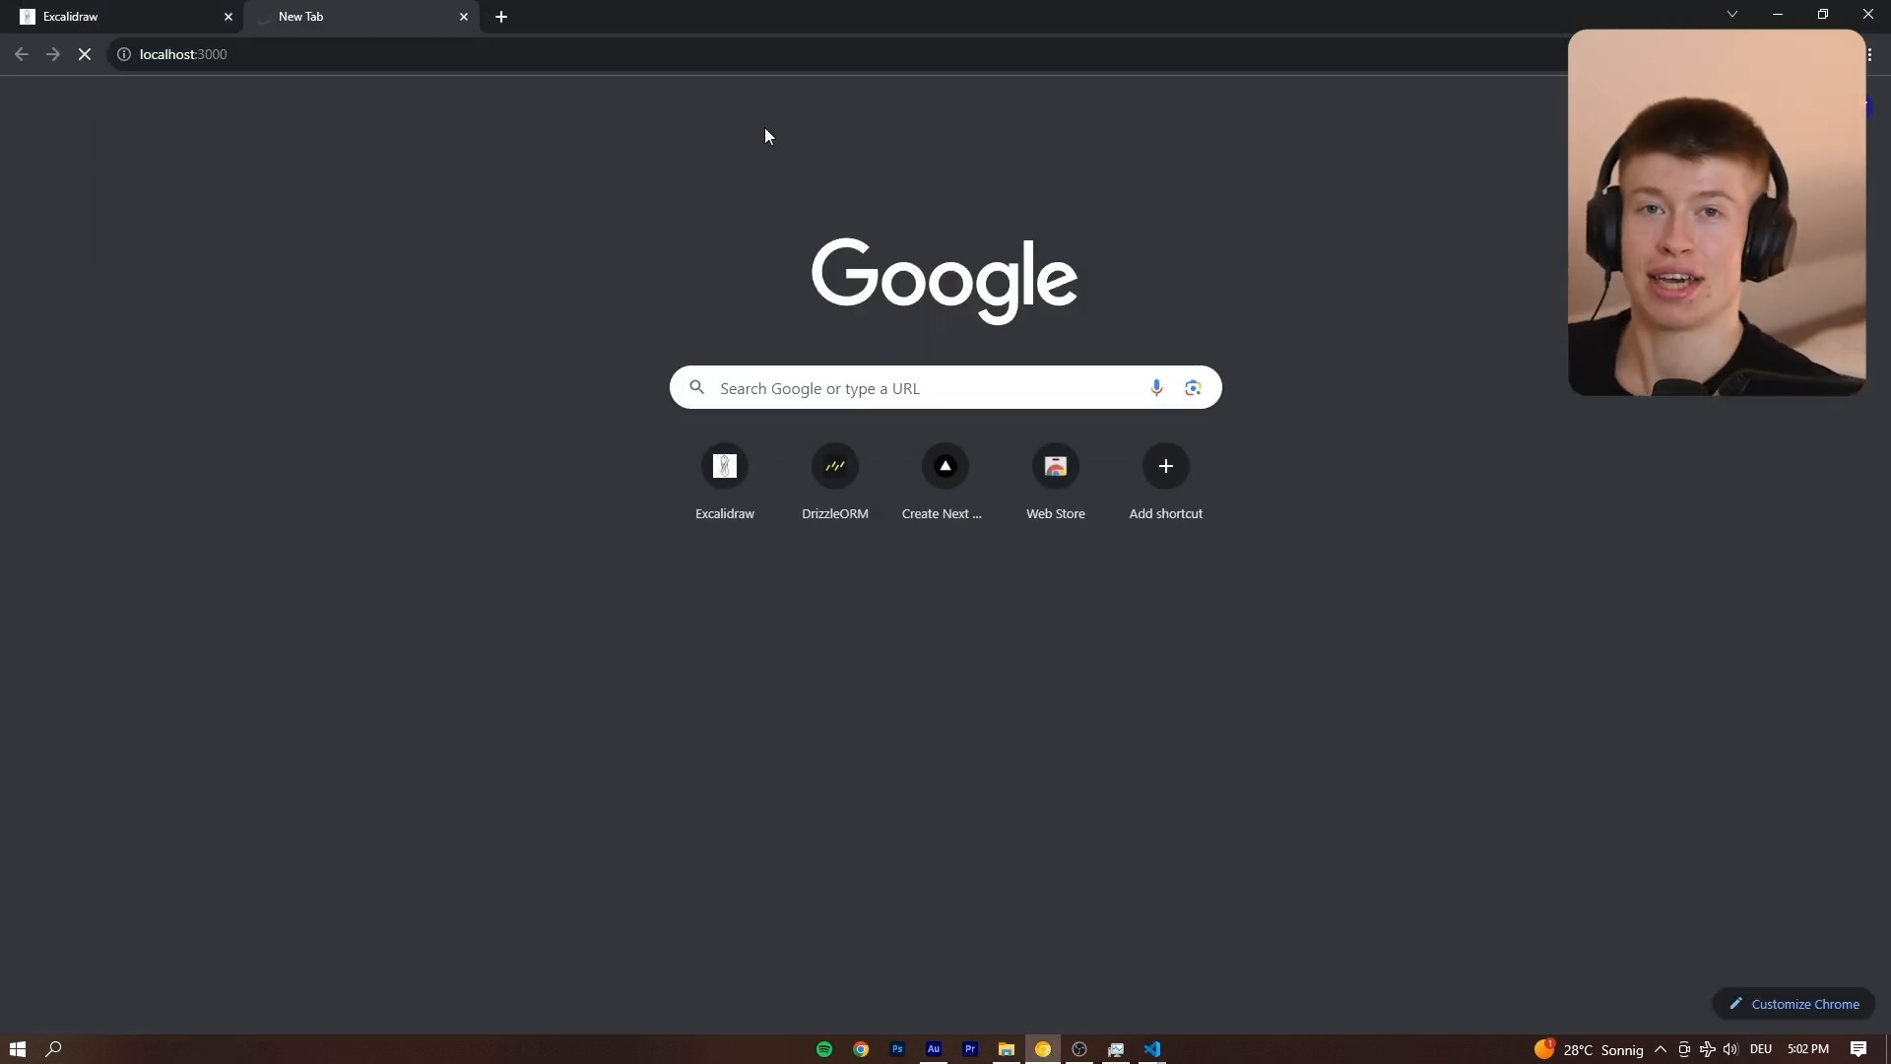
pyautogui.click(944, 465)
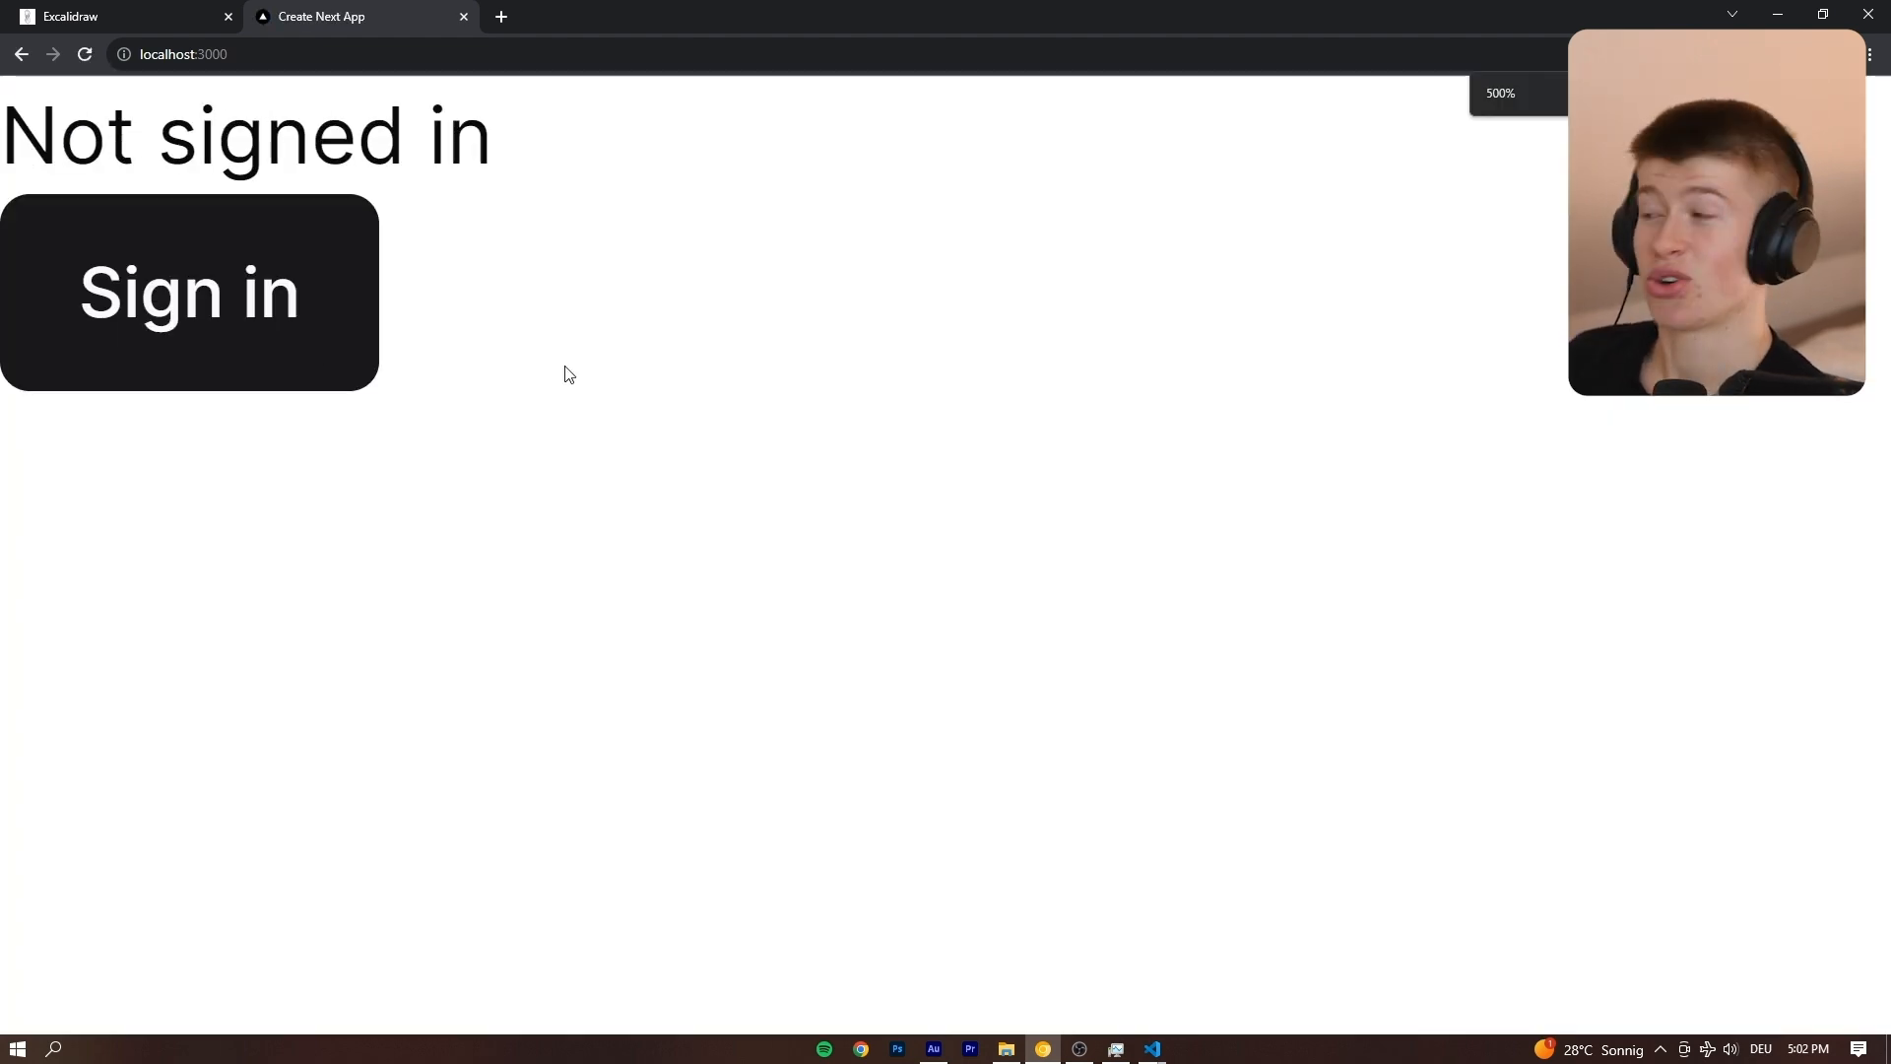
pyautogui.click(189, 291)
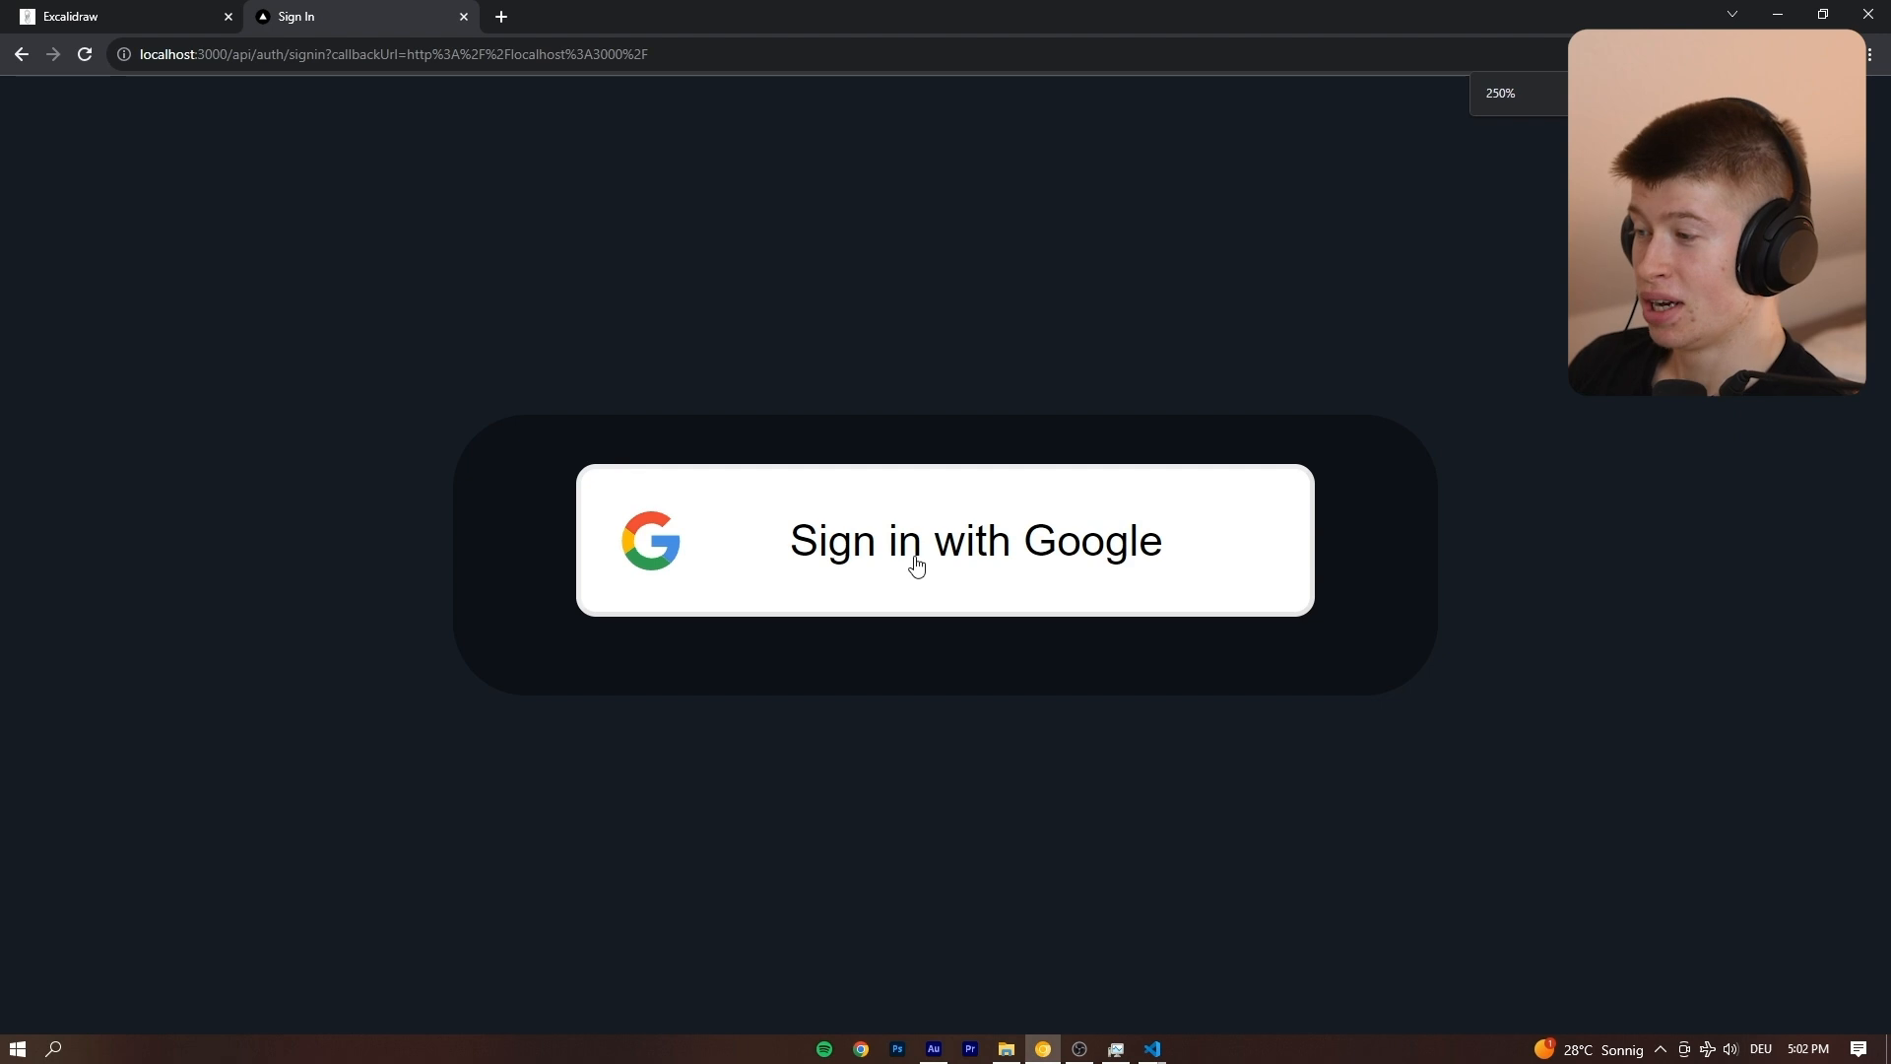
pyautogui.click(944, 539)
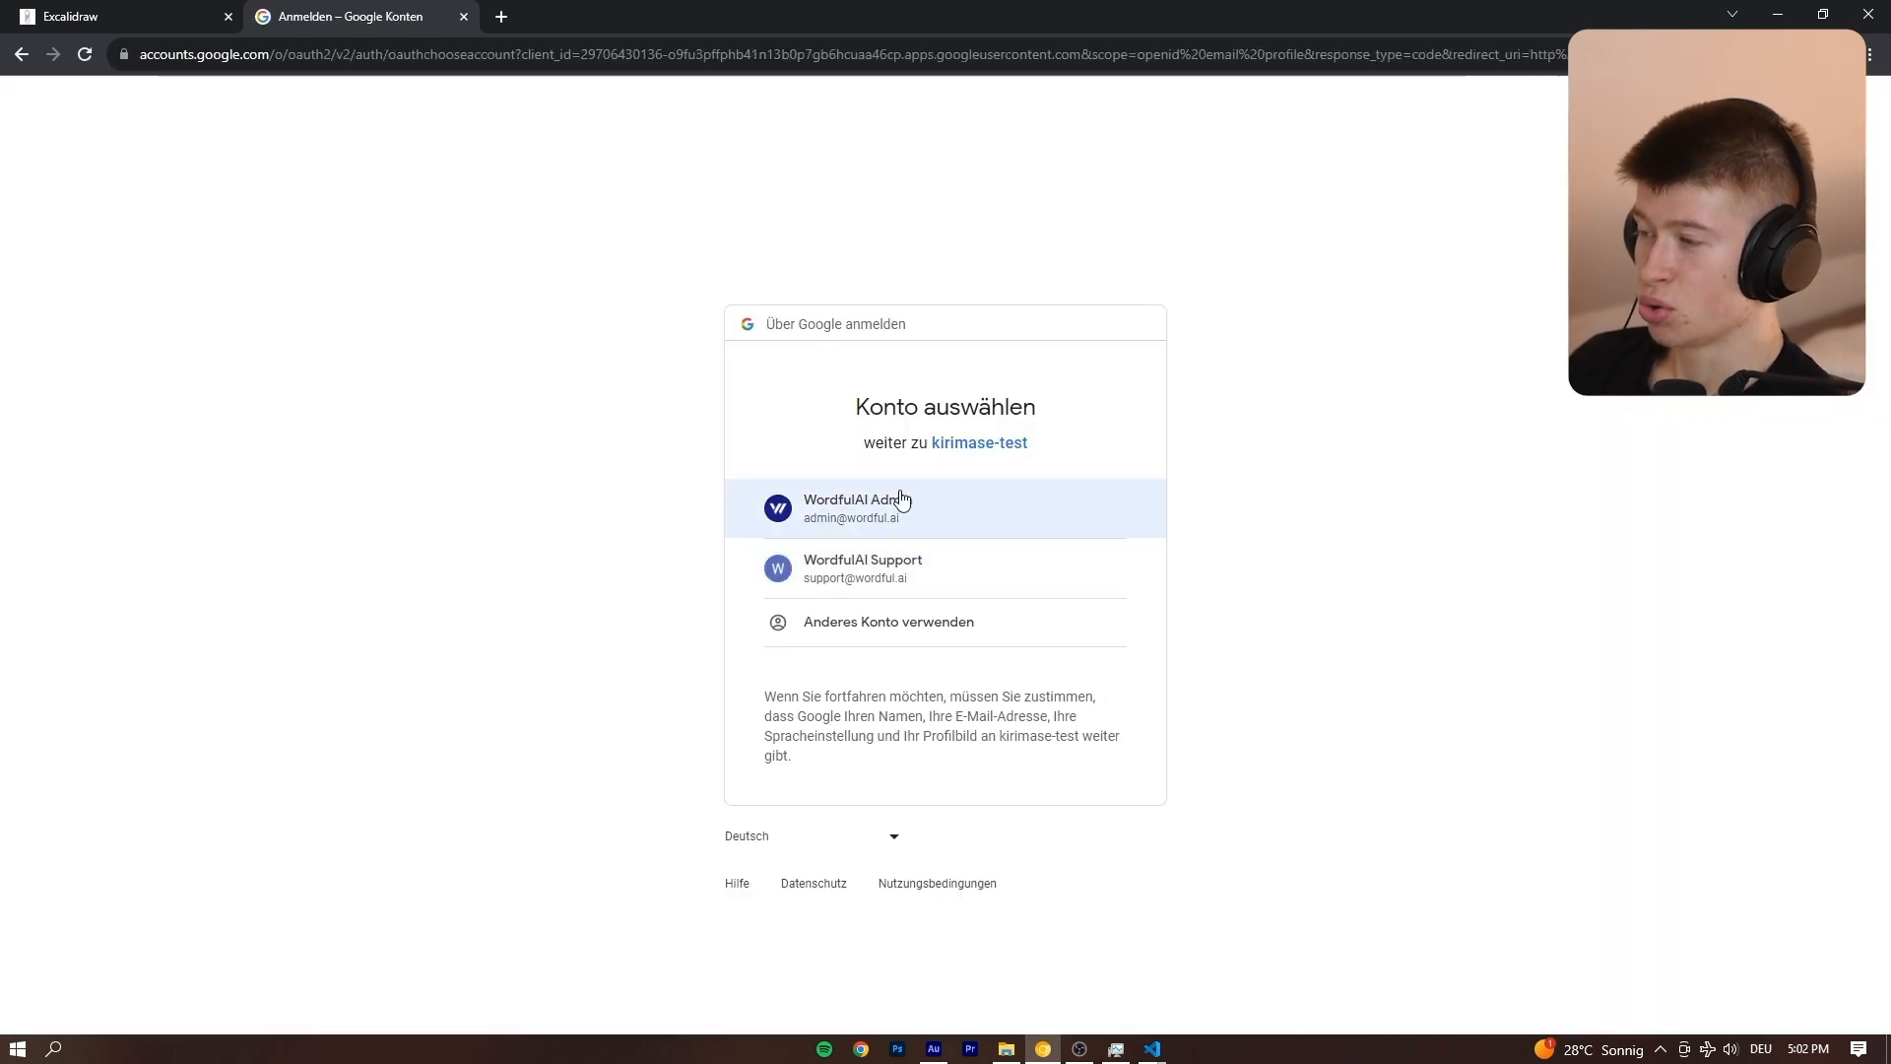
pyautogui.click(944, 508)
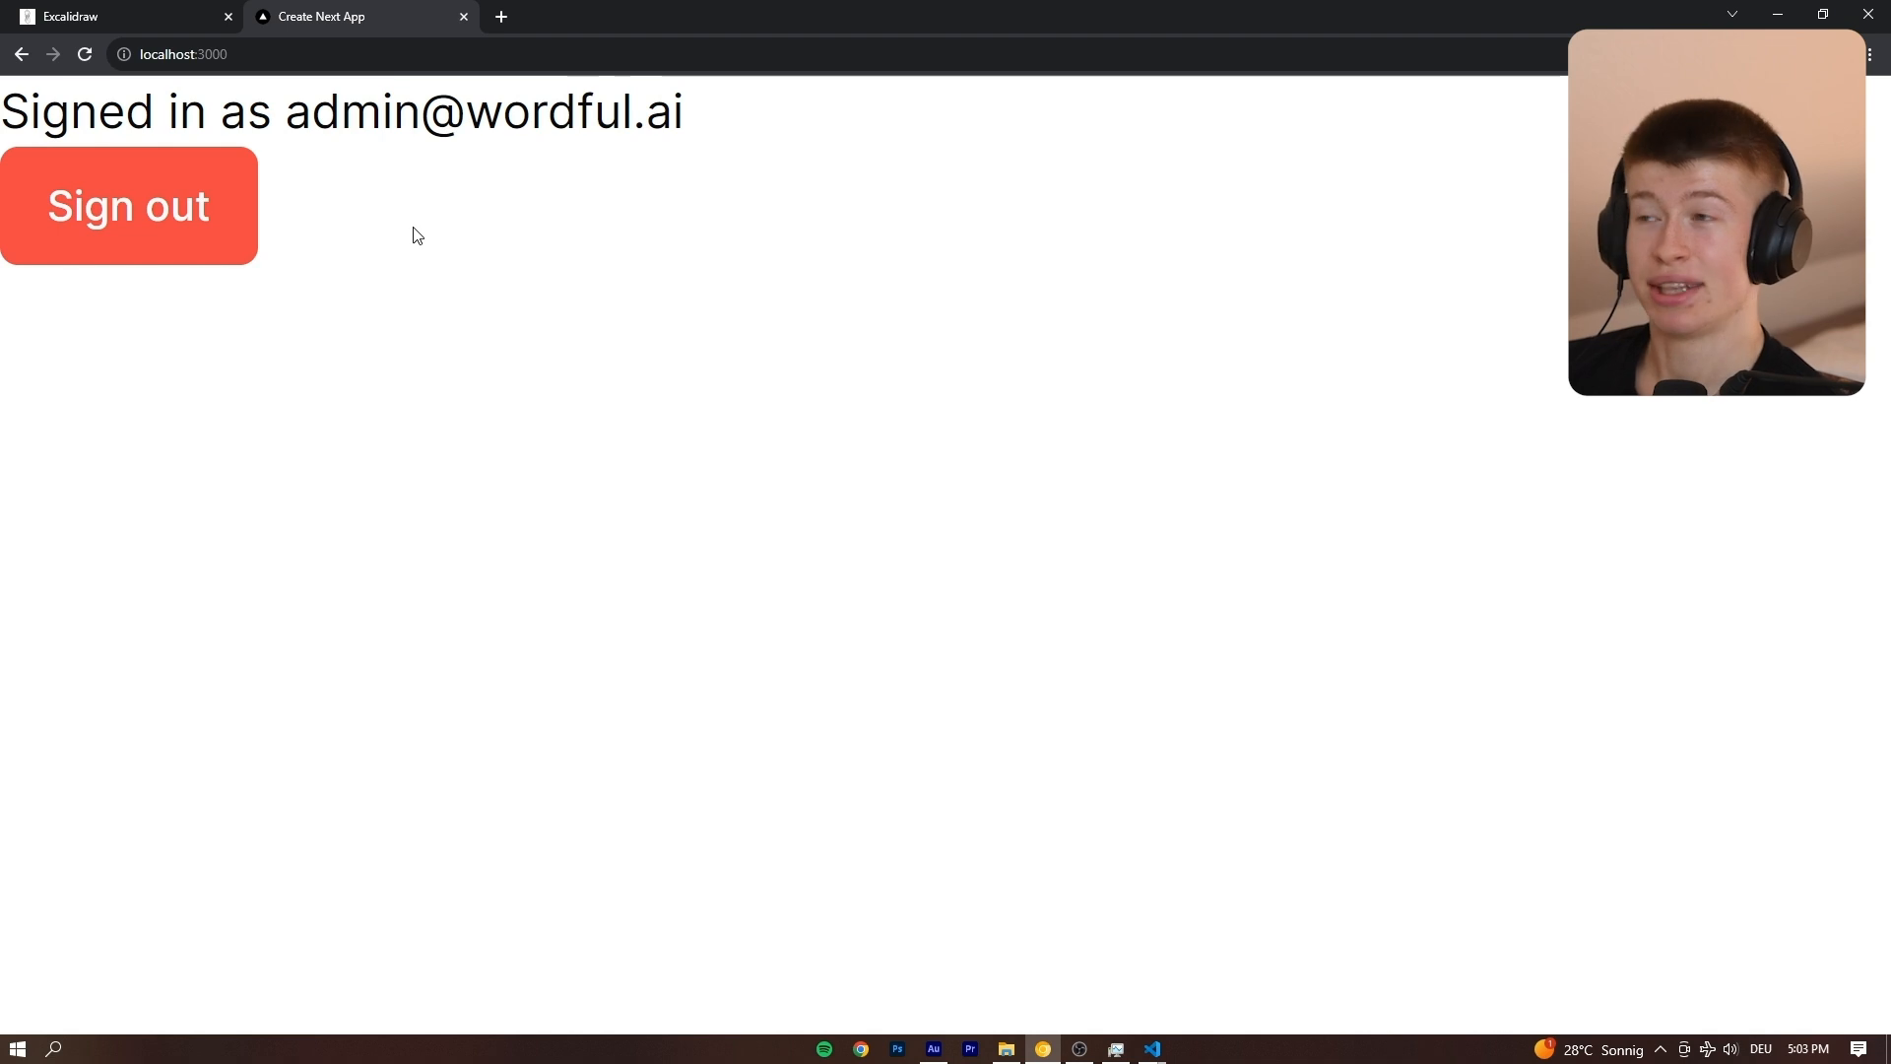
pyautogui.moveTo(1150, 1048)
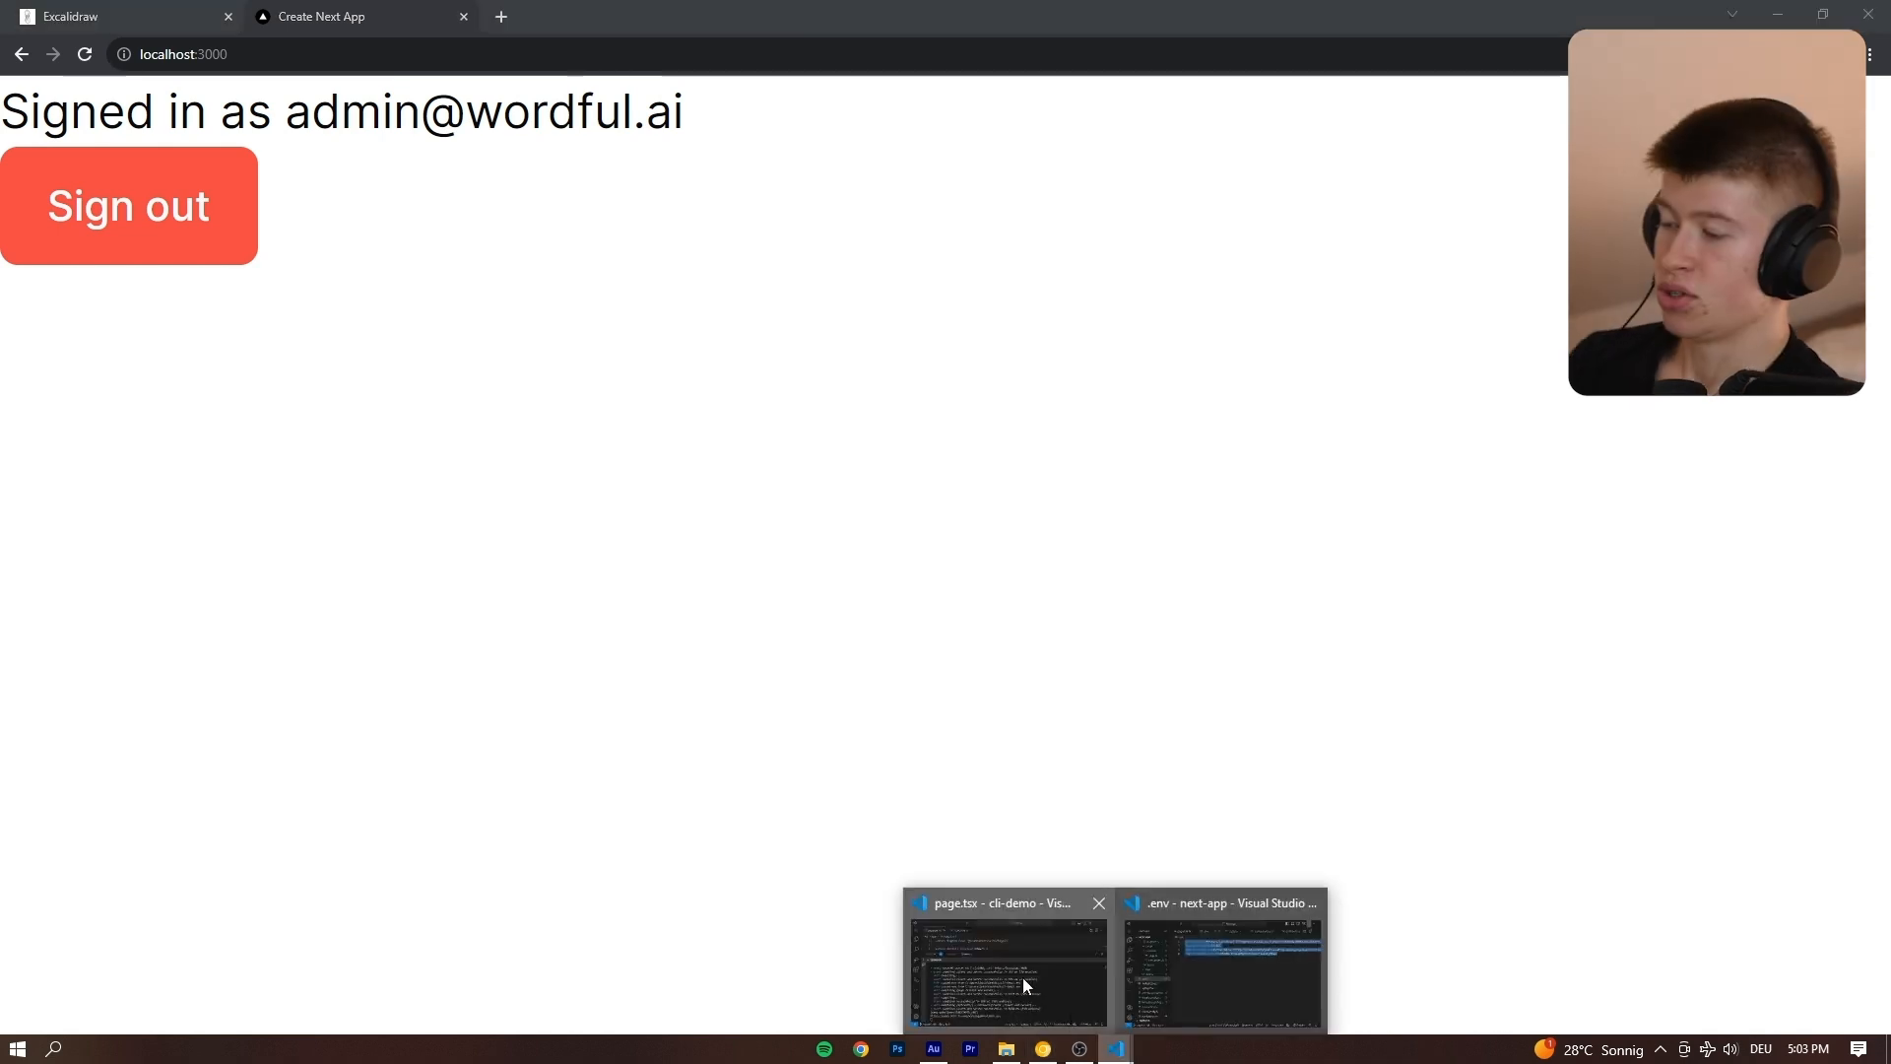
# Add "use client" to page.tsx and write const {} = trpc.useQuery(['hello']) inside Home.
pyautogui.click(1007, 965)
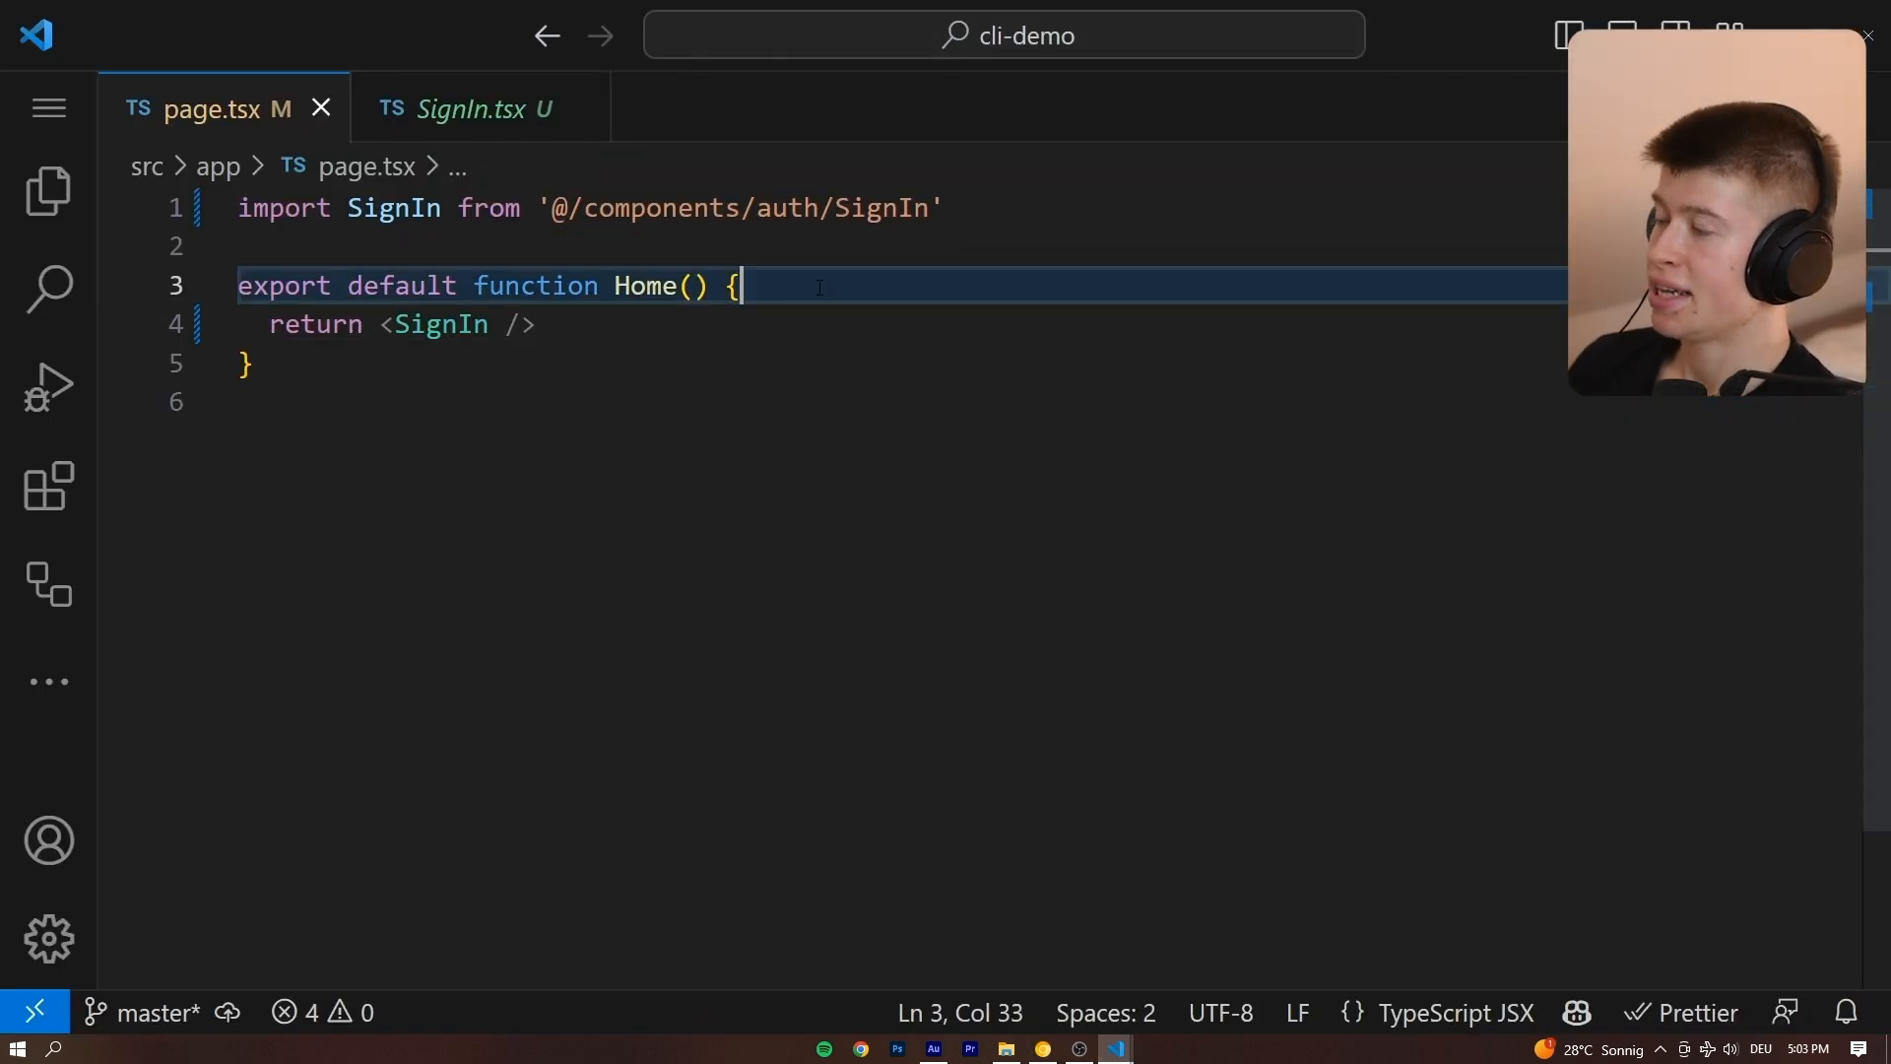
pyautogui.press('Enter')
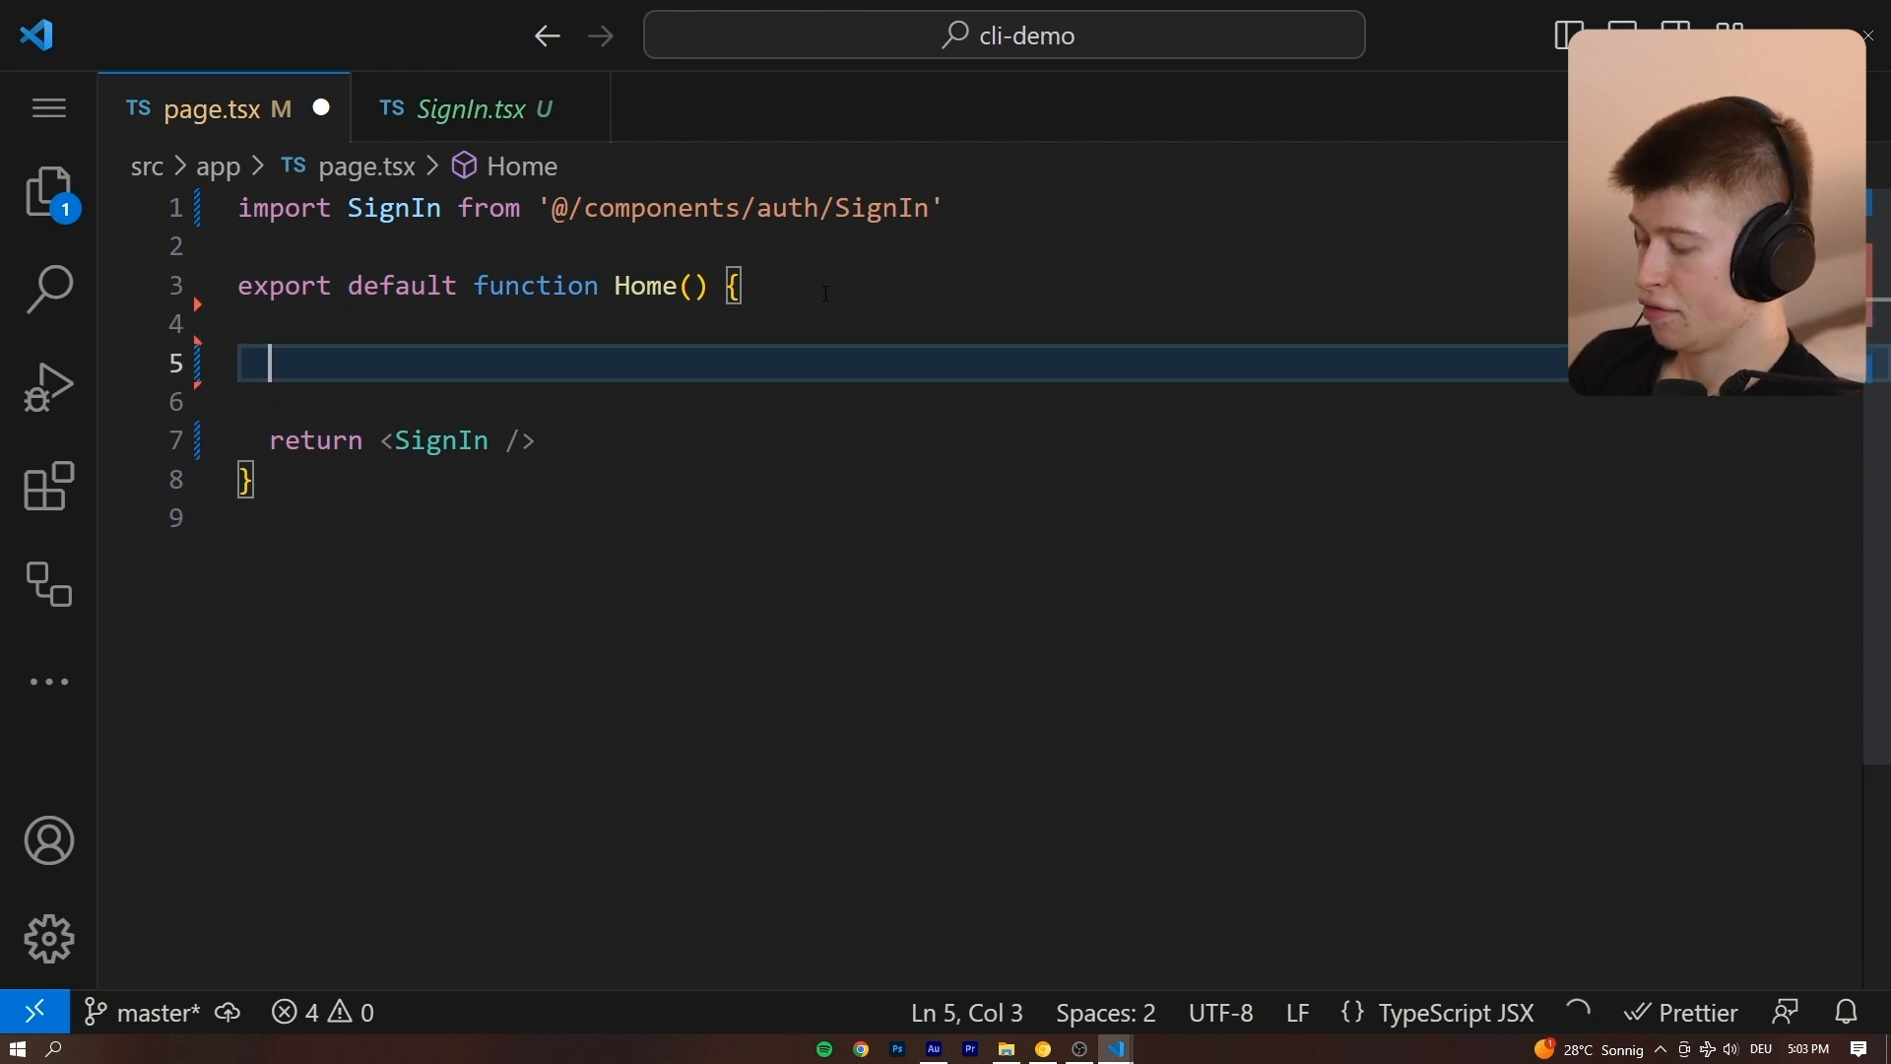
pyautogui.write('const {')
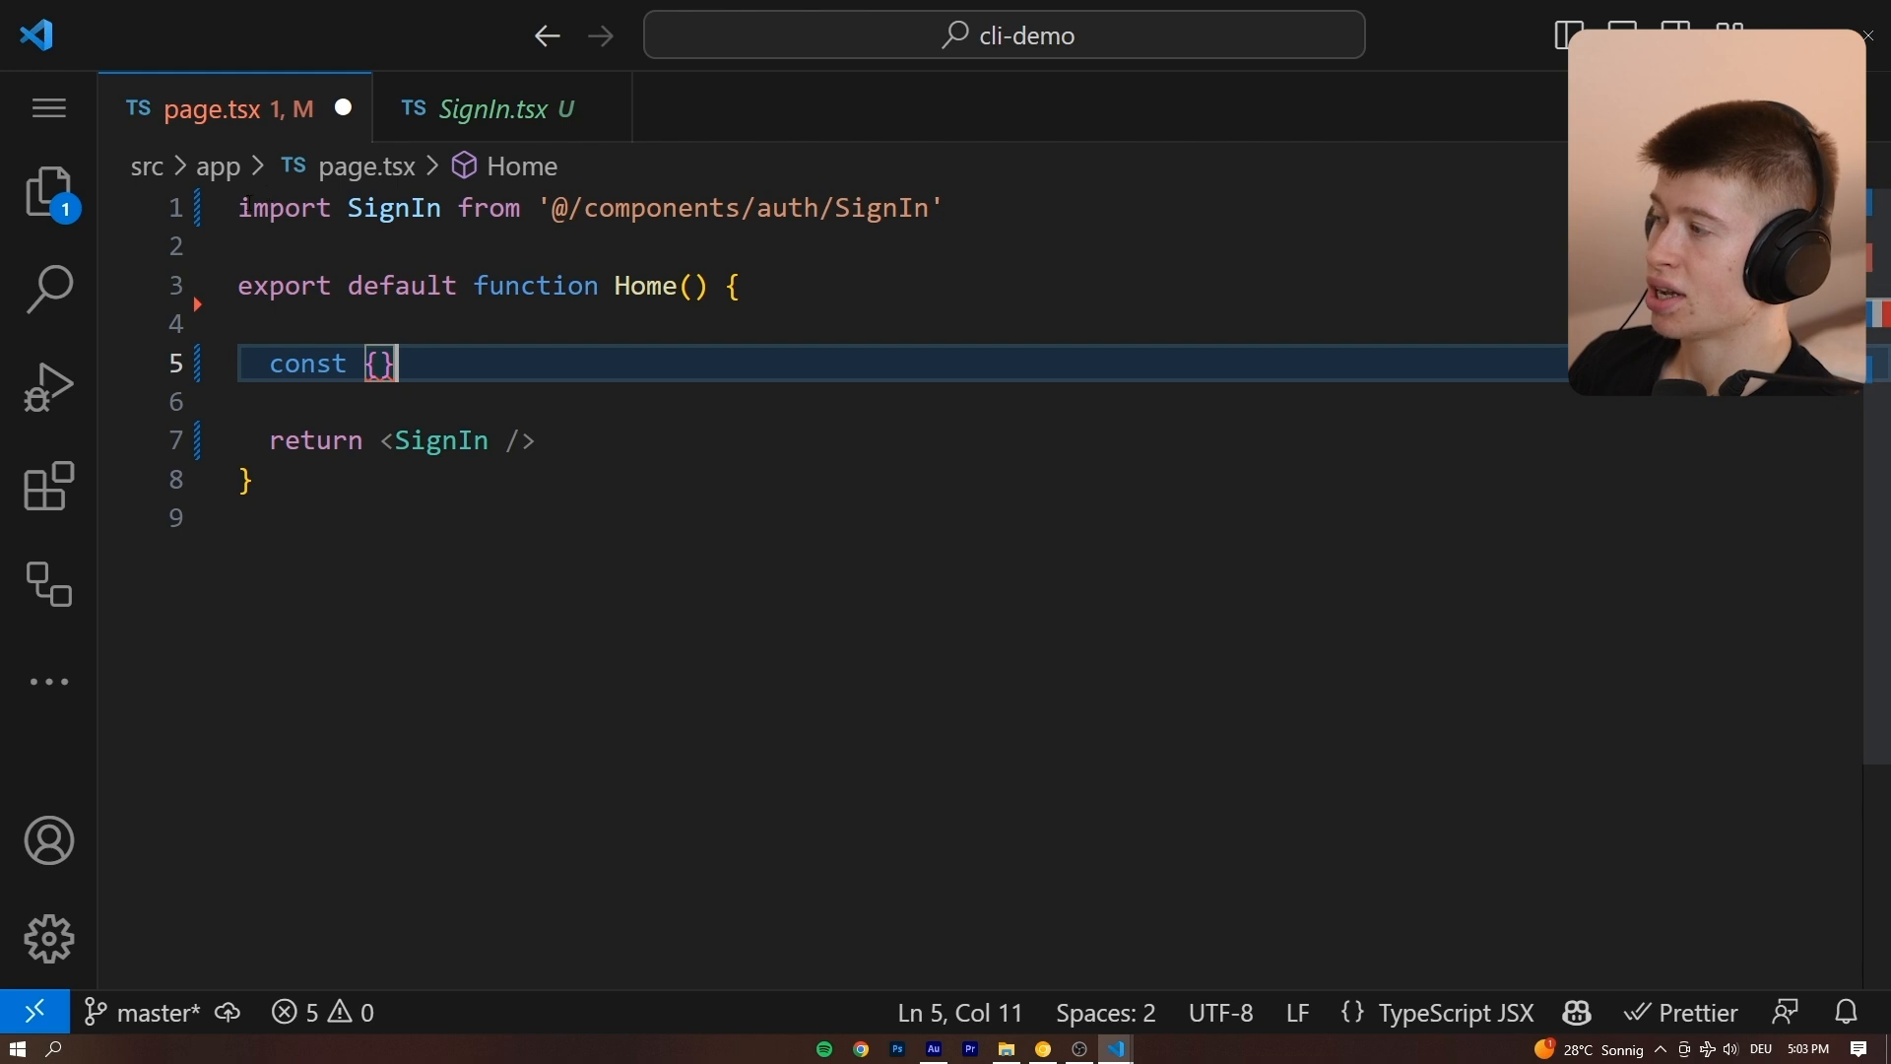
pyautogui.write('"use')
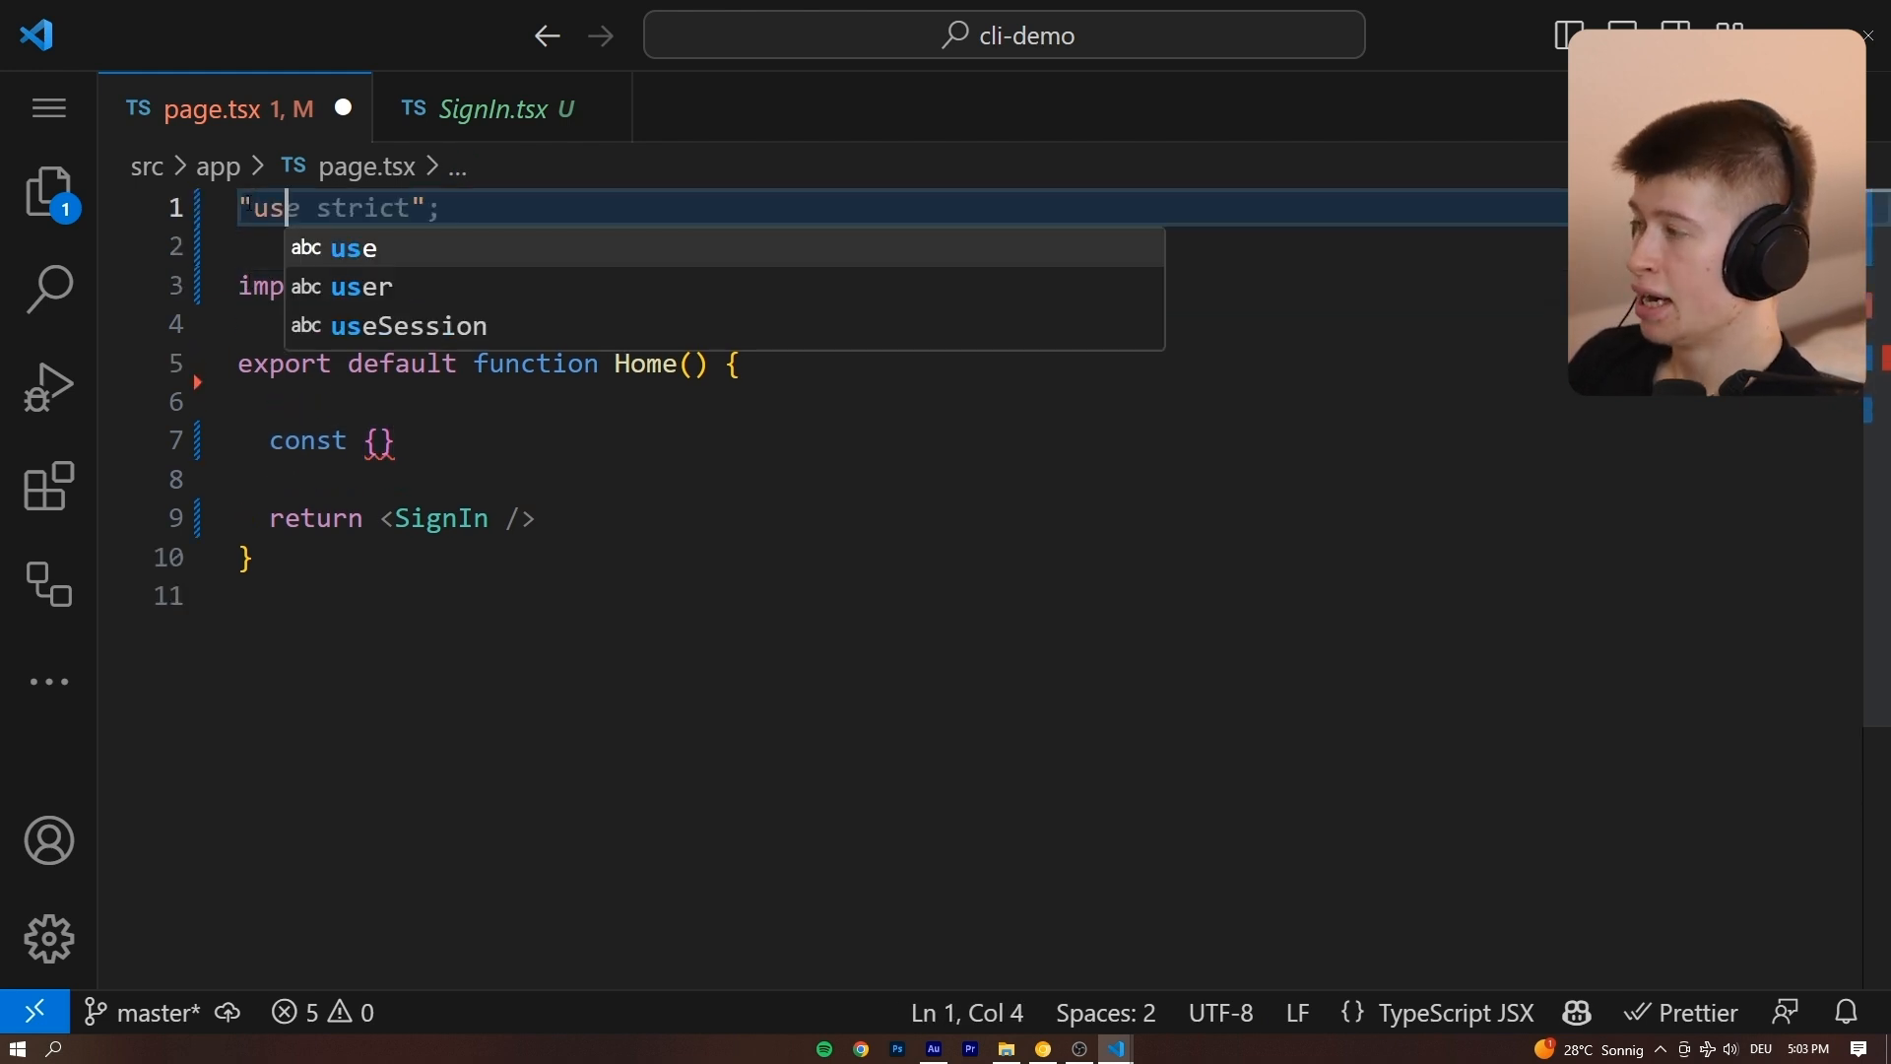
pyautogui.write('client";')
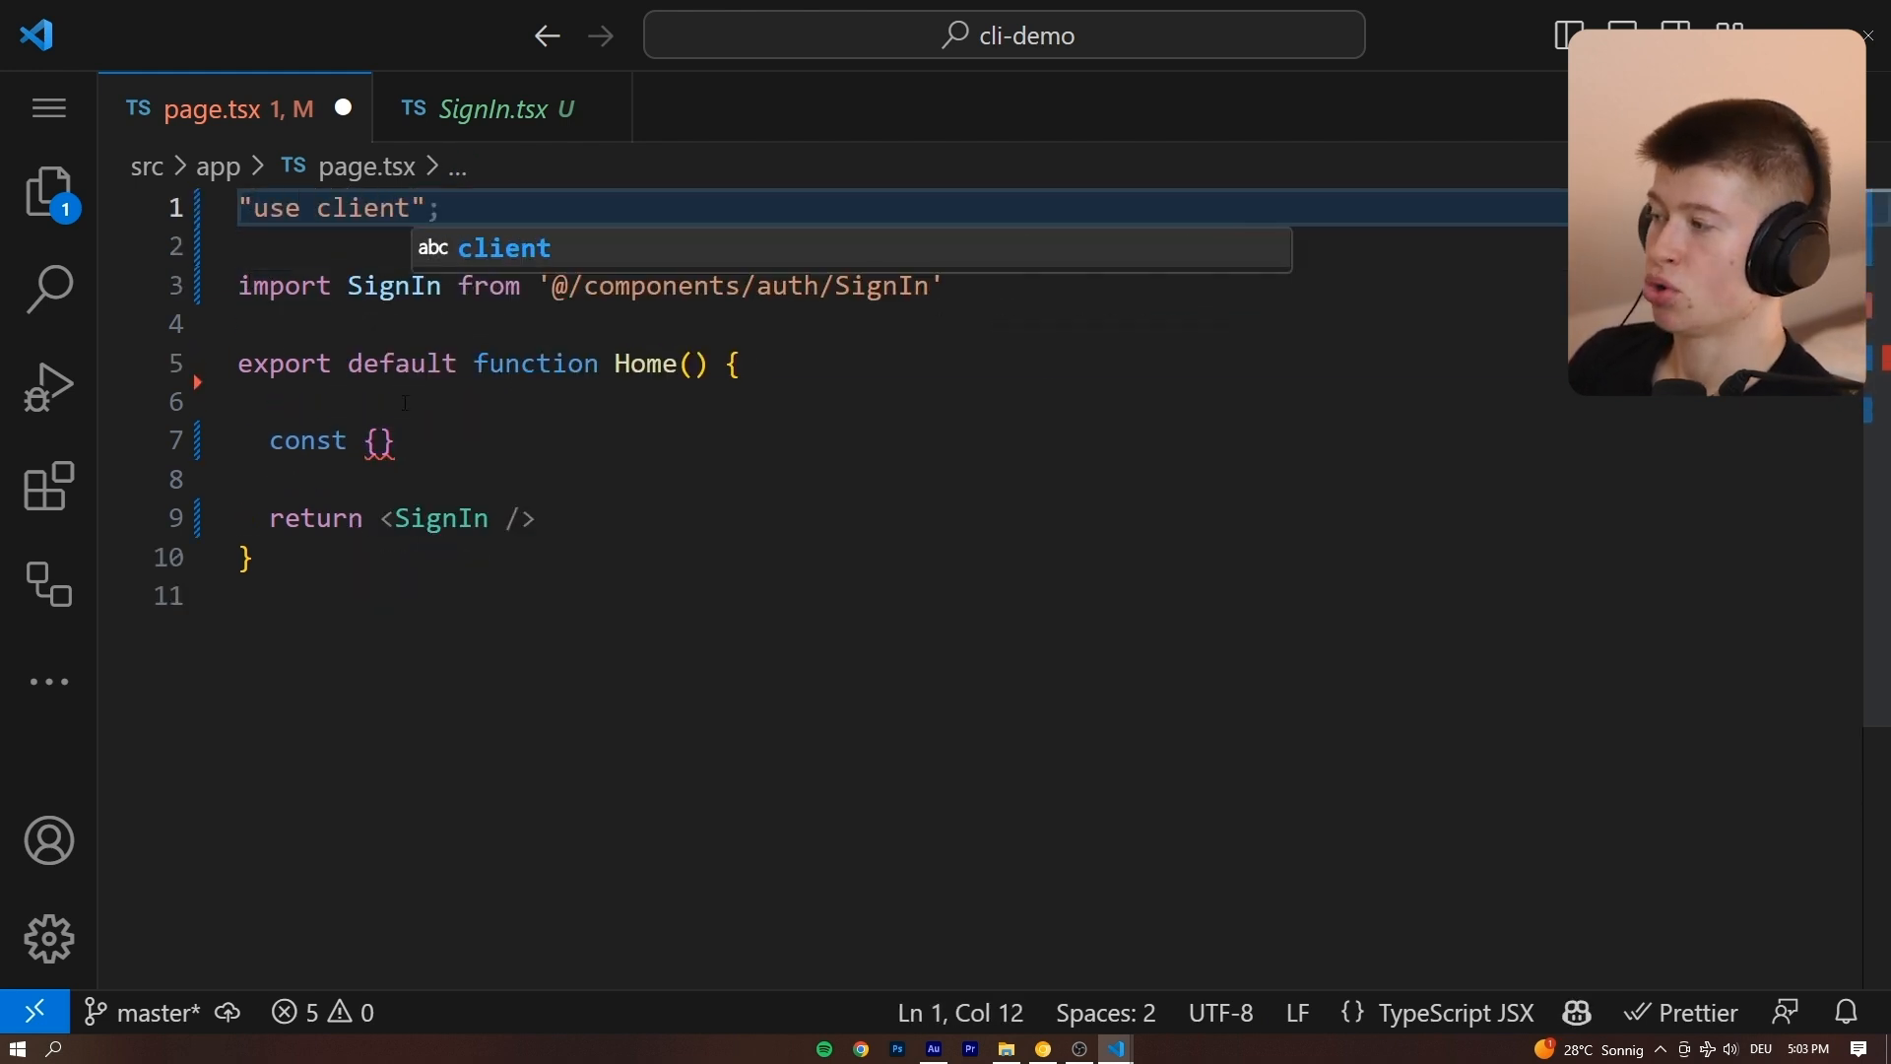
pyautogui.write("= trpc.useQuery(['hello'])")
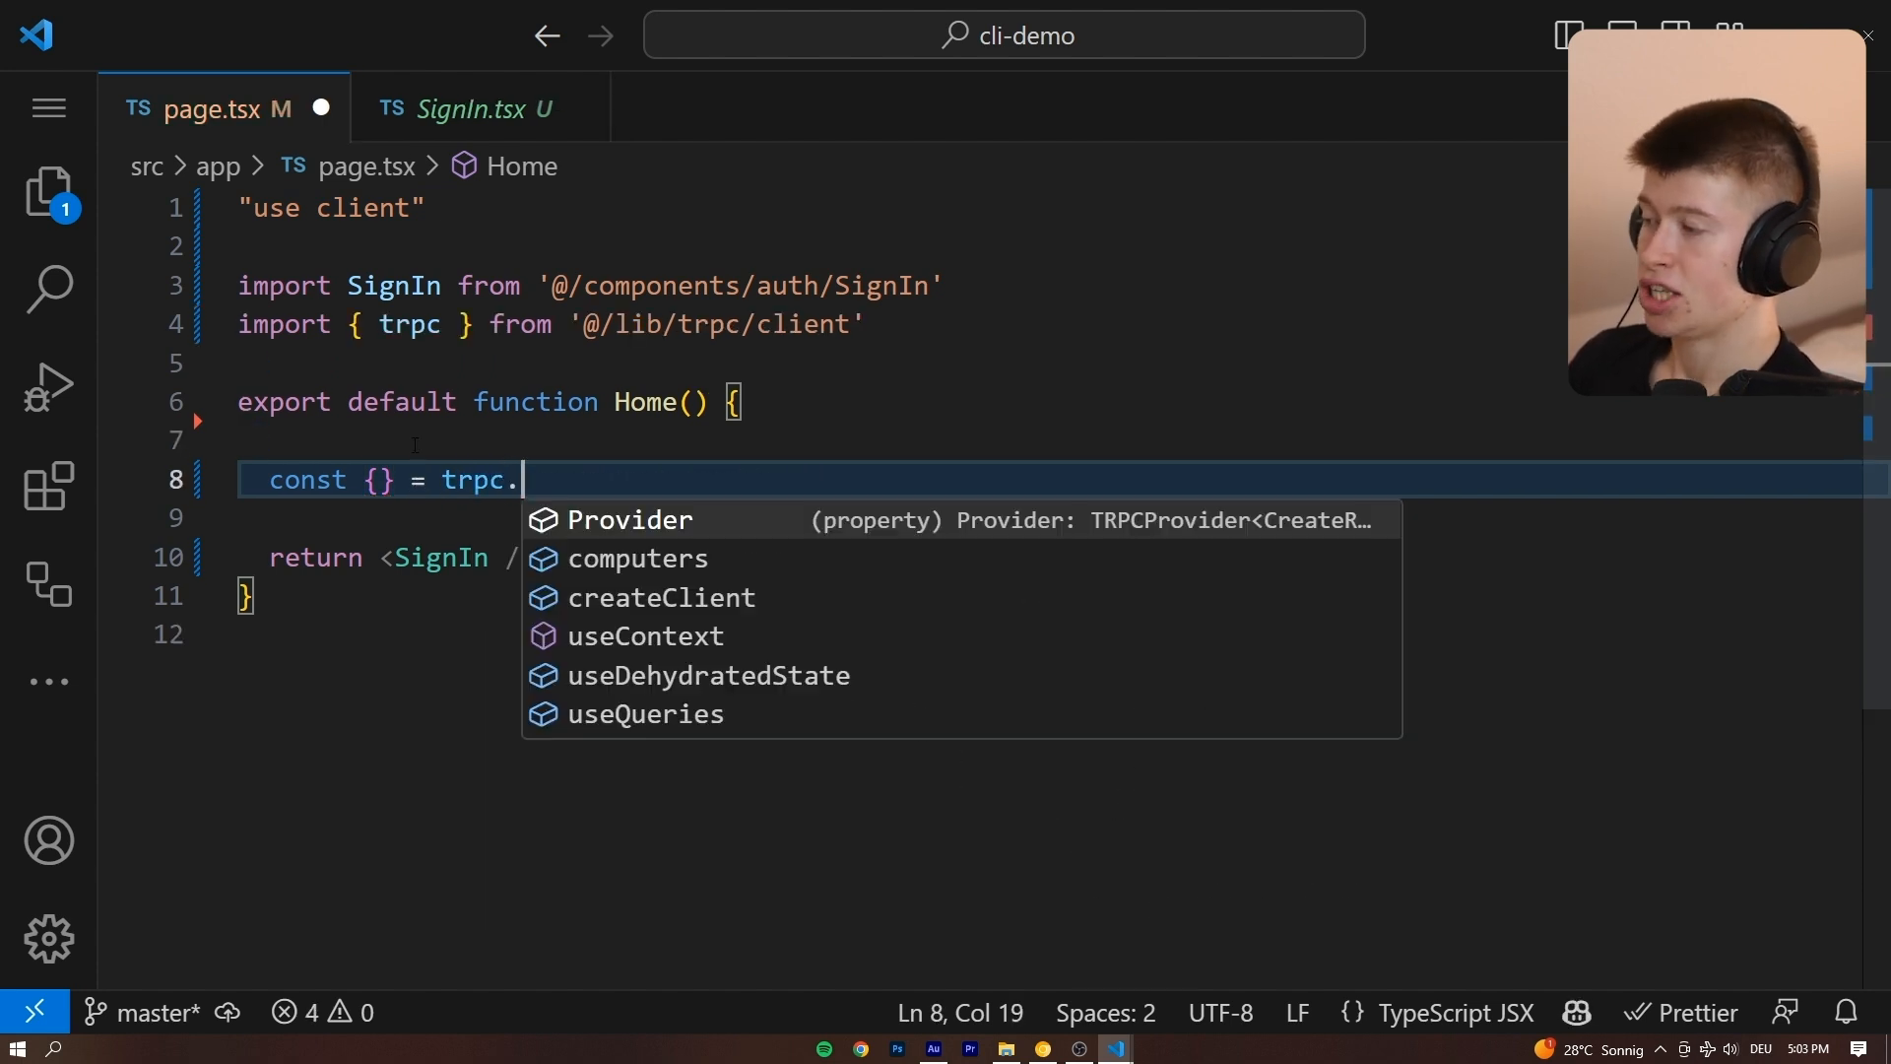
pyautogui.press('Escape')
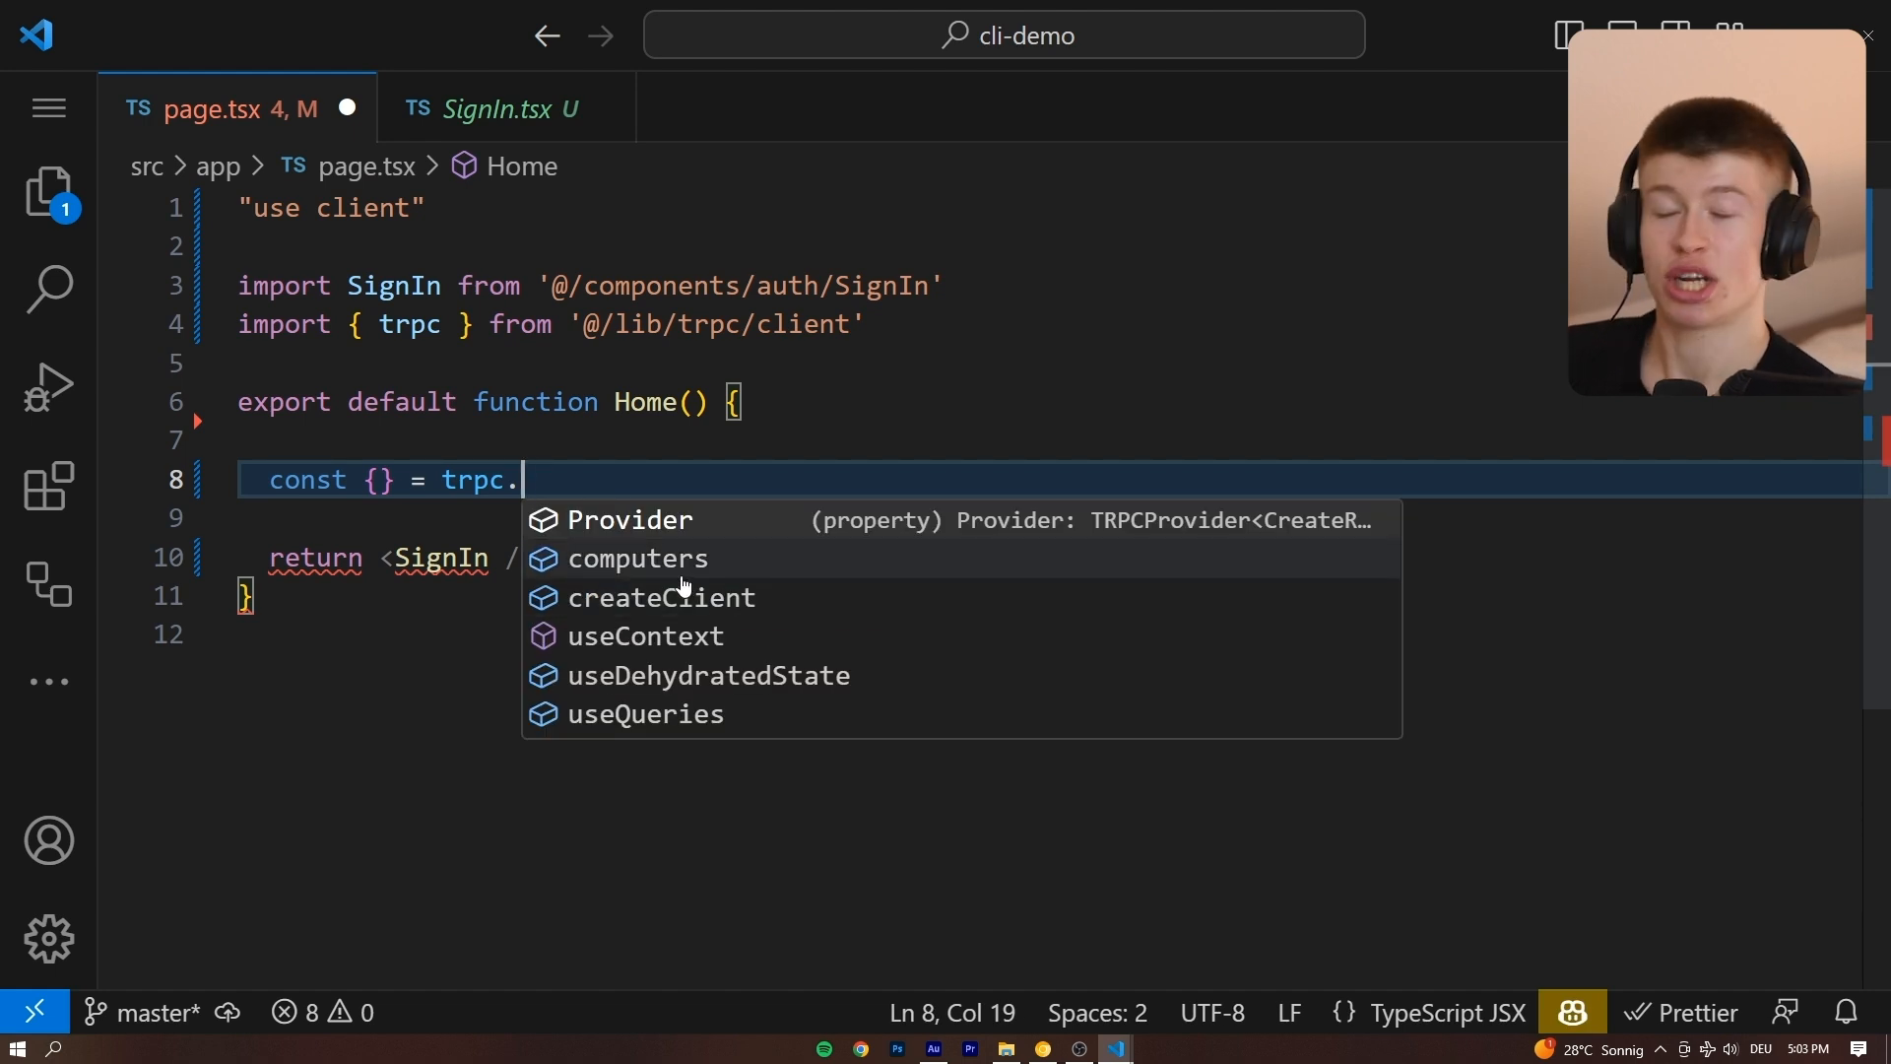
pyautogui.moveTo(703, 614)
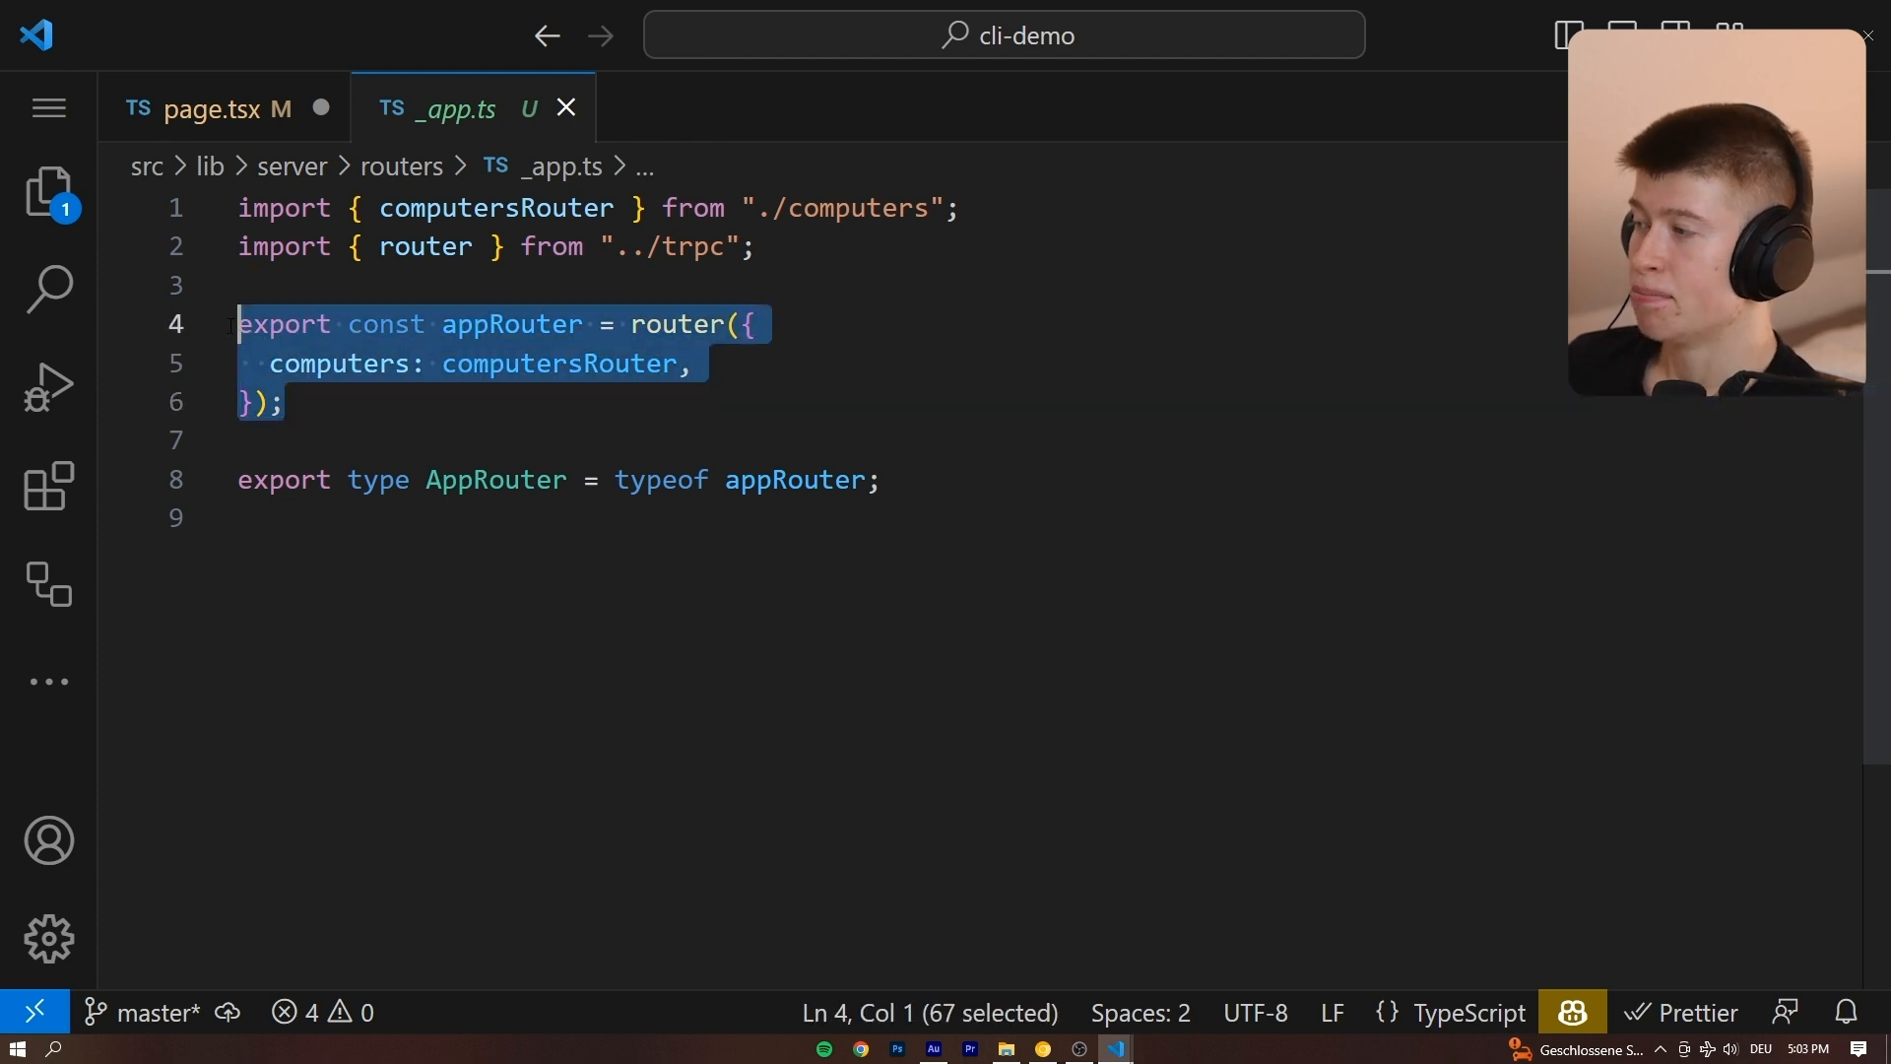
# Follow computersRouter to the getComputers database query, then return to page.tsx.
pyautogui.click(693, 363)
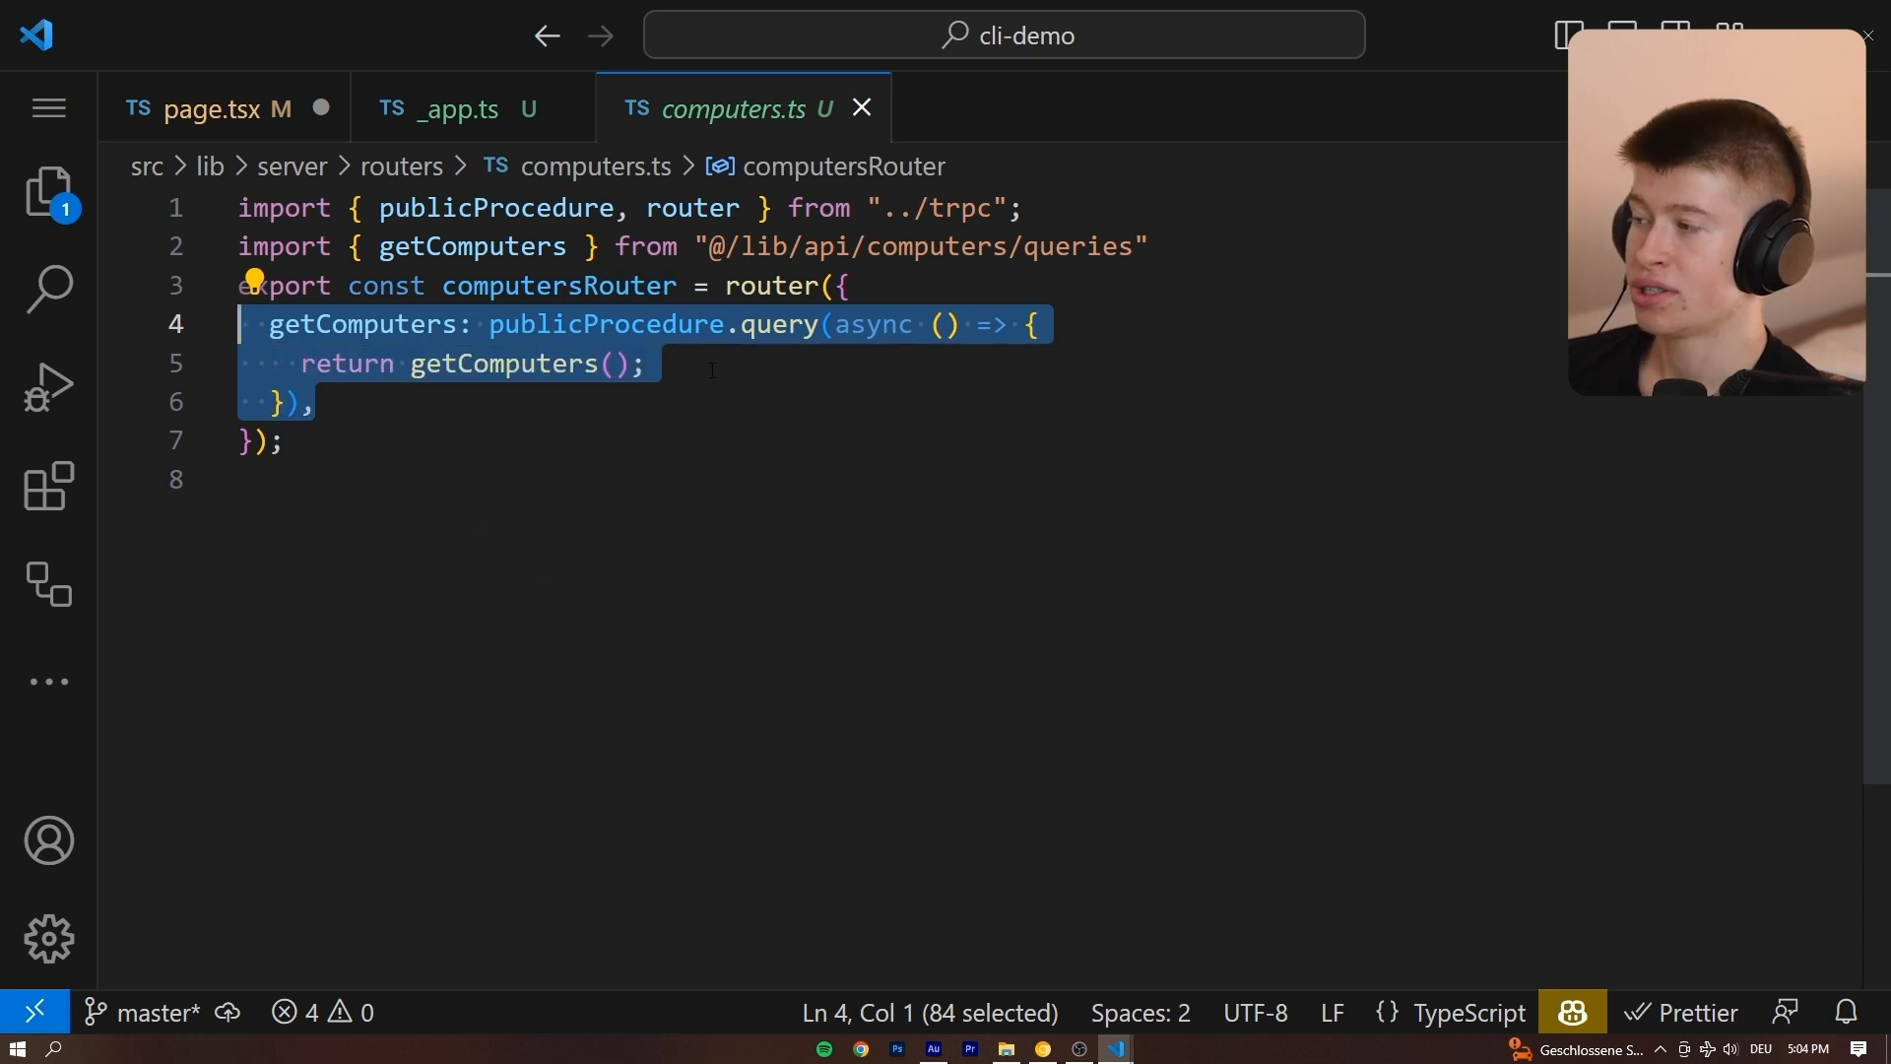
pyautogui.doubleClick(603, 323)
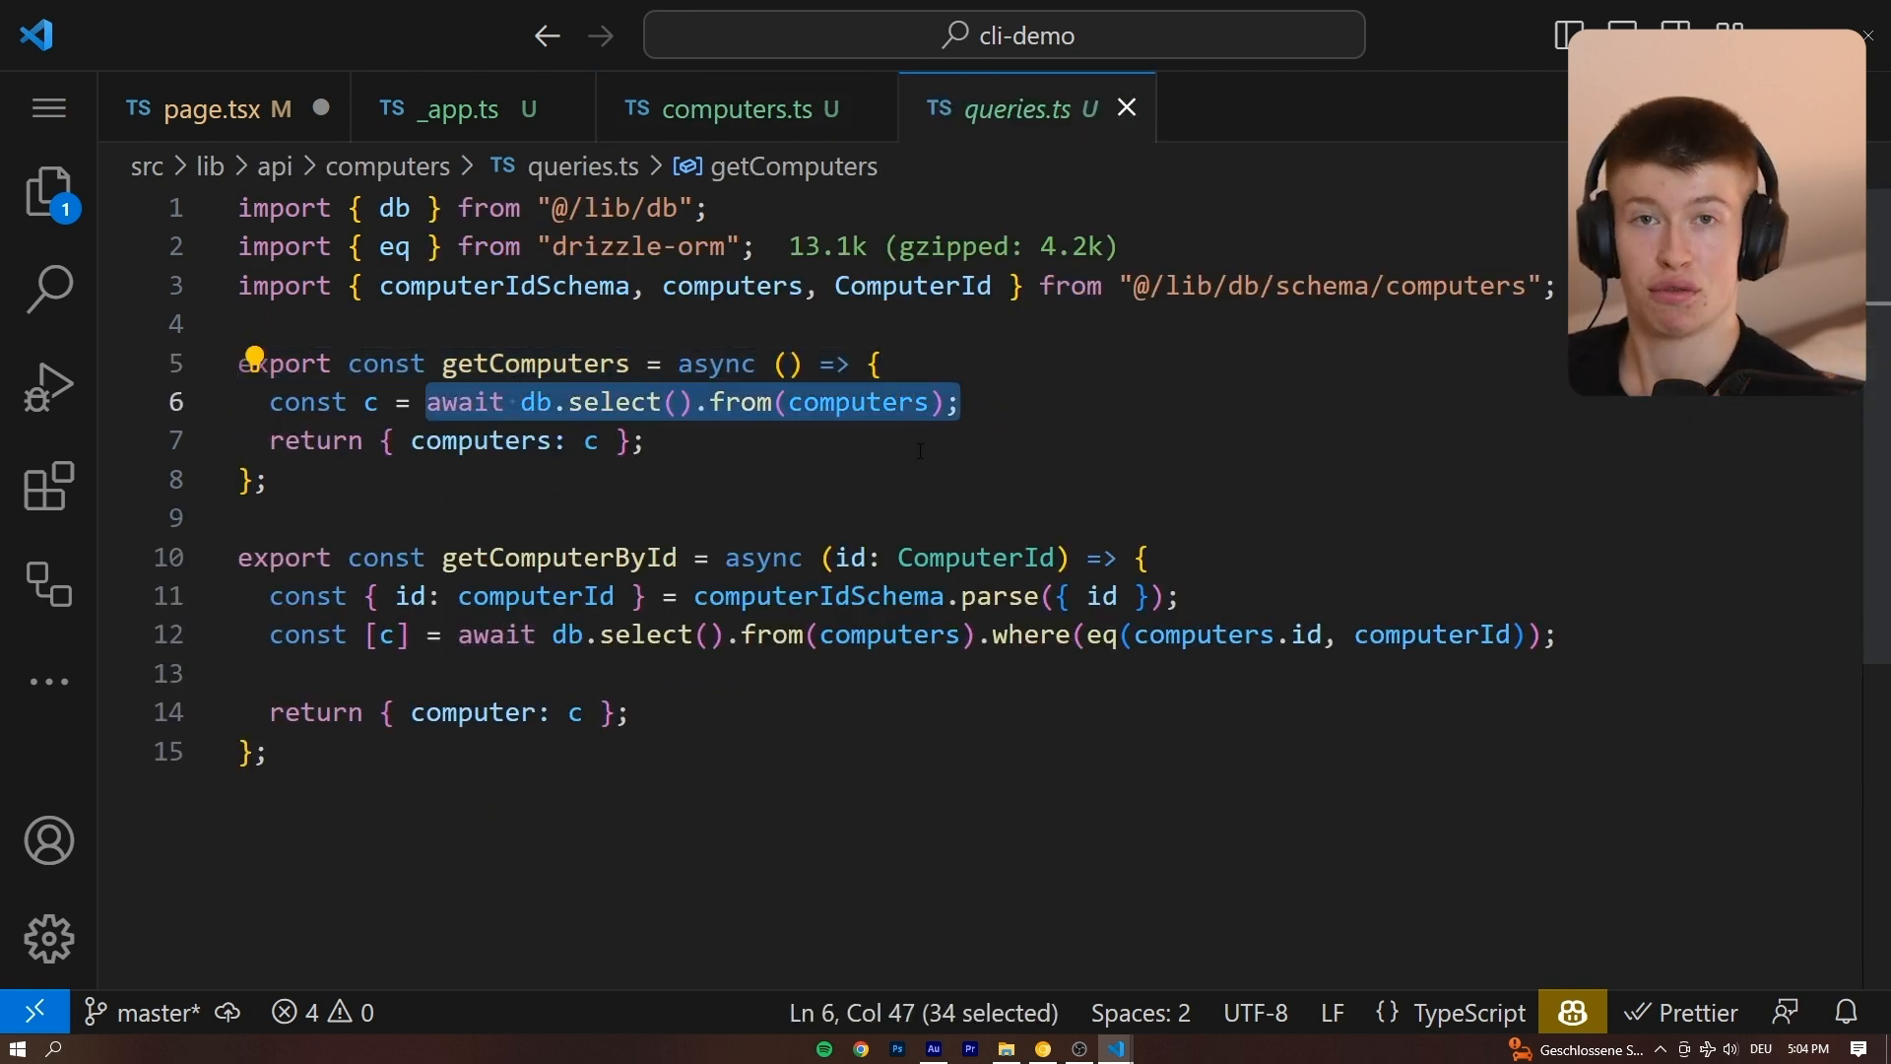
pyautogui.doubleClick(857, 402)
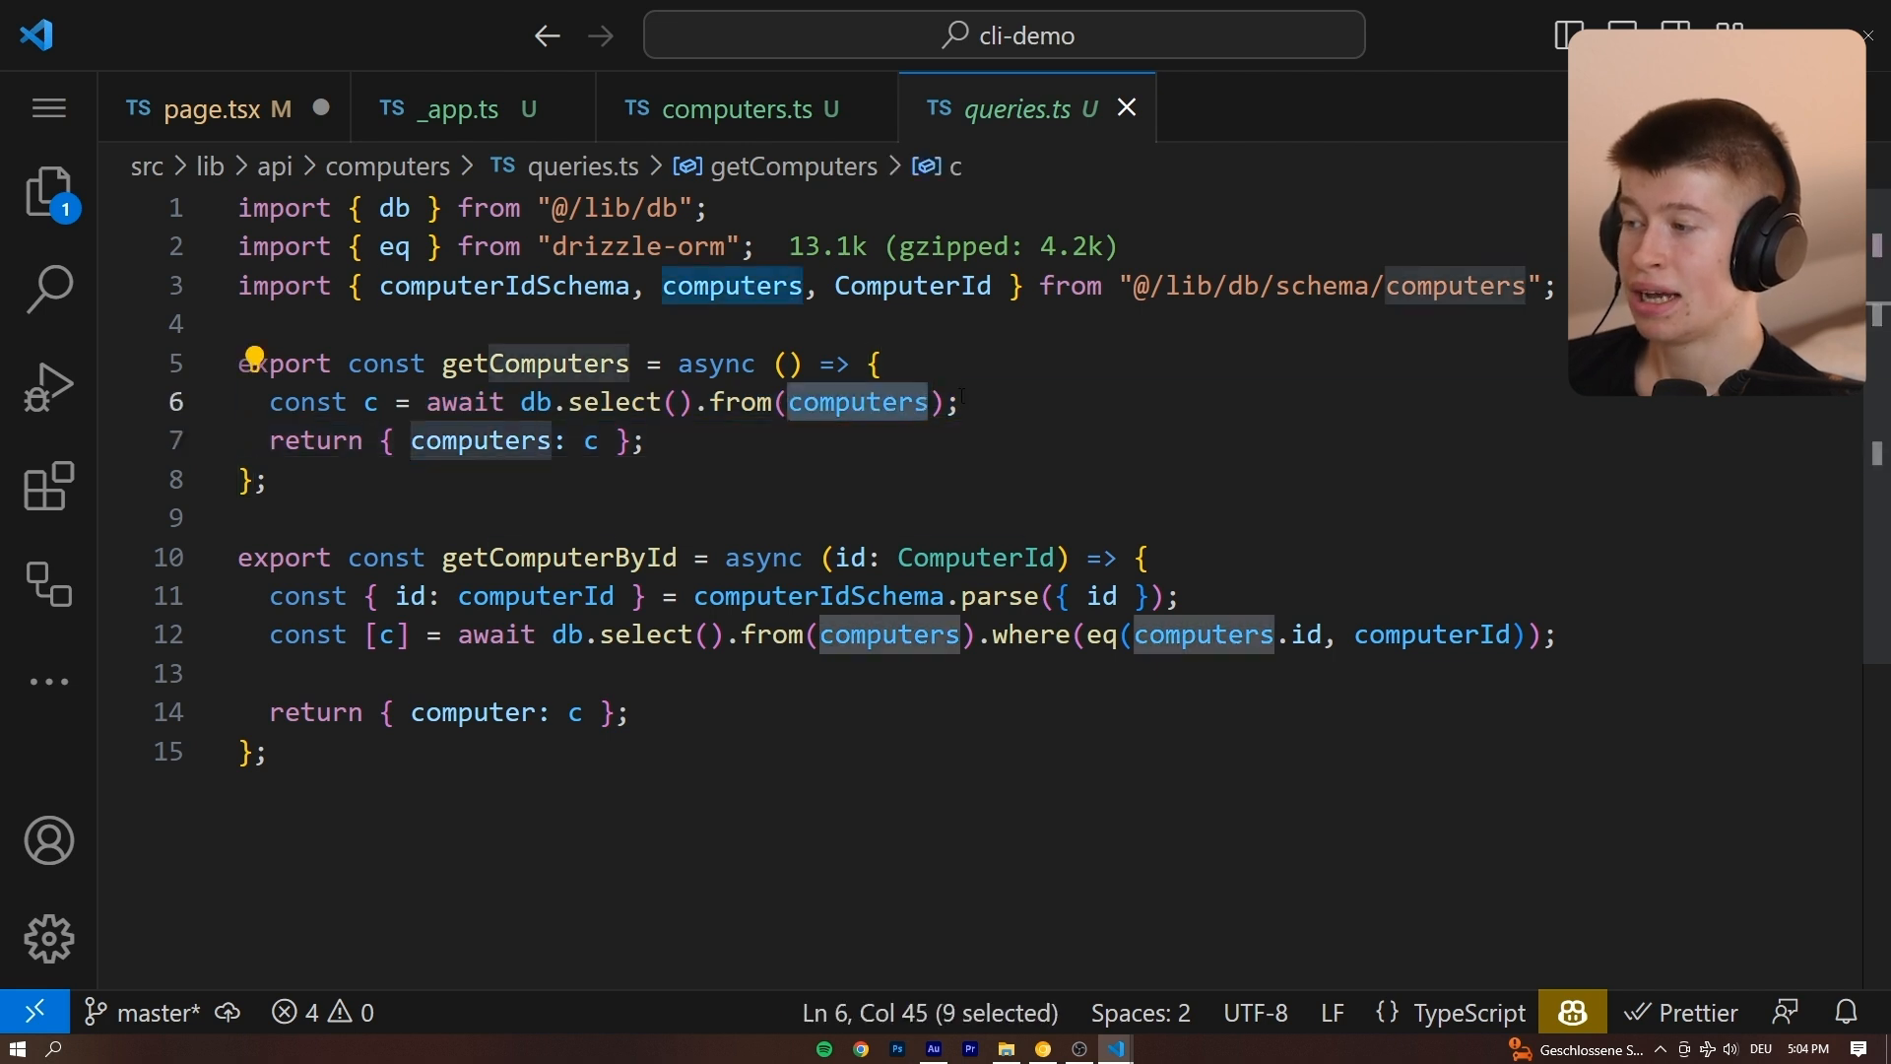
pyautogui.click(217, 109)
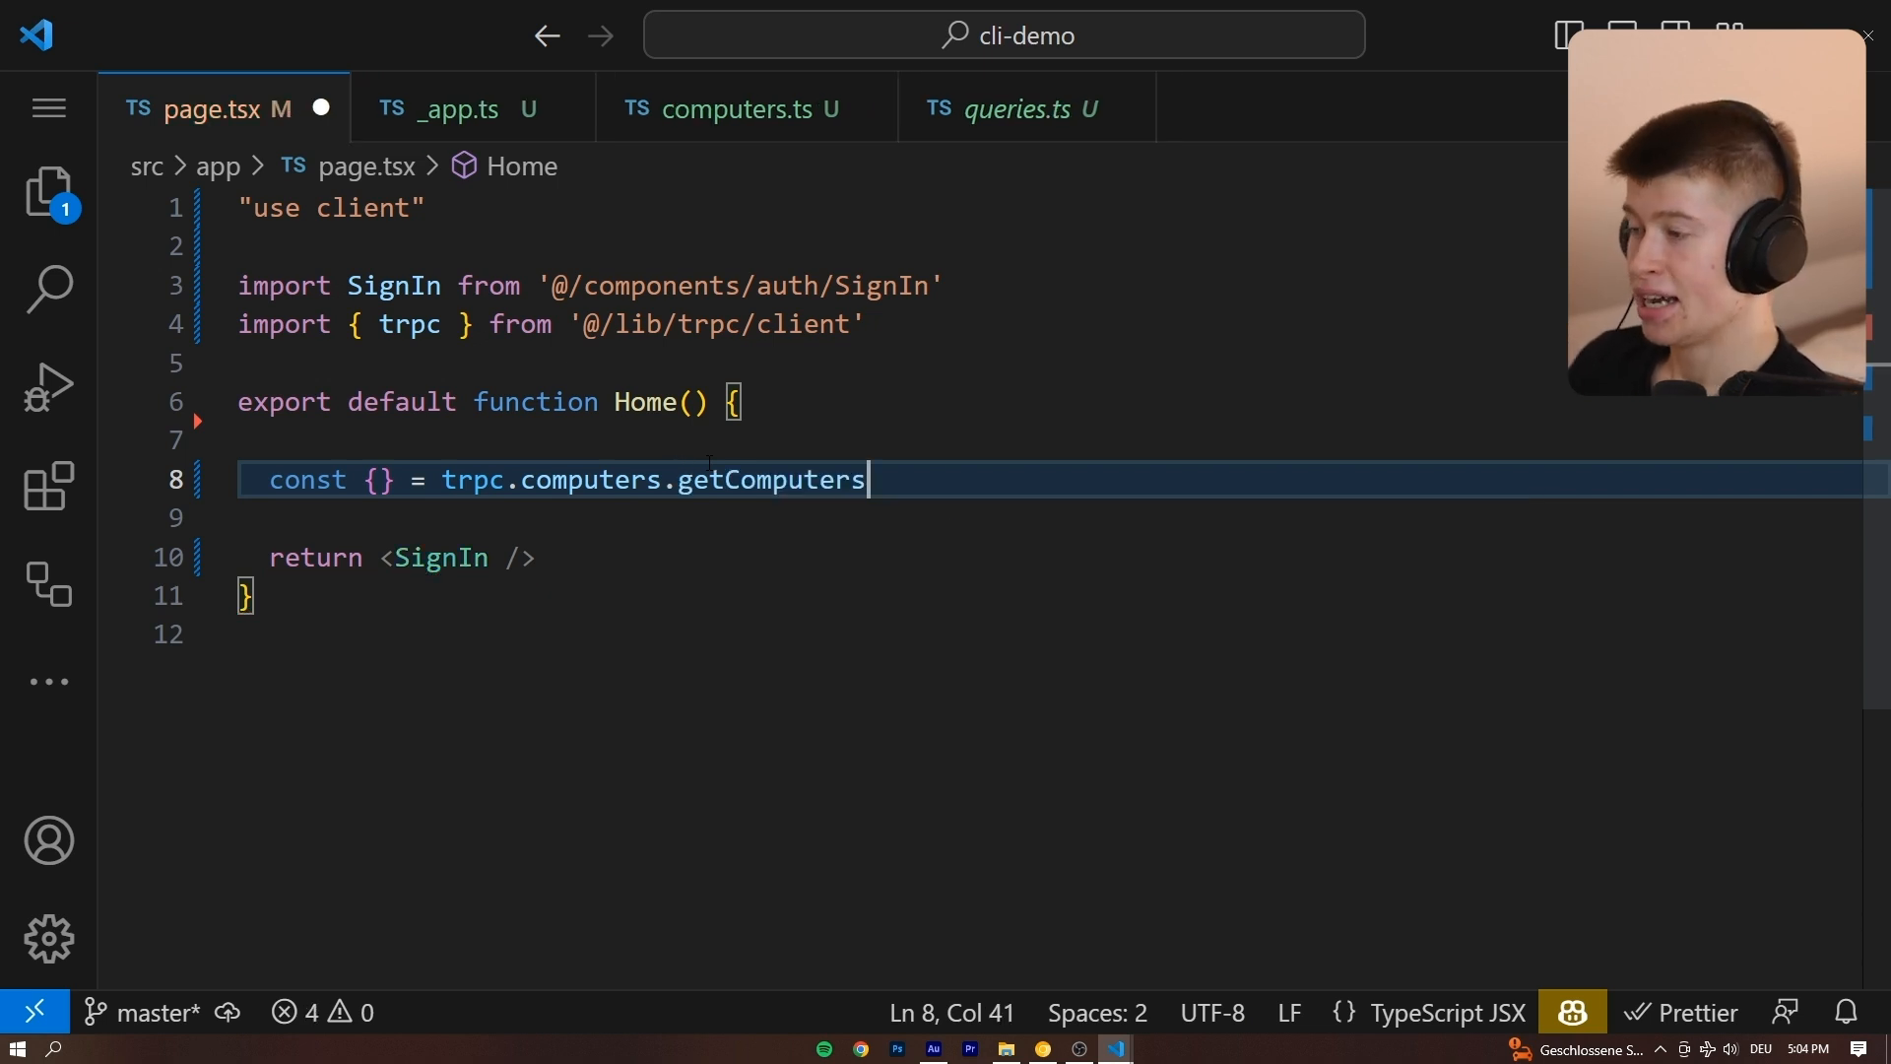
# Call getComputers.useQuery() and destructure { data: computers } from its result in Home.
pyautogui.write('.useQuery()')
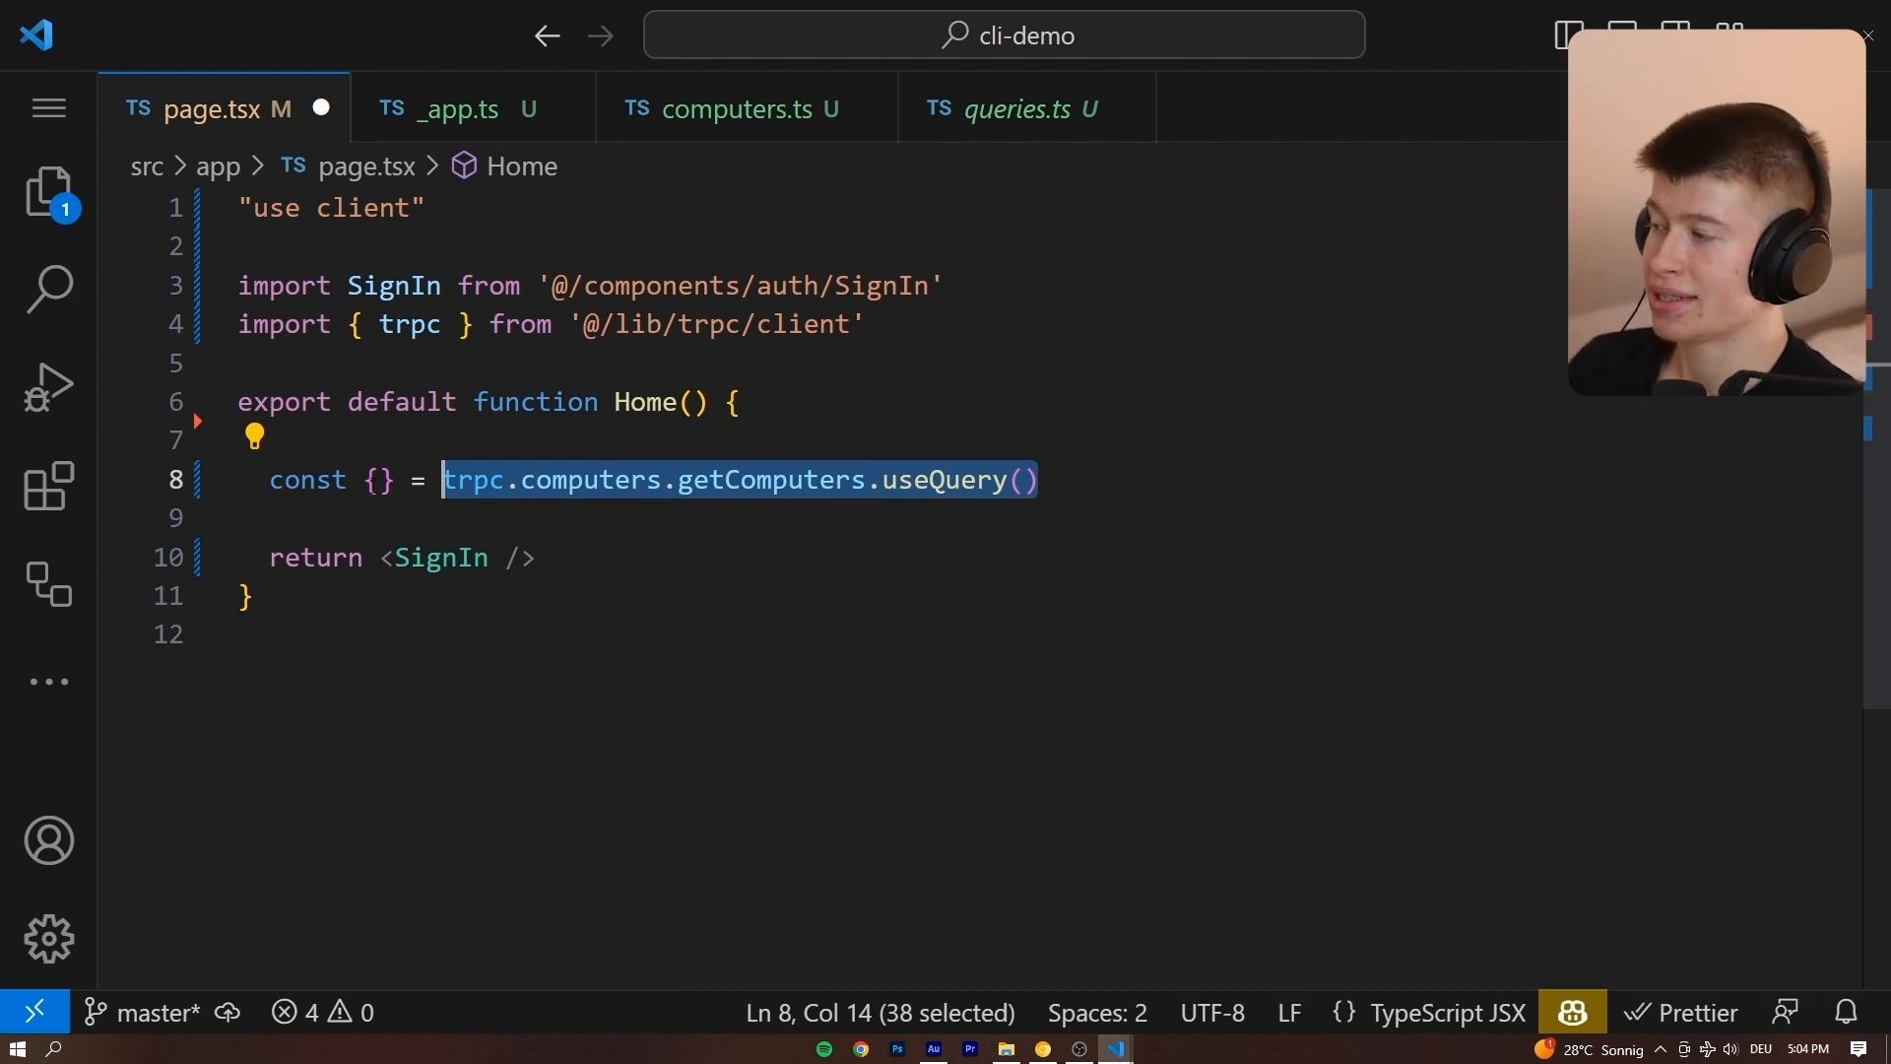
pyautogui.click(378, 479)
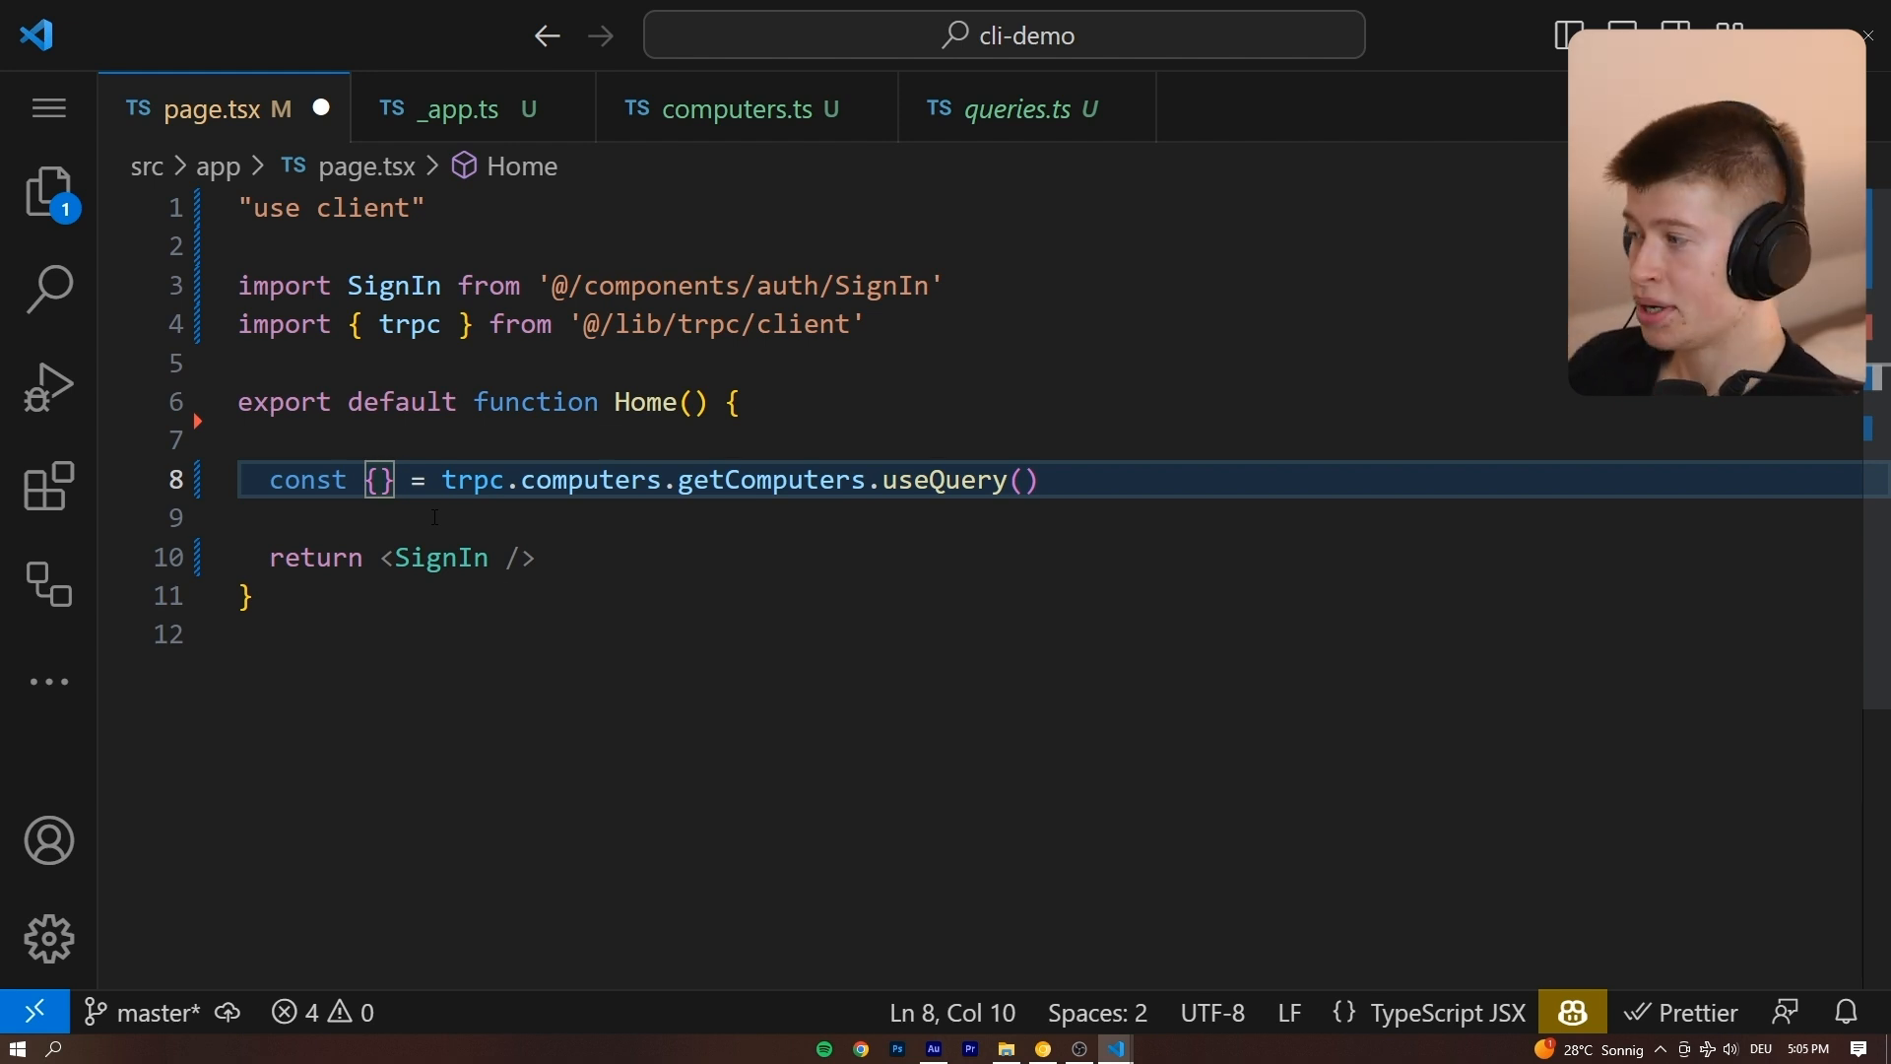
pyautogui.write('data')
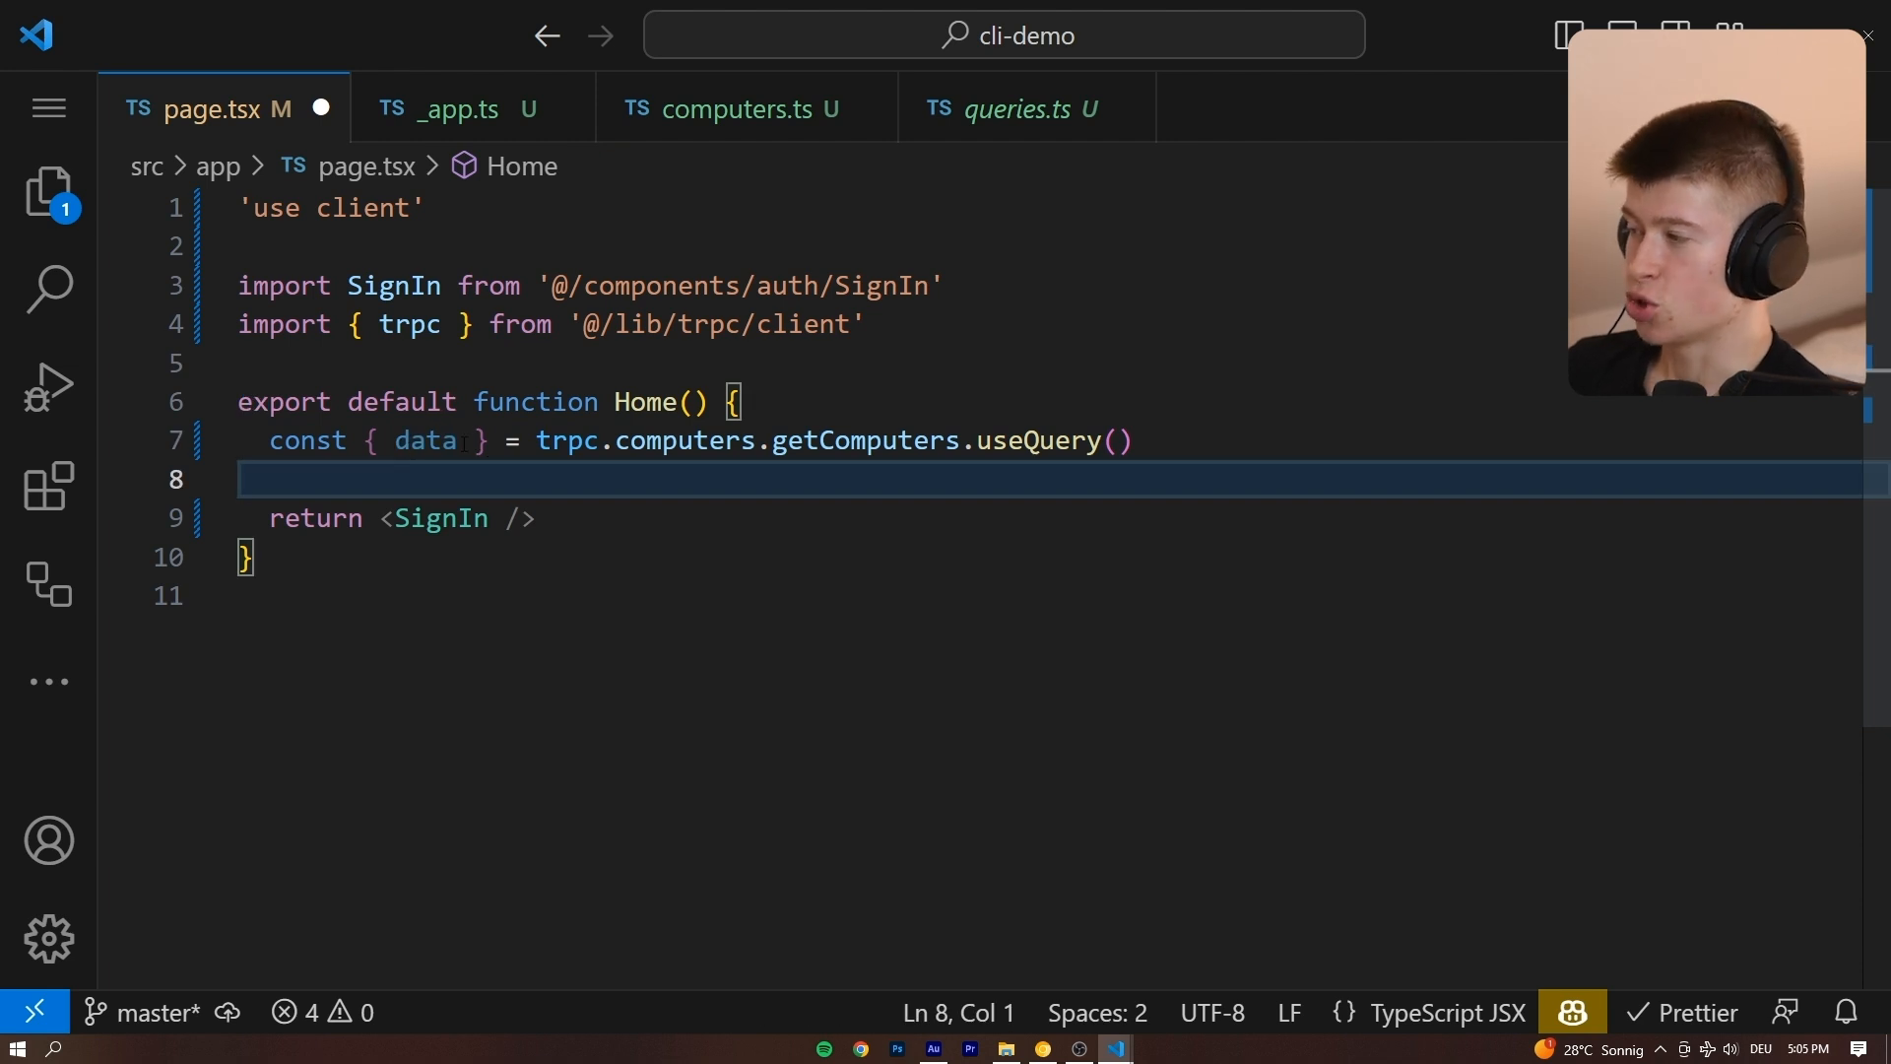
pyautogui.write(': computers')
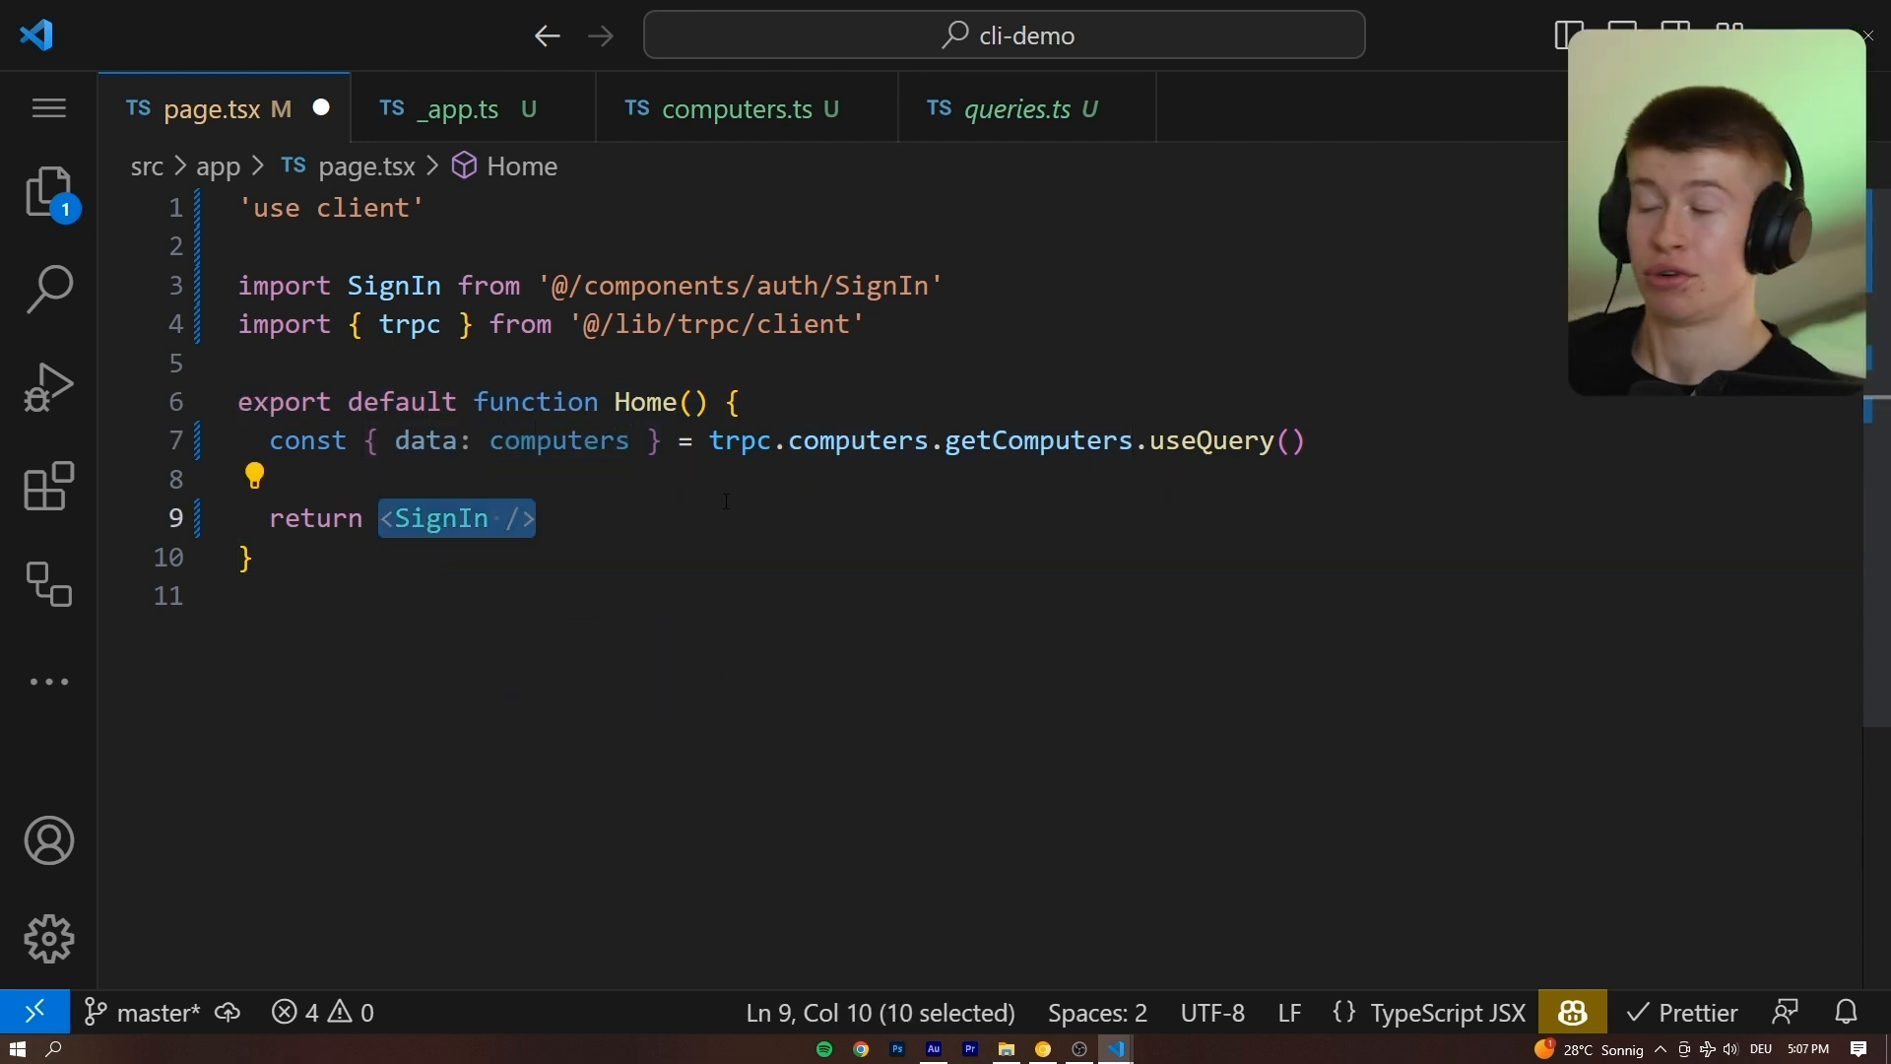
# Wrap <SignIn /> in a div with className 'flex flex-col gap-6 max-w-sm'.
pyautogui.write('<div></div>')
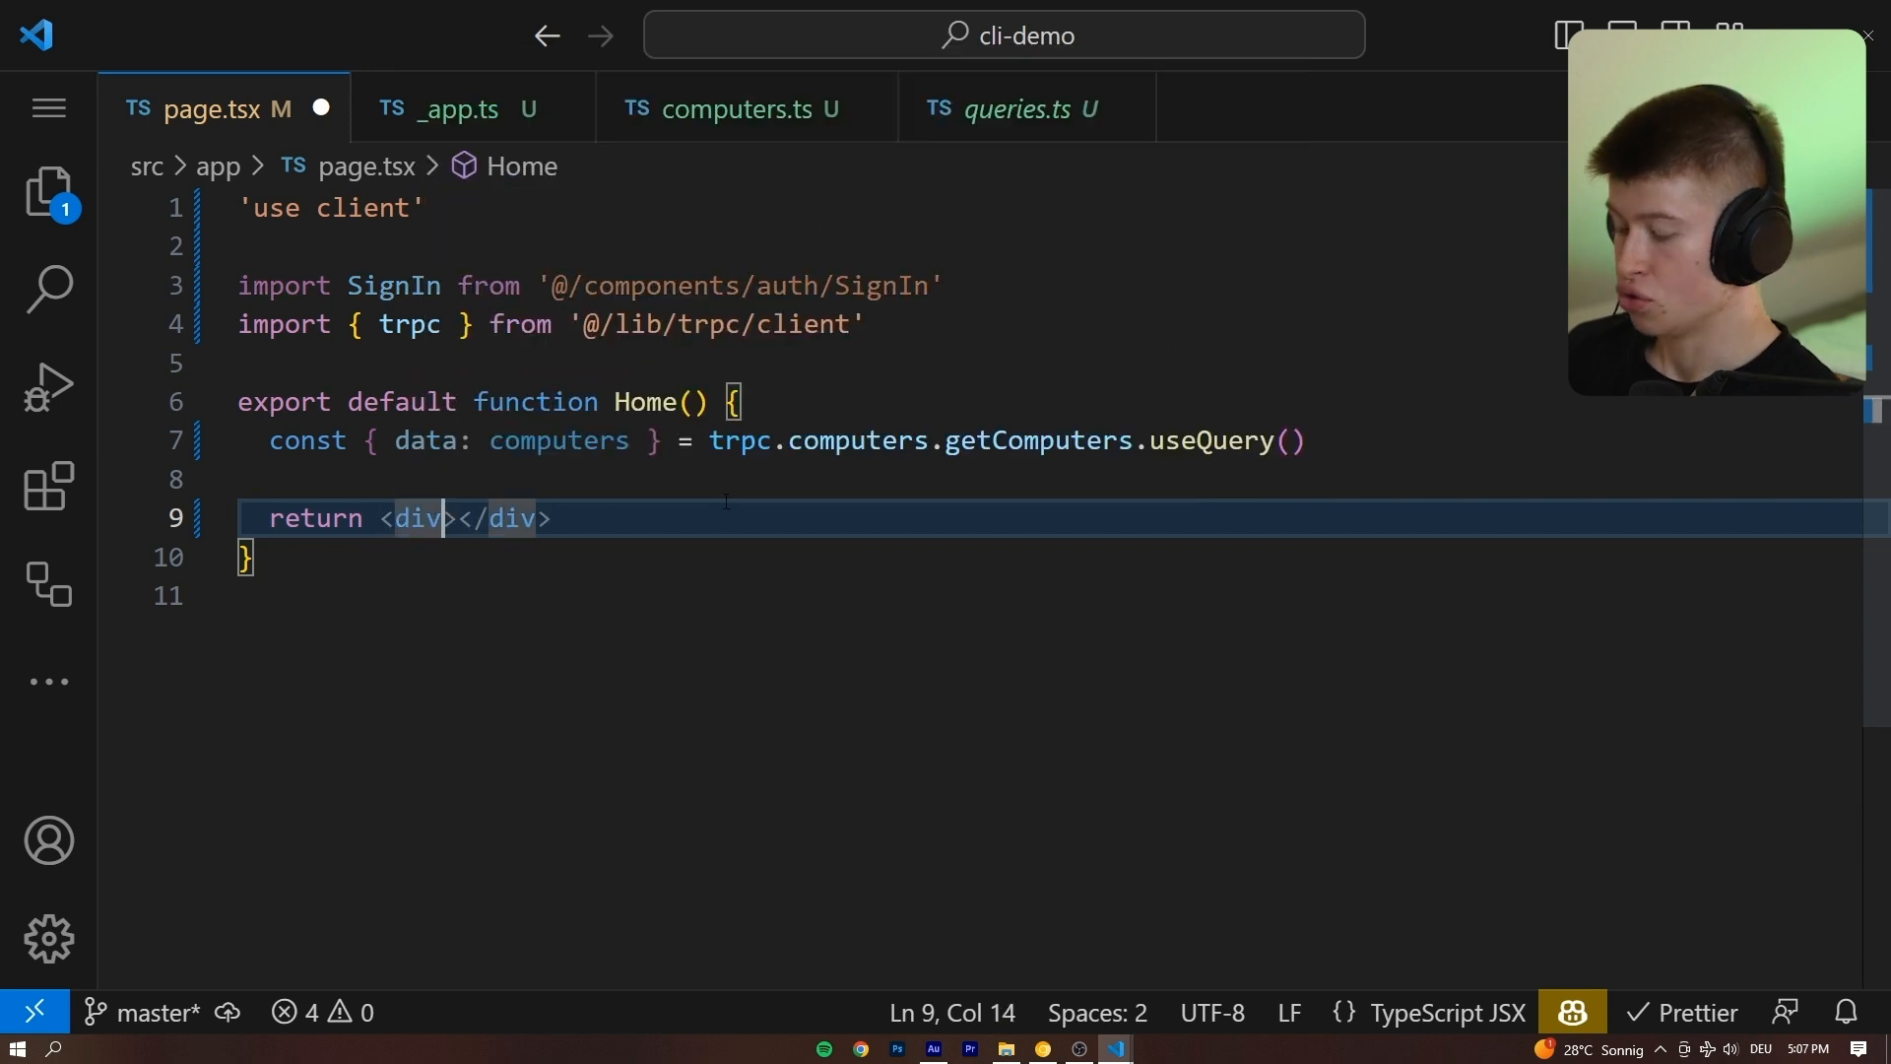
pyautogui.write("className='flex'")
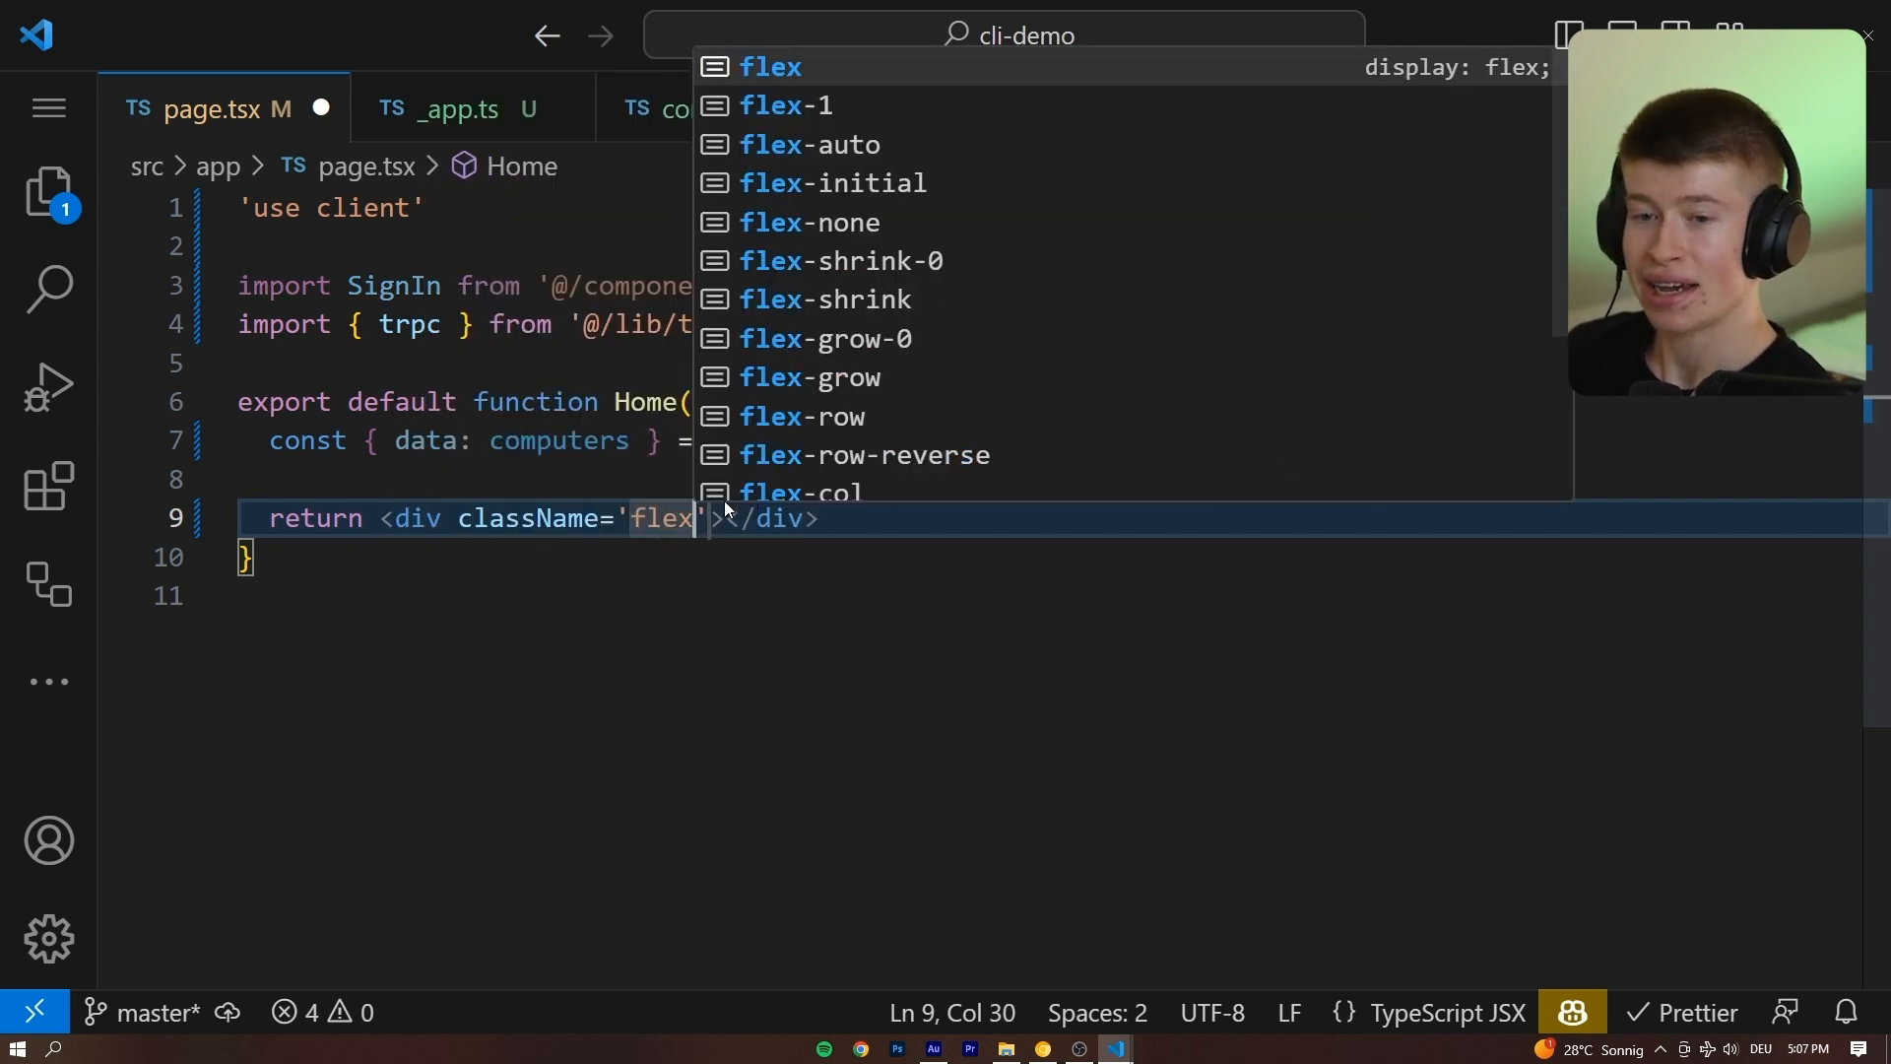
pyautogui.write('flex-col gap-6')
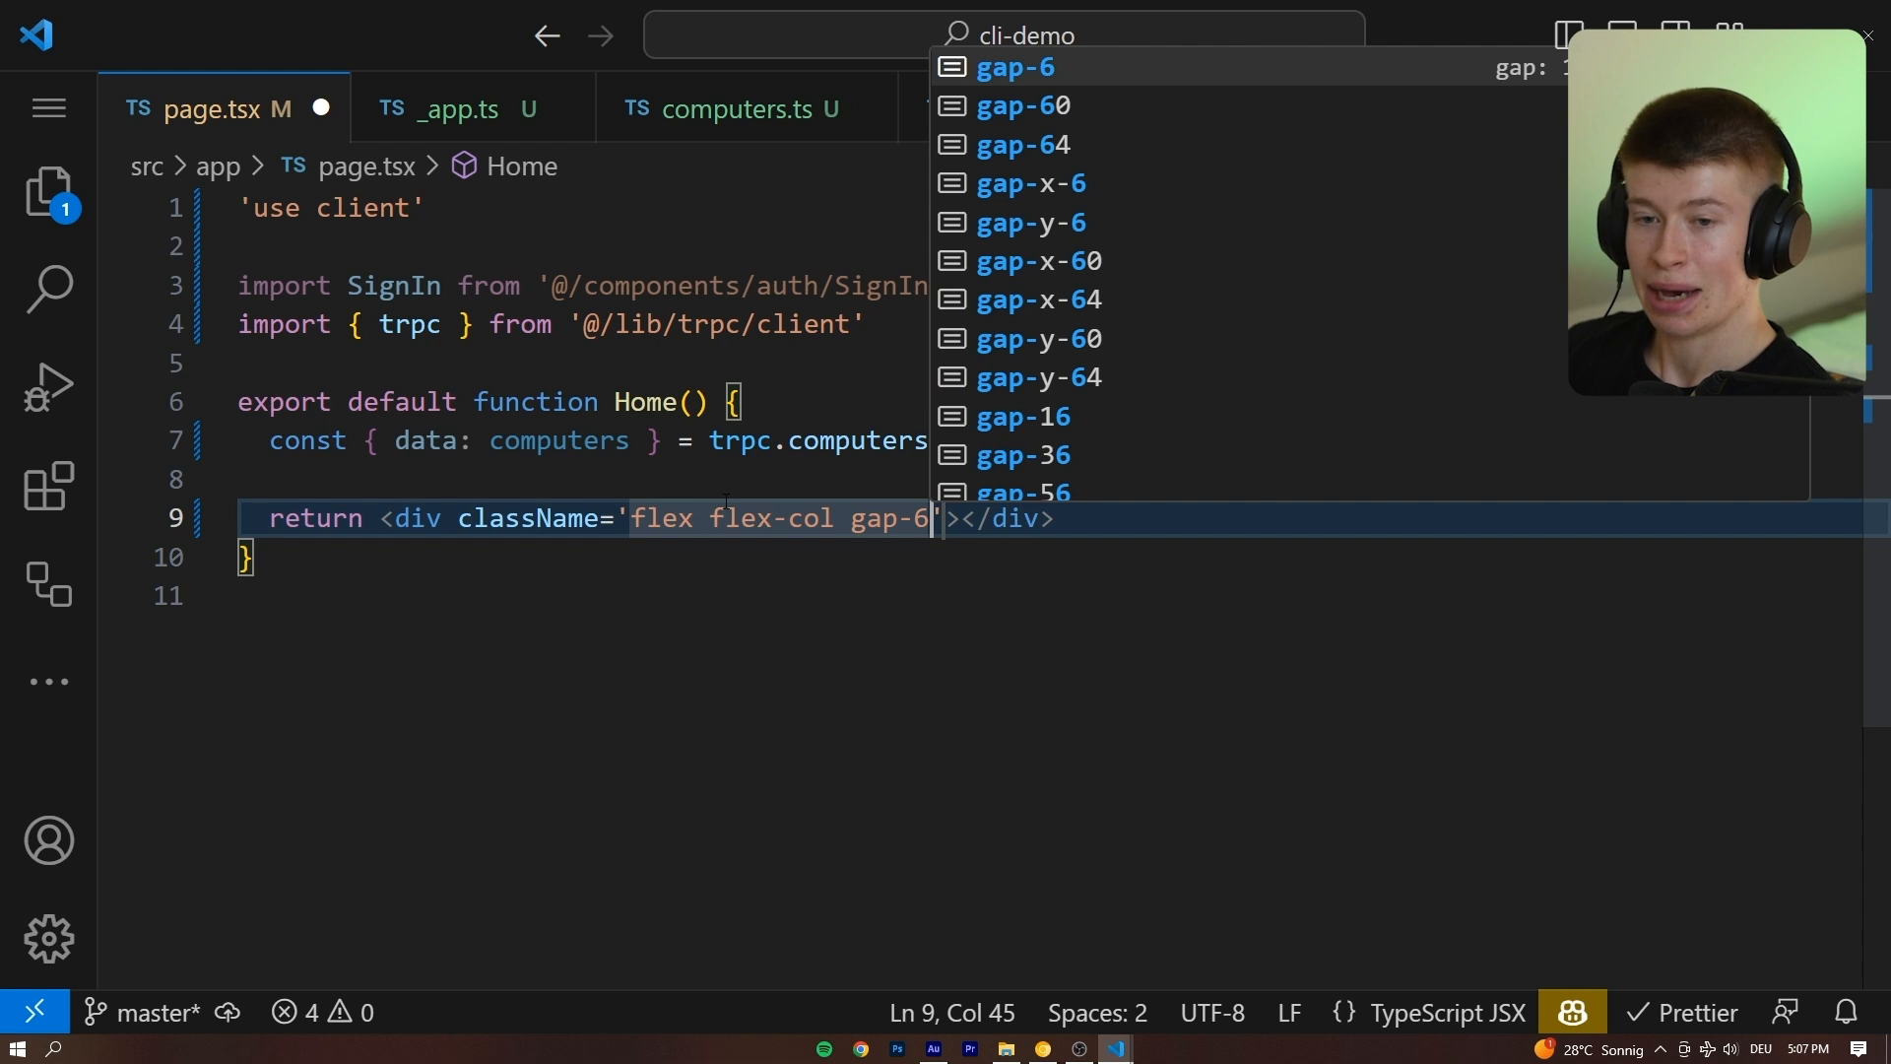
pyautogui.write('max-w-sm')
pyautogui.write('<SignIn />')
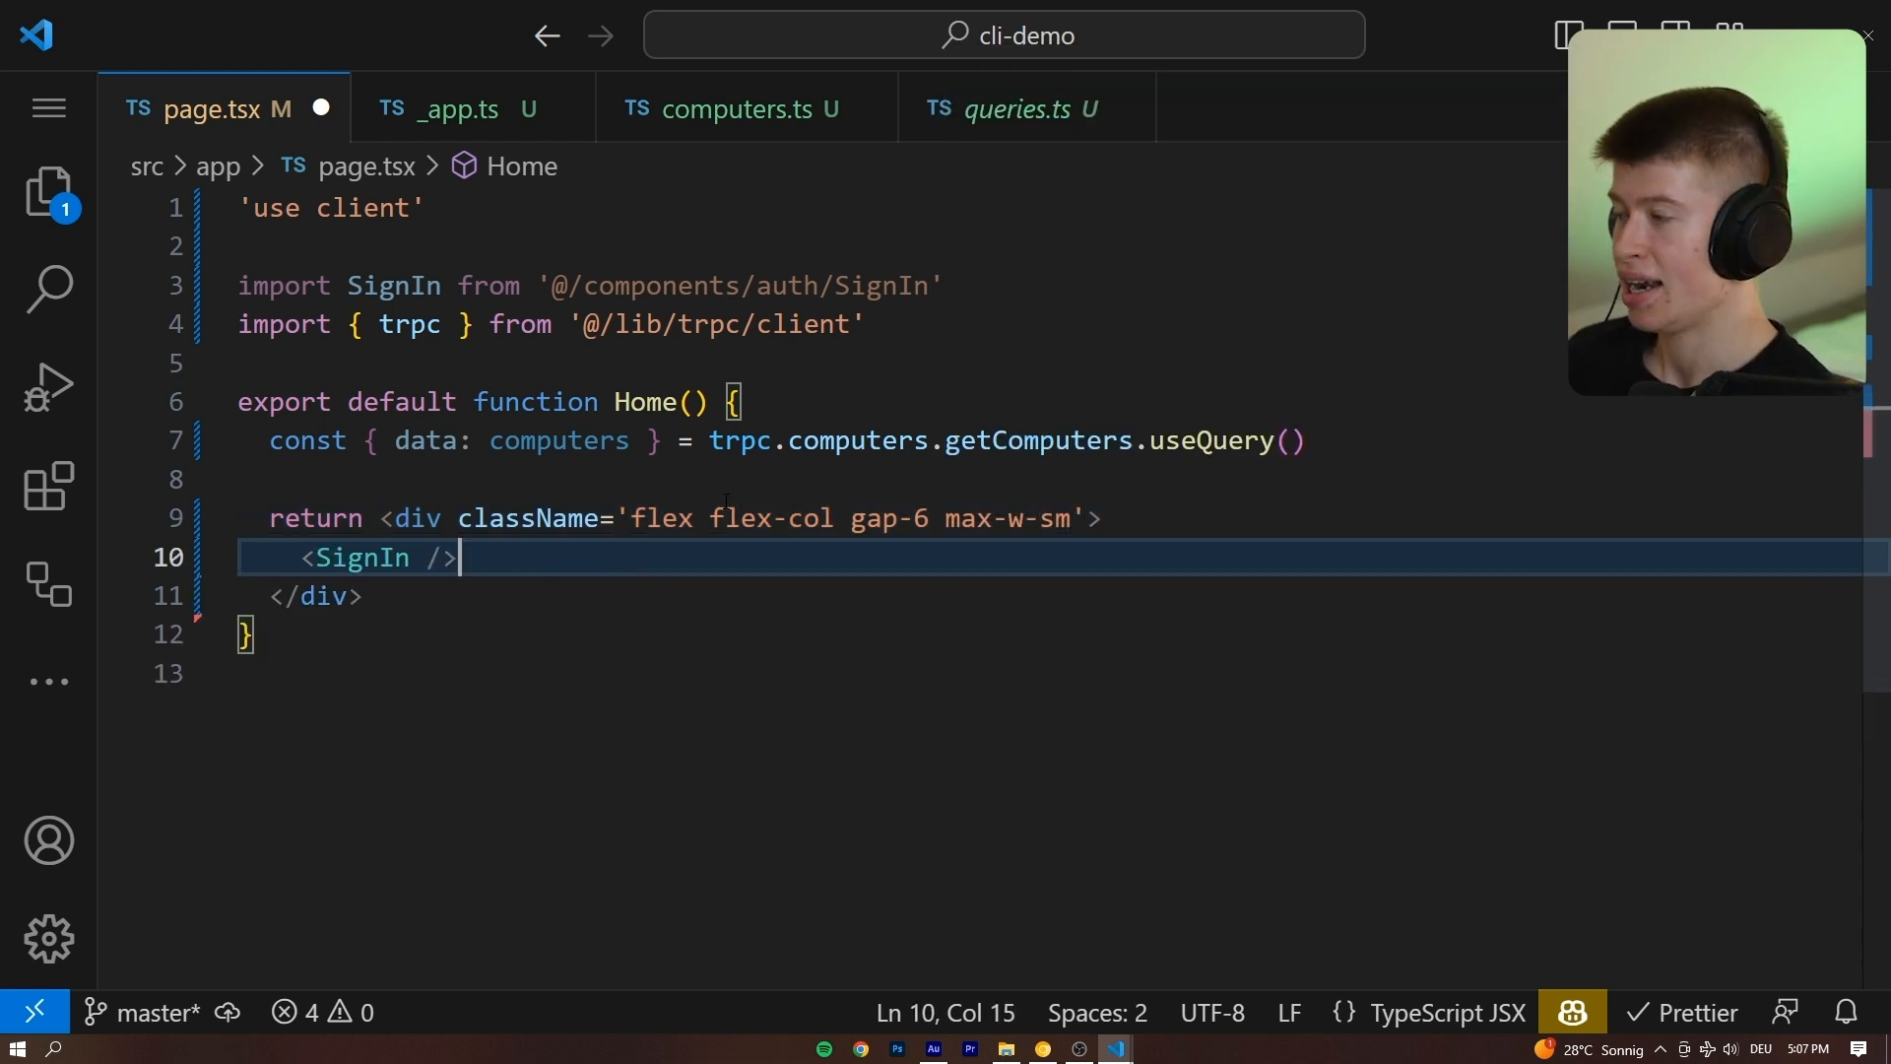
pyautogui.press('Enter')
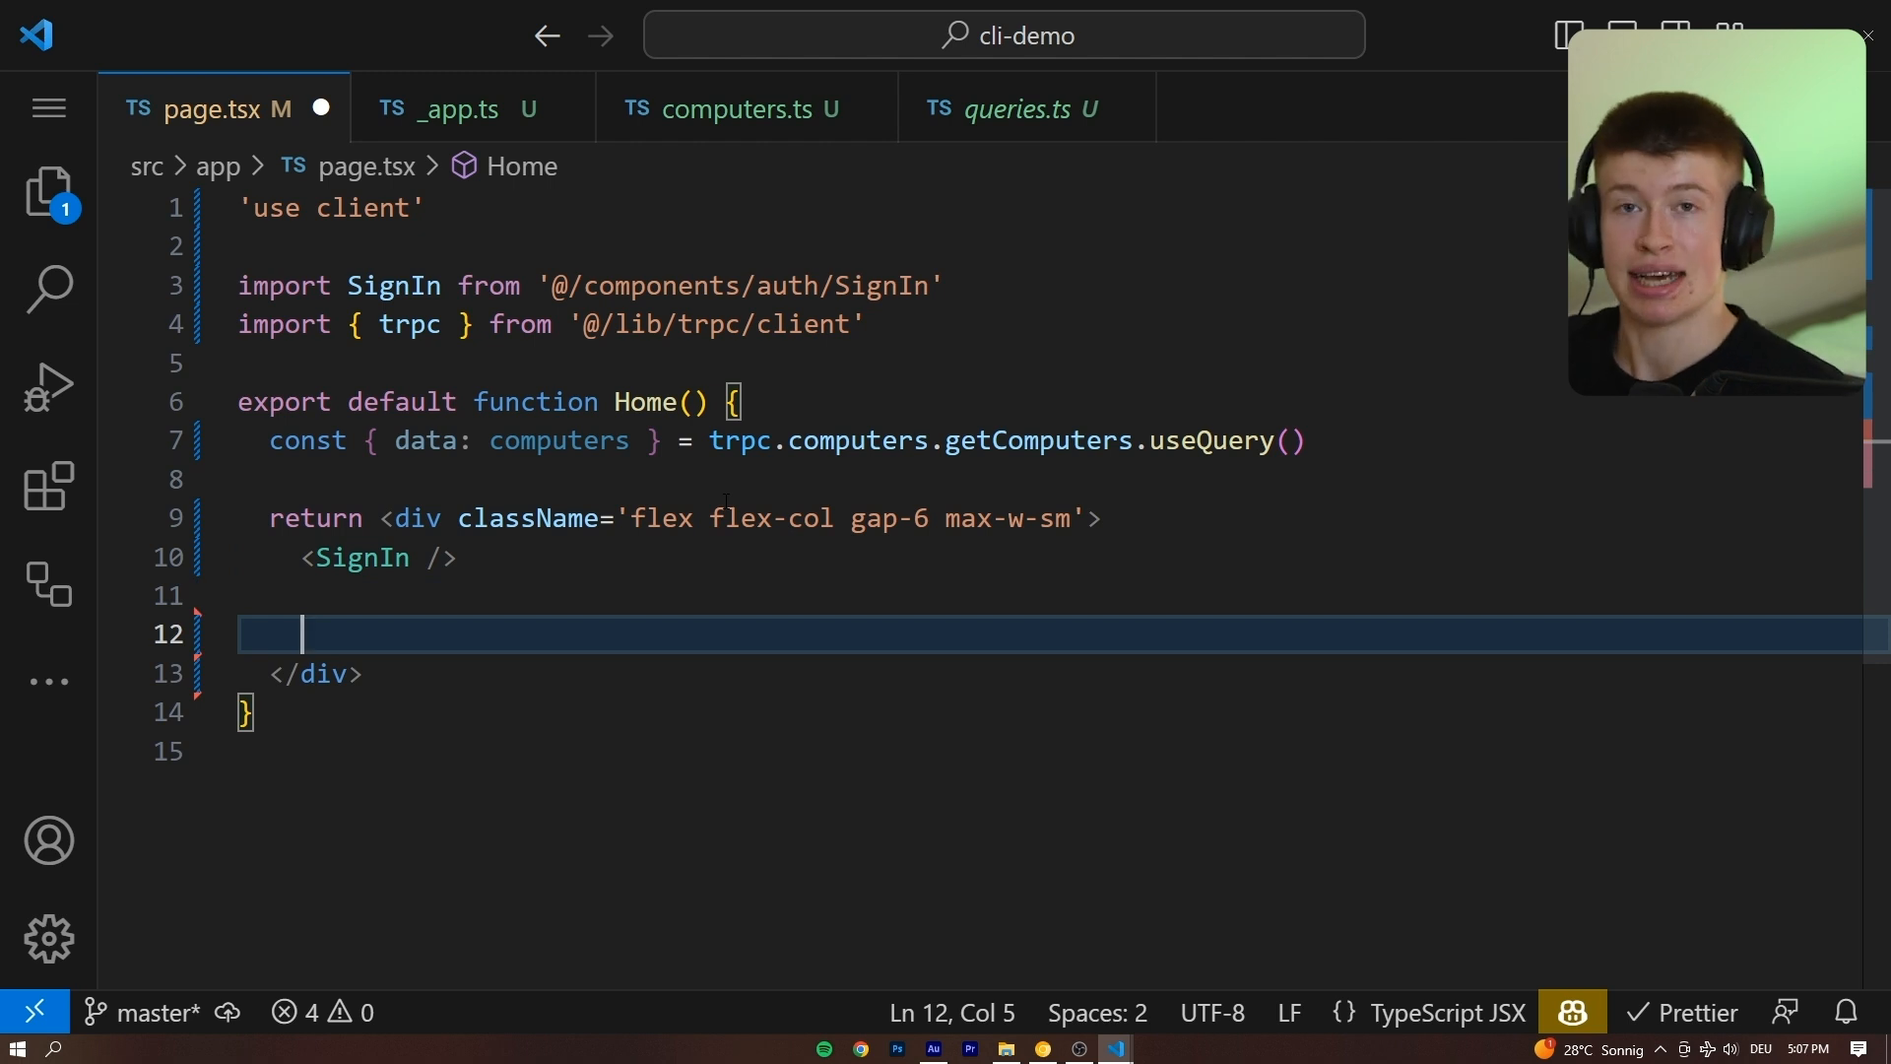
# Add a 'Your computer:' line rendering {computers?.map(computer => computer.brand).join(' ')}.
pyautogui.write('Your comput')
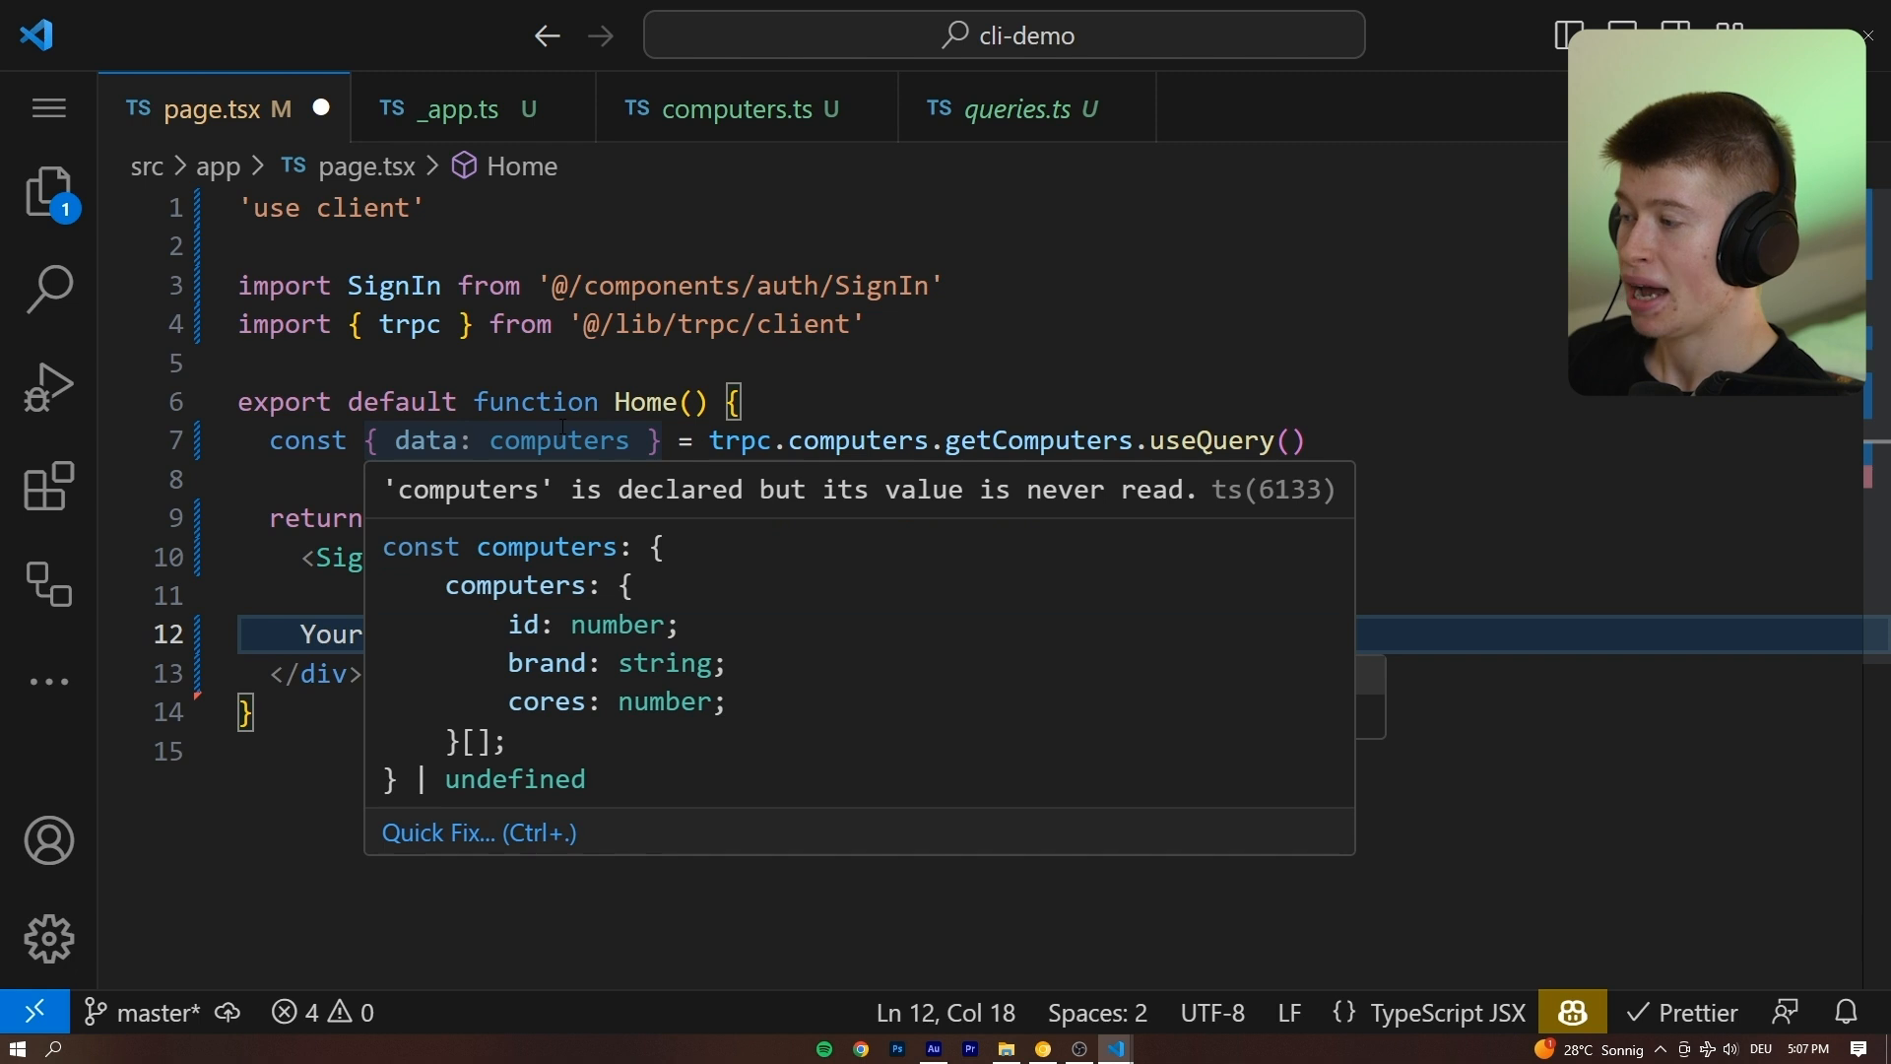
pyautogui.moveTo(648, 556)
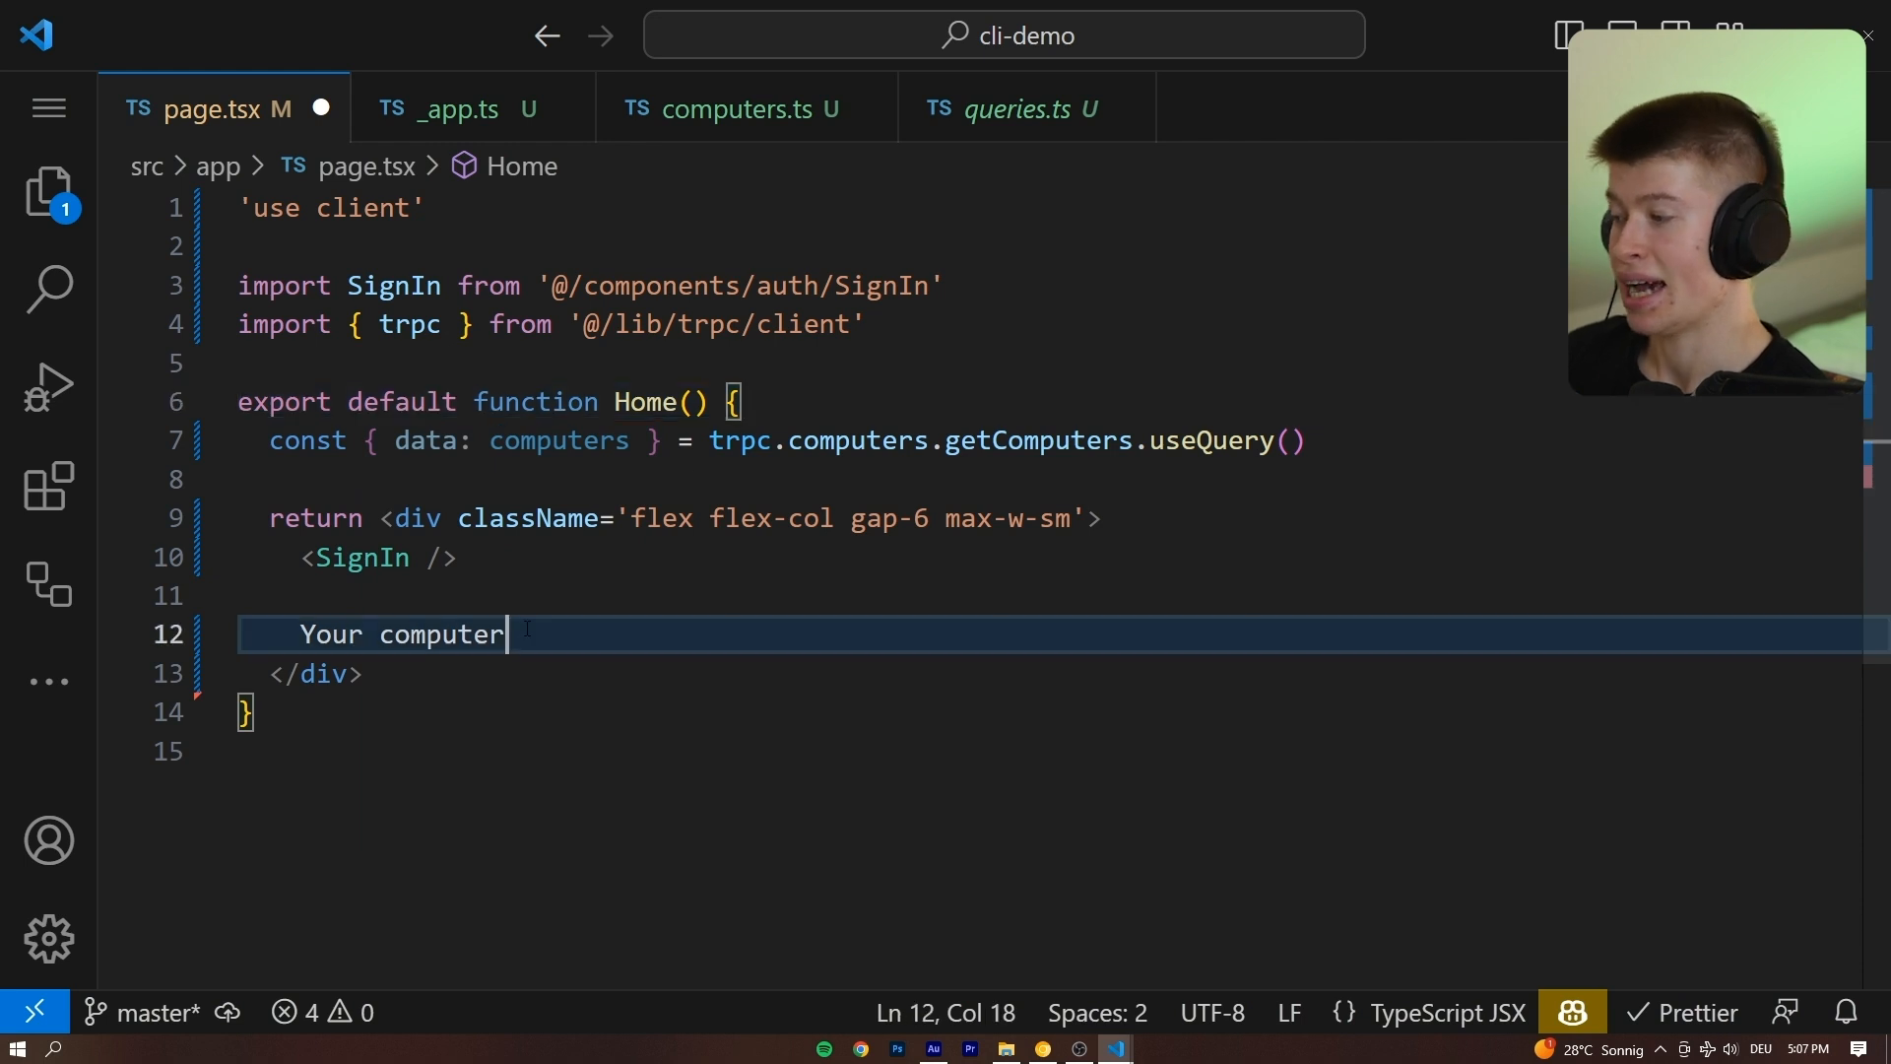
pyautogui.write(':')
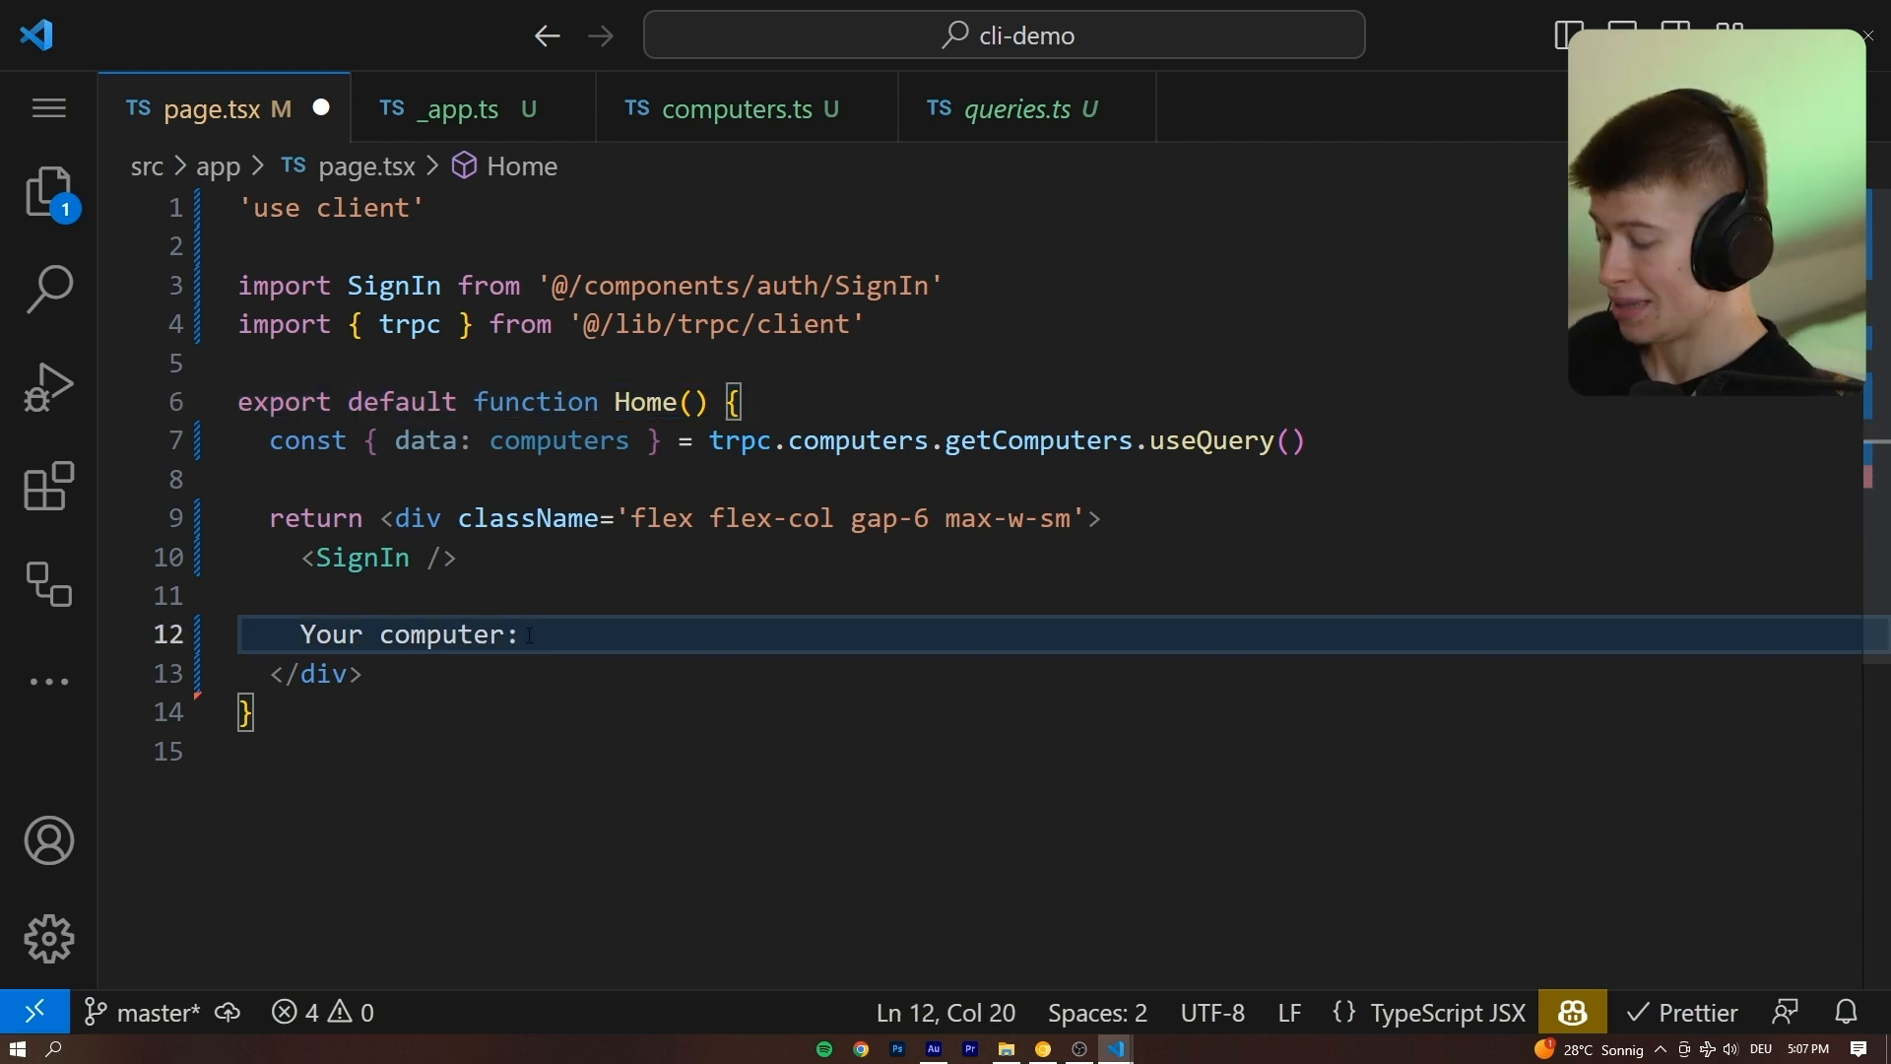
pyautogui.write('{computers?.map((computer => computer.')
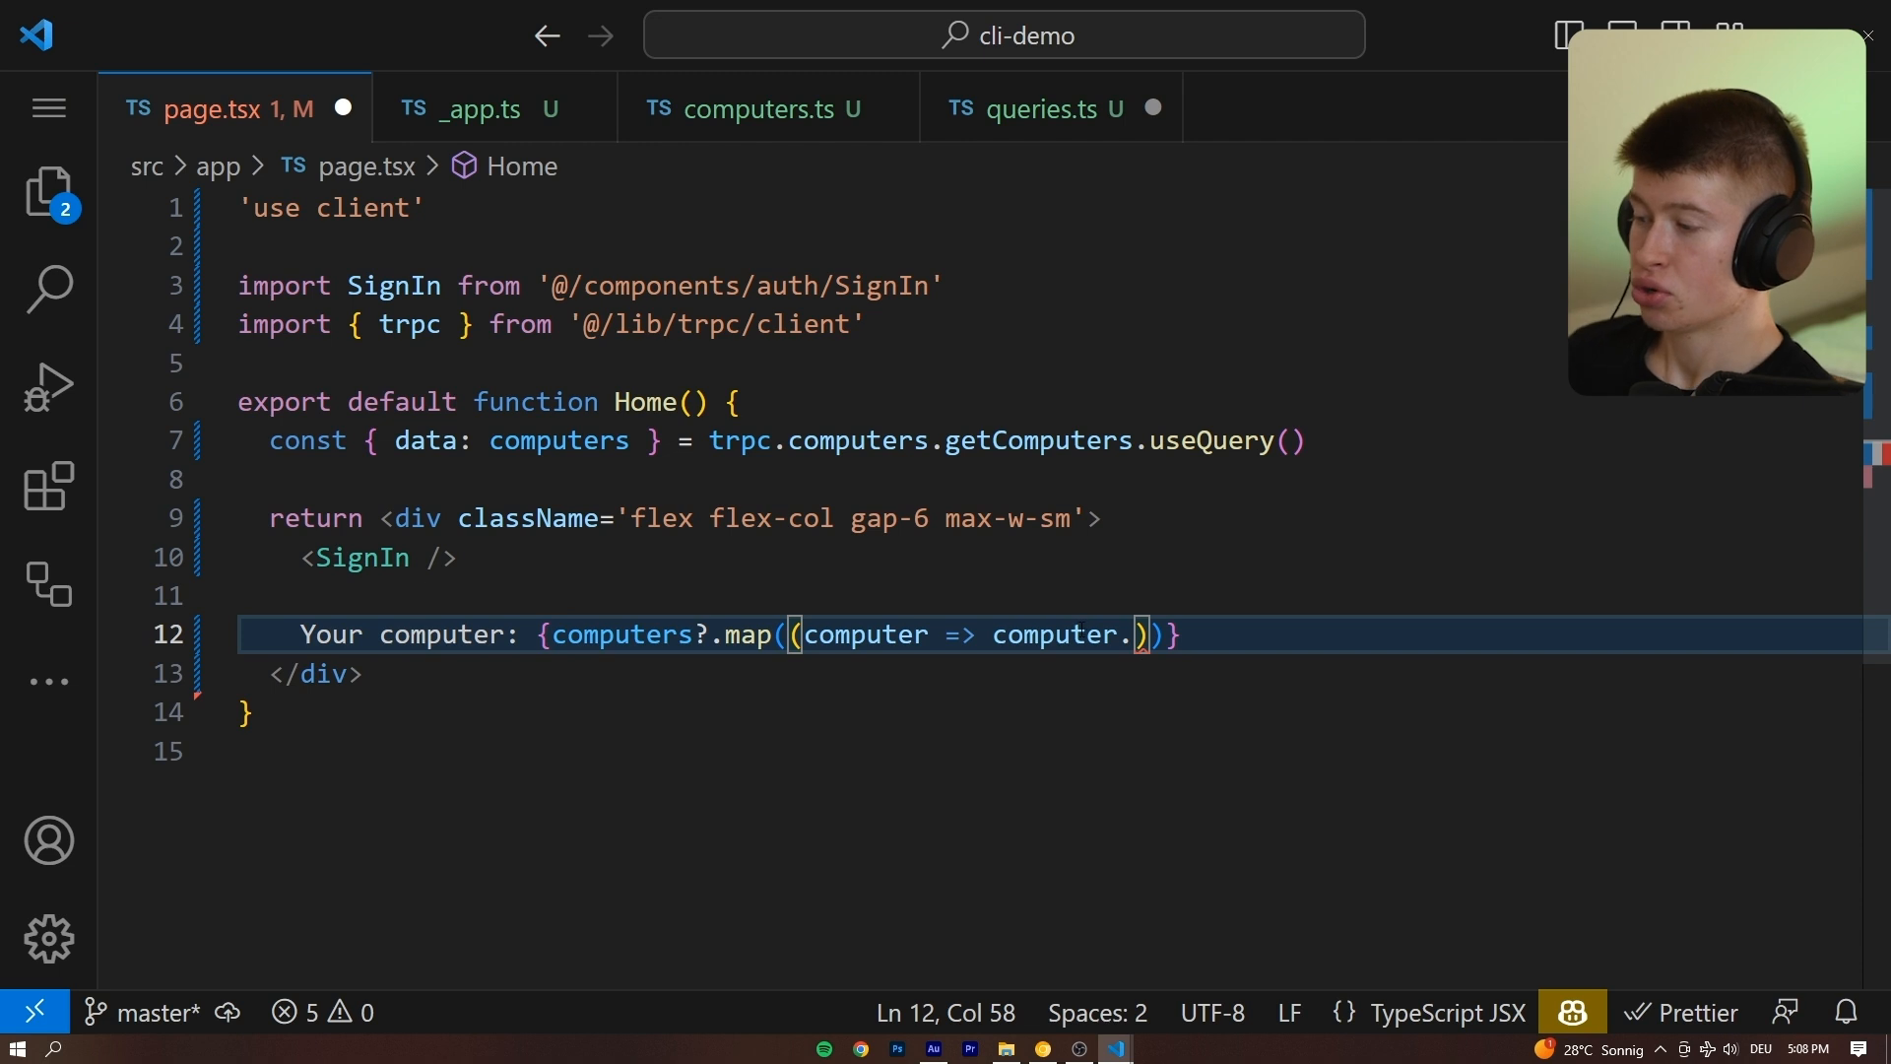
pyautogui.write('brand')
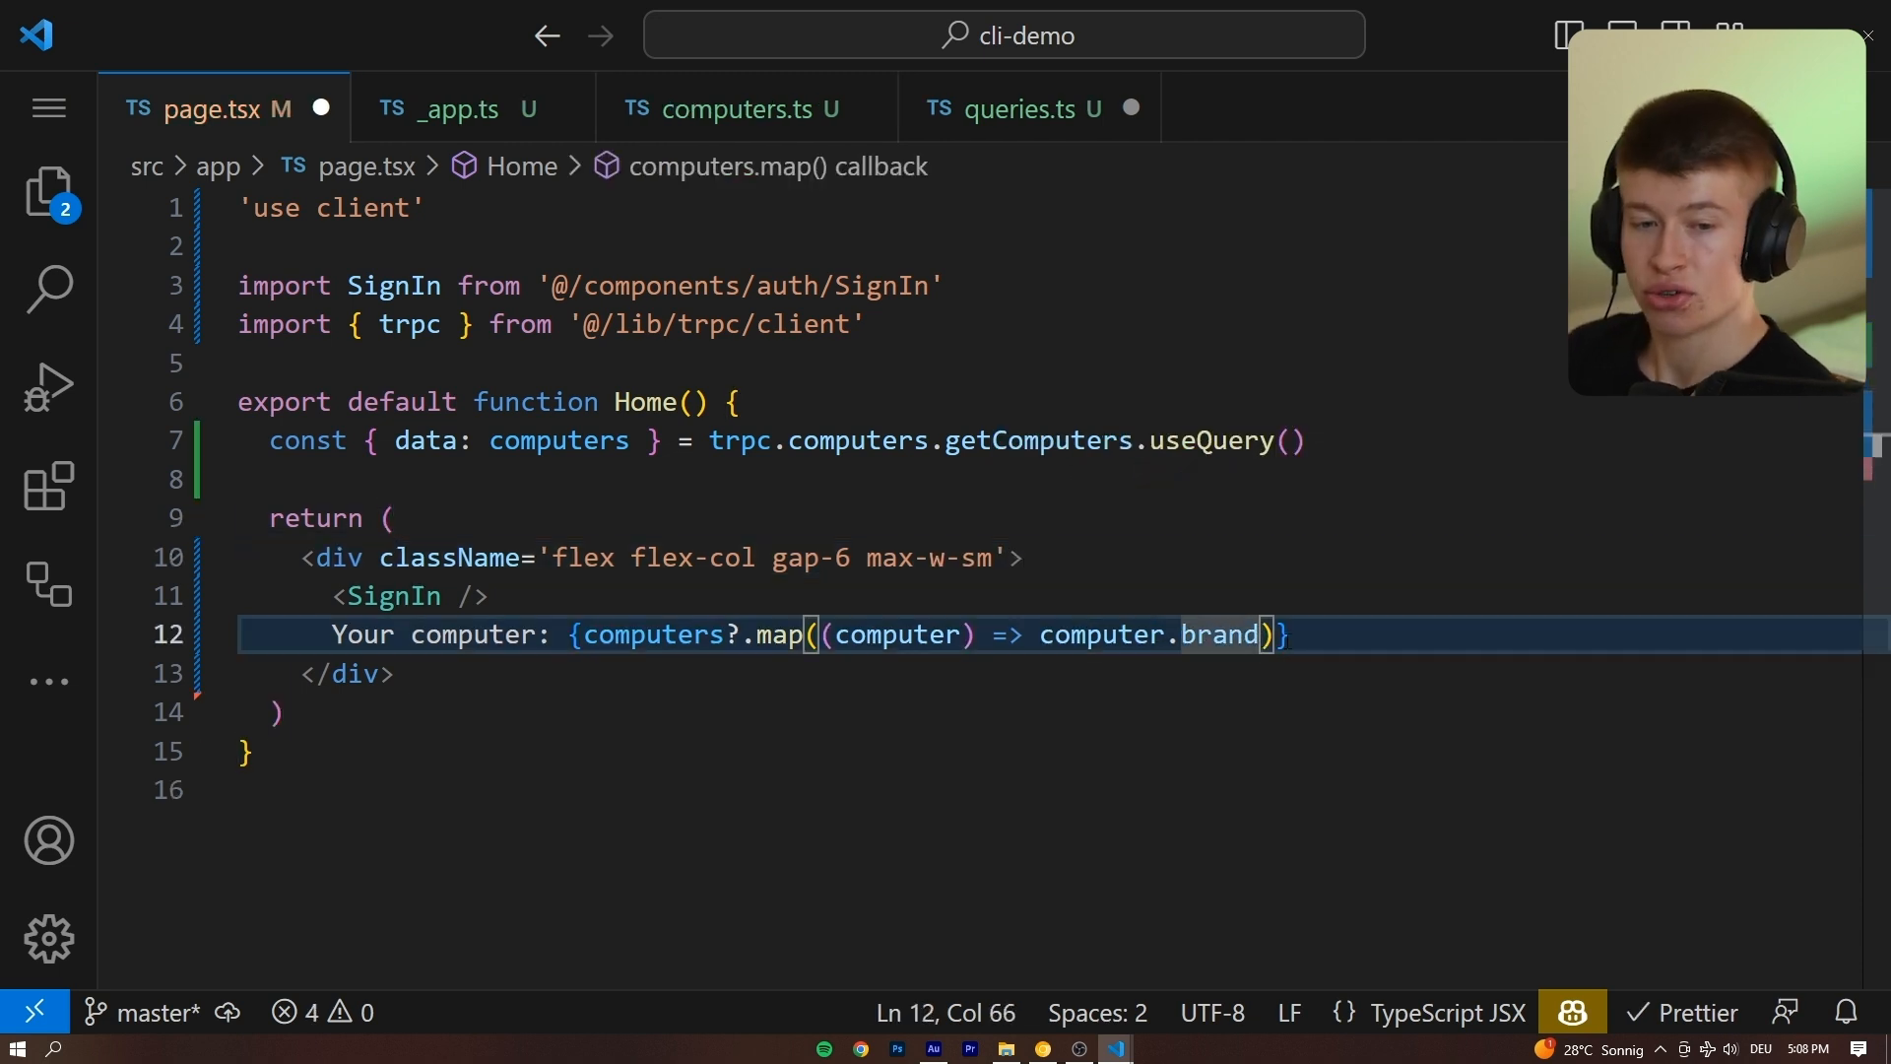
pyautogui.write('.joi')
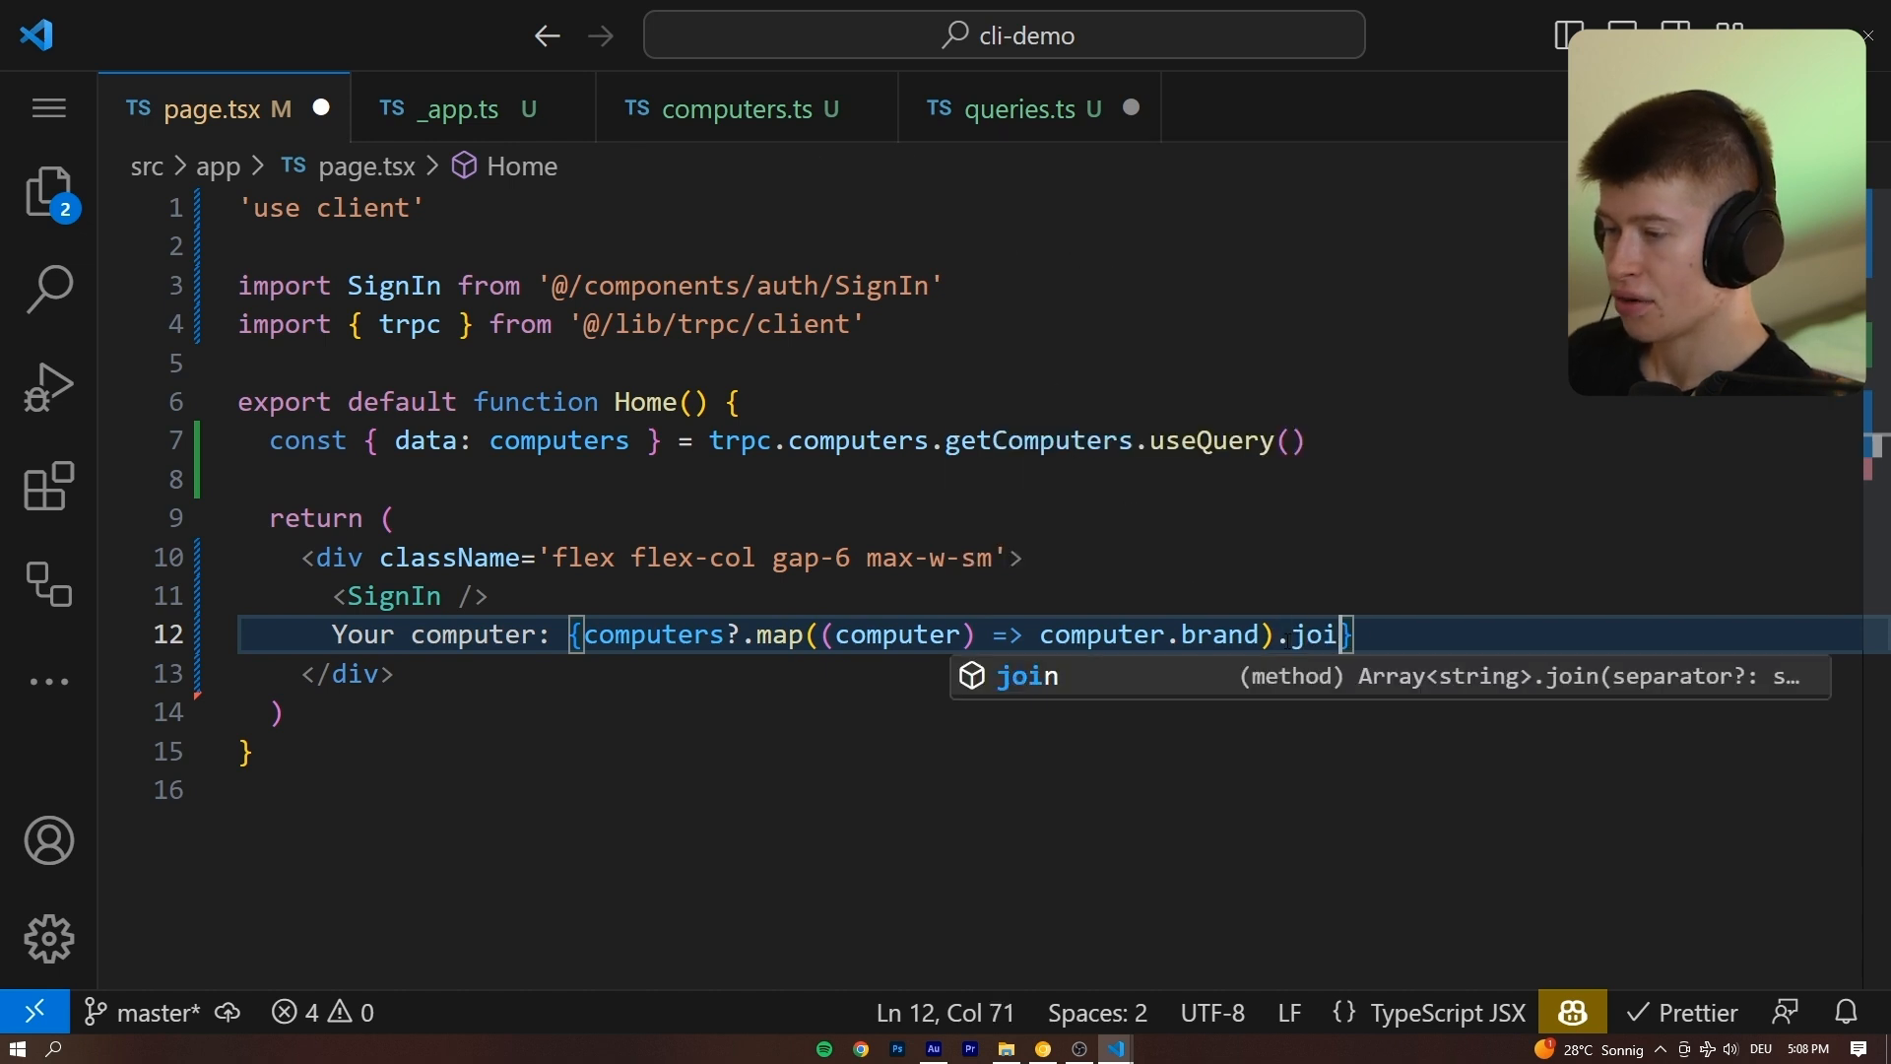
pyautogui.write("n(' ')")
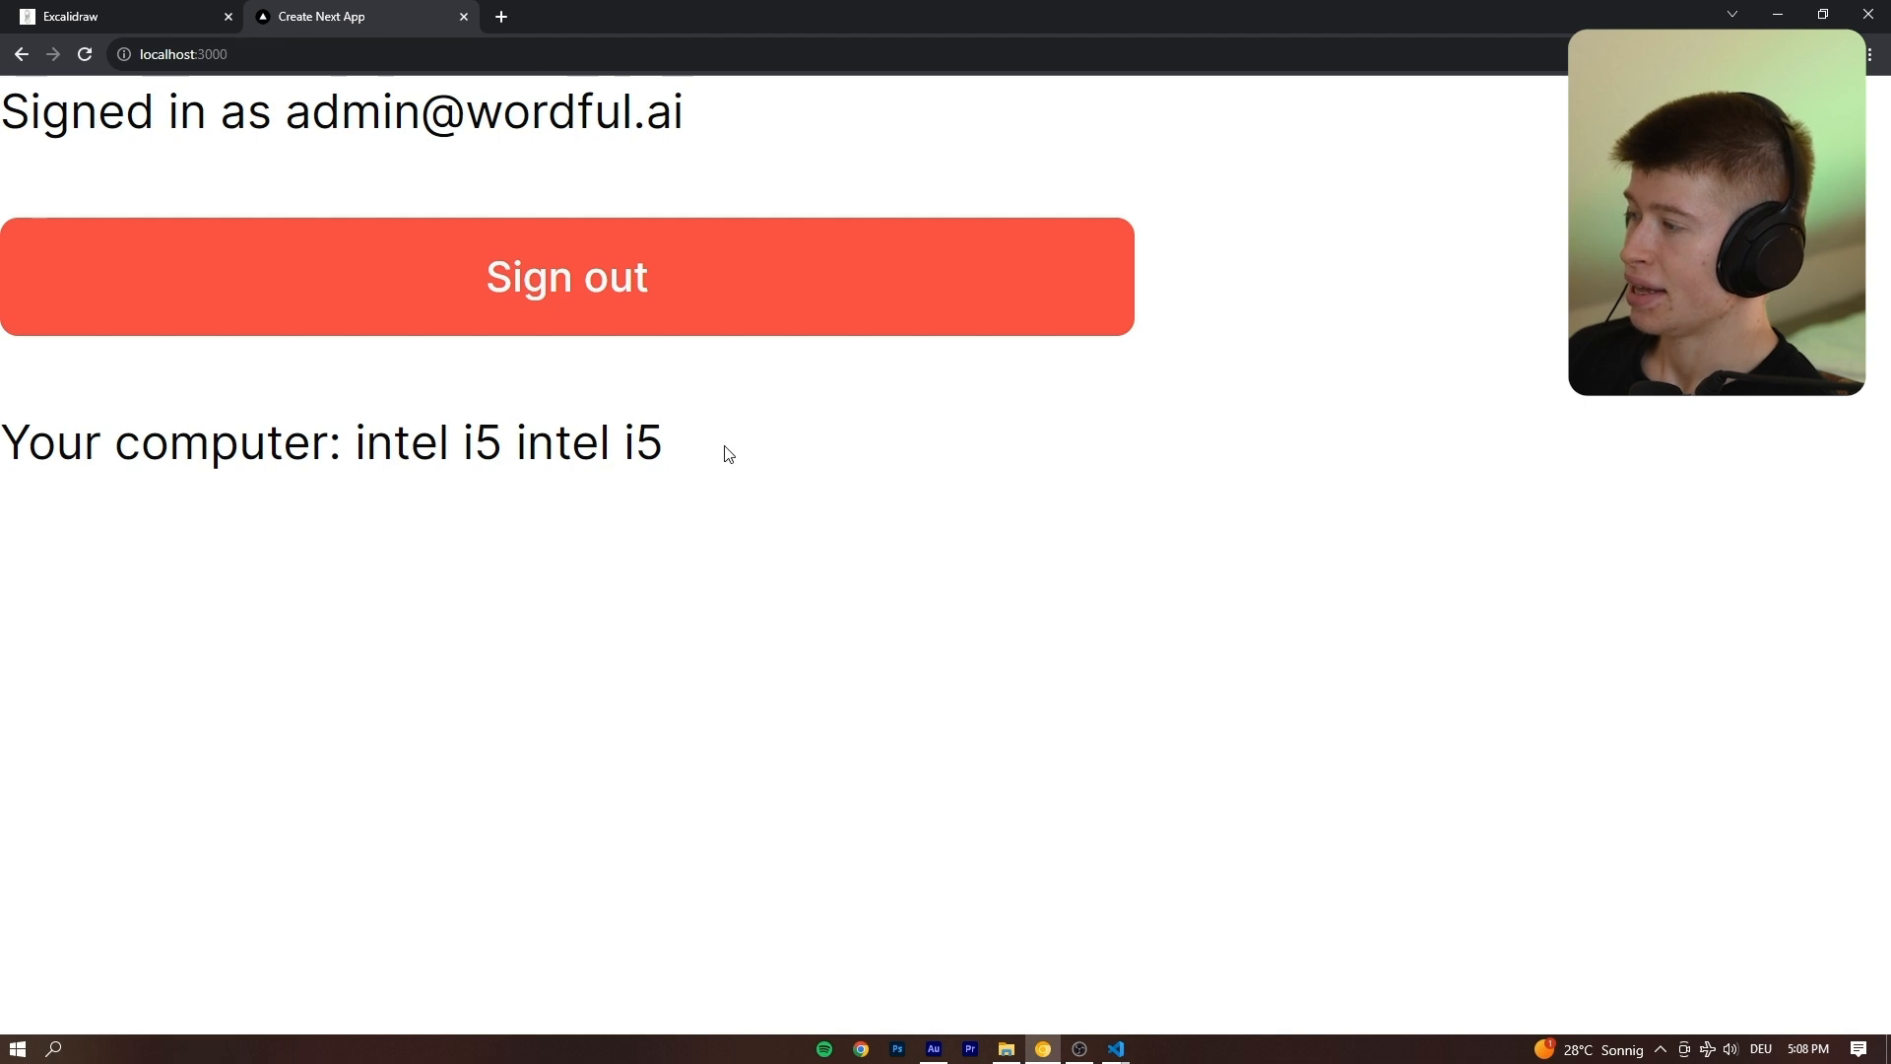
# Inspect the brand text at localhost:3000 and confirm it now reads 'intel i5, intel i5'.
pyautogui.click(566, 276)
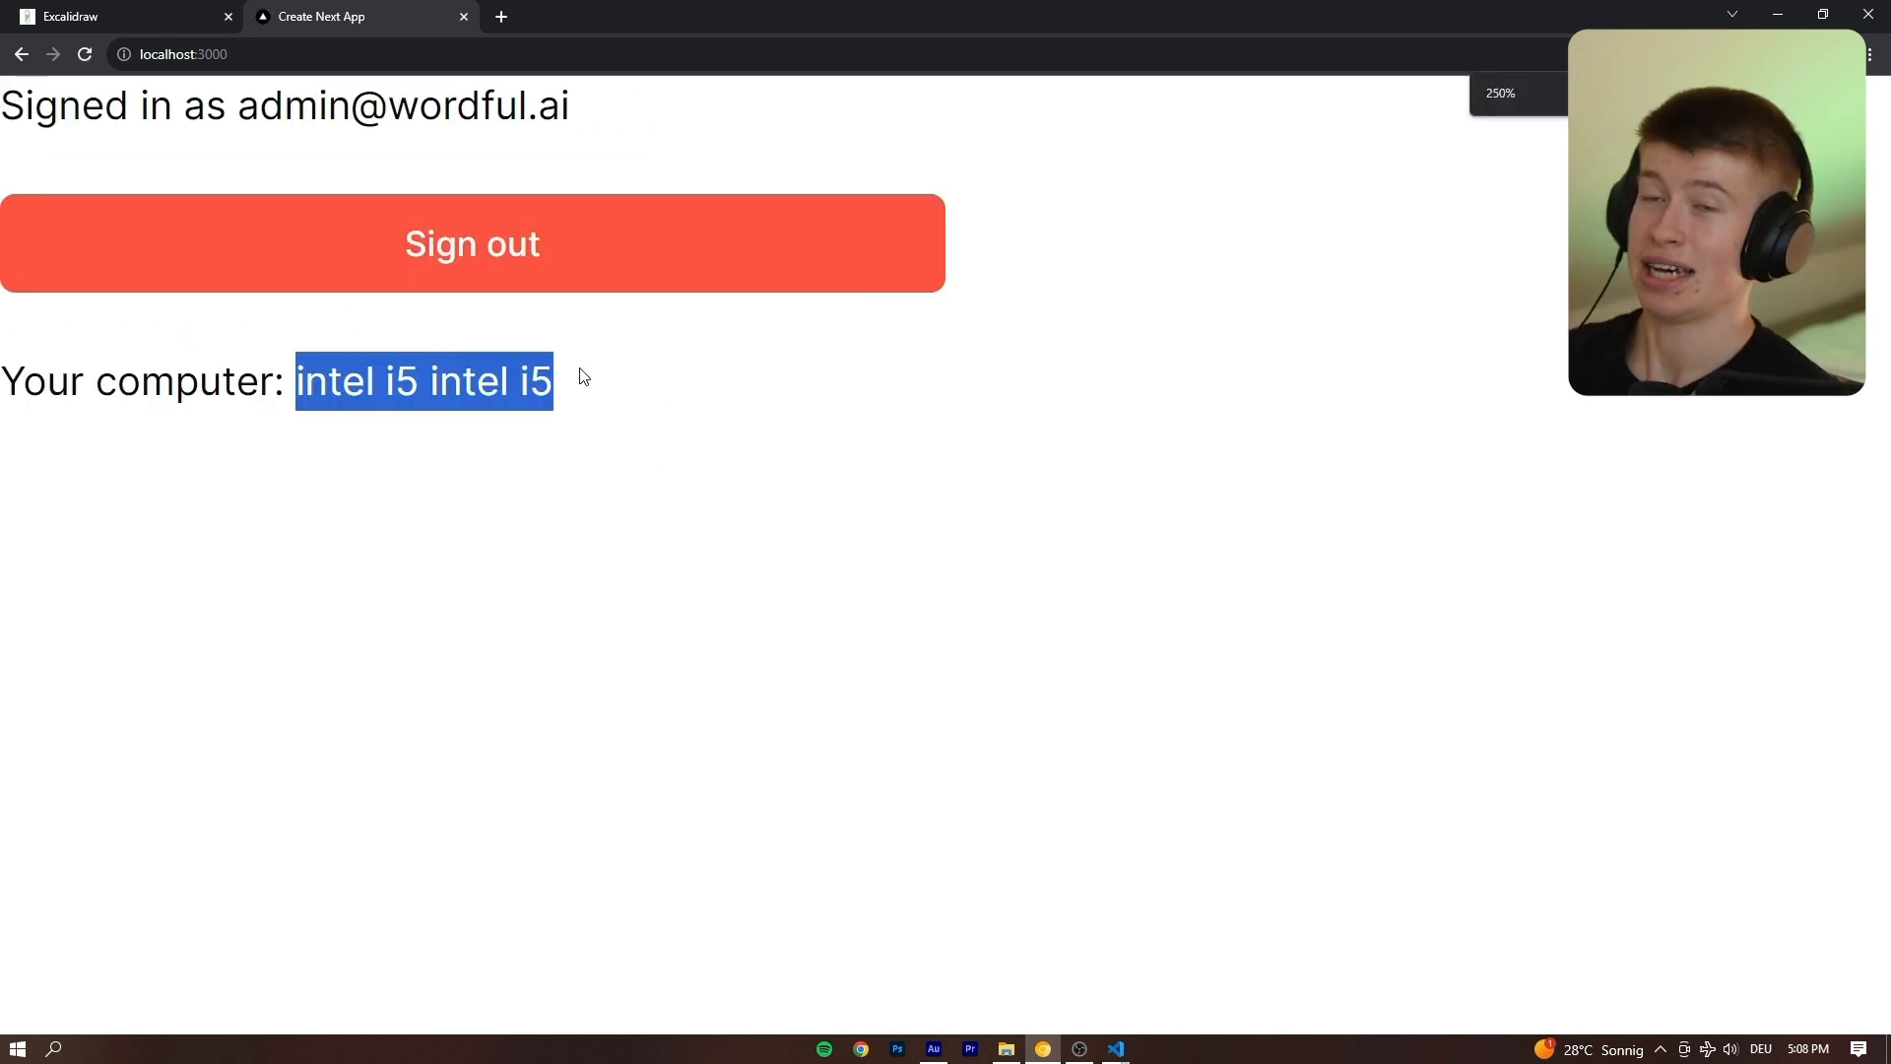
pyautogui.click(416, 380)
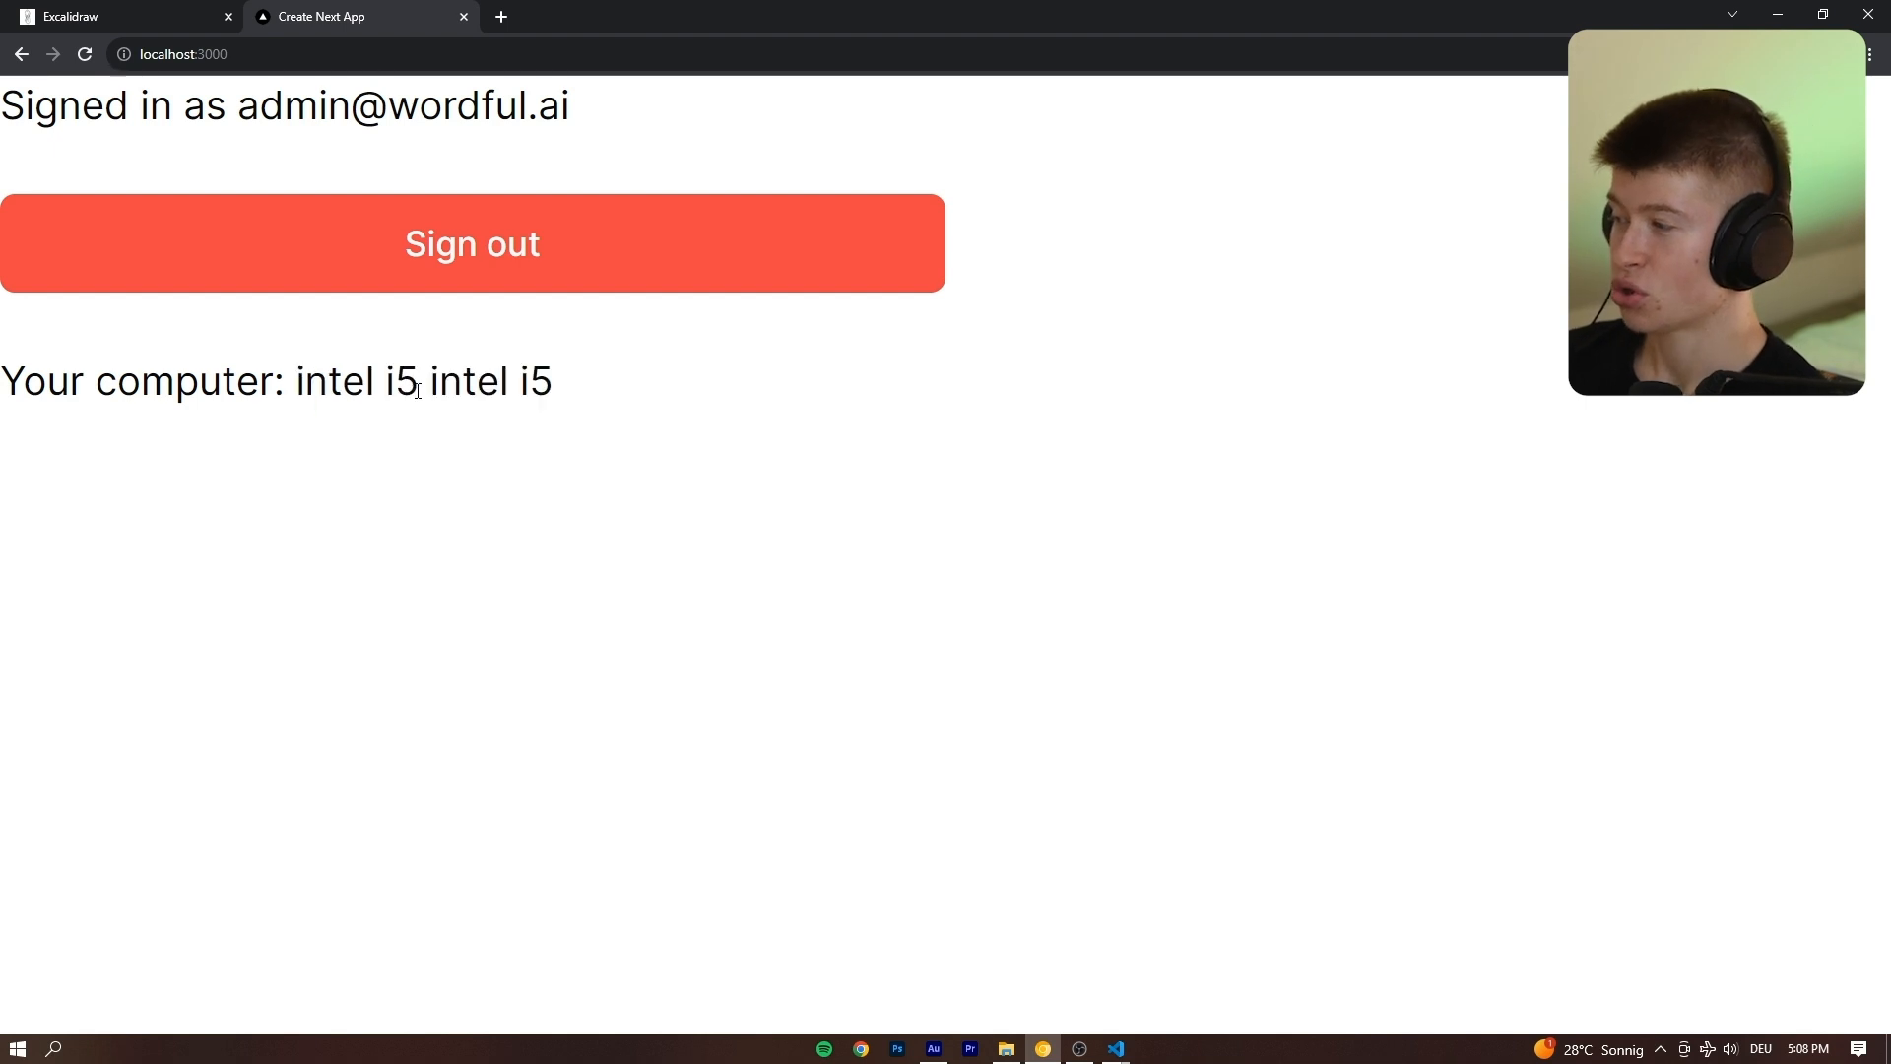
pyautogui.doubleClick(356, 380)
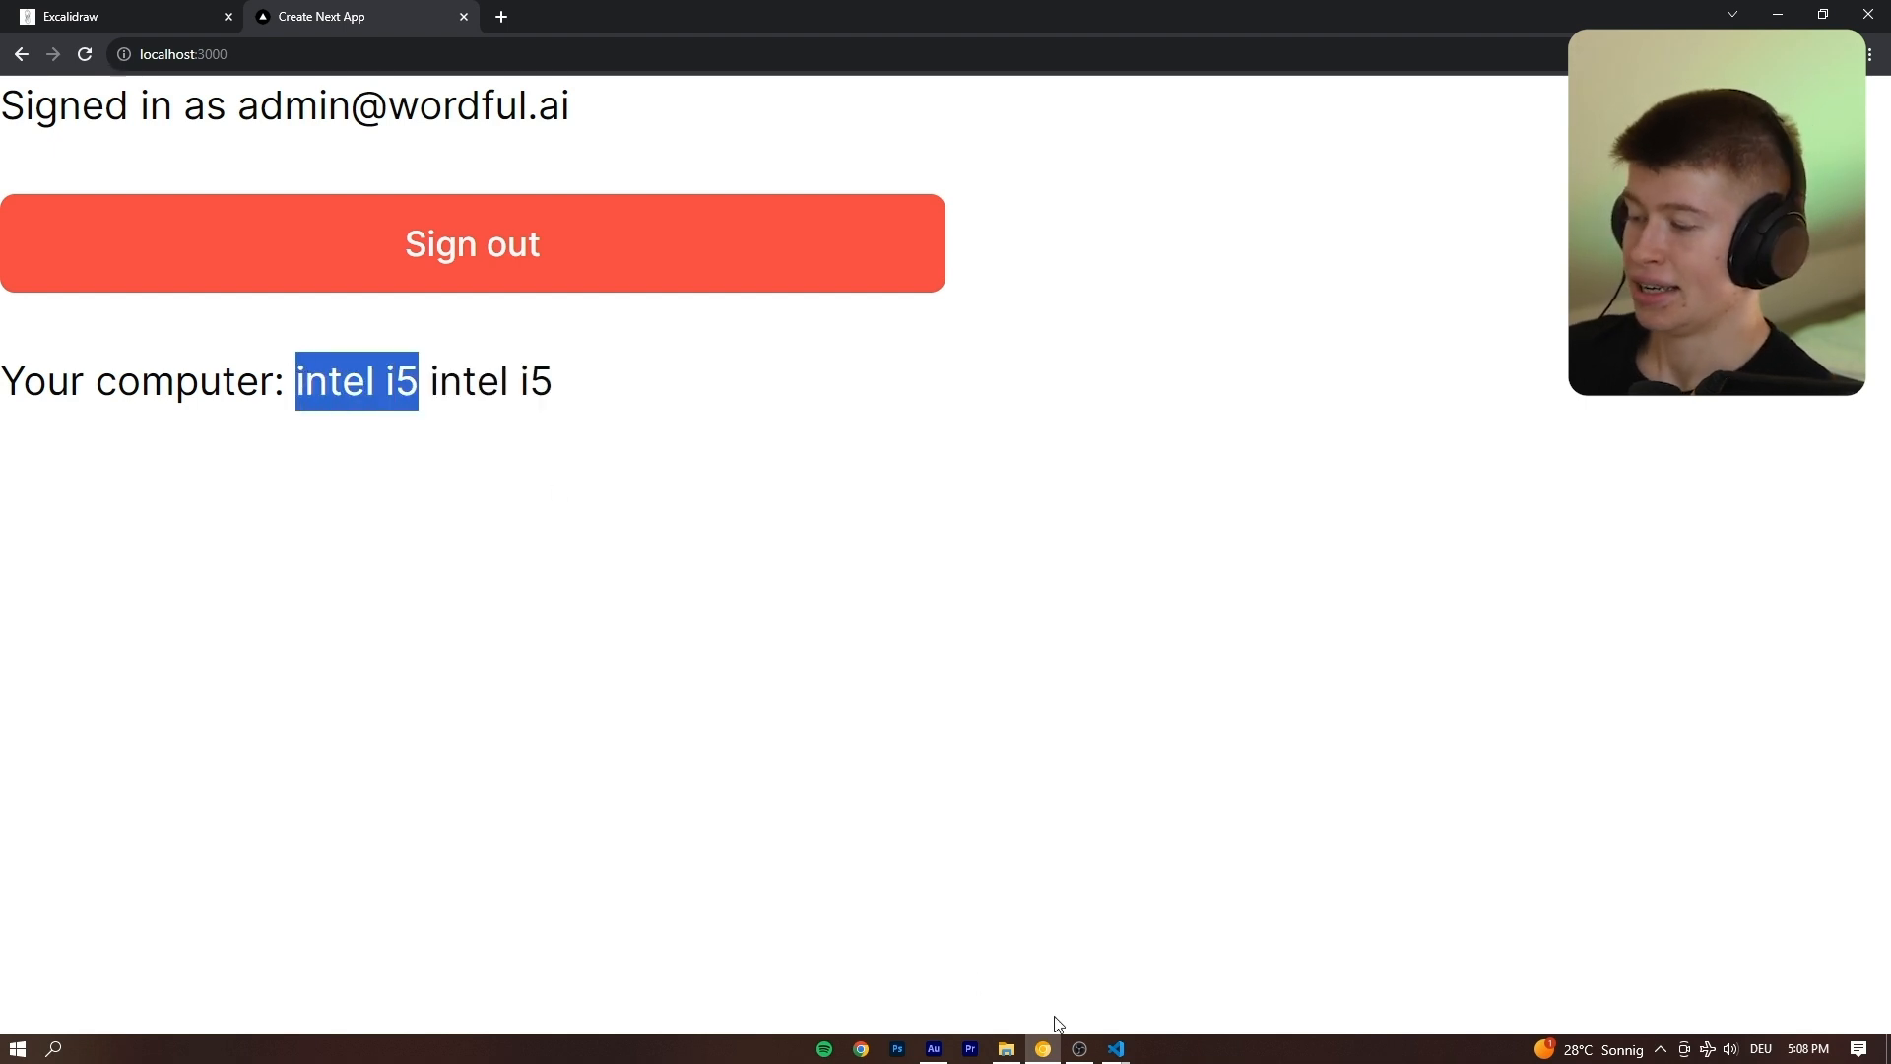
pyautogui.click(1111, 1048)
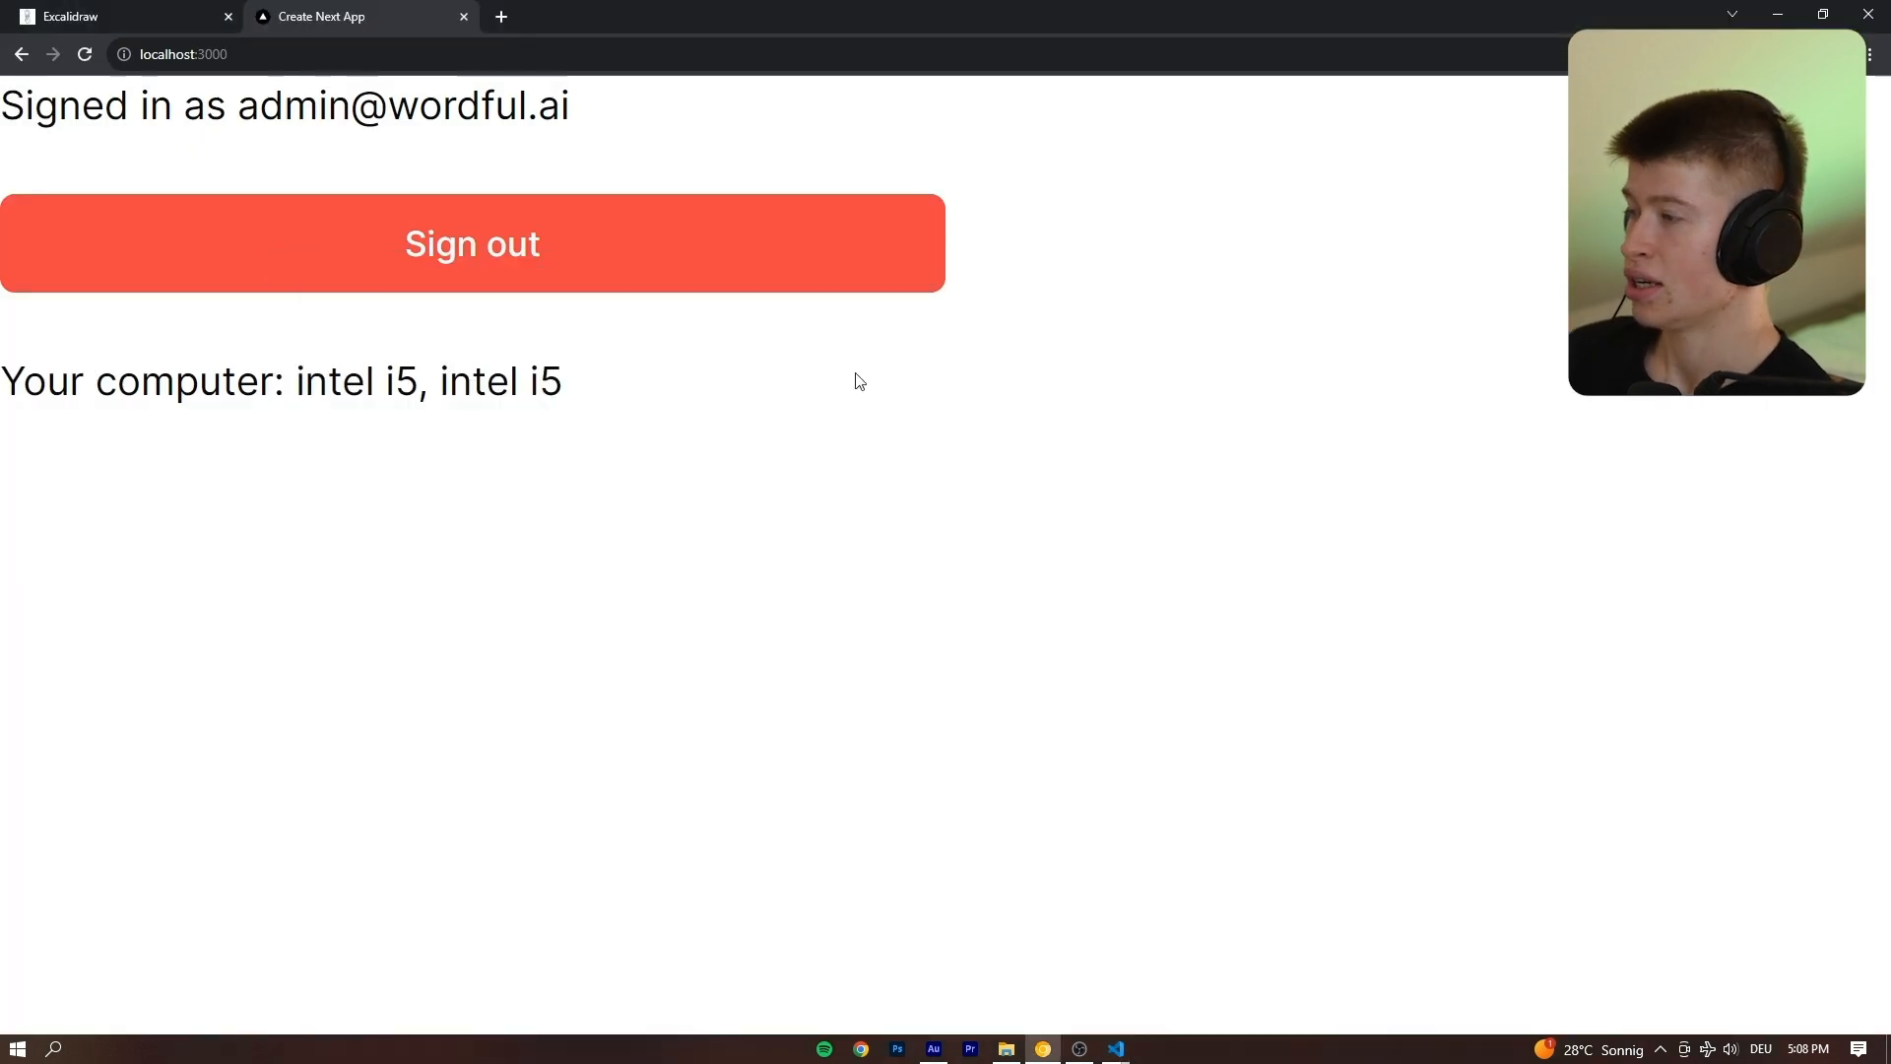
pyautogui.moveTo(296, 381); pyautogui.dragTo(508, 380)
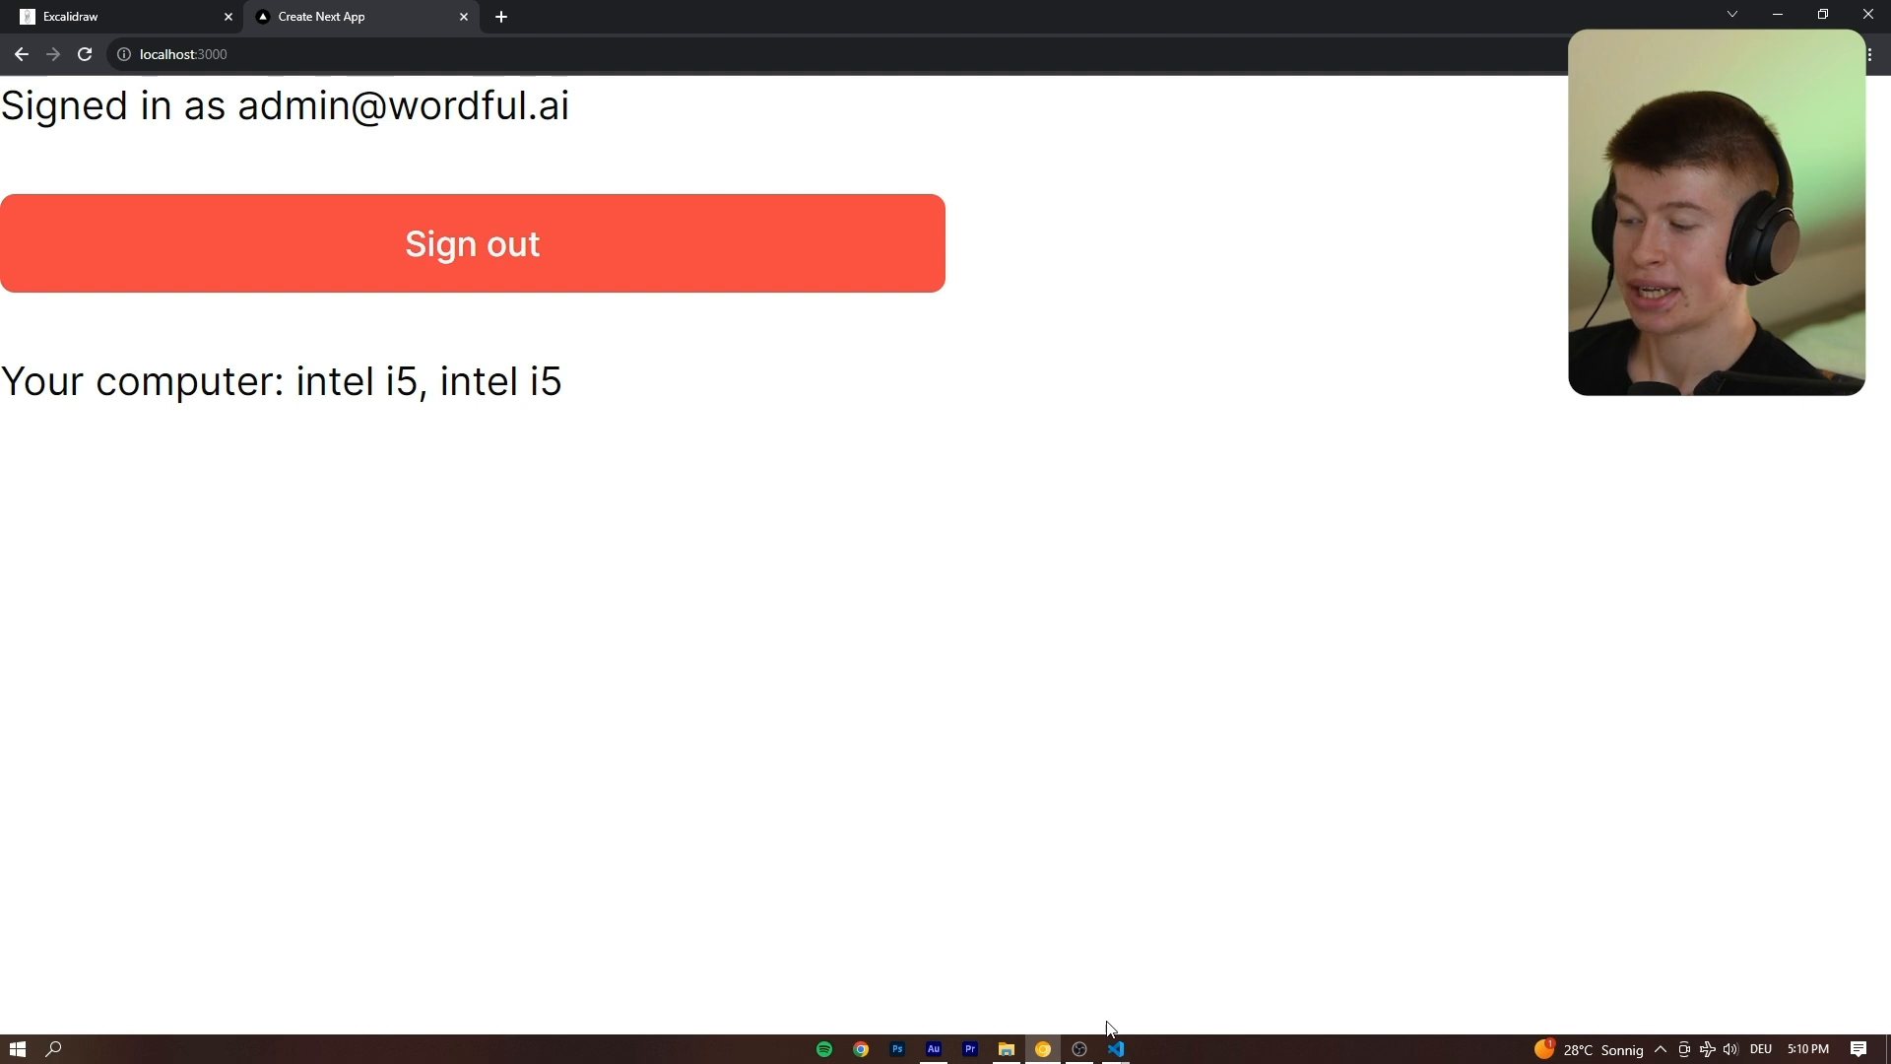
pyautogui.click(1112, 1048)
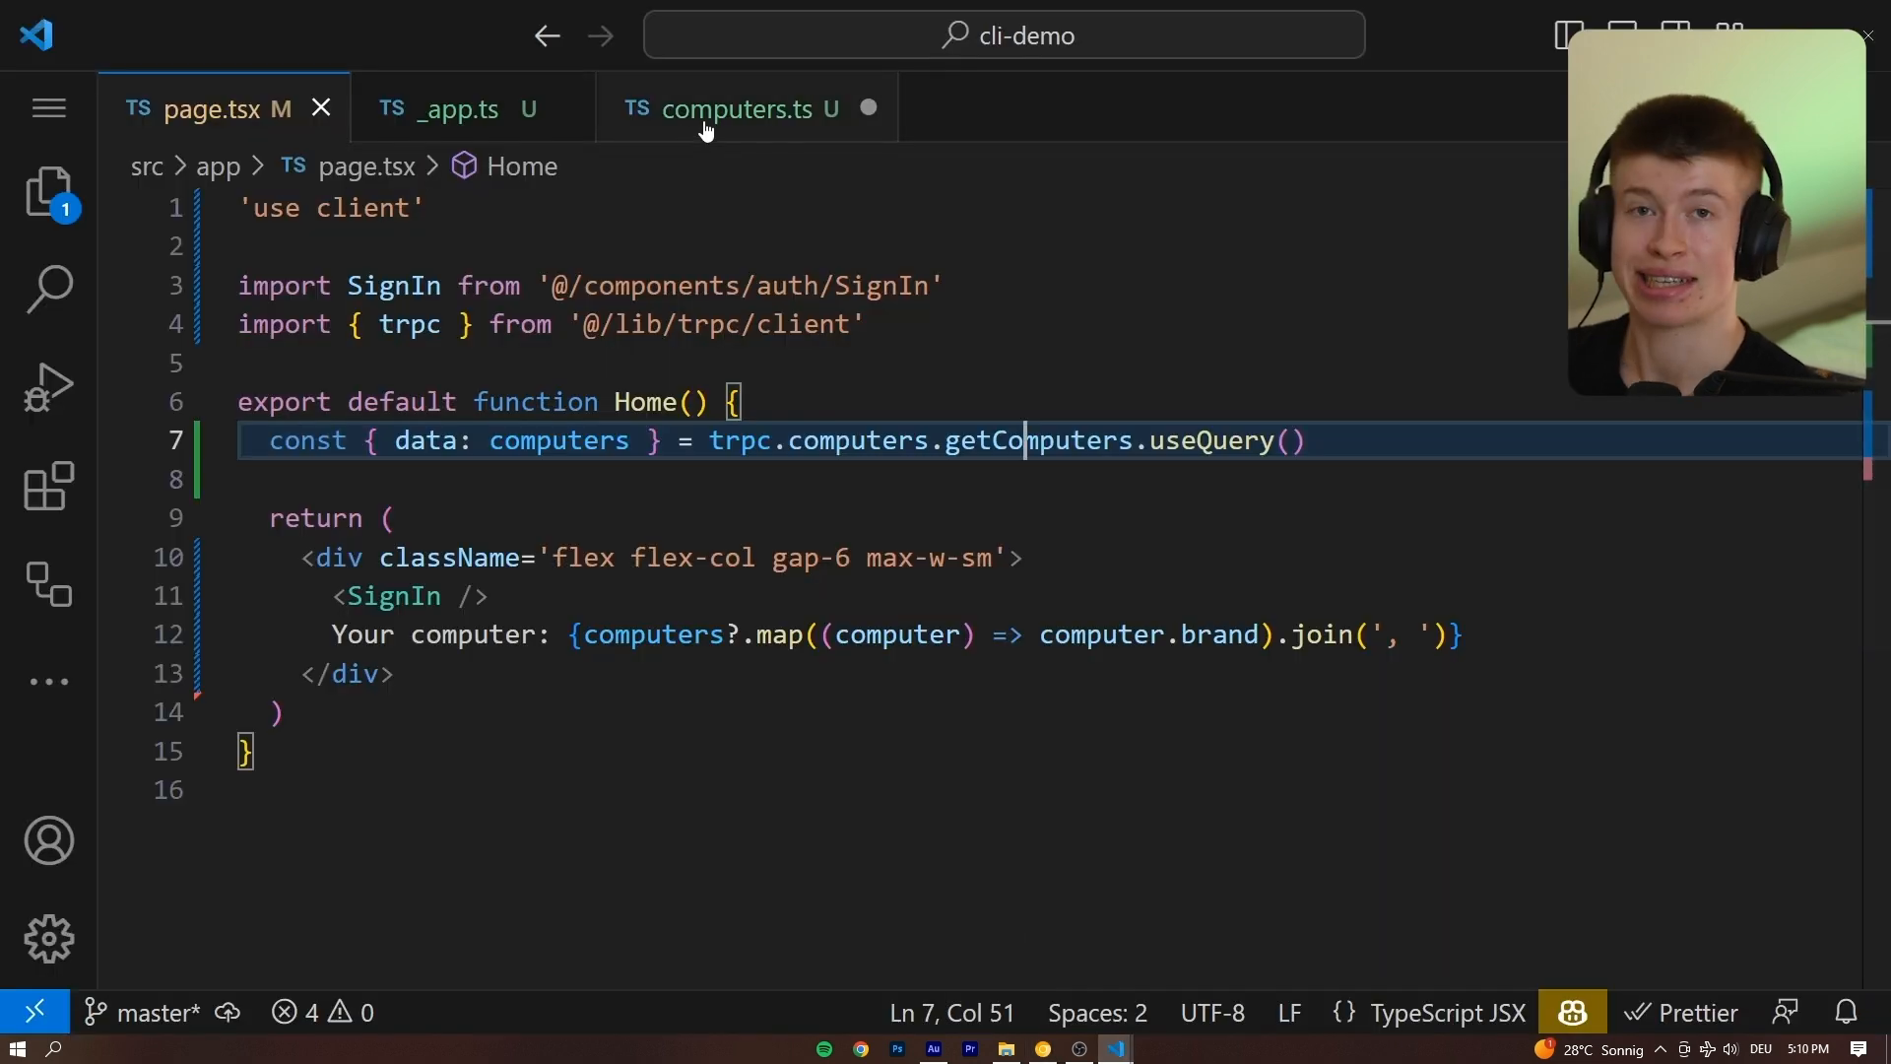
# In computers.ts add createComputer: publicProcedure with a brand string input whose mutation returns createComputer({ brand: input.brand, cores: 5 }).
pyautogui.click(733, 109)
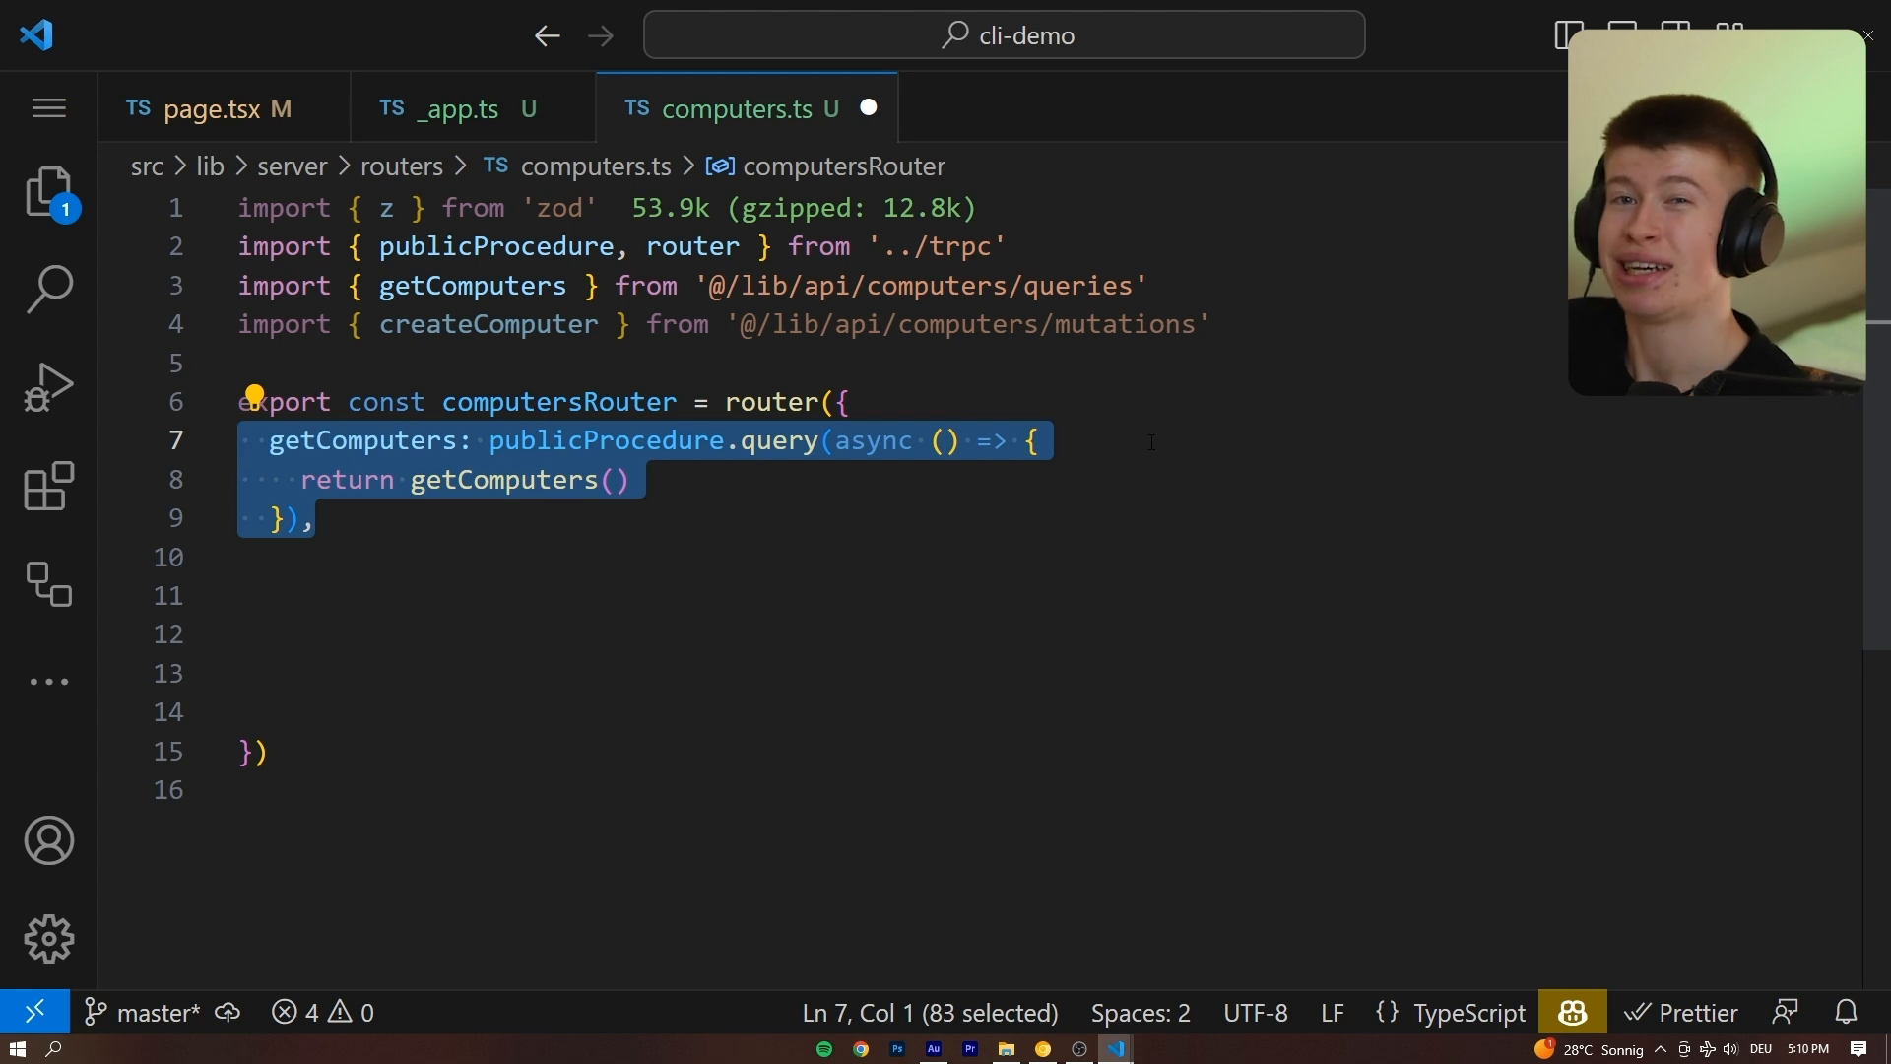
pyautogui.write('createComputer: publicProcedure')
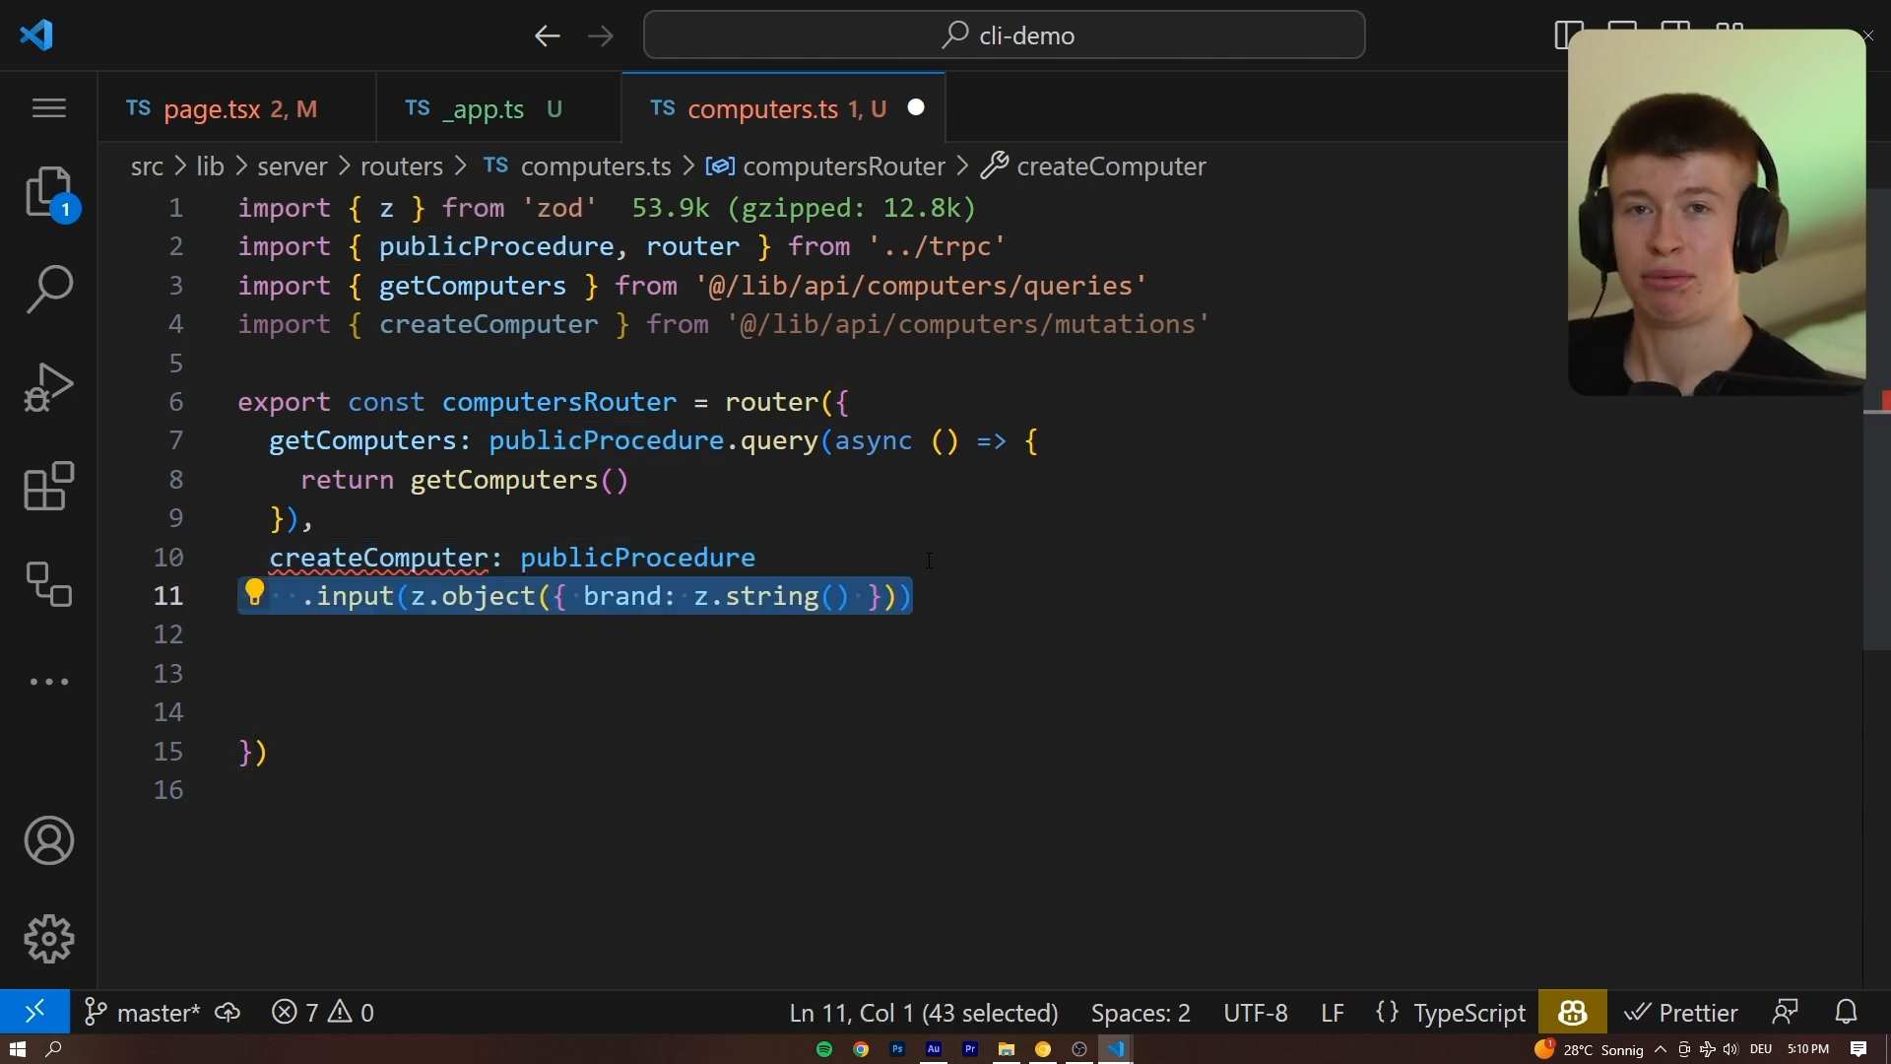
pyautogui.moveTo(940, 563)
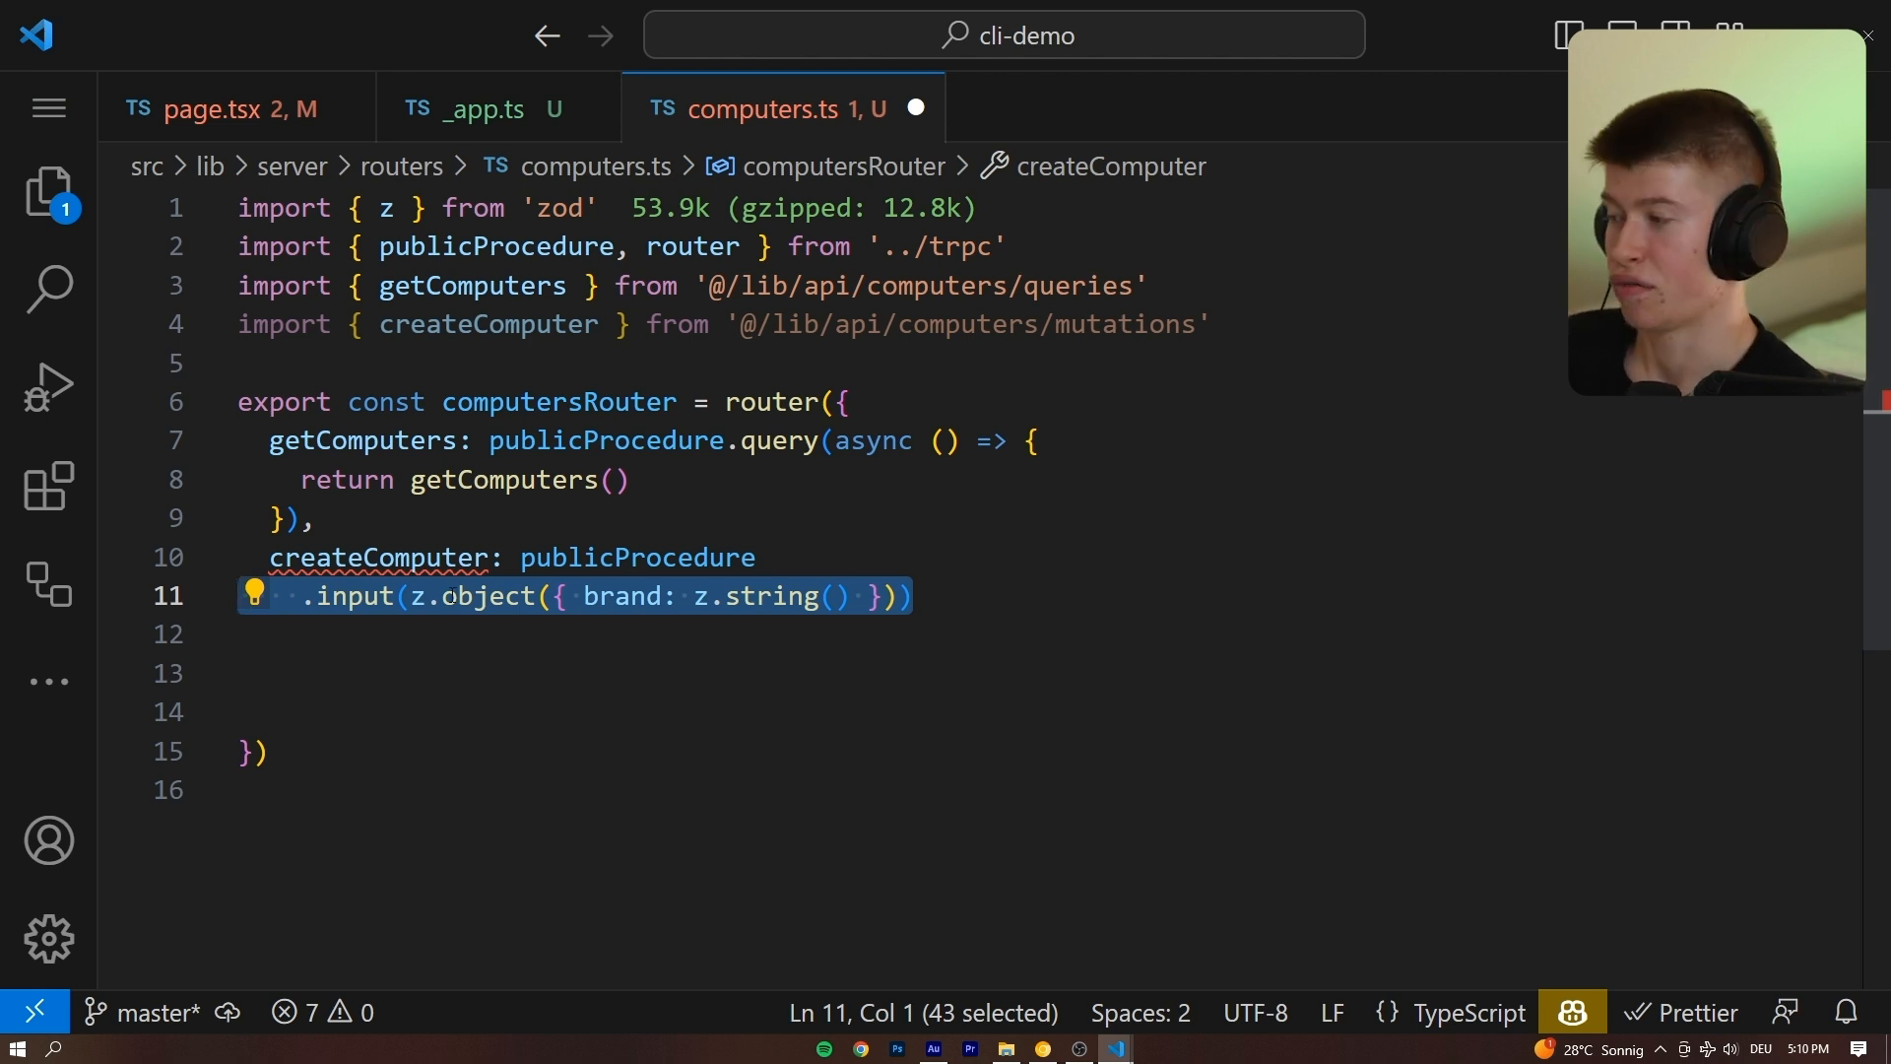
pyautogui.moveTo(672, 595)
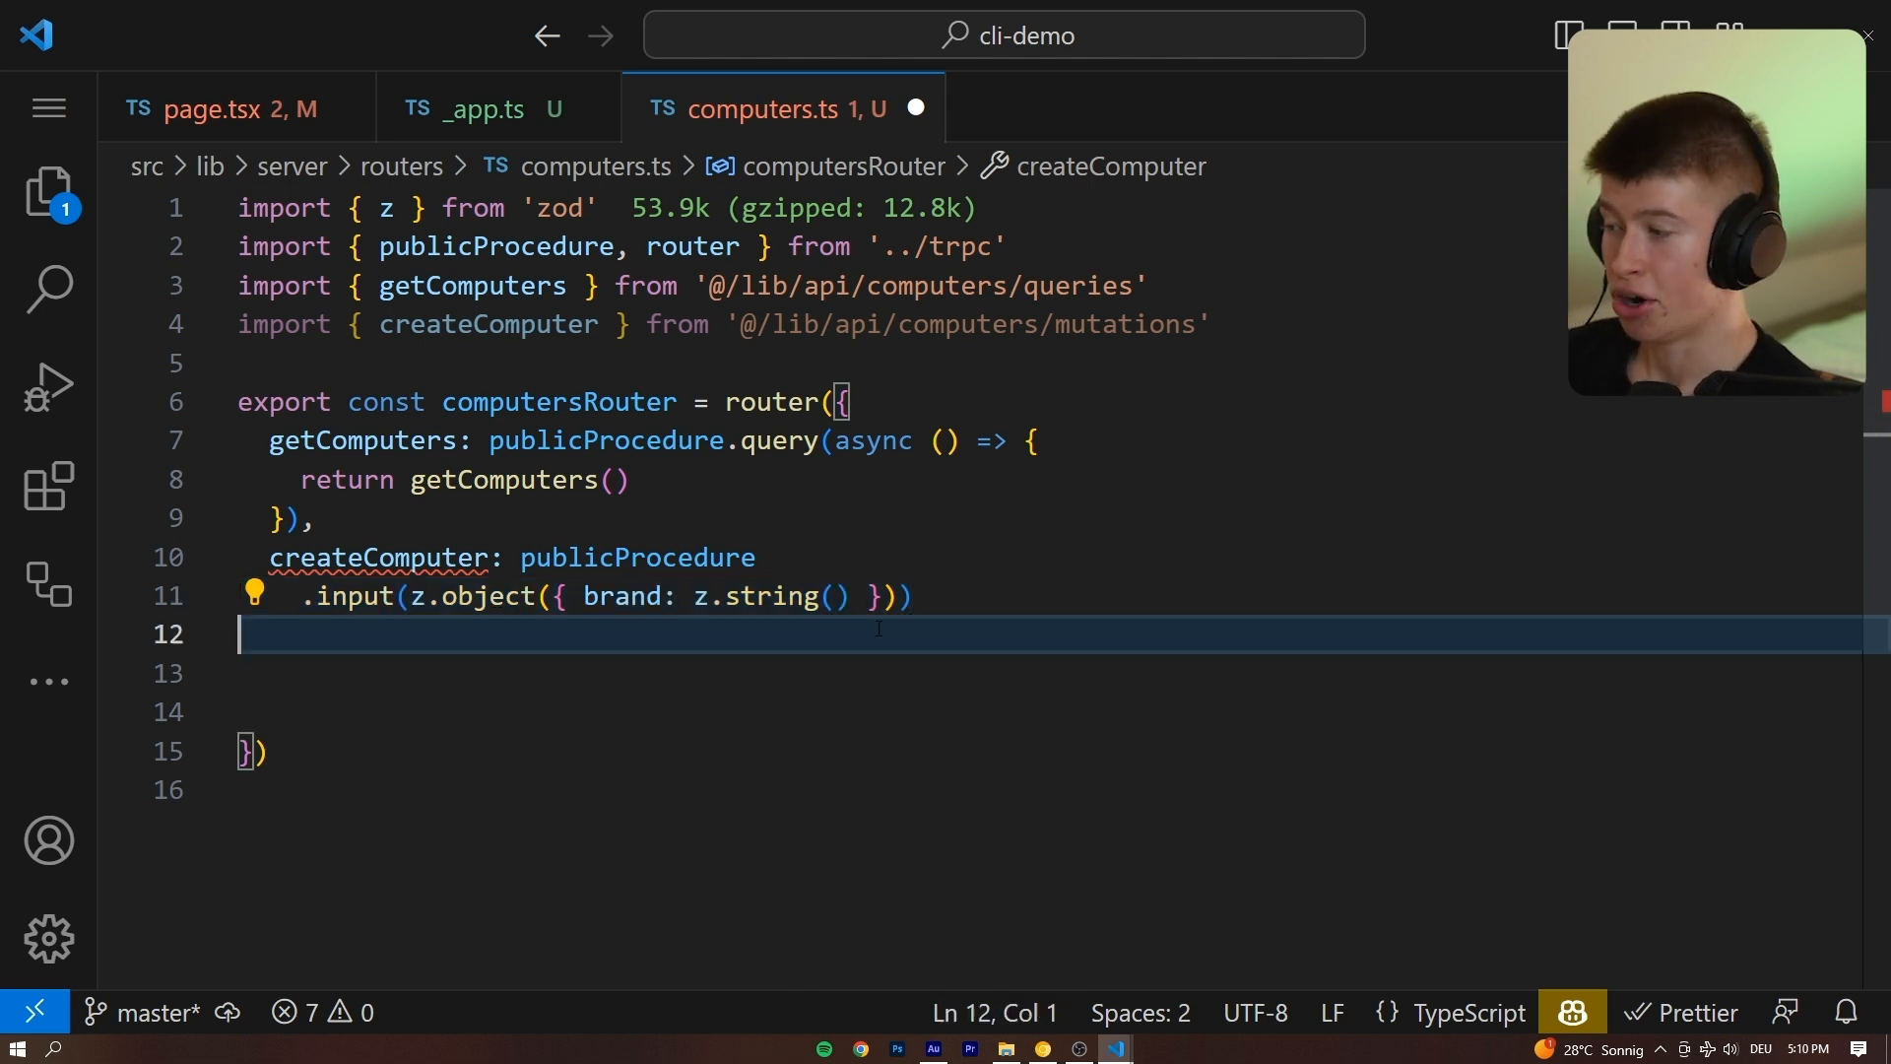
pyautogui.doubleClick(623, 595)
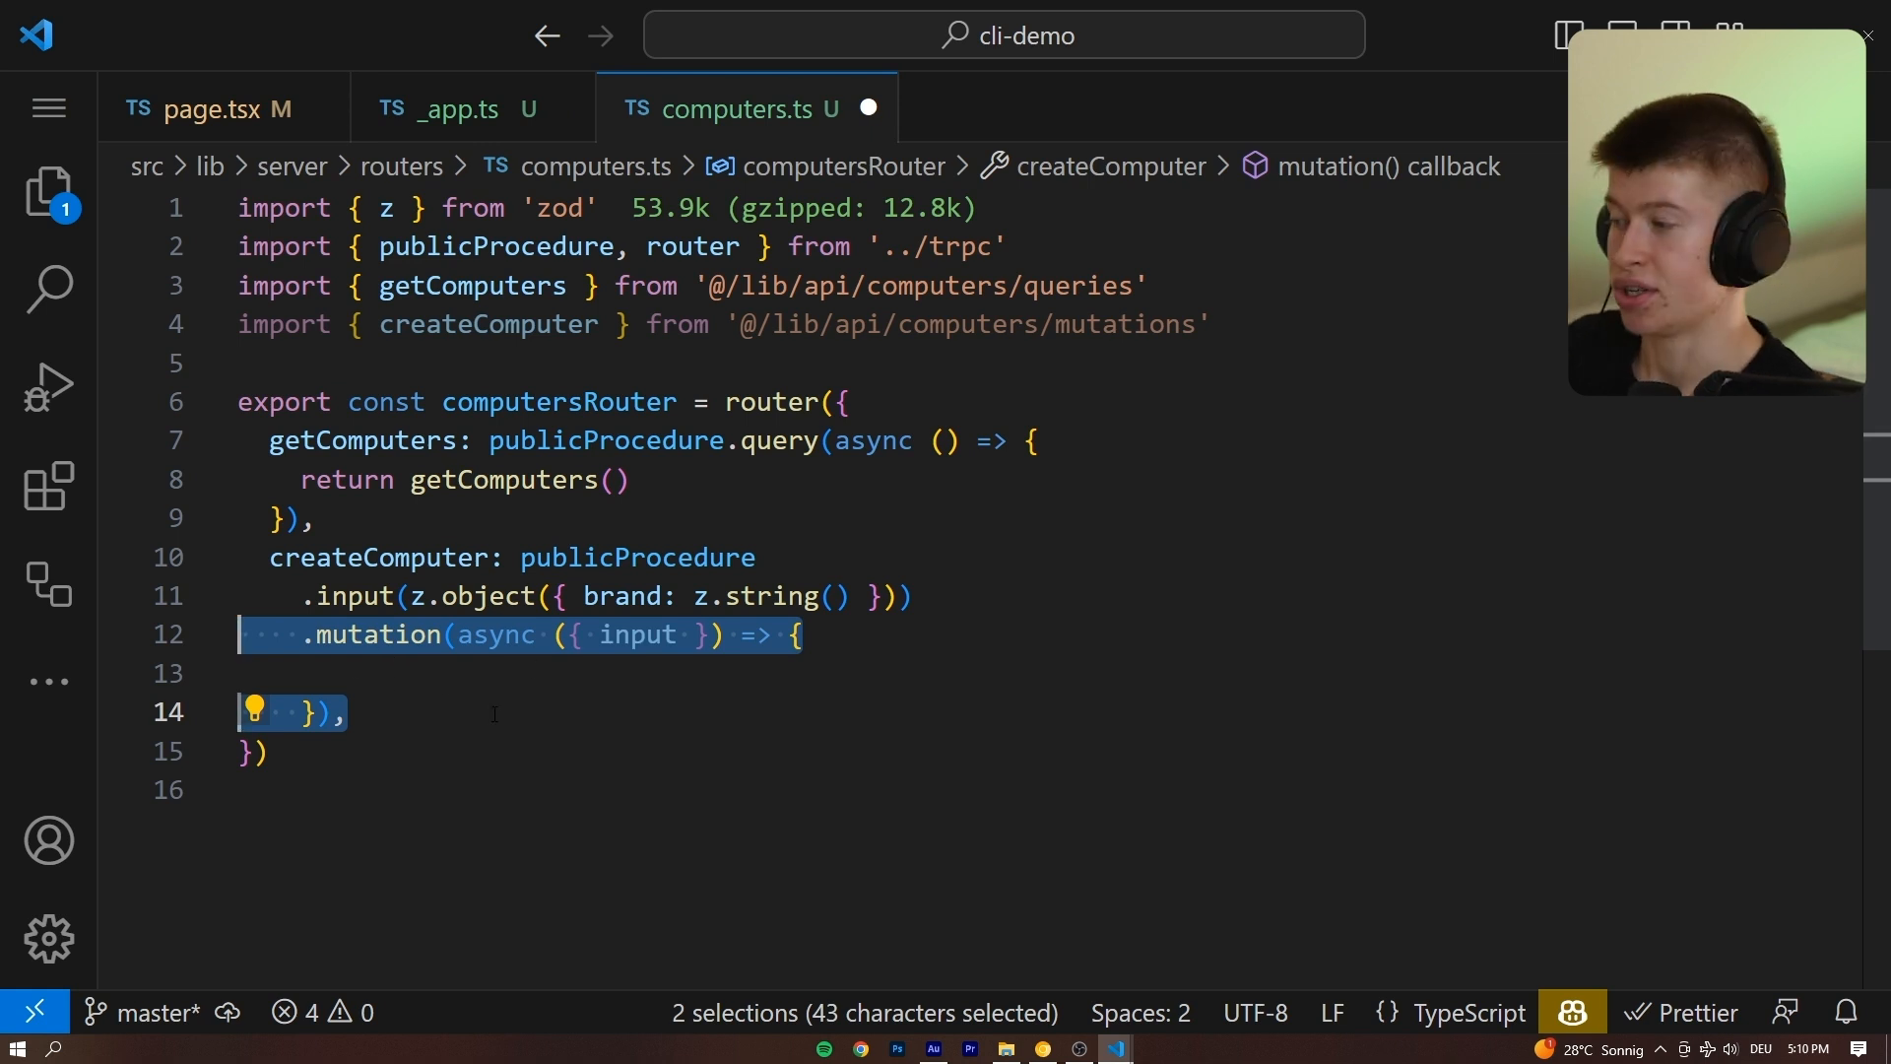
pyautogui.write('return createComputer({ brand: input.brand, cores: 5 })')
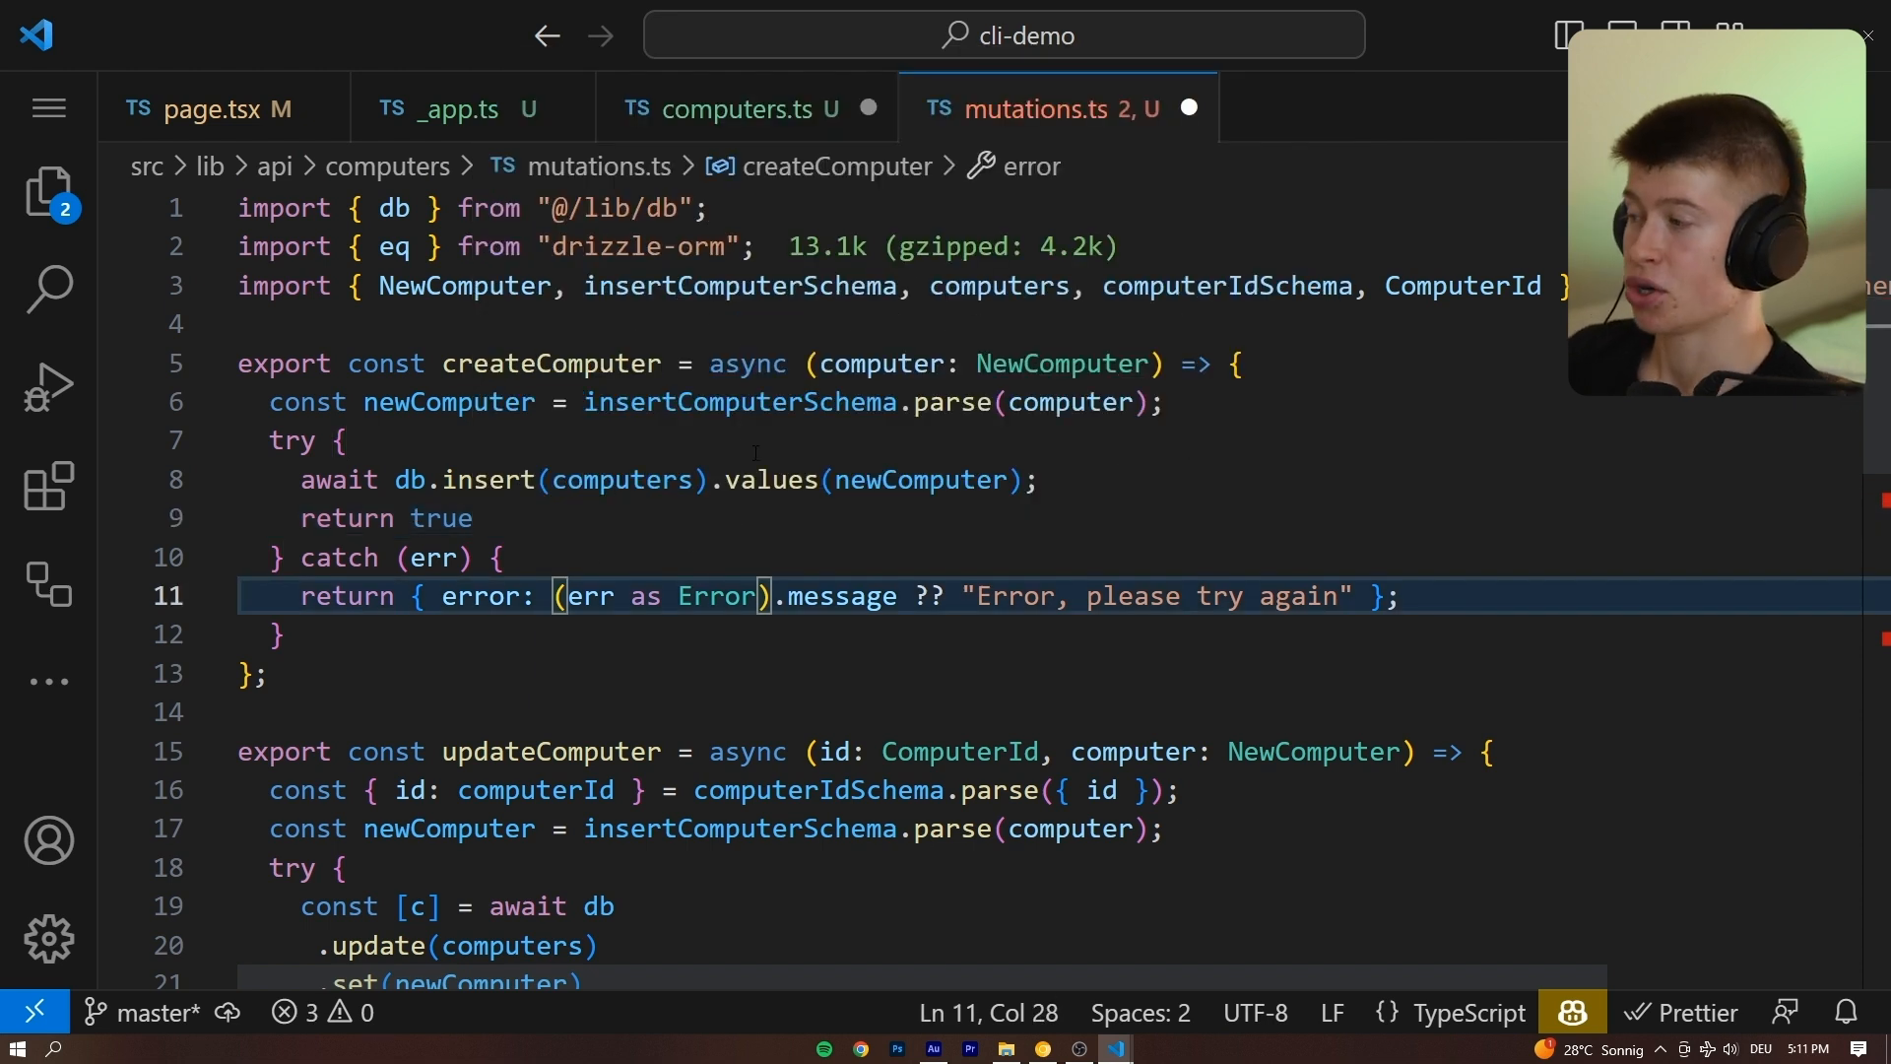
# Review the createComputer function in mutations.ts that inserts a computer into the database.
pyautogui.click(211, 108)
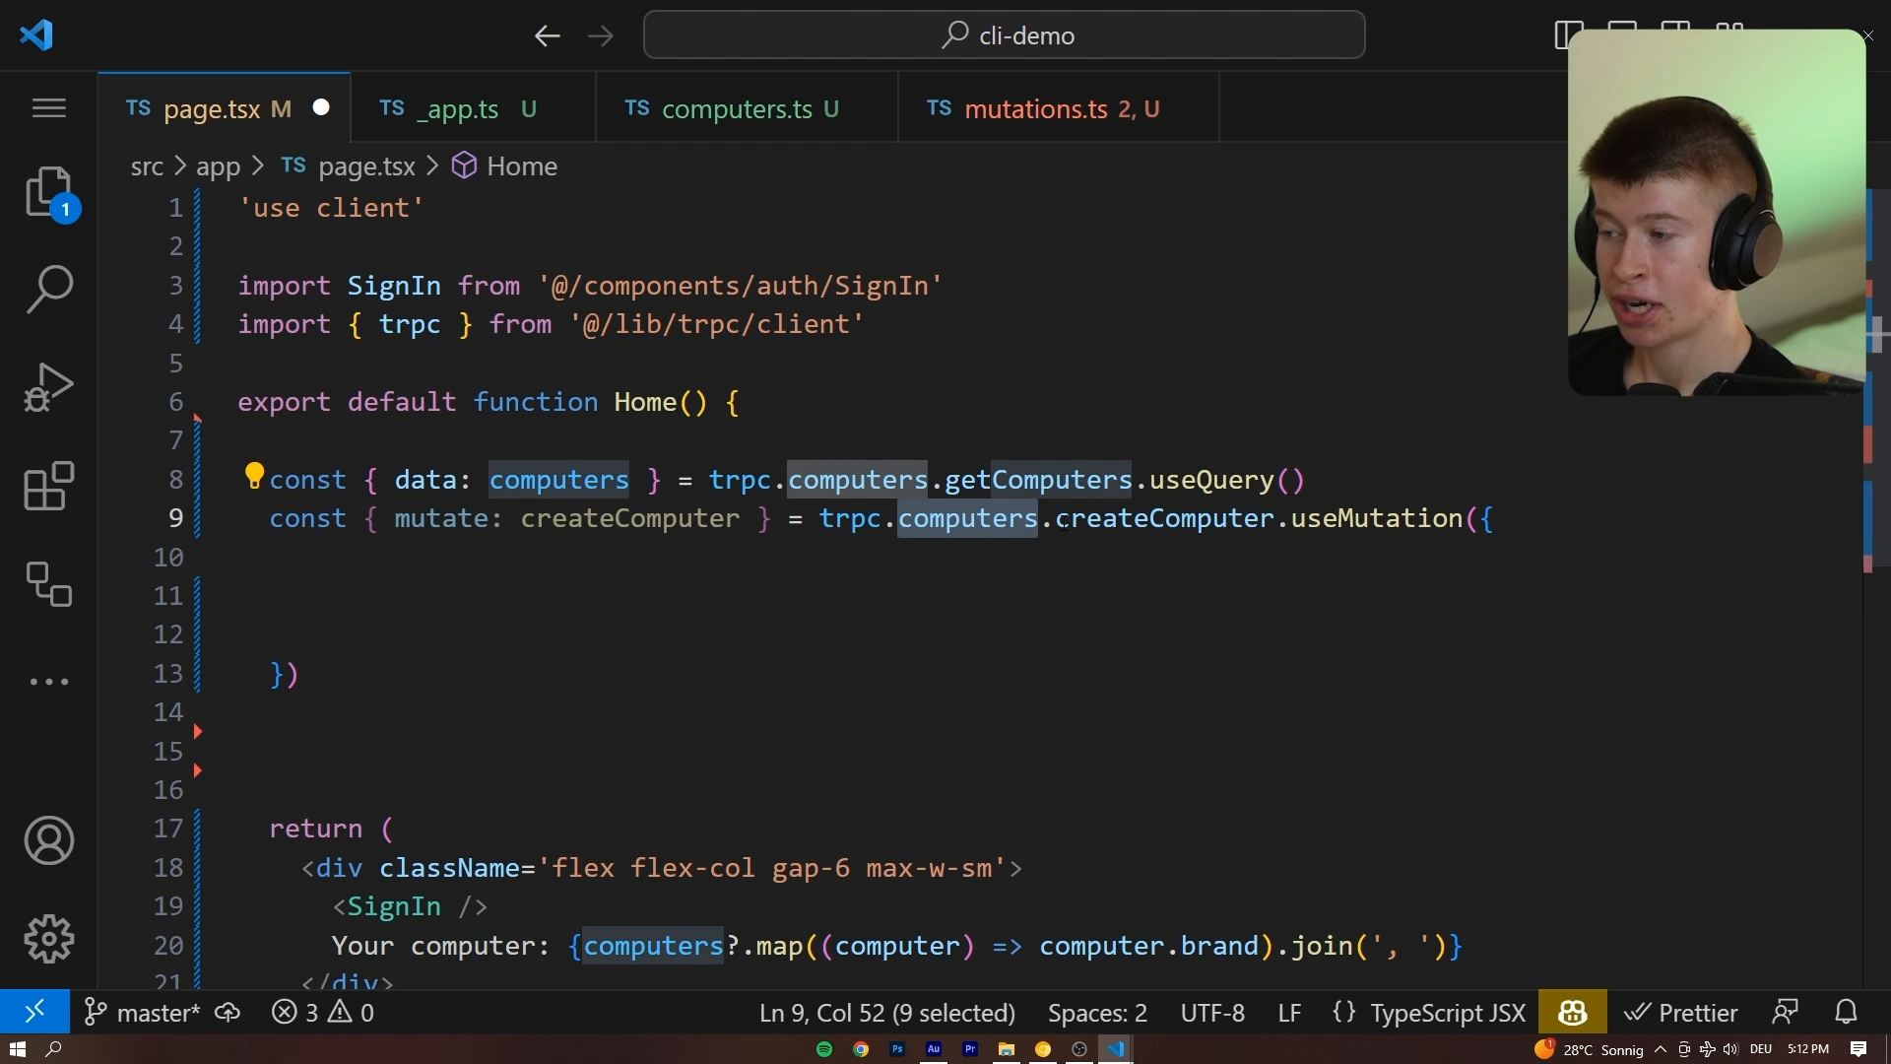
# Destructure { mutate: createComputer } from trpc.computers.createComputer.useMutation and start an onSuccess: () => { callback.
pyautogui.doubleClick(1164, 518)
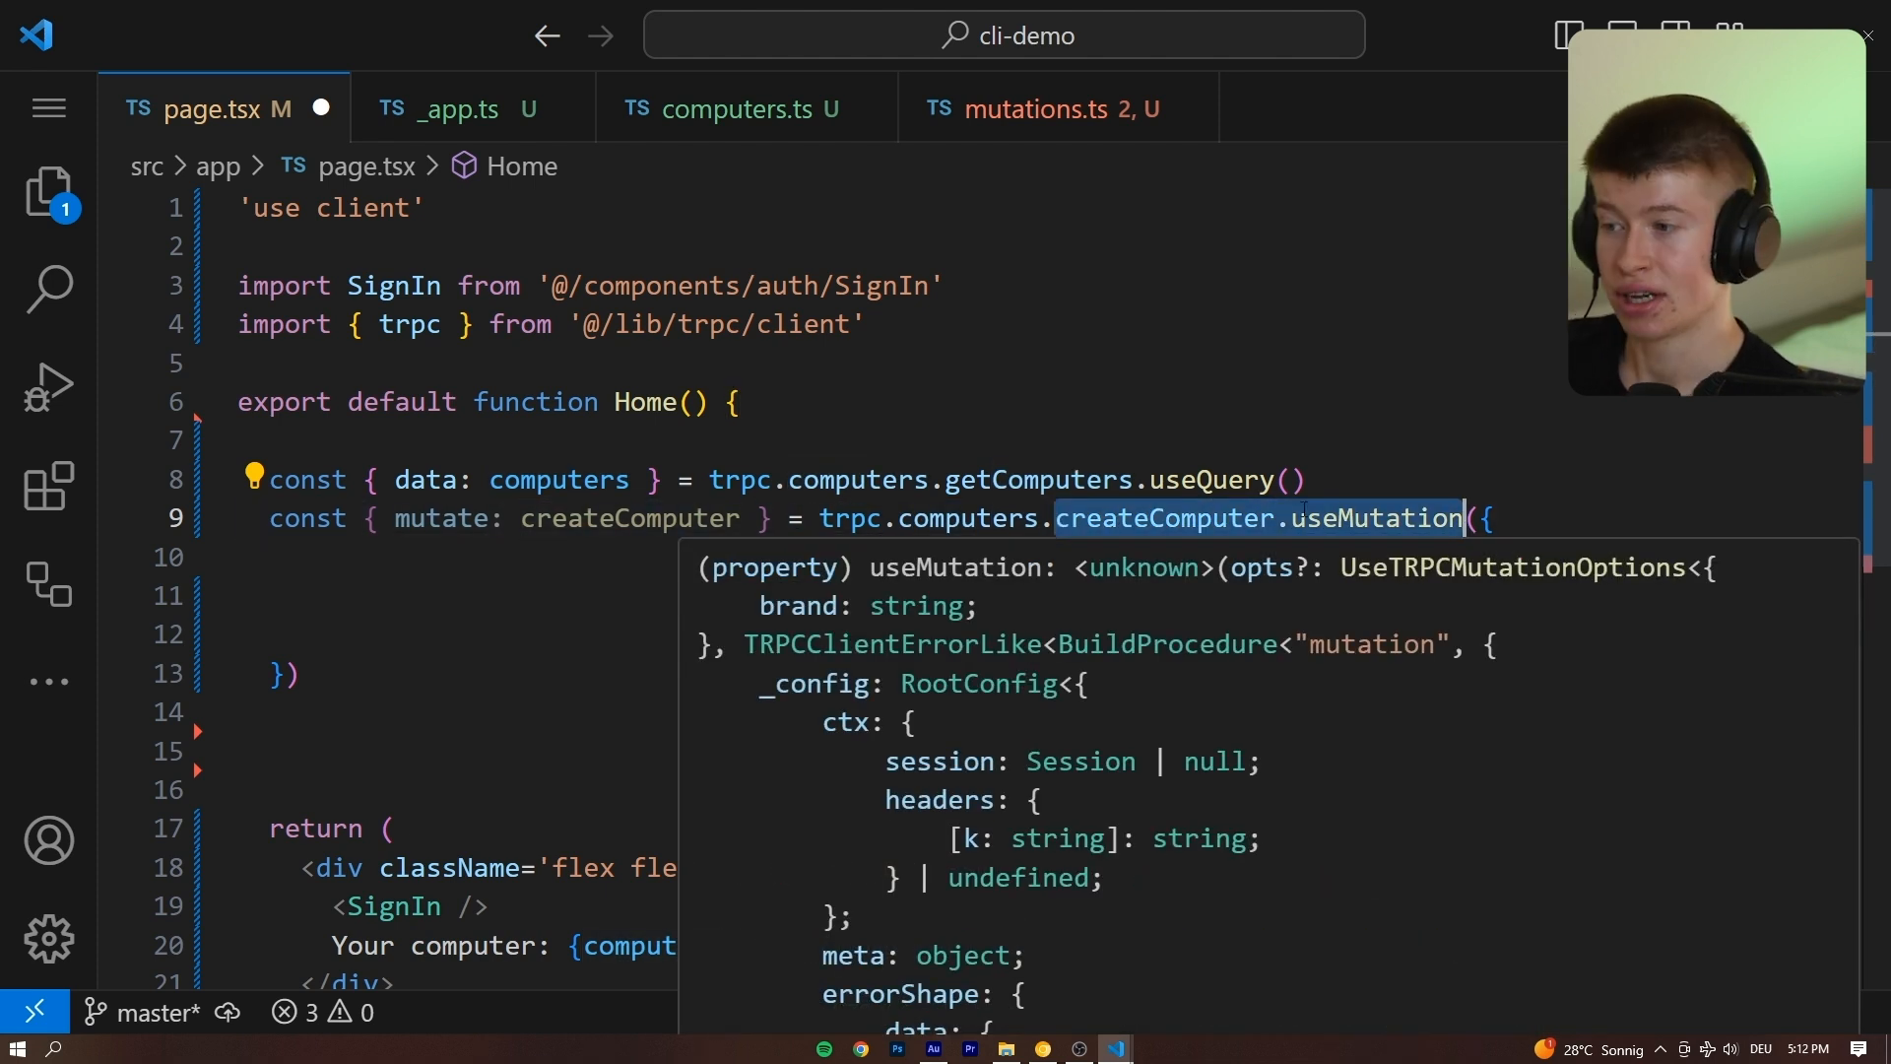
pyautogui.click(731, 109)
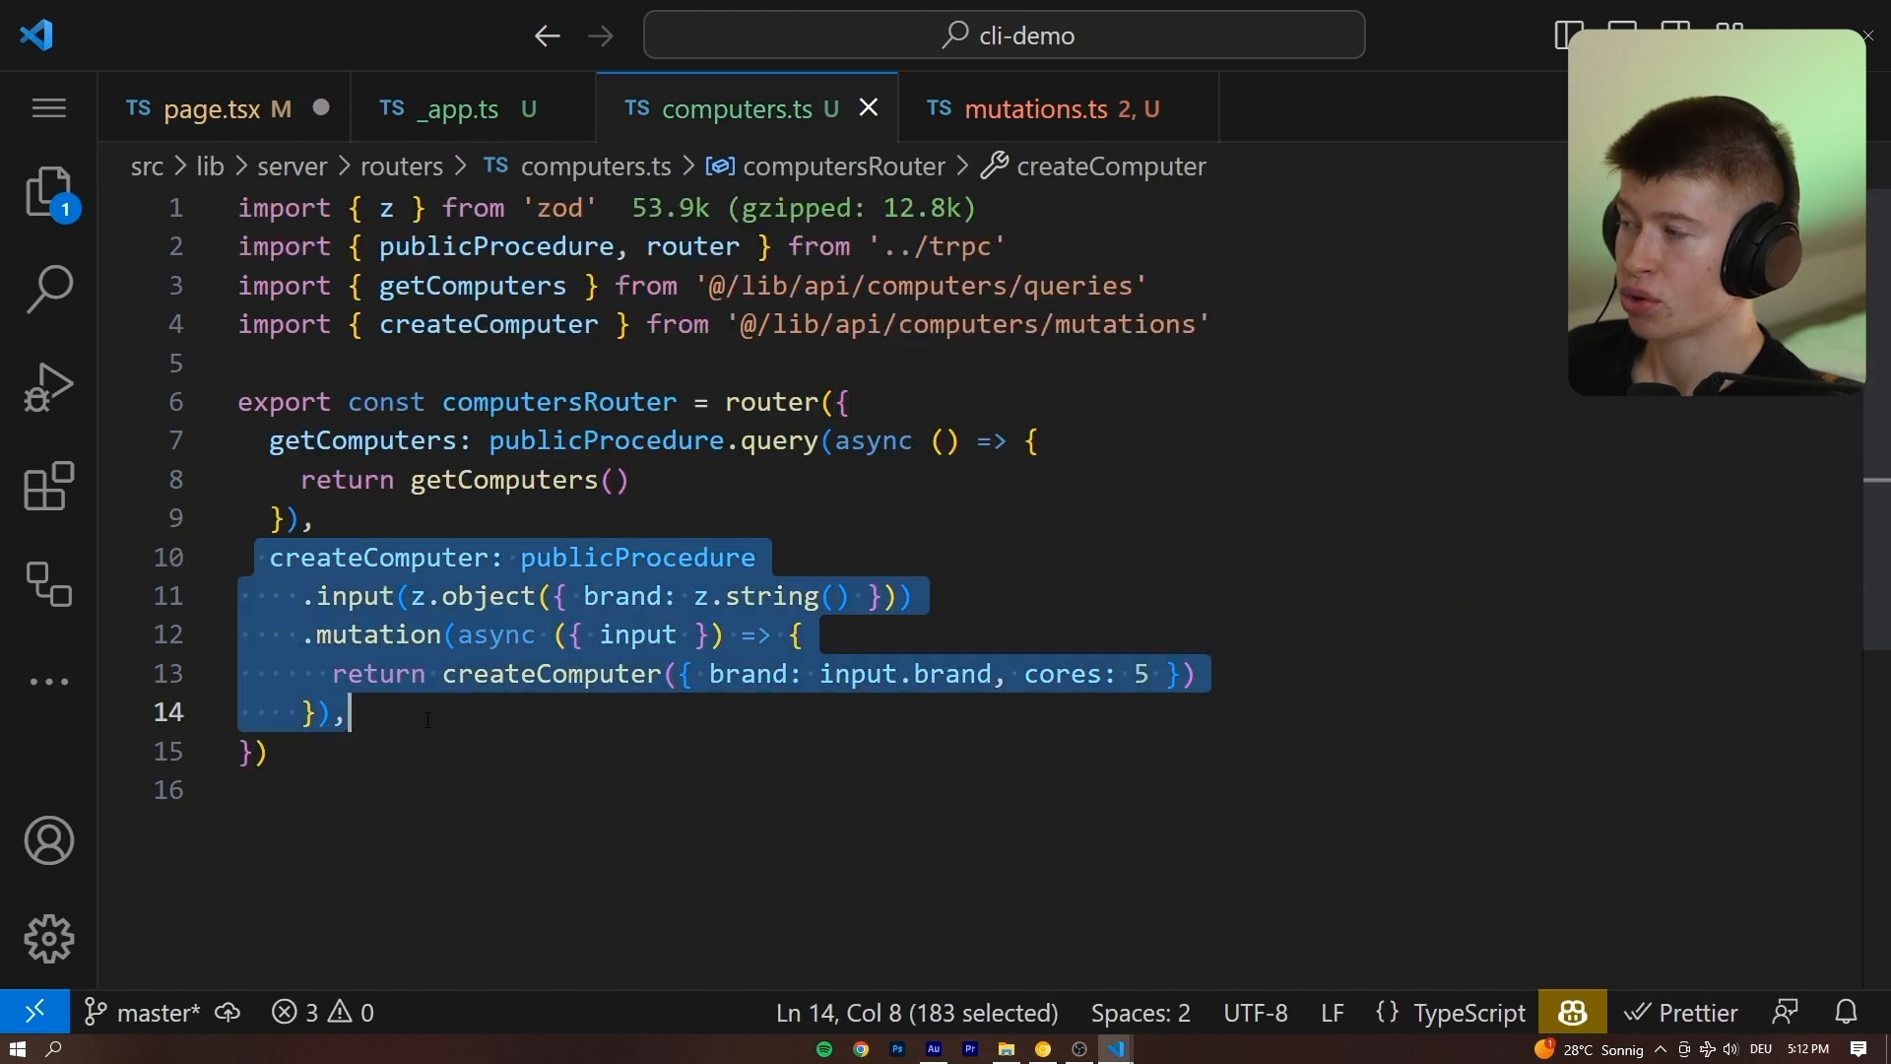
pyautogui.click(211, 108)
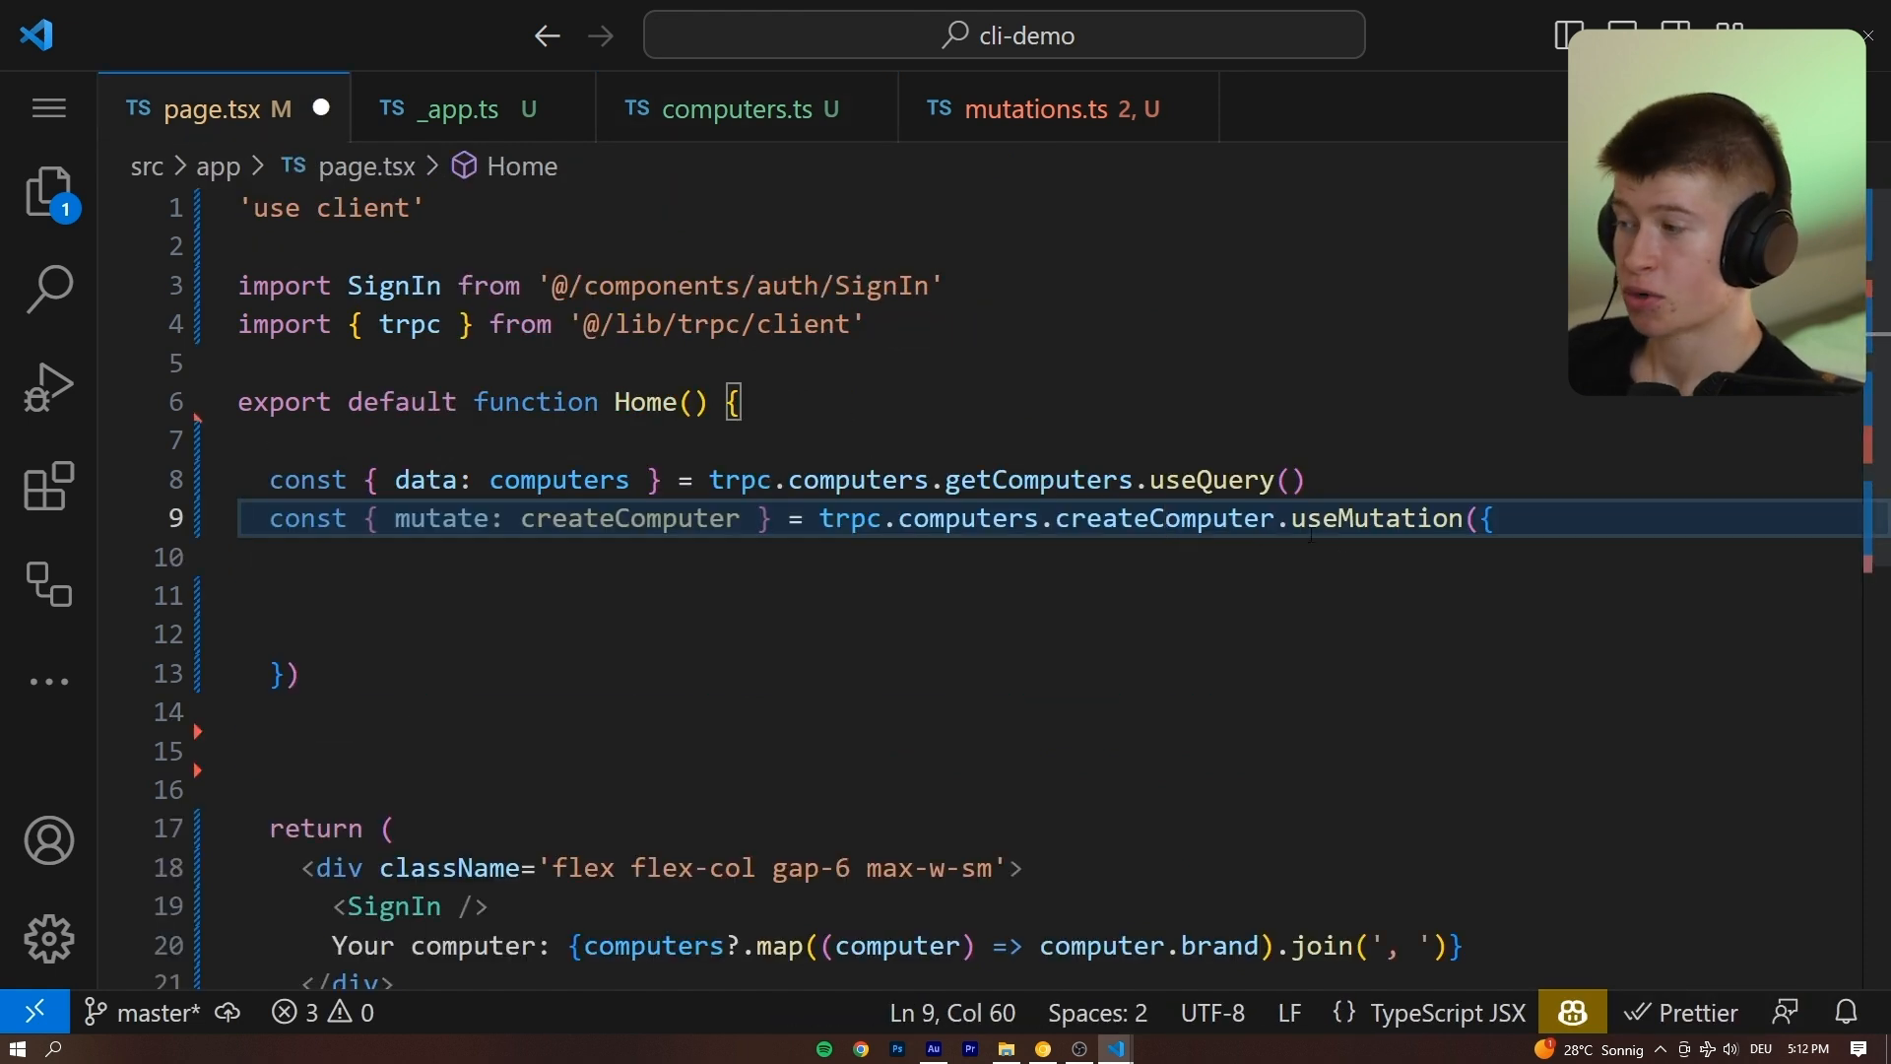
pyautogui.doubleClick(631, 518)
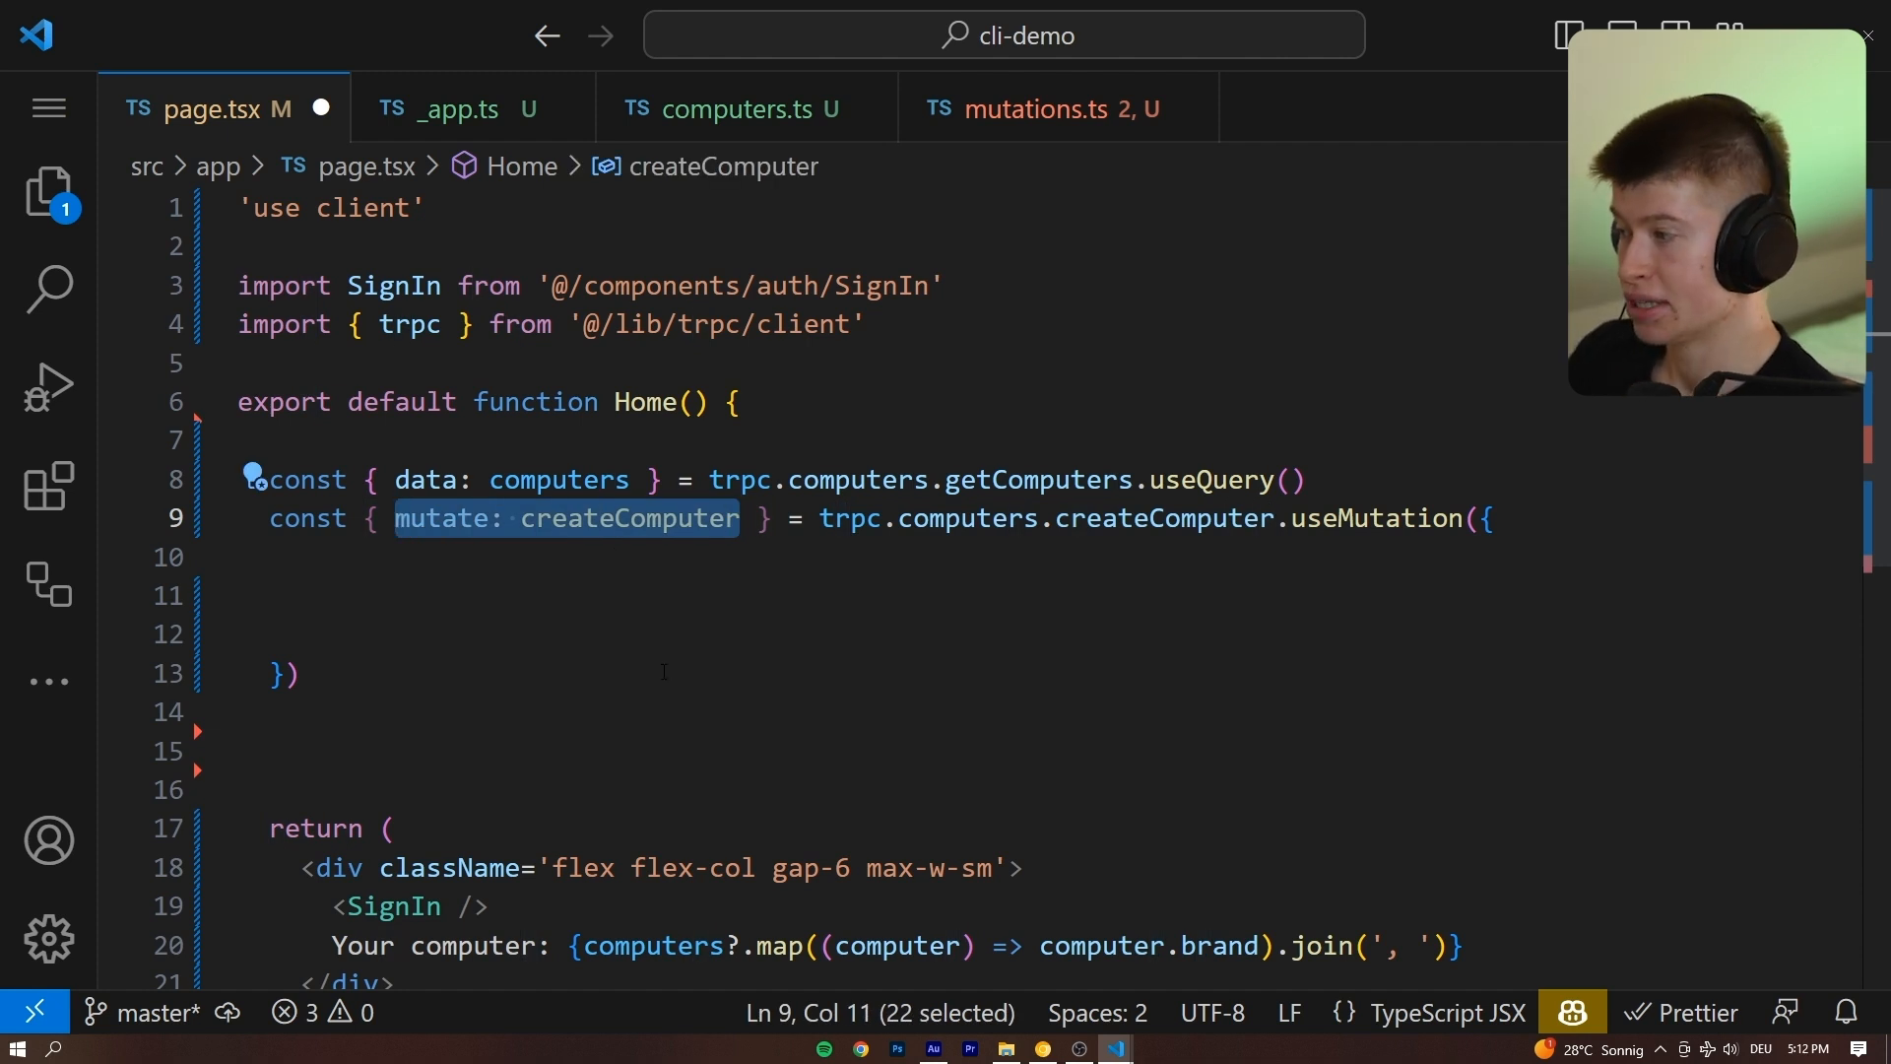
pyautogui.write('onSuccess: () => {')
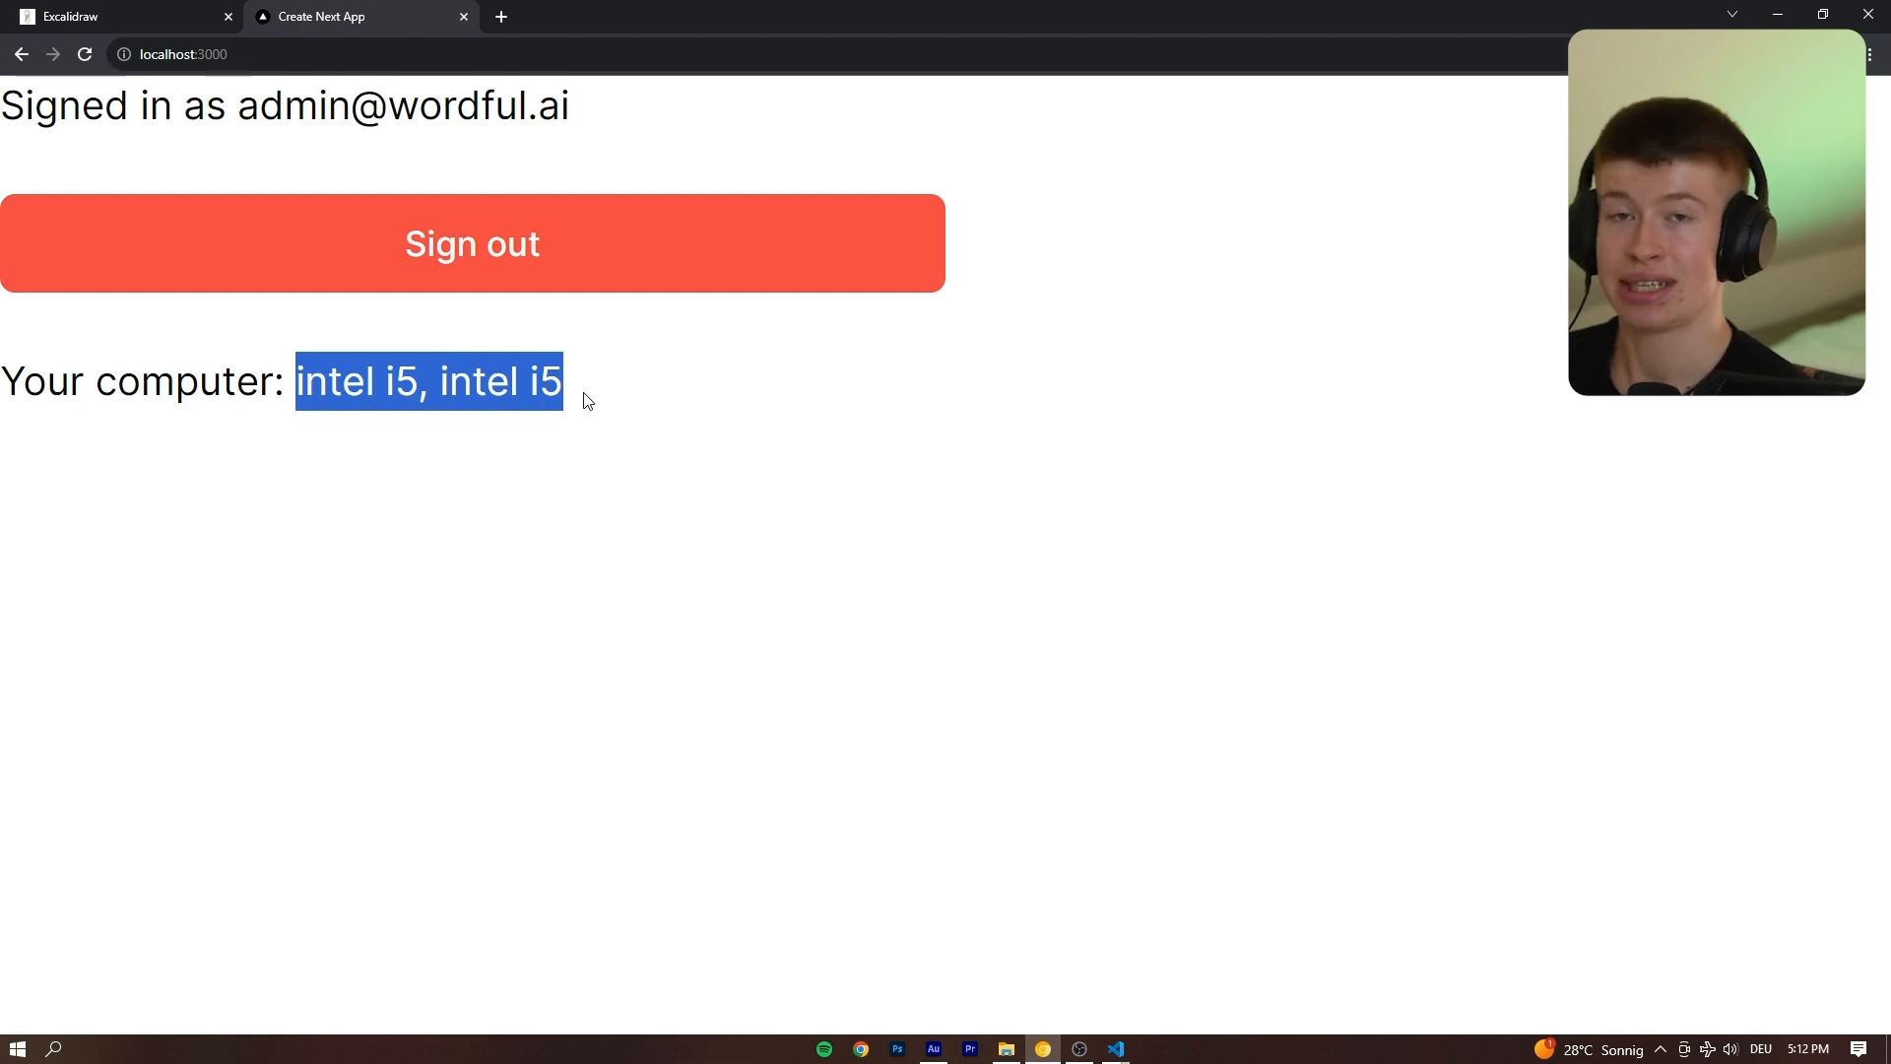
pyautogui.click(581, 386)
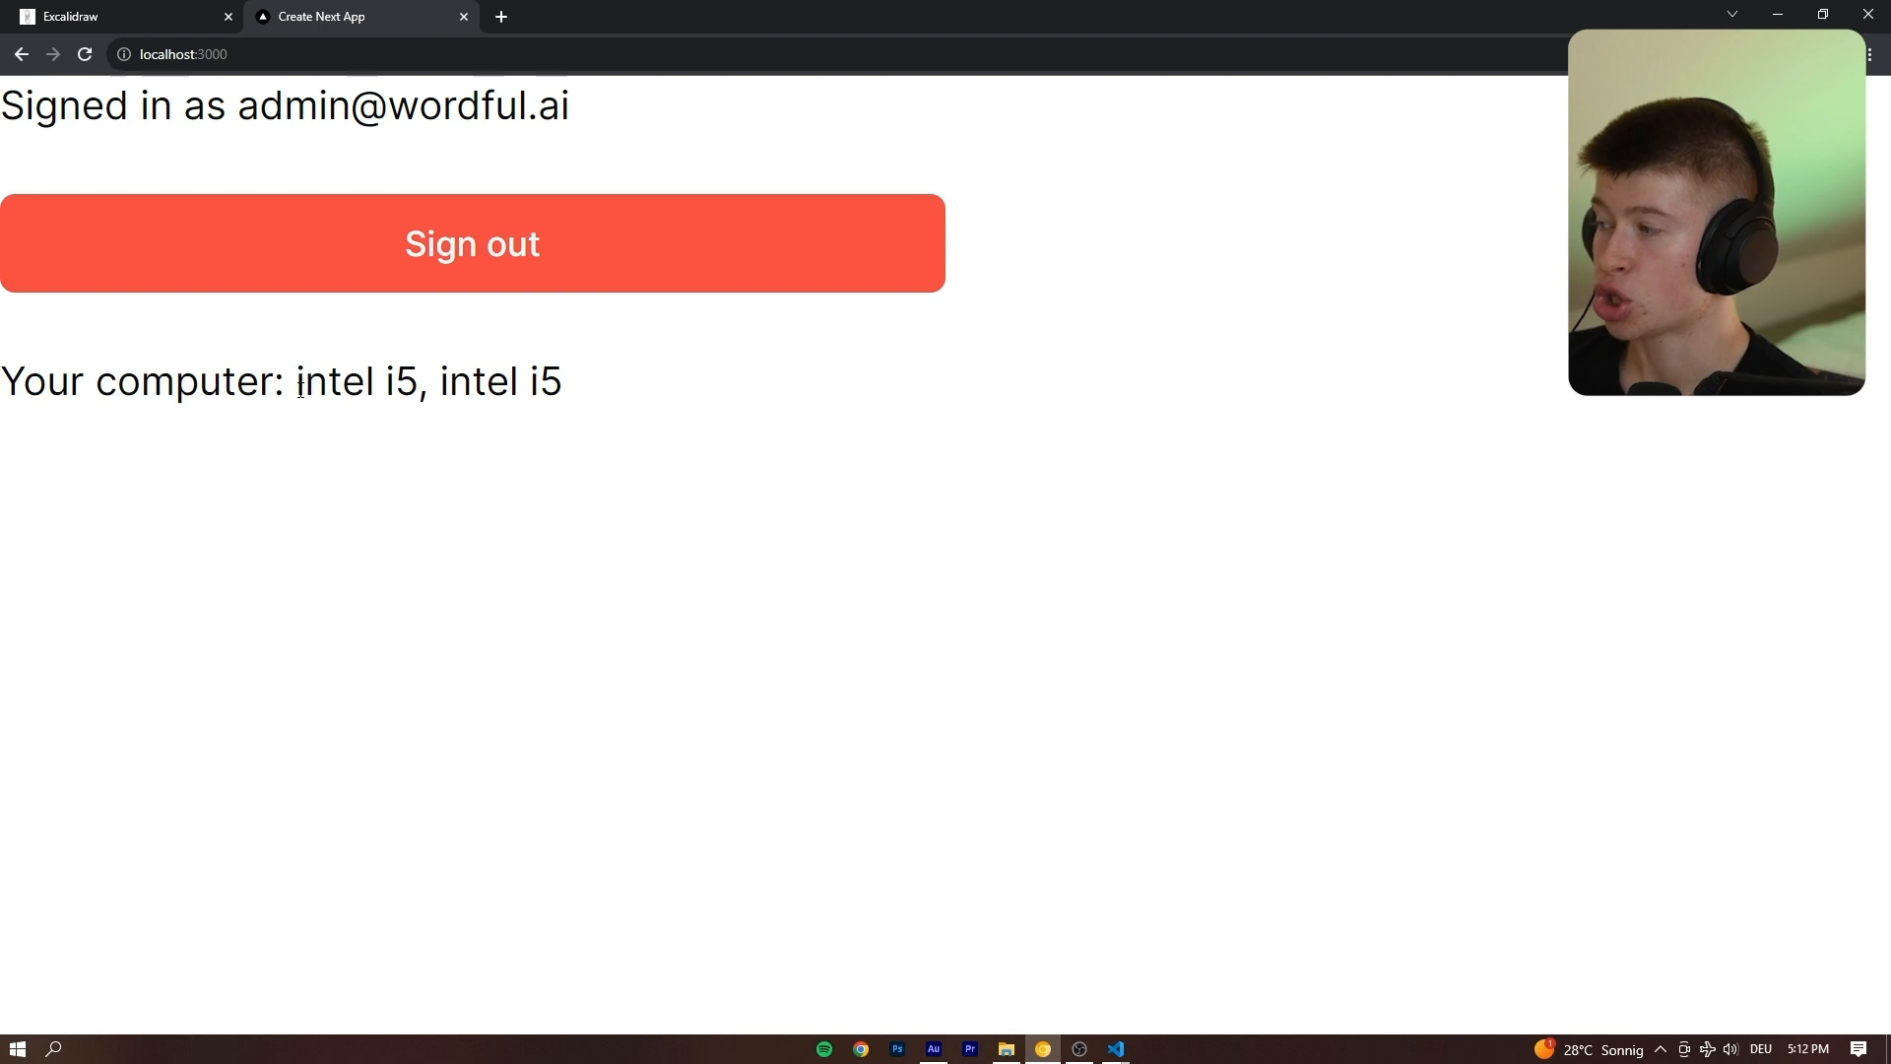
pyautogui.click(1115, 1048)
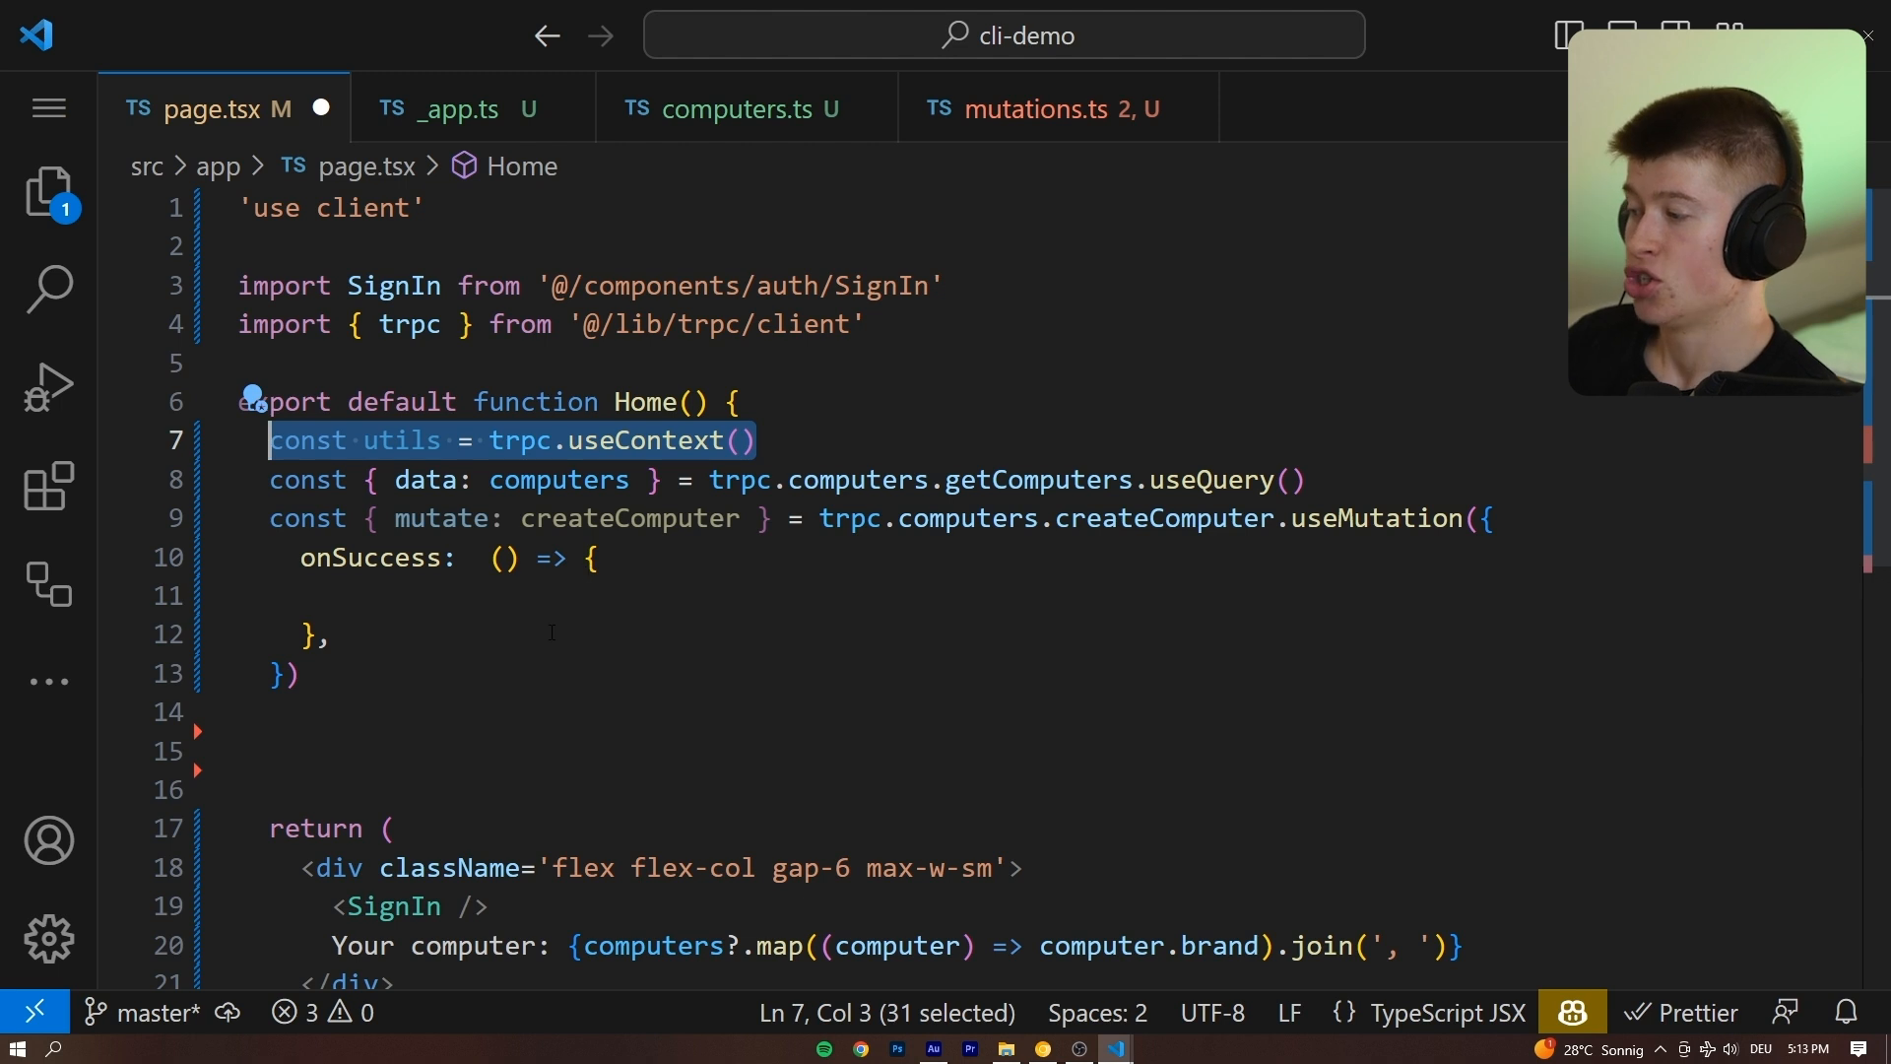
# Invalidate getComputers in onSuccess and add an 'Add a computer' Button creating brand 'intel i6'.
pyautogui.write('utils.computers.getComputers.invalidate()')
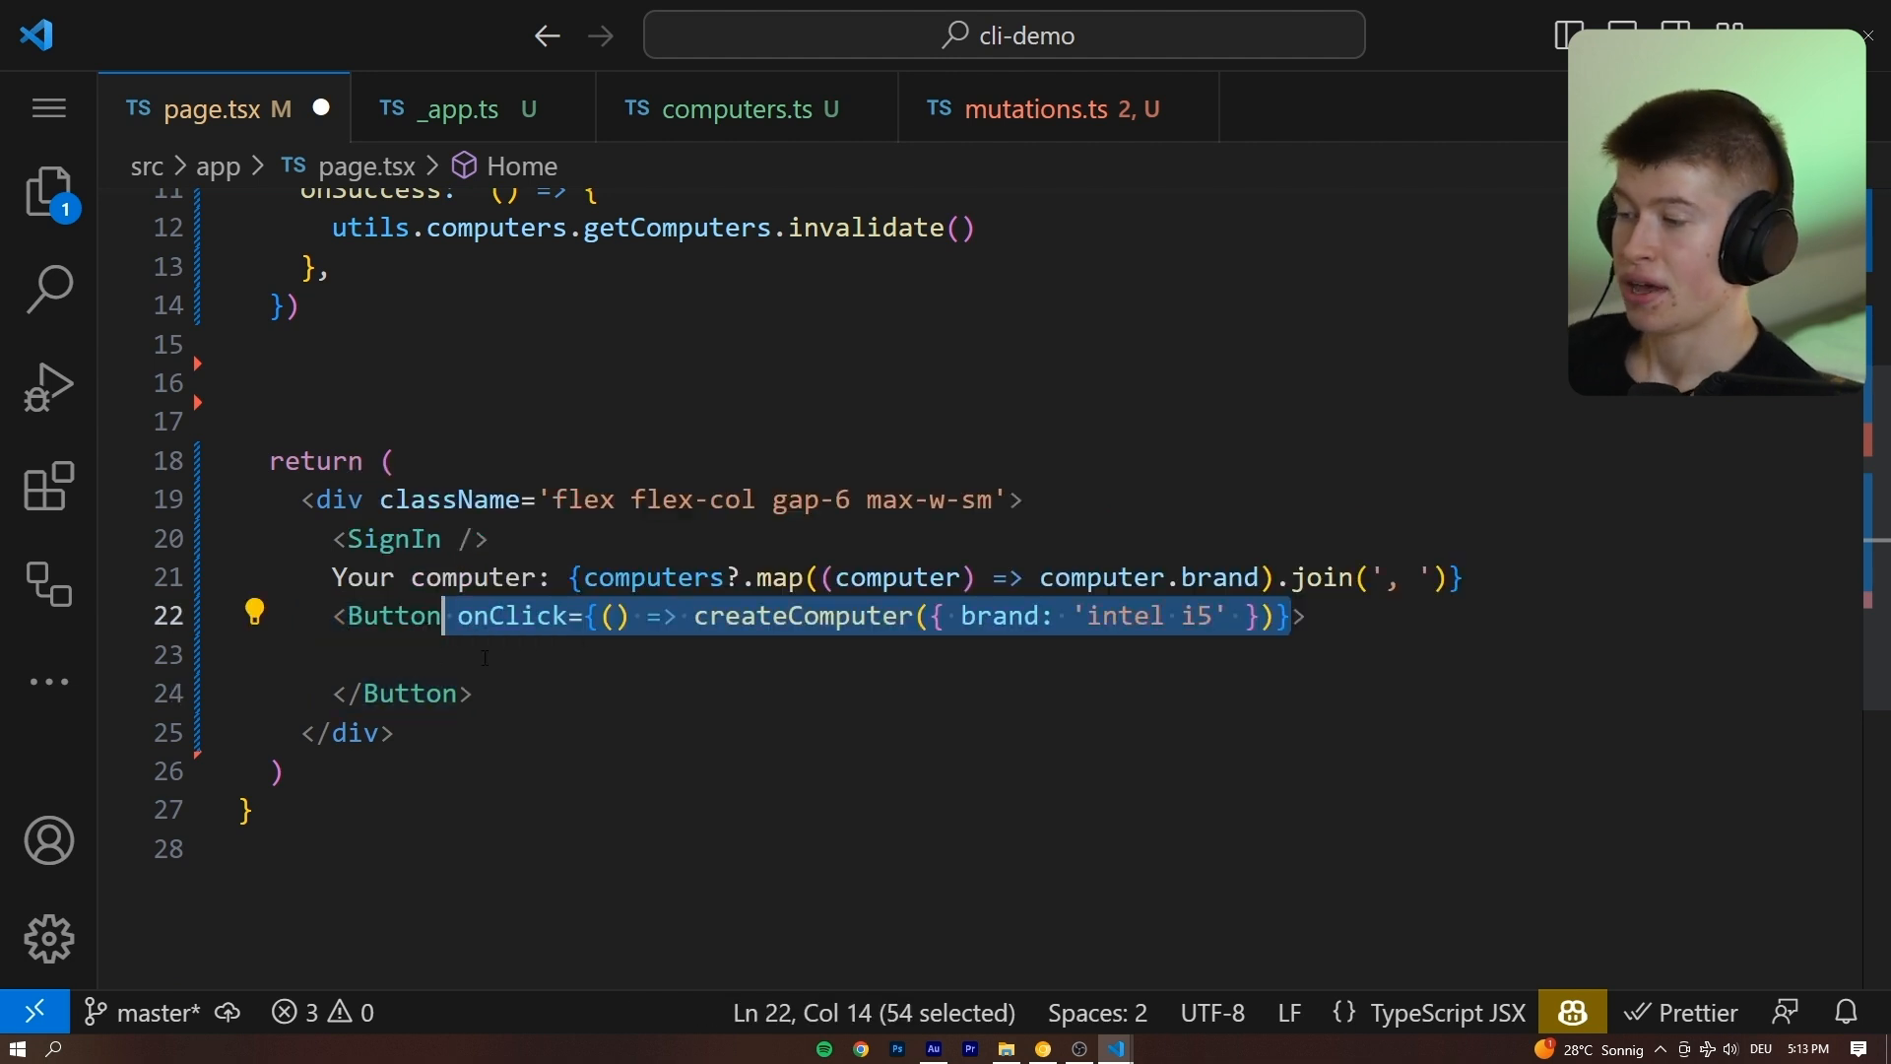
pyautogui.doubleClick(1128, 616)
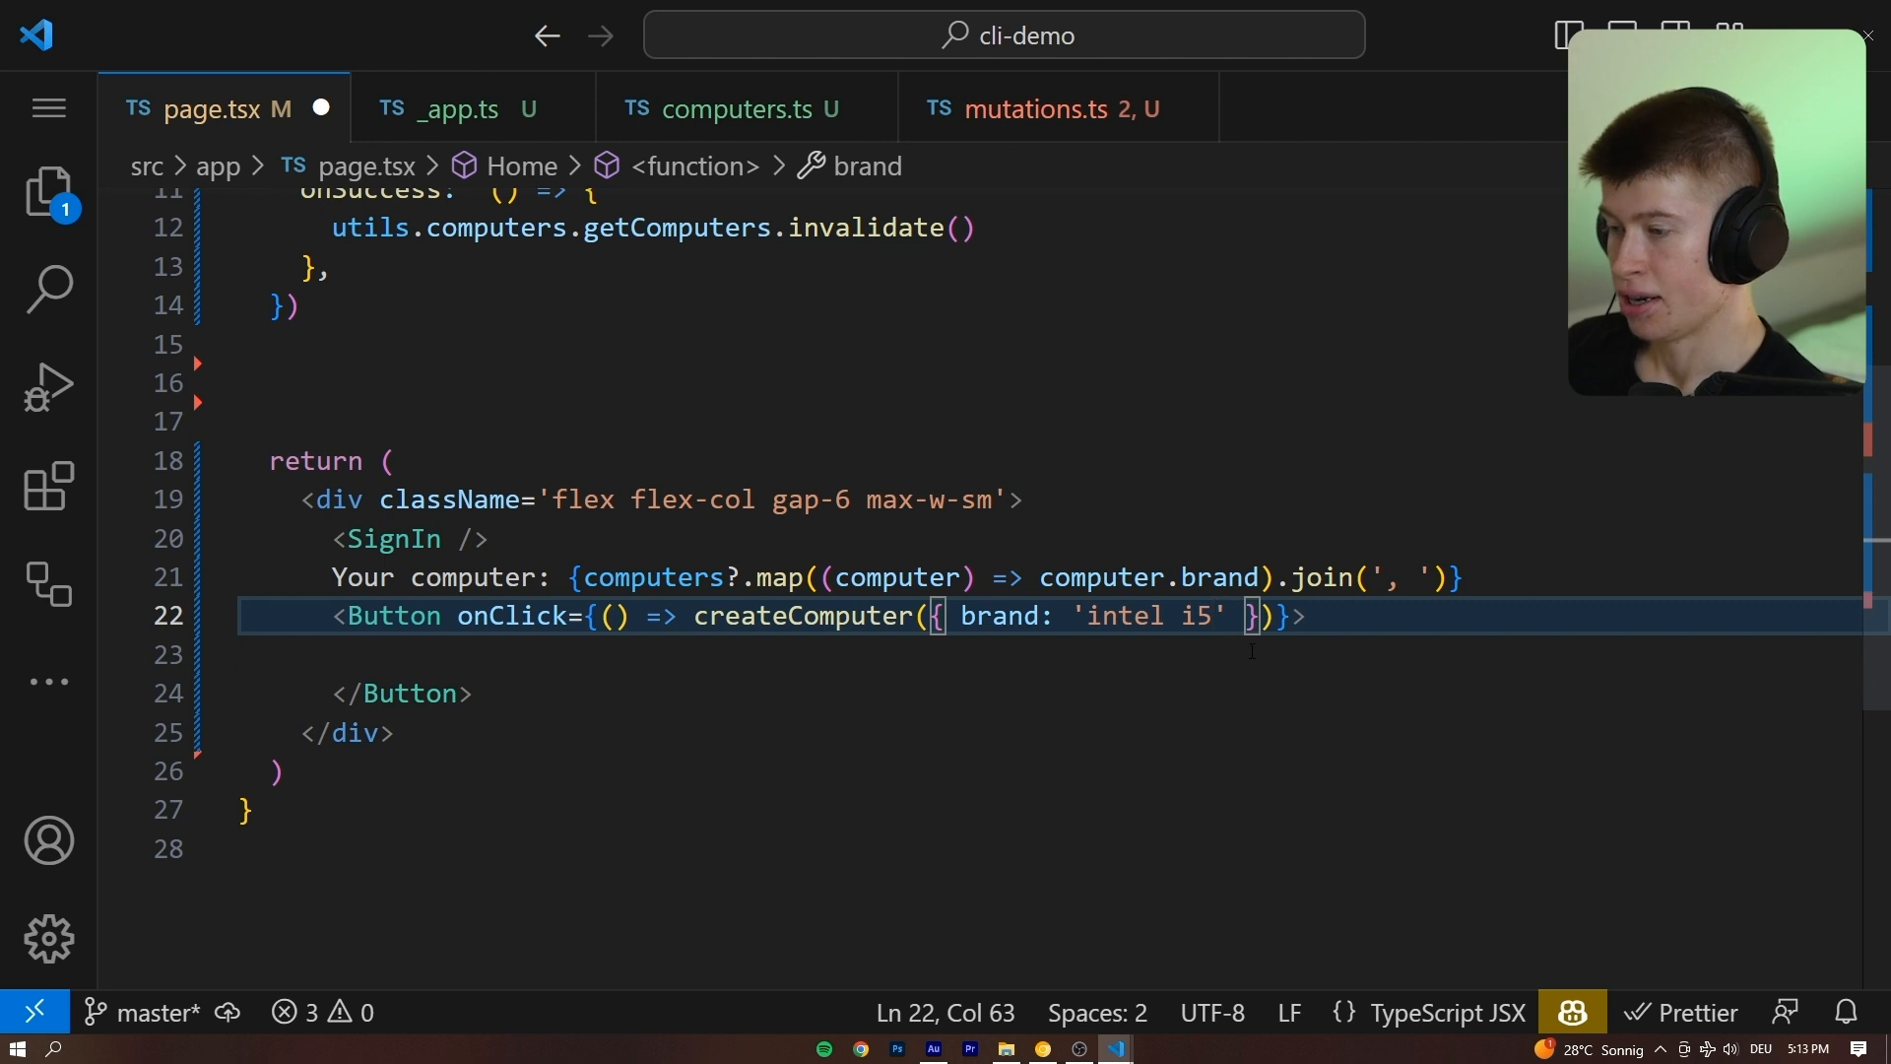
pyautogui.write('6')
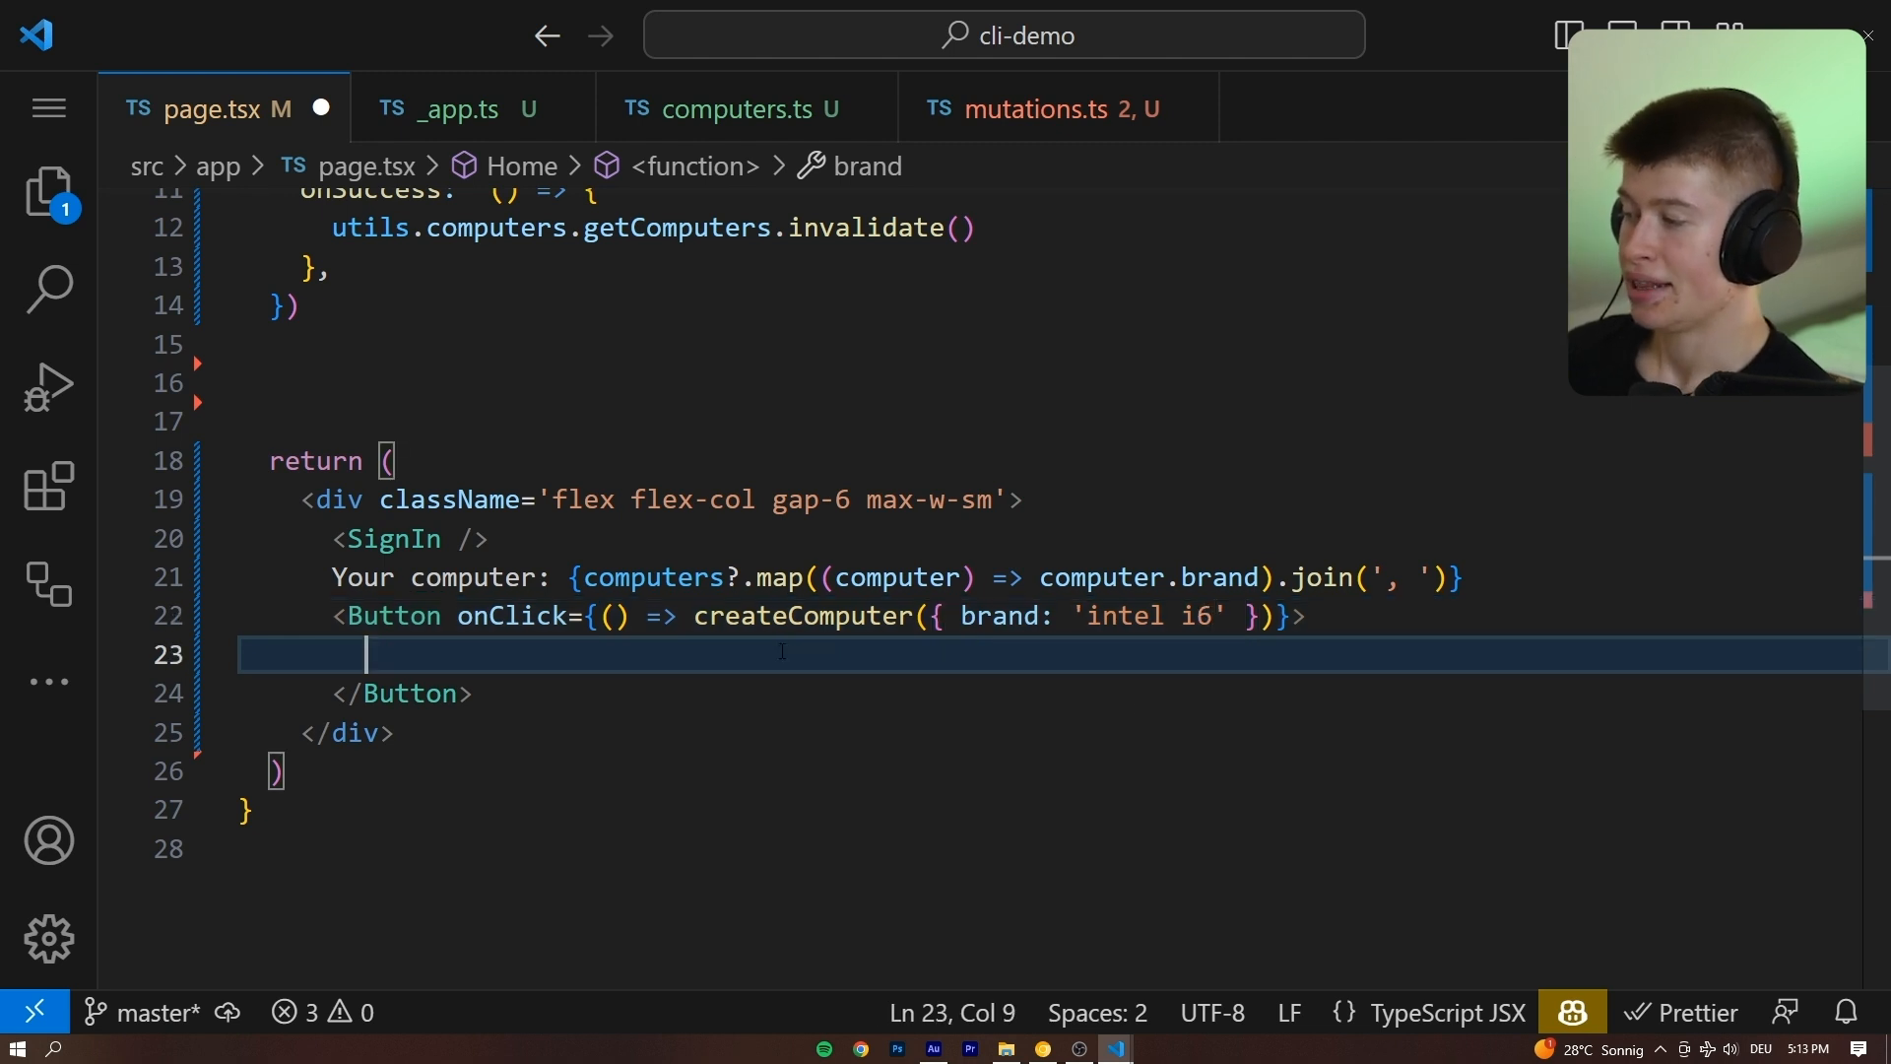
pyautogui.write('Add a com')
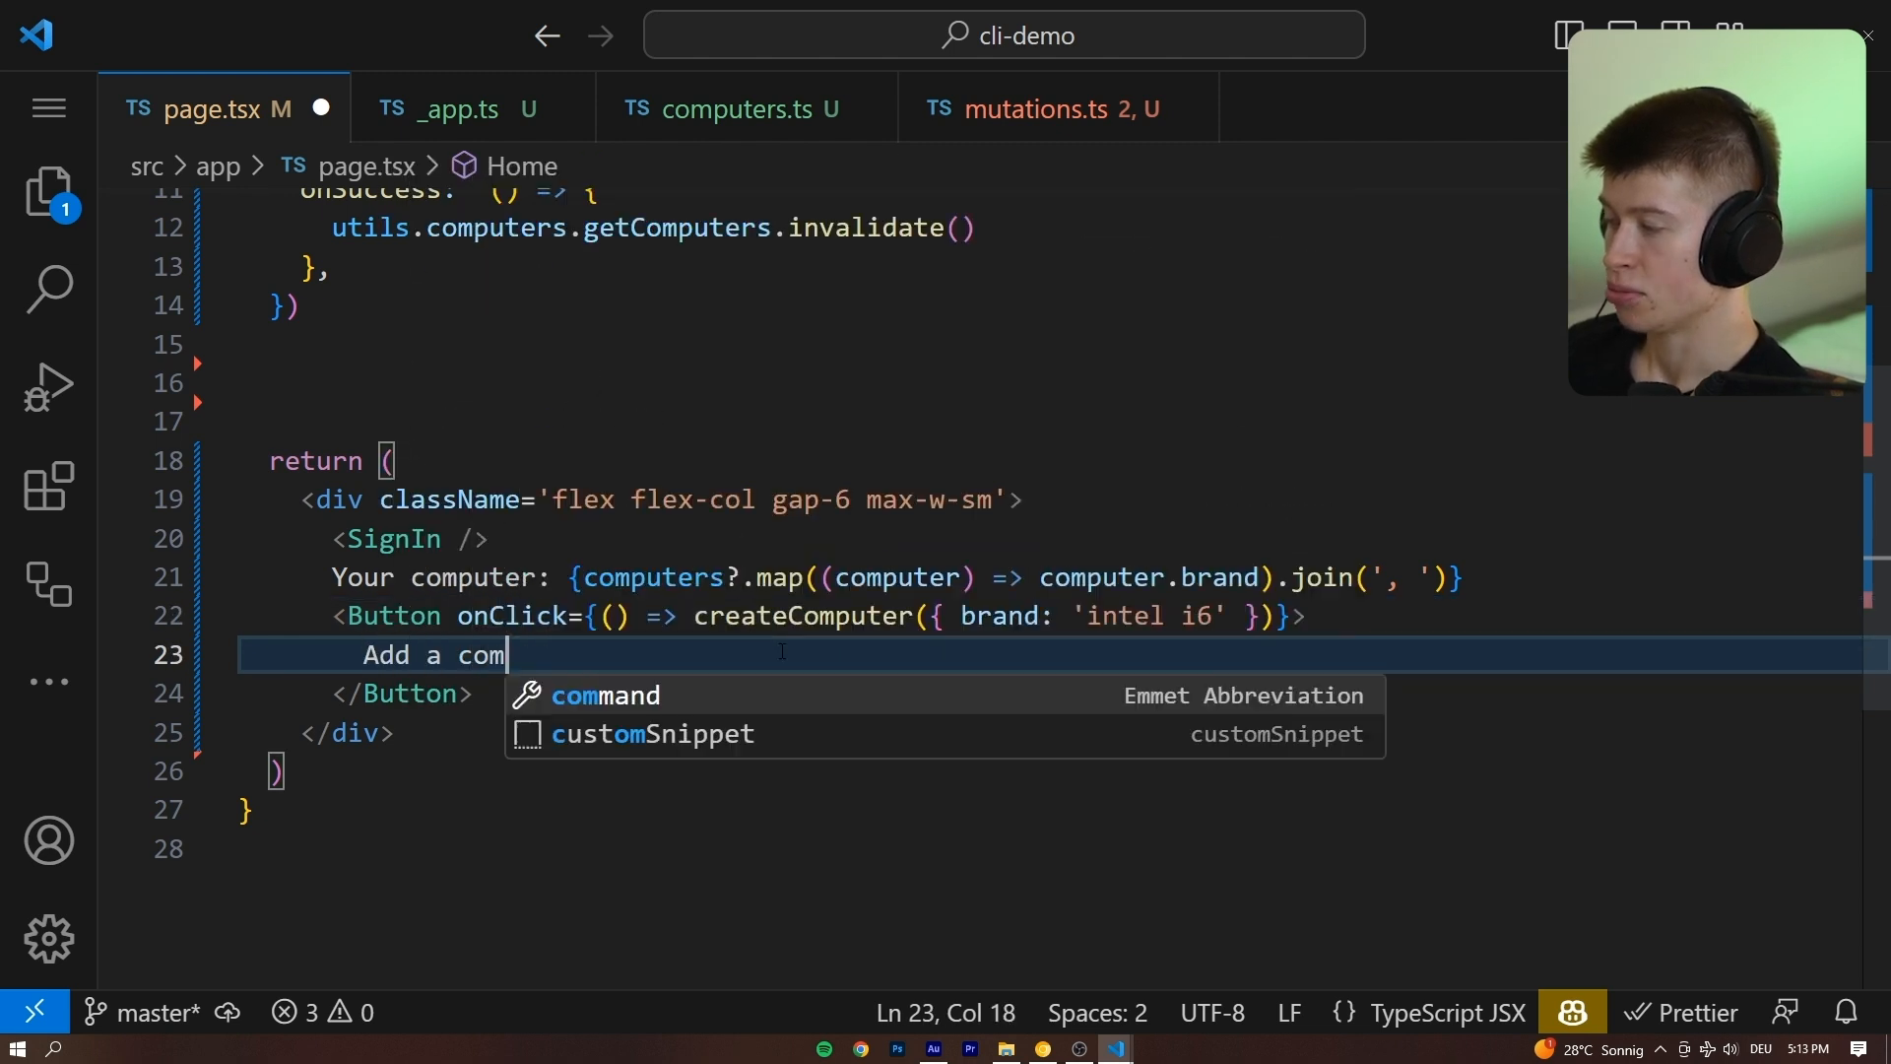
pyautogui.write('puter')
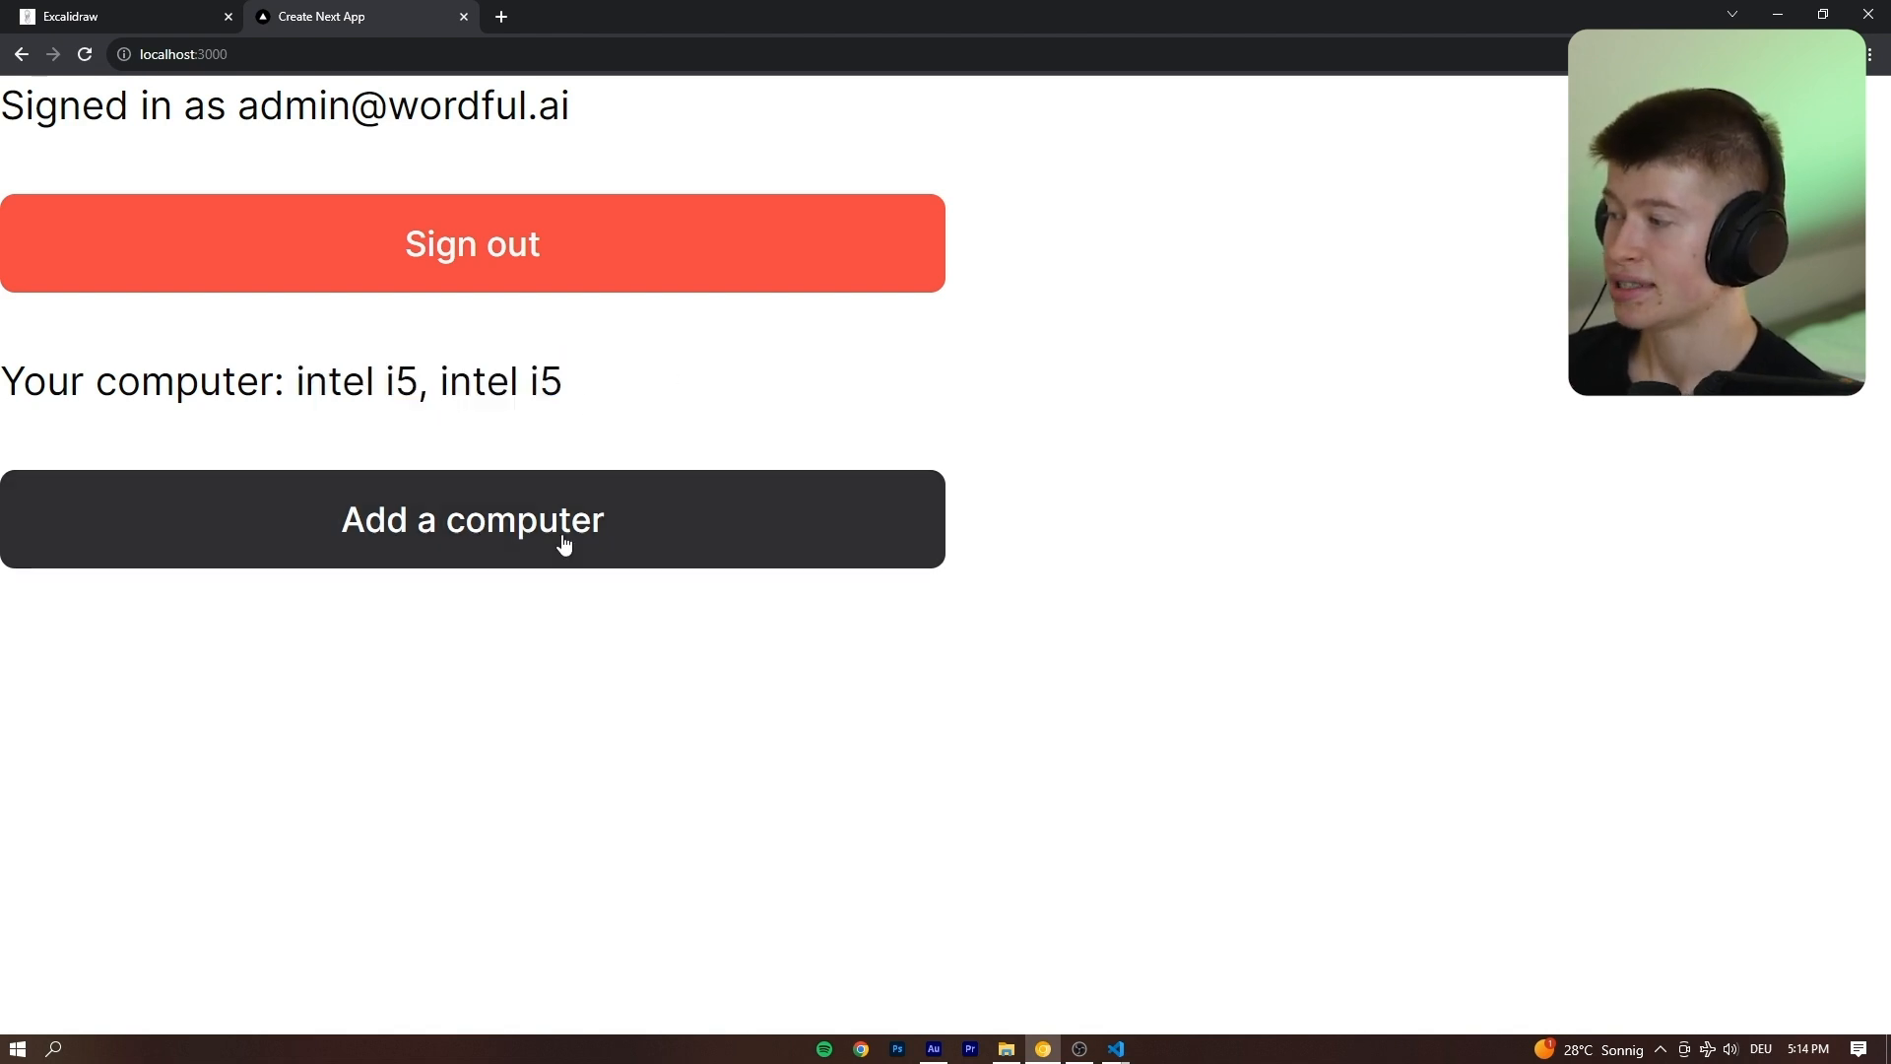
# Add intel i6 computers via the new button and bring up DevTools with F12.
pyautogui.click(471, 520)
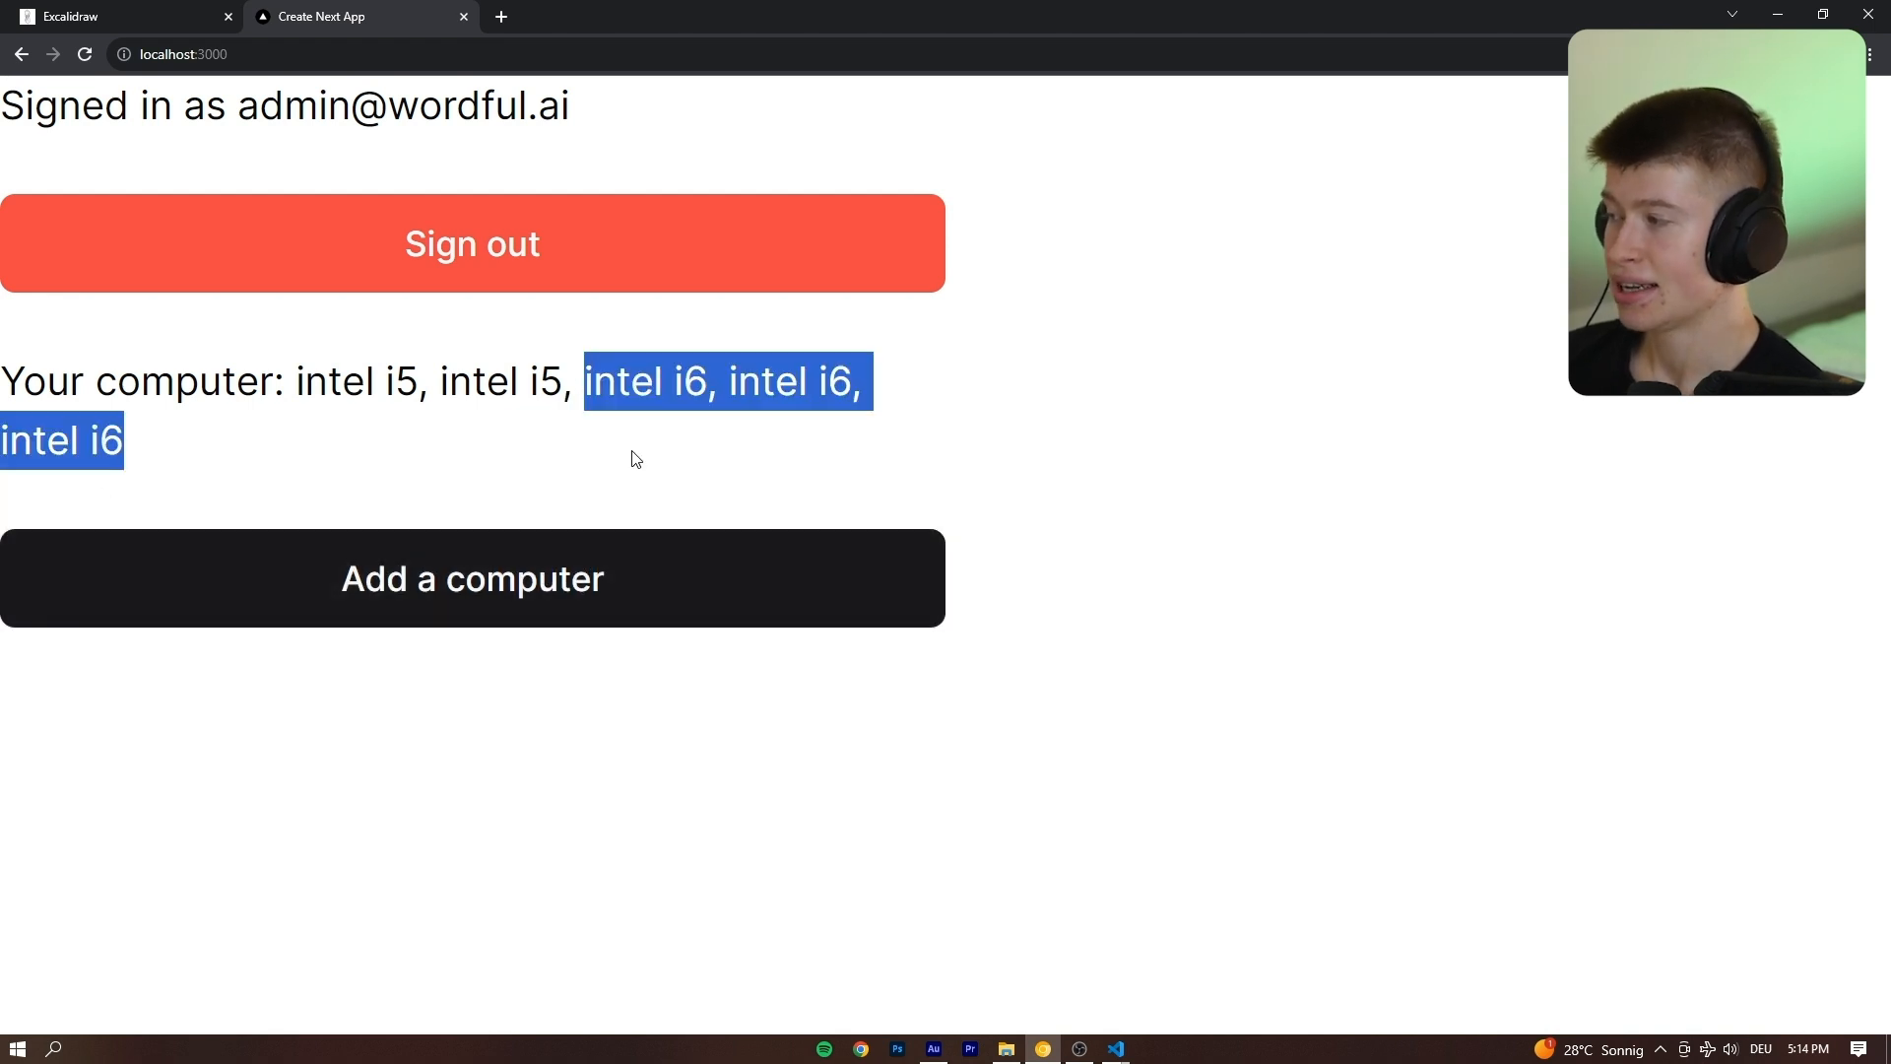
pyautogui.press('F12')
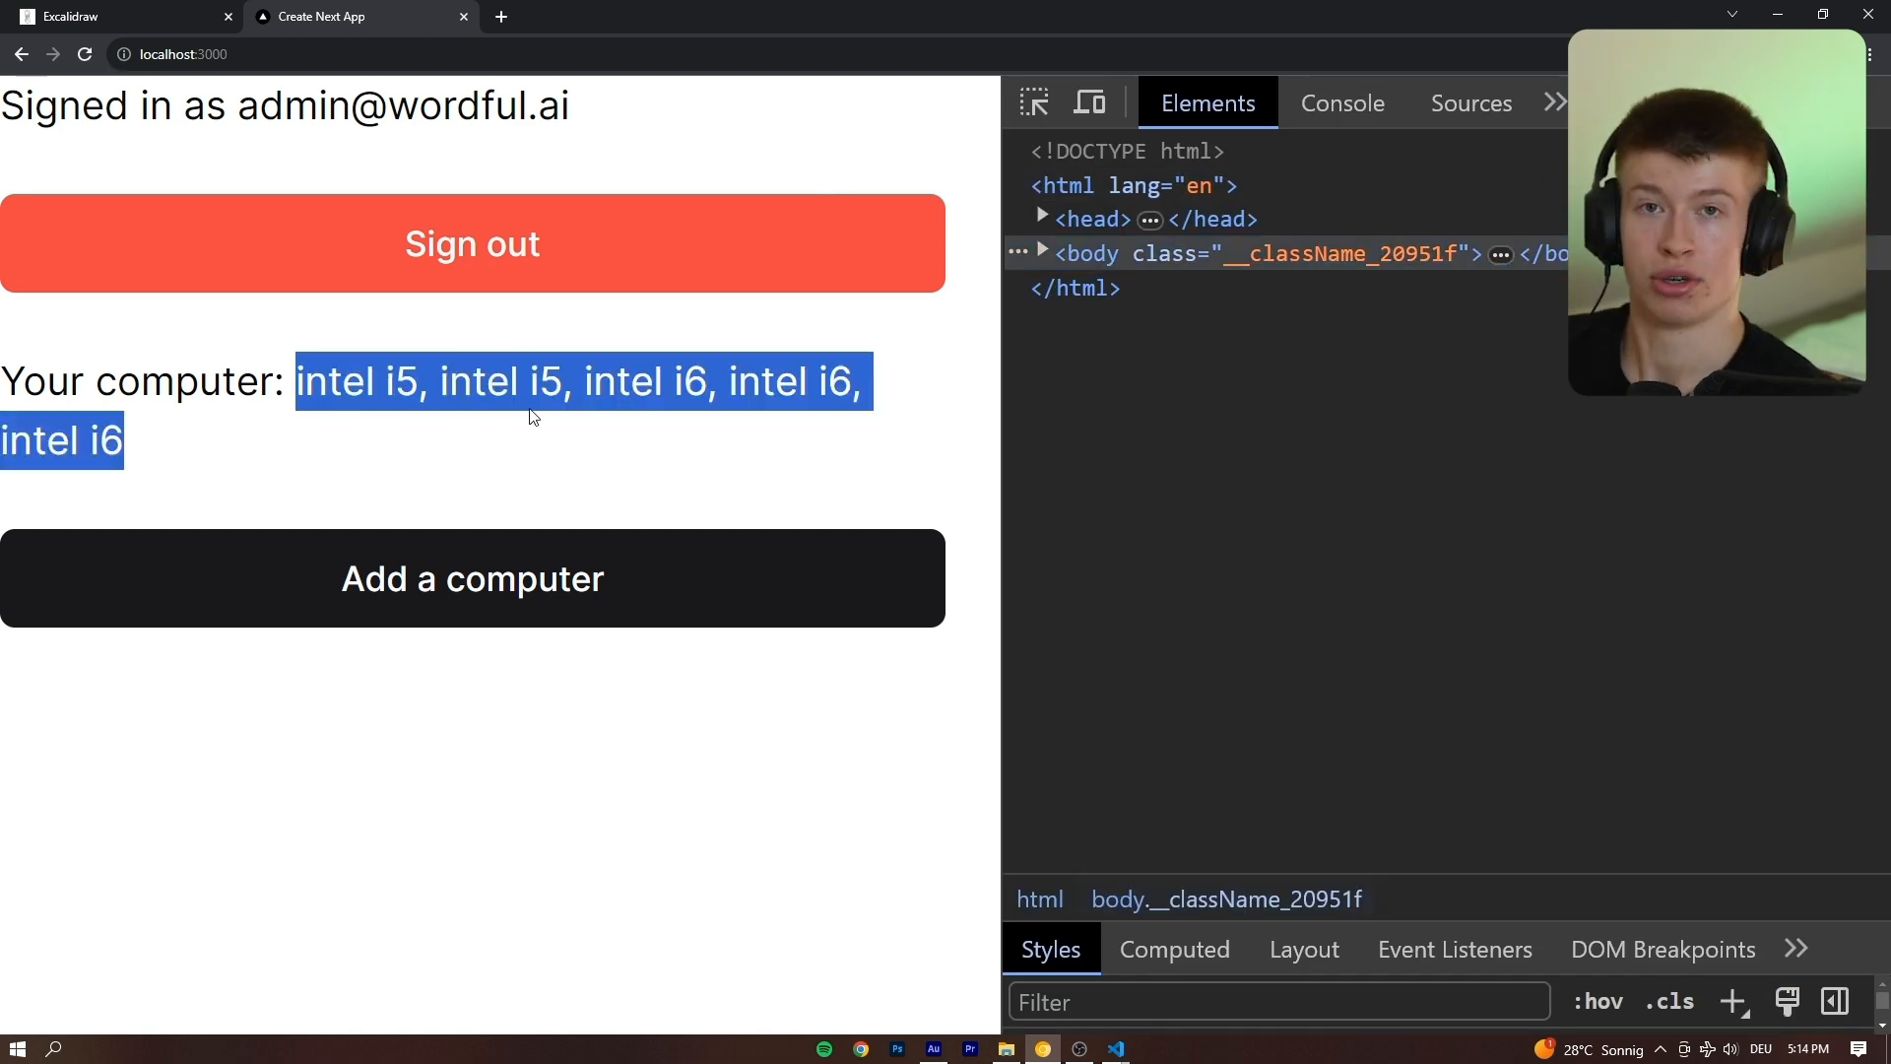
# In the Network panel, add another computer and view the createComputer and getComputers responses.
pyautogui.click(1545, 102)
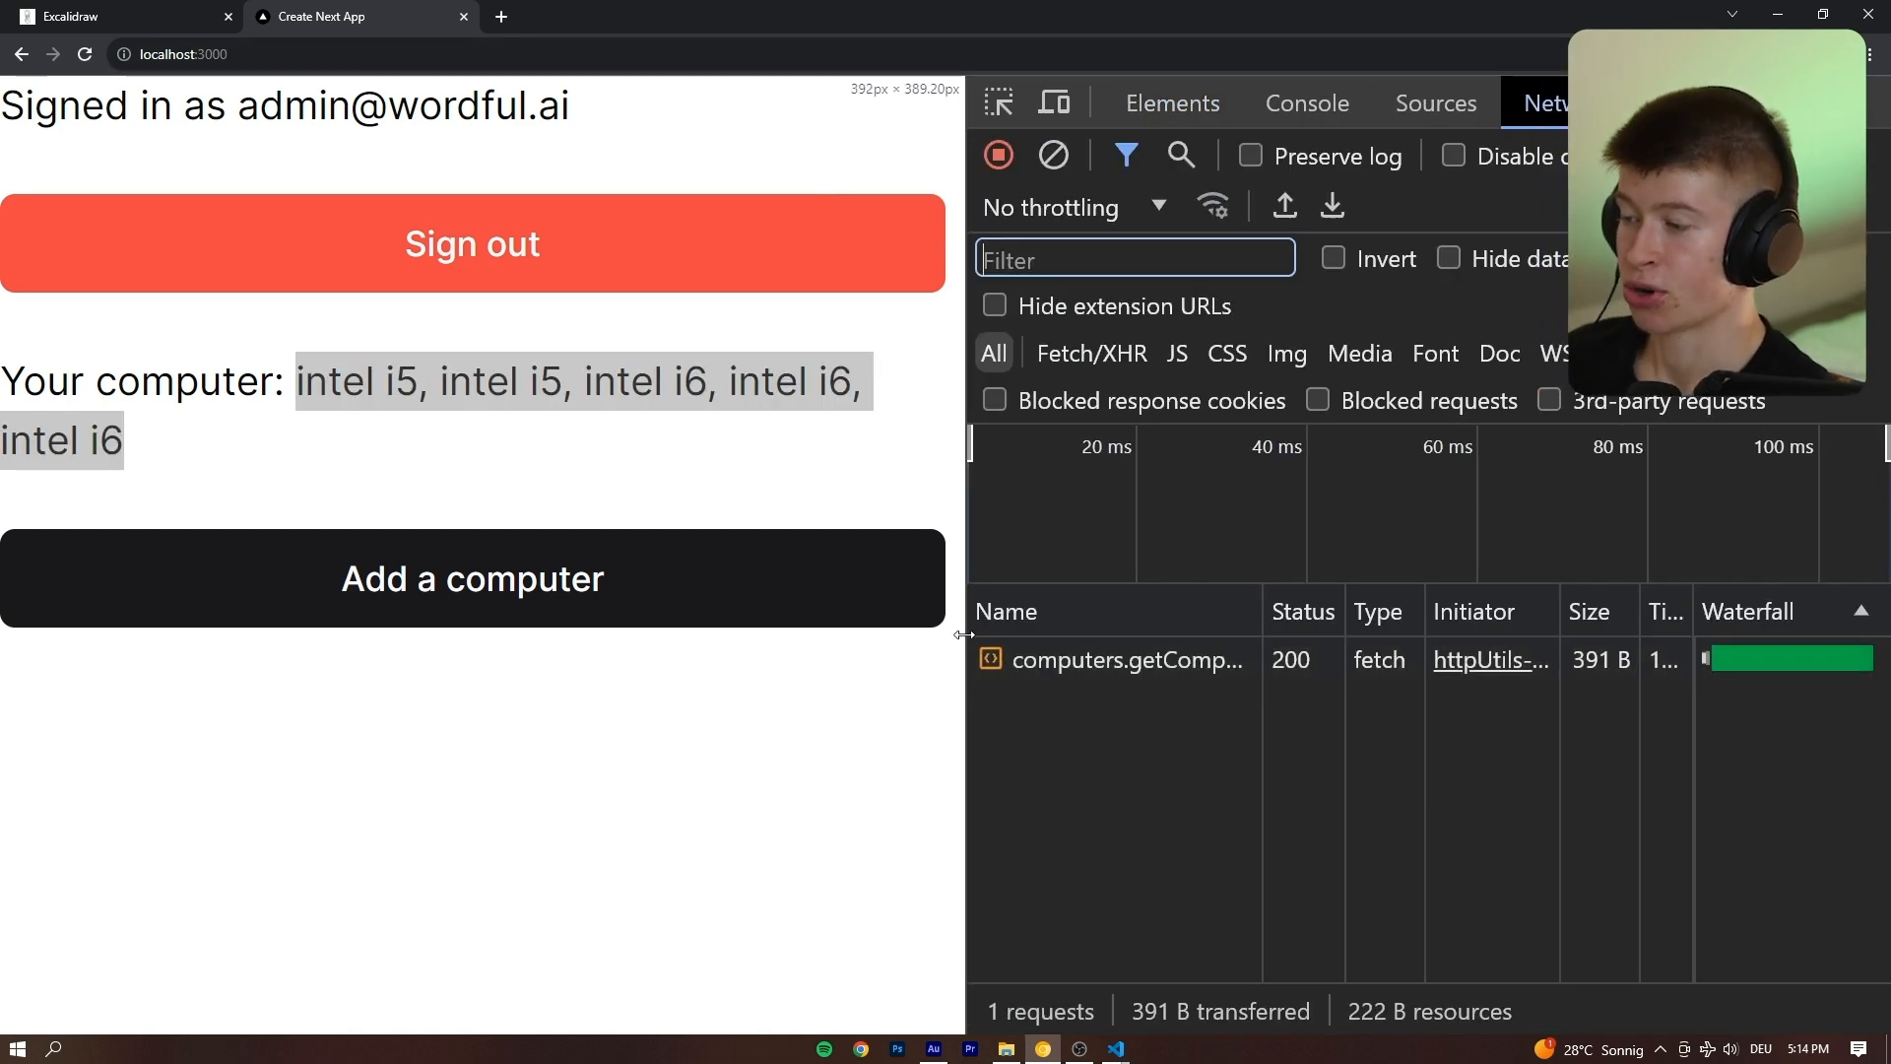
pyautogui.click(471, 579)
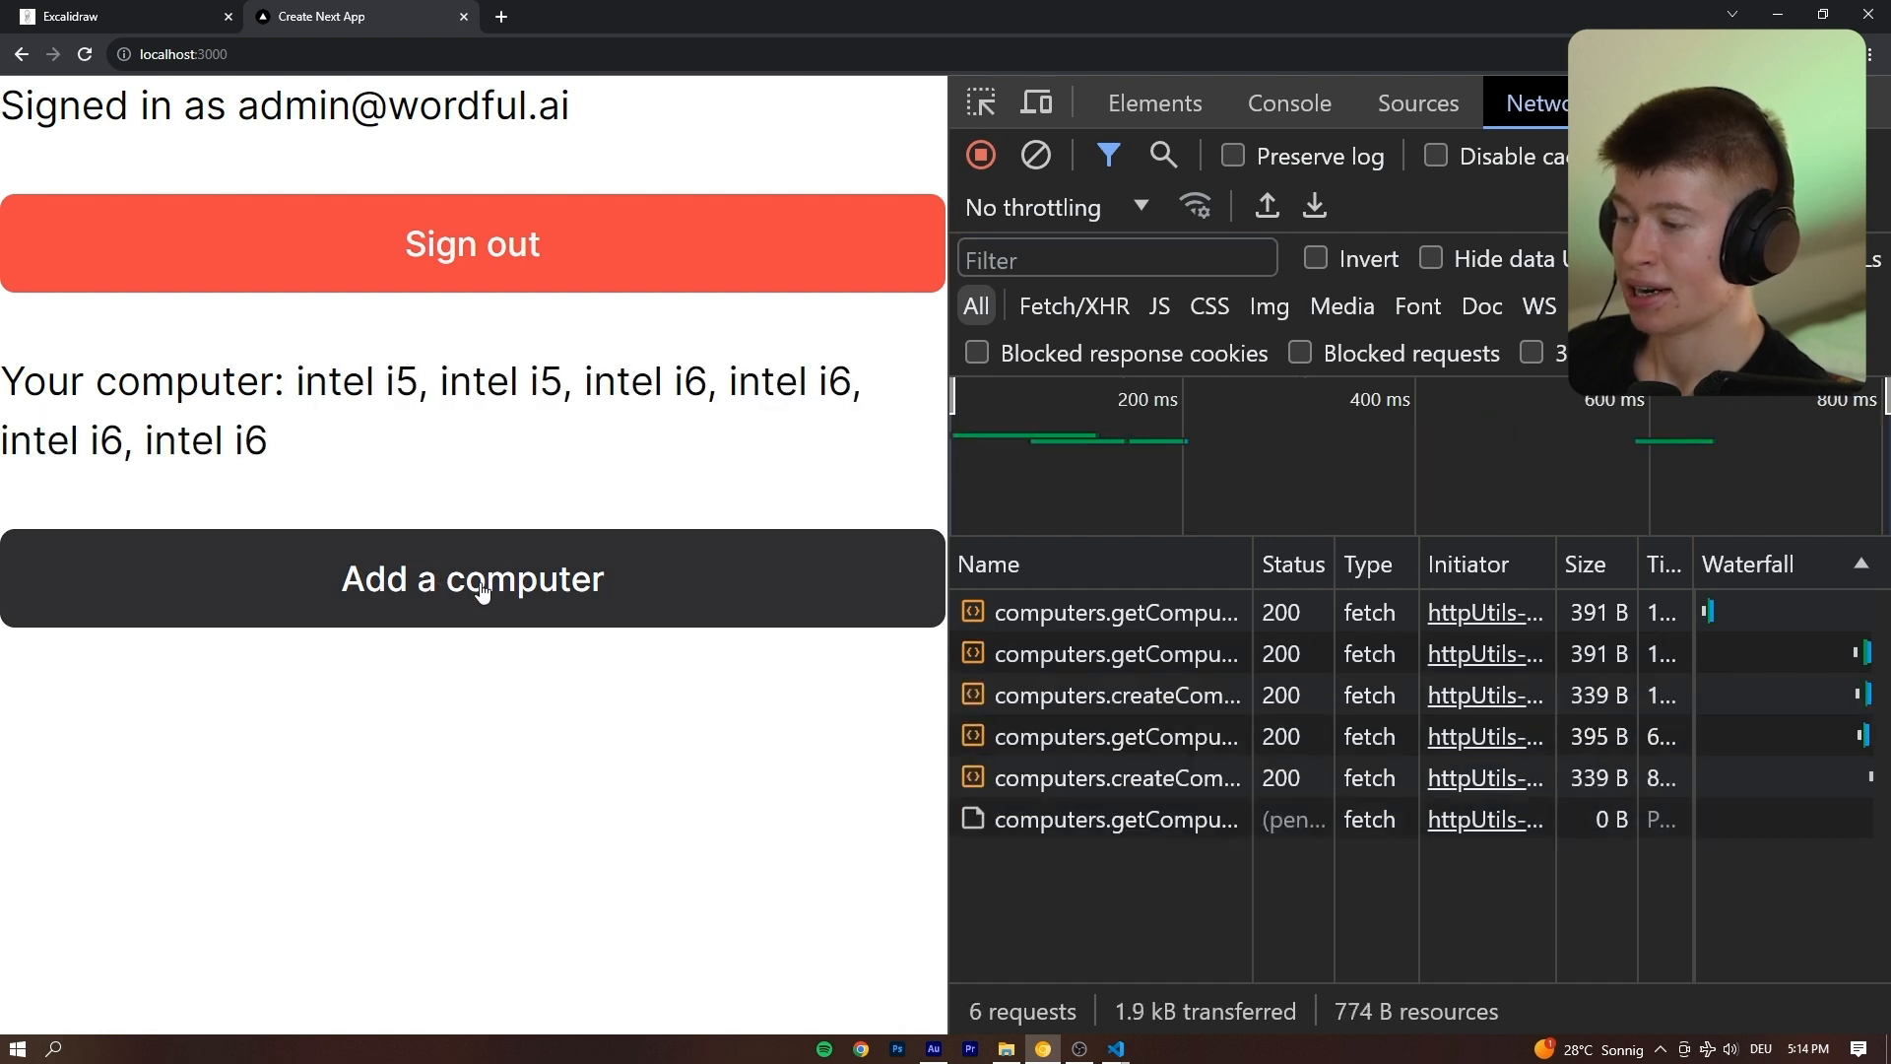
pyautogui.click(1115, 777)
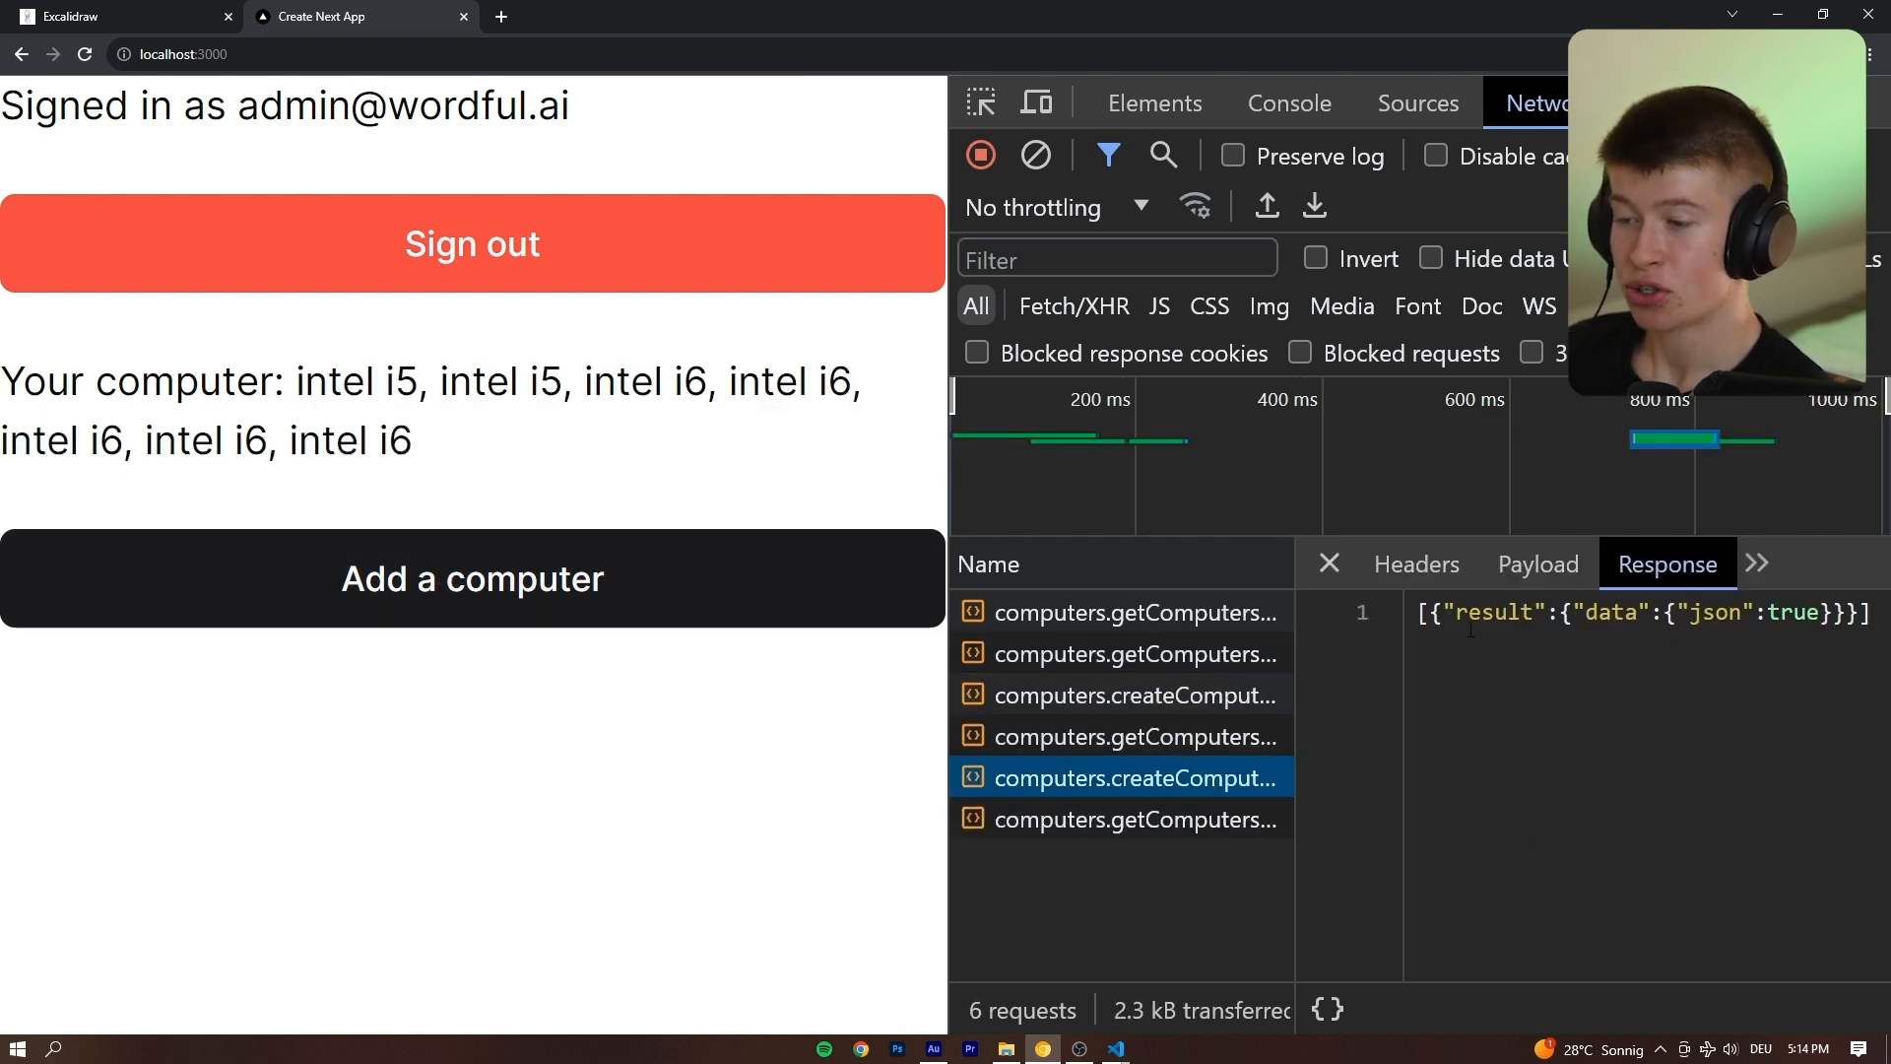
pyautogui.click(1135, 820)
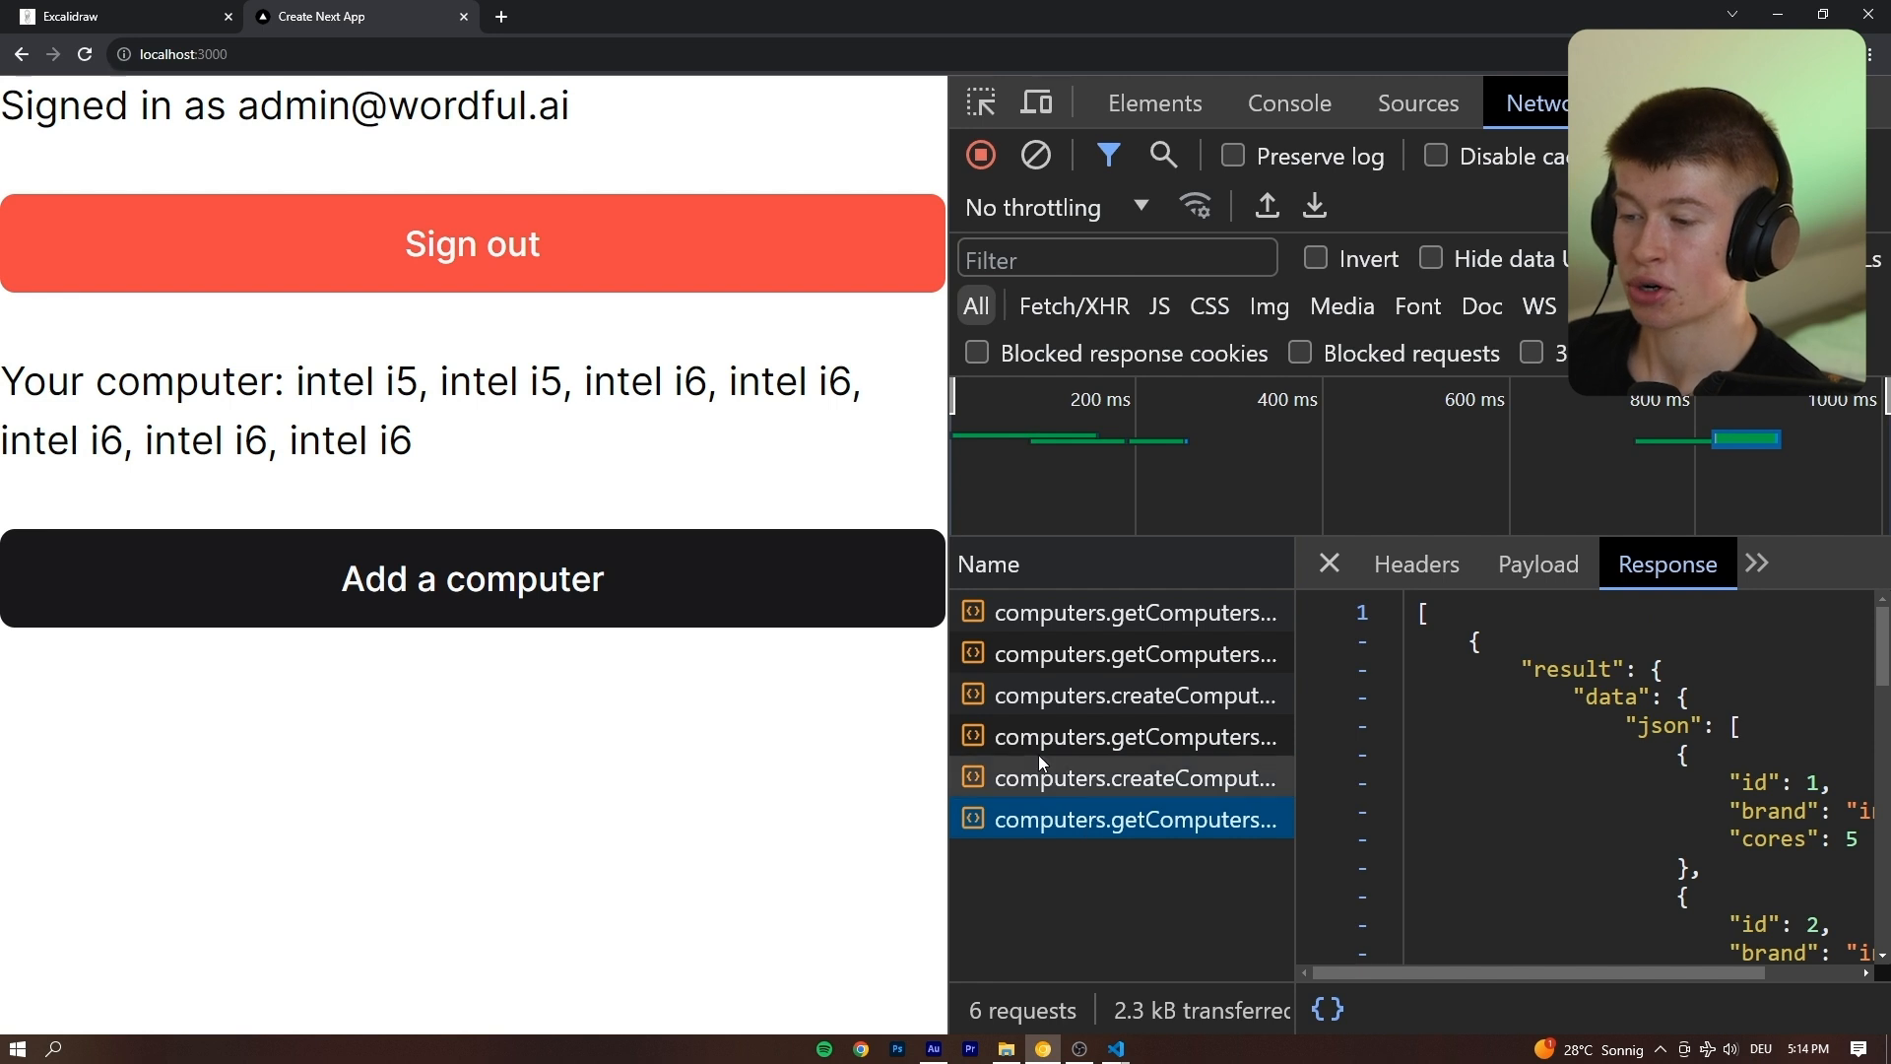